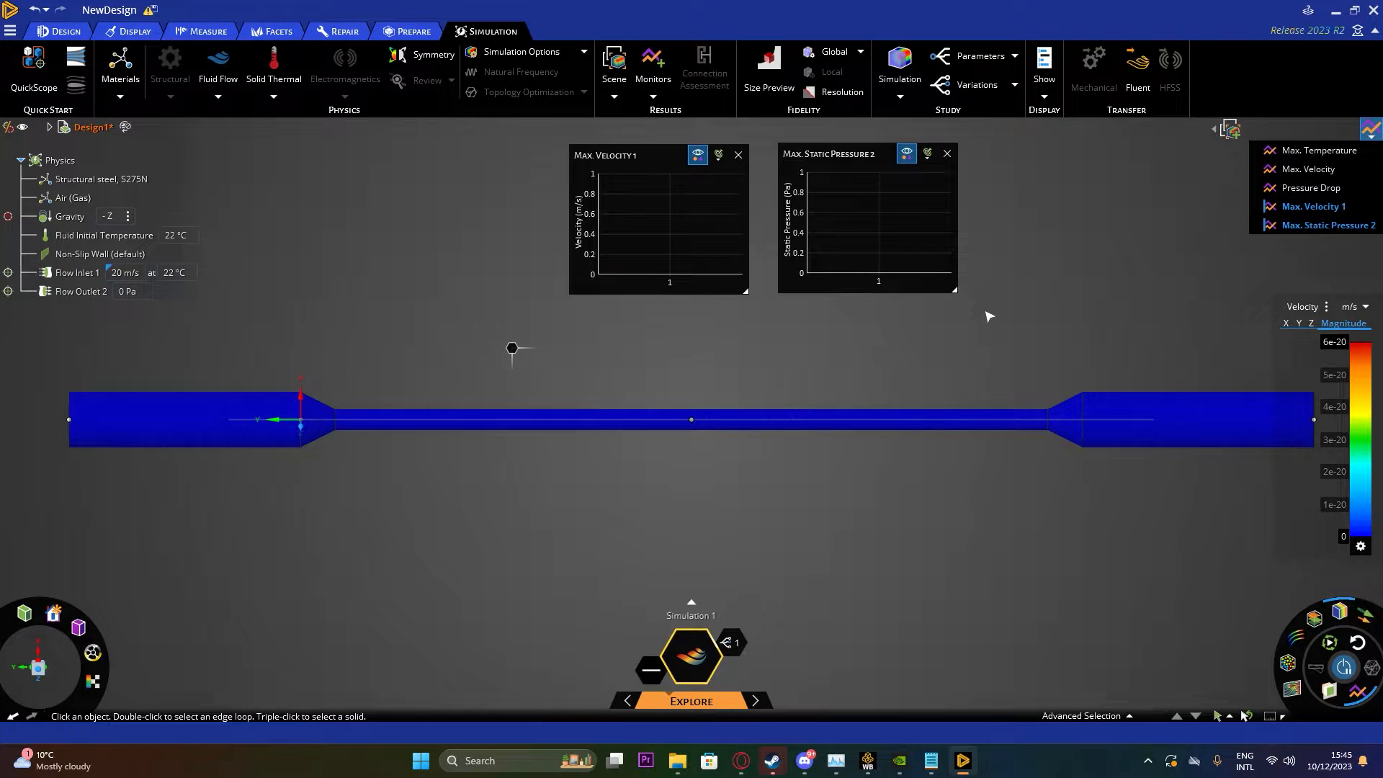
{"action": "mouse_move", "coordinate": [809, 561]}
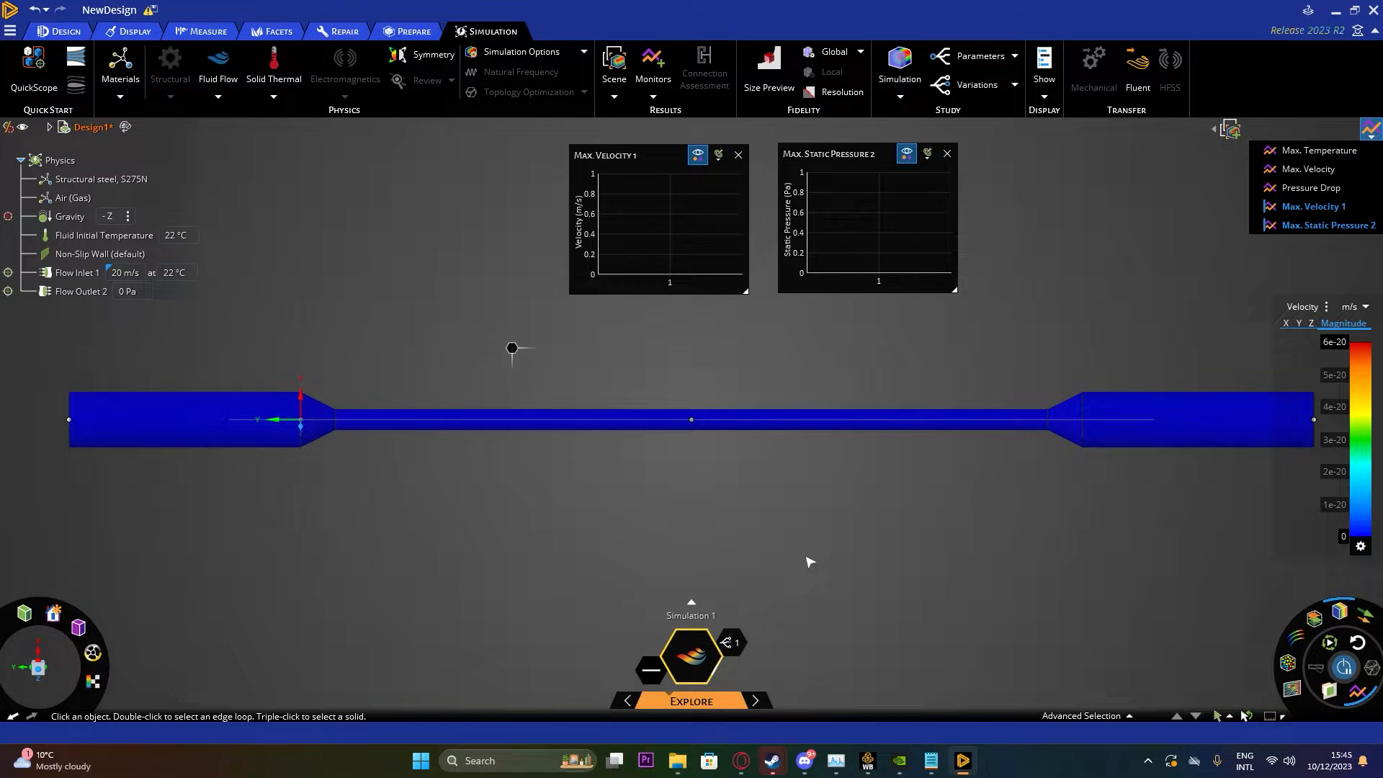
Solve the pipe airflow (max 168 m/s), then toggle animated velocity vectors and particles
{"action": "left_click", "coordinate": [691, 655]}
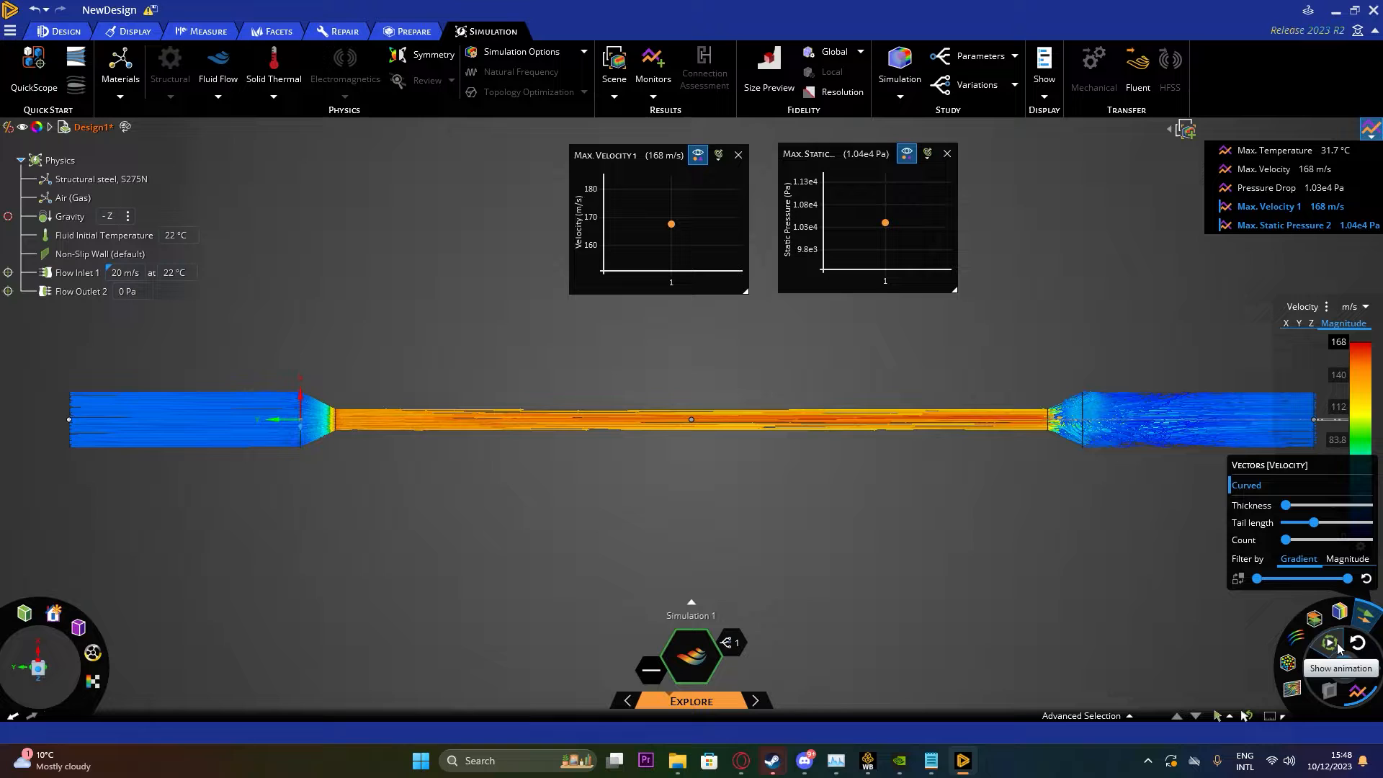
{"action": "left_click", "coordinate": [1328, 643]}
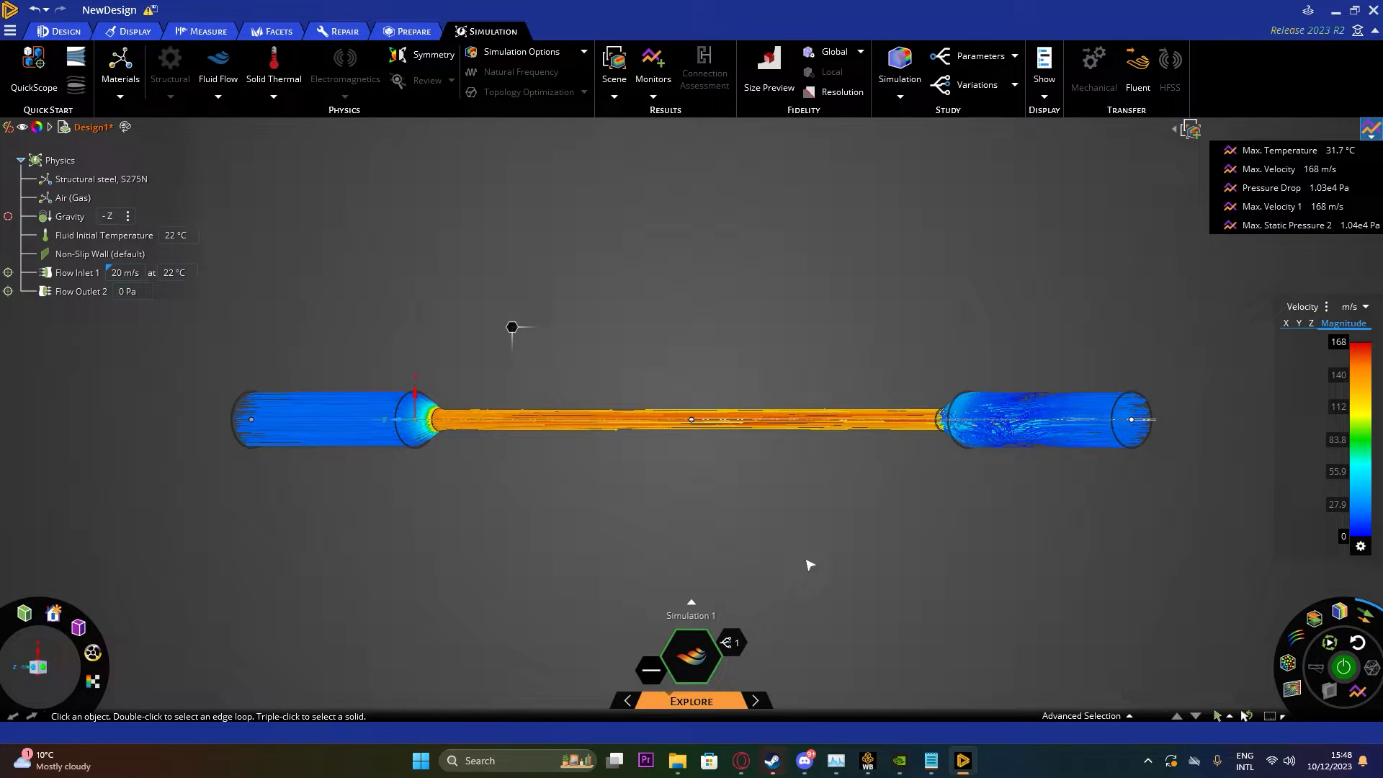
{"action": "left_click", "coordinate": [1288, 662]}
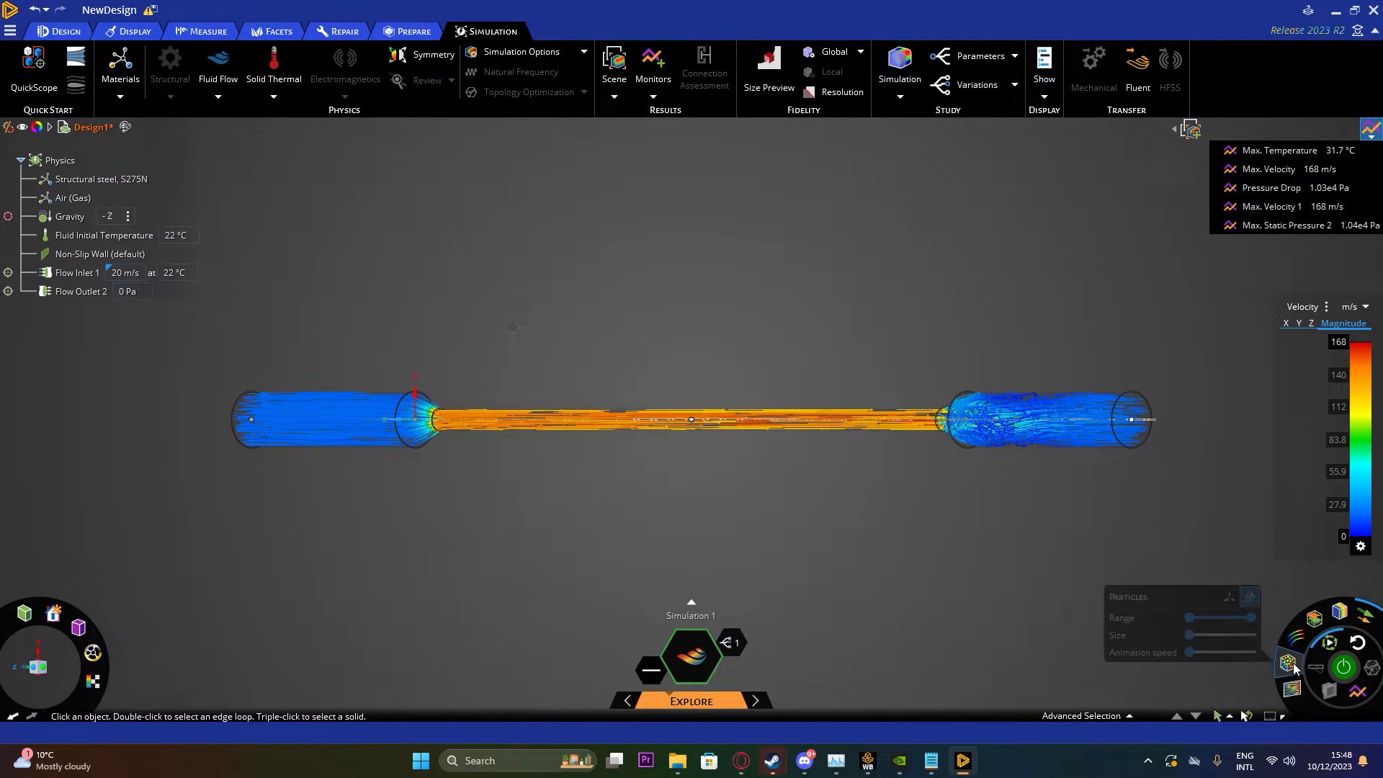
{"action": "left_click", "coordinate": [1247, 597]}
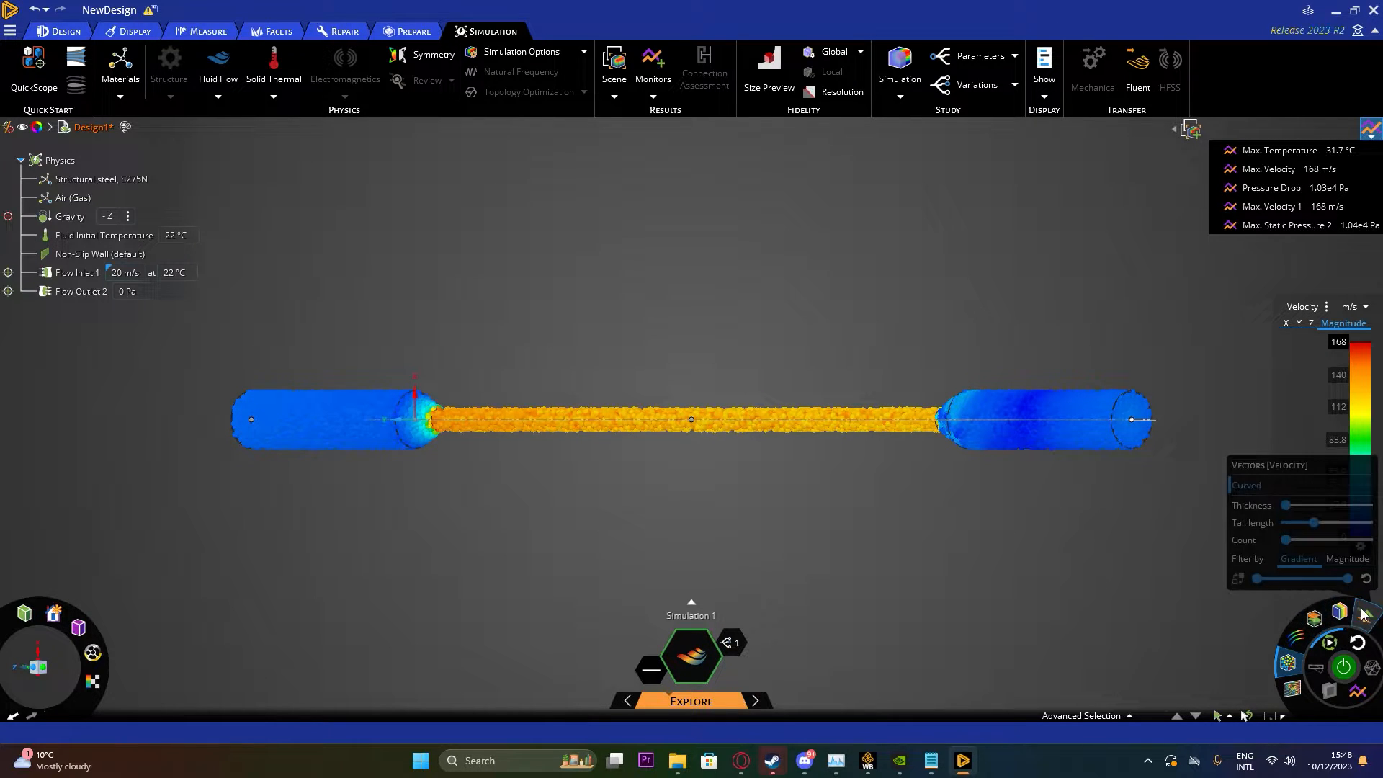
{"action": "left_click", "coordinate": [1249, 597]}
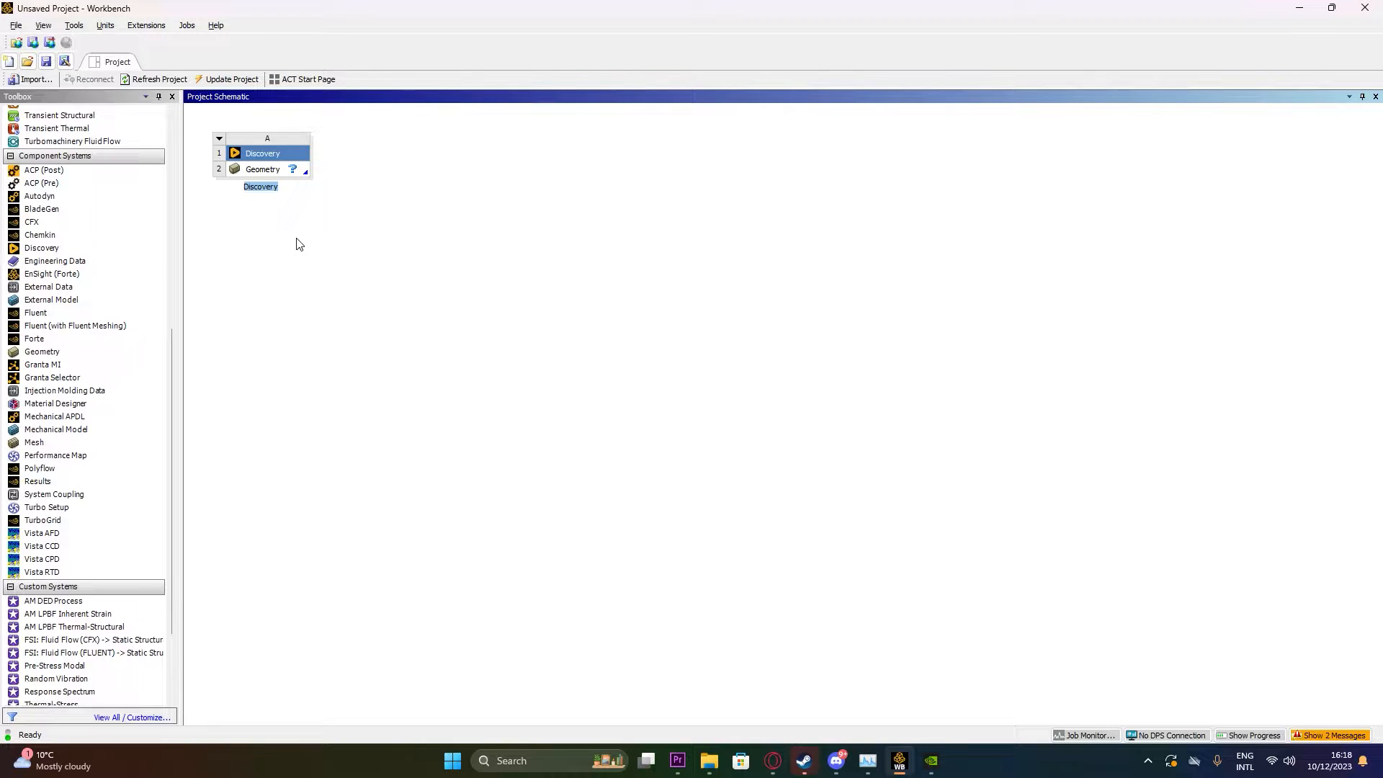
Replace Workbench system A with a new Discovery system and open its Geometry cell
{"action": "left_click", "coordinate": [267, 153]}
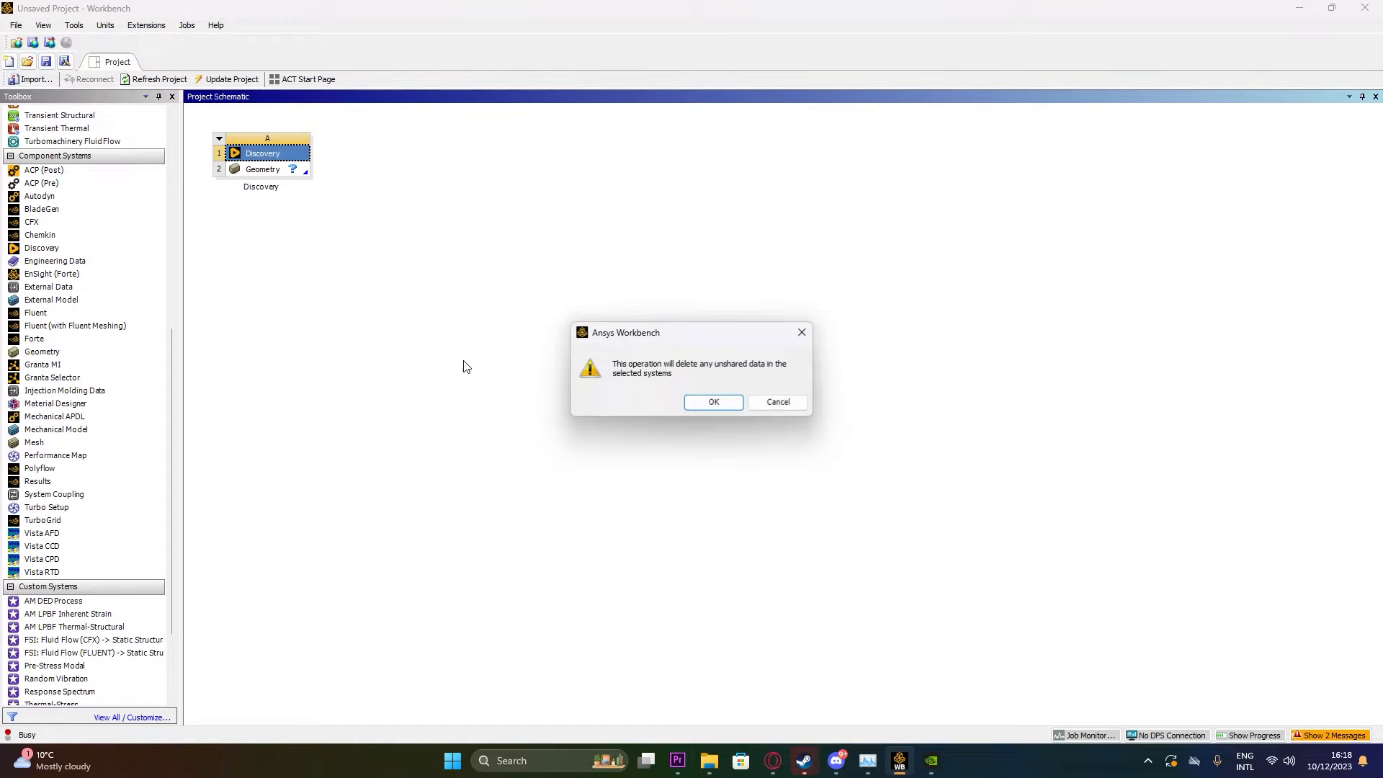
{"action": "left_click", "coordinate": [712, 401]}
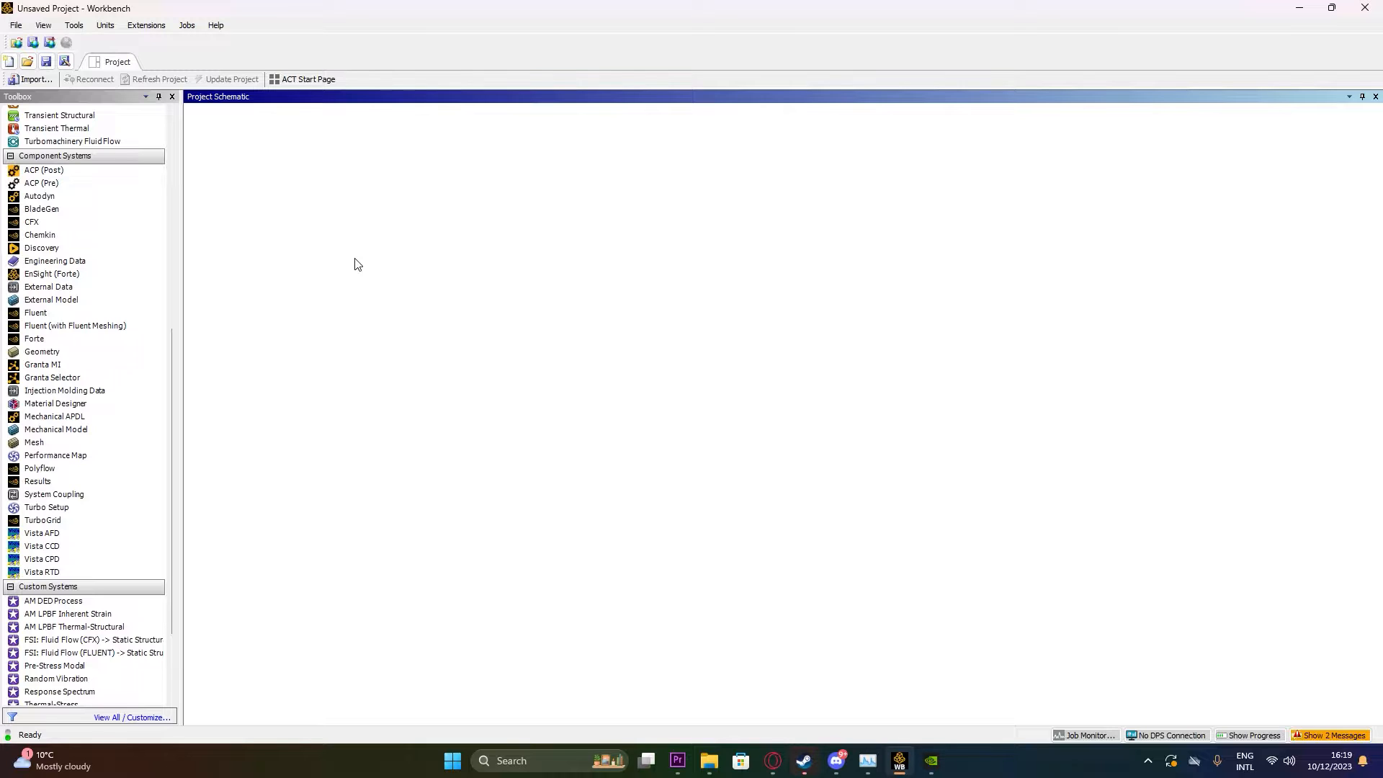
{"action": "left_click", "coordinate": [54, 260]}
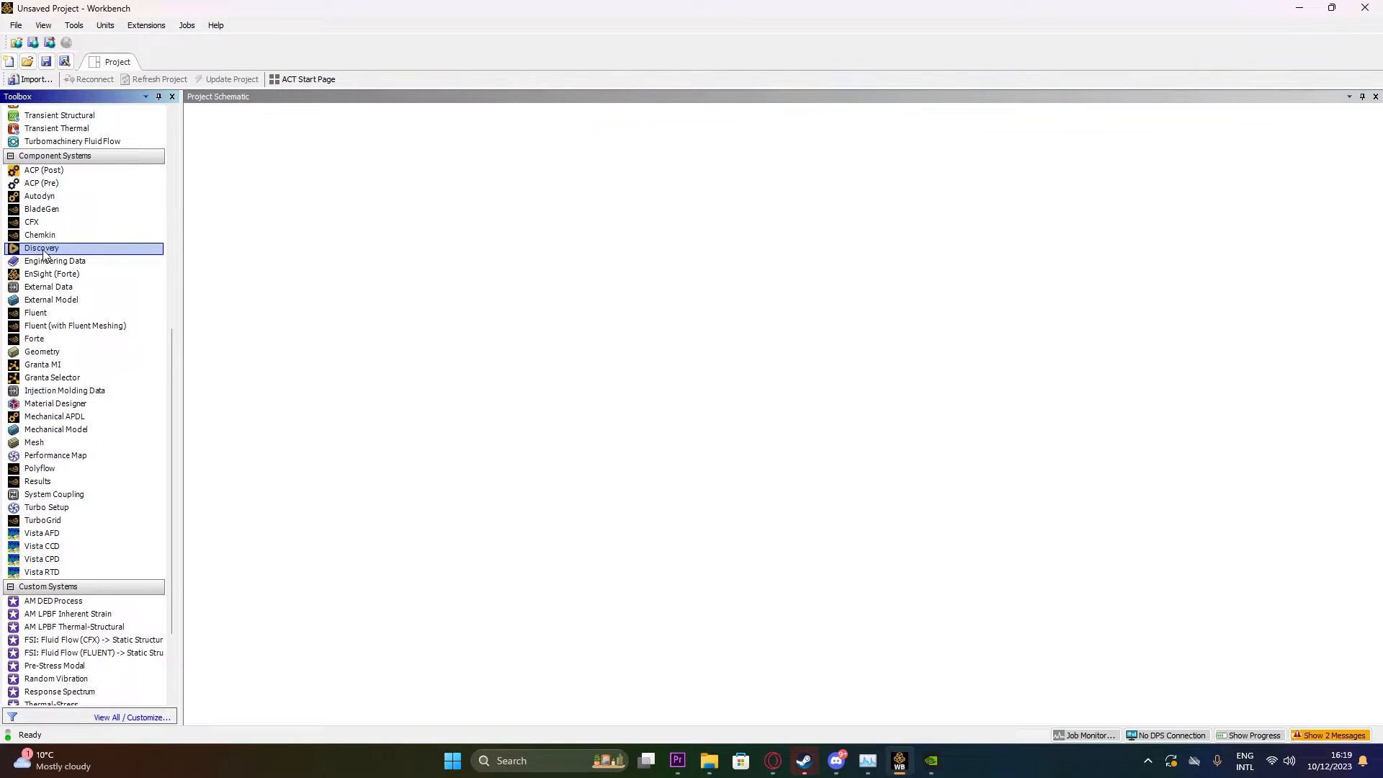
{"action": "double_click", "coordinate": [42, 248]}
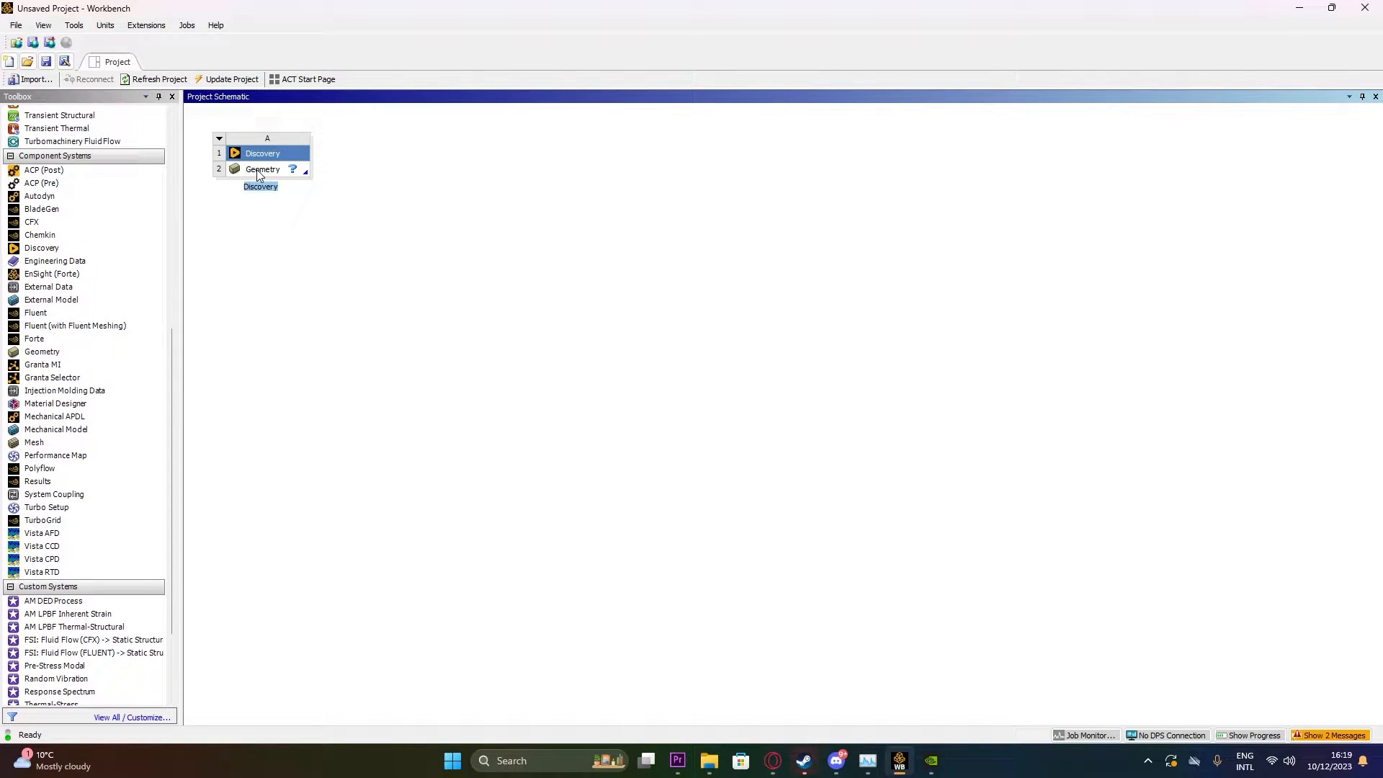
{"action": "double_click", "coordinate": [262, 168]}
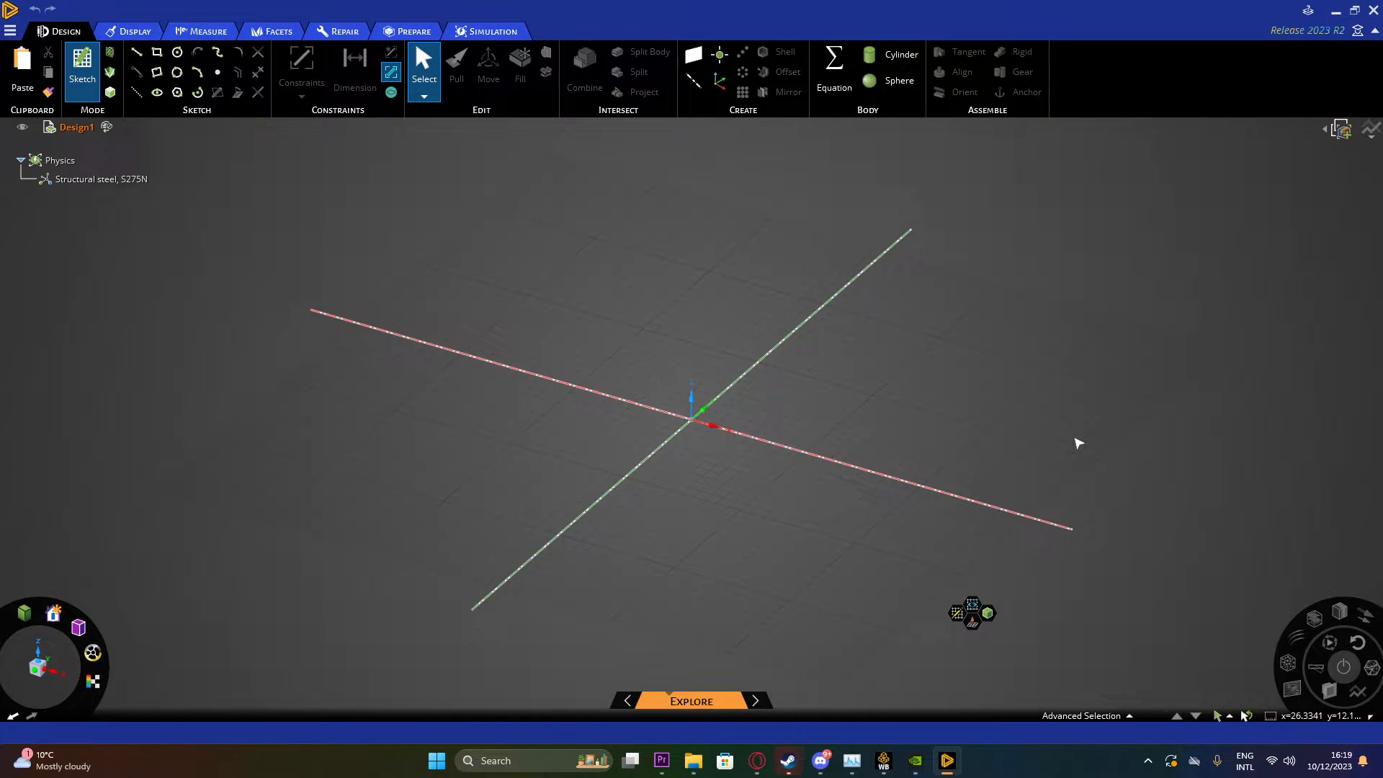
{"action": "mouse_move", "coordinate": [1071, 441]}
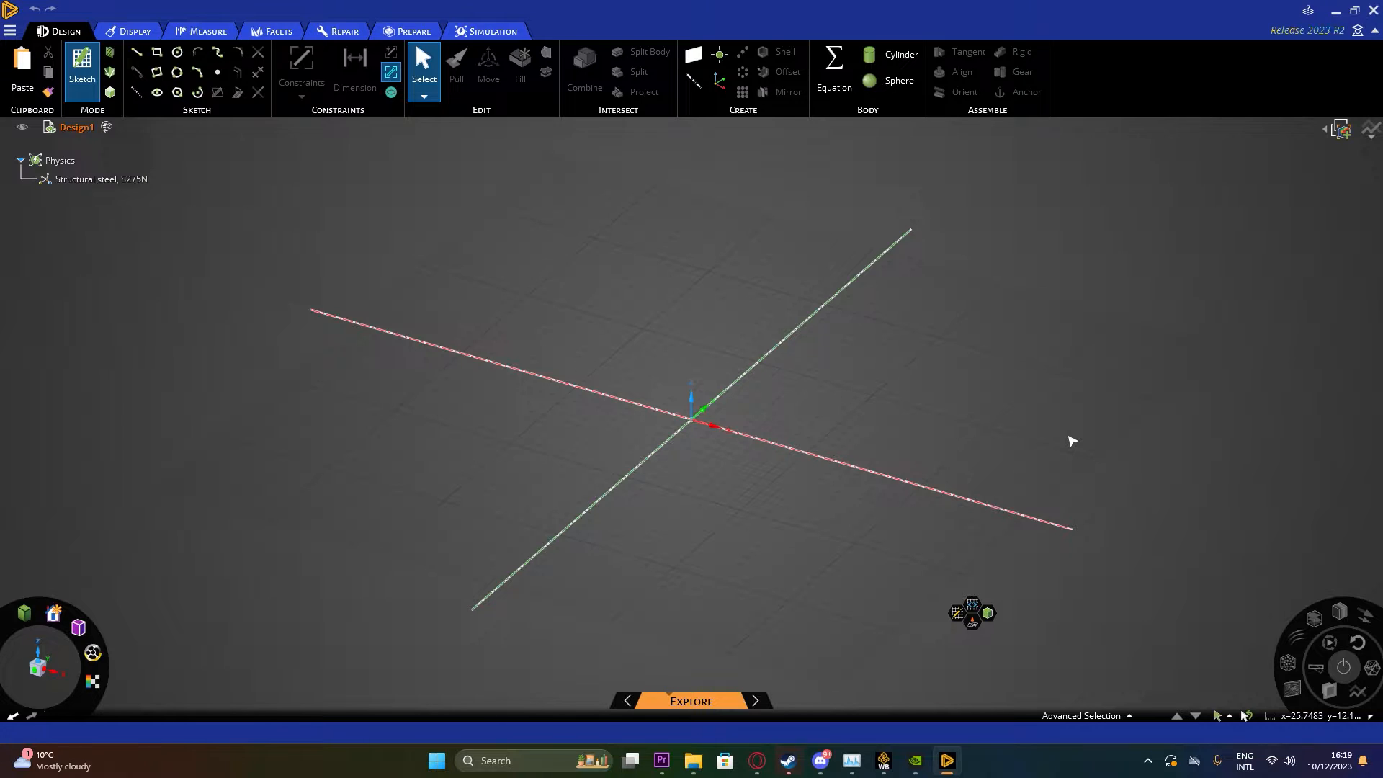
{"action": "mouse_move", "coordinate": [777, 474]}
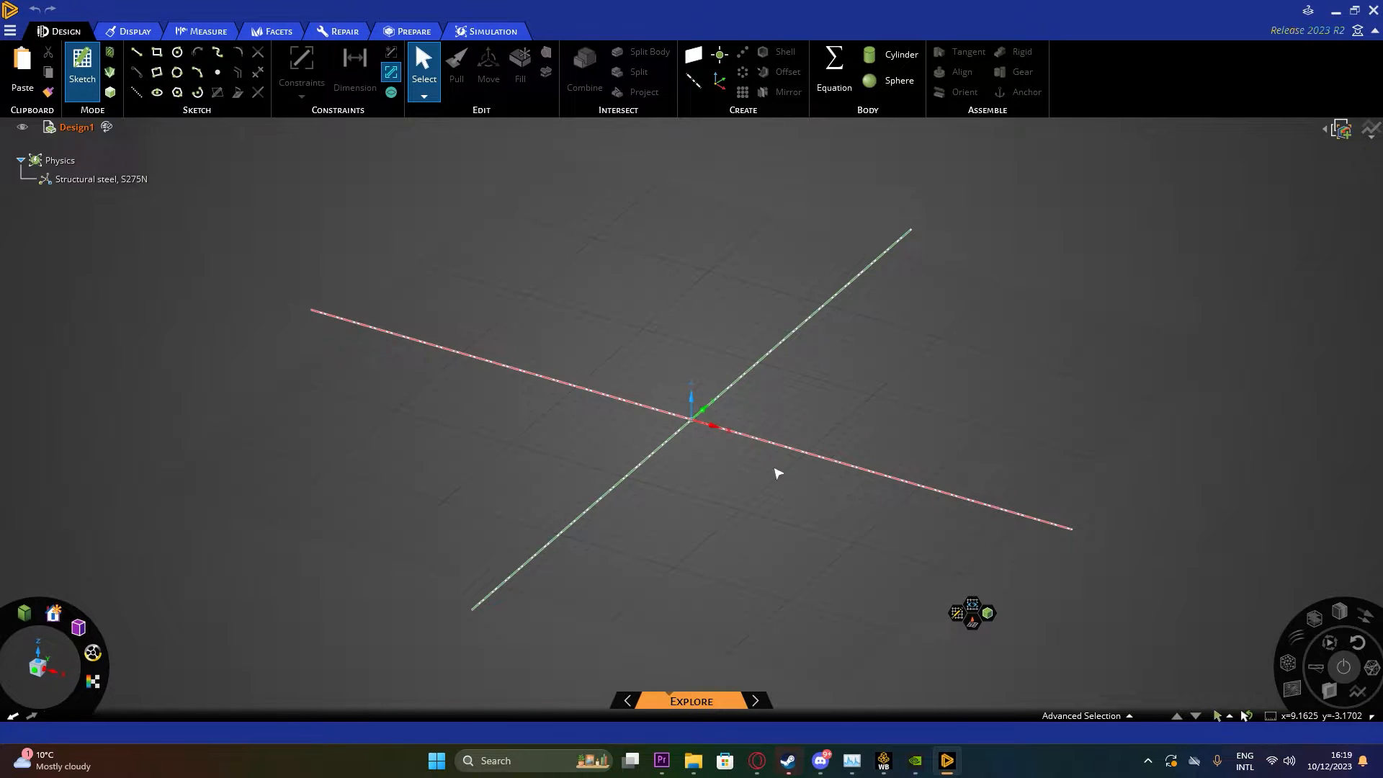
{"action": "mouse_move", "coordinate": [106, 112]}
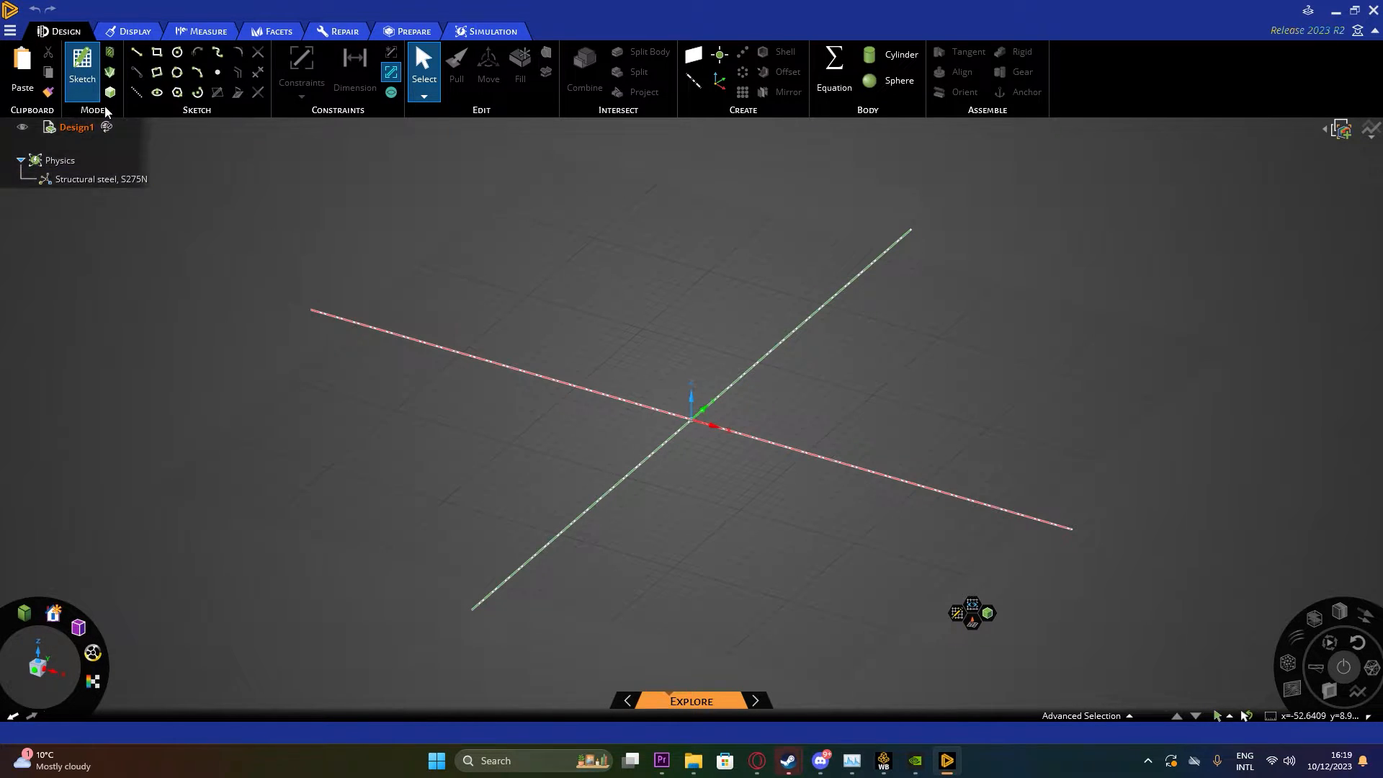
{"action": "mouse_move", "coordinate": [134, 31]}
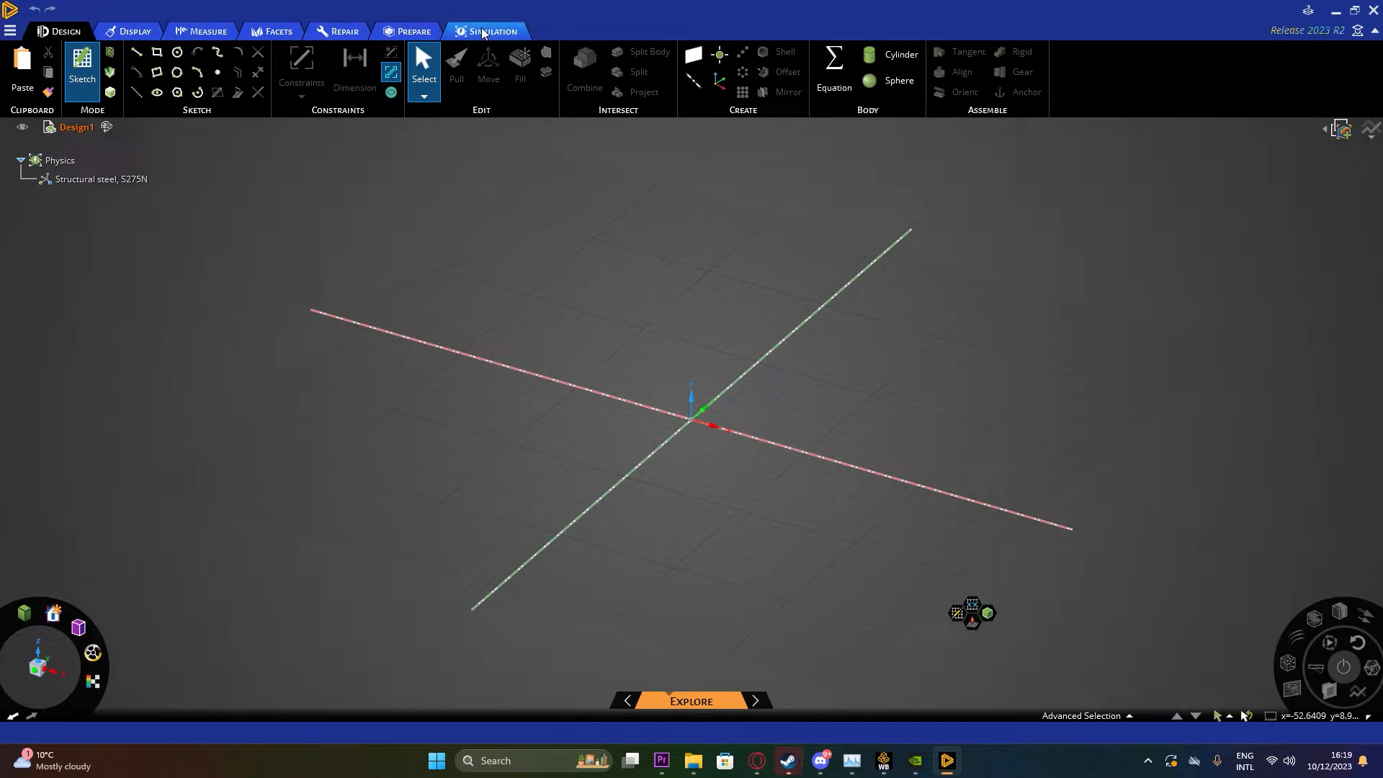
{"action": "mouse_move", "coordinate": [47, 648]}
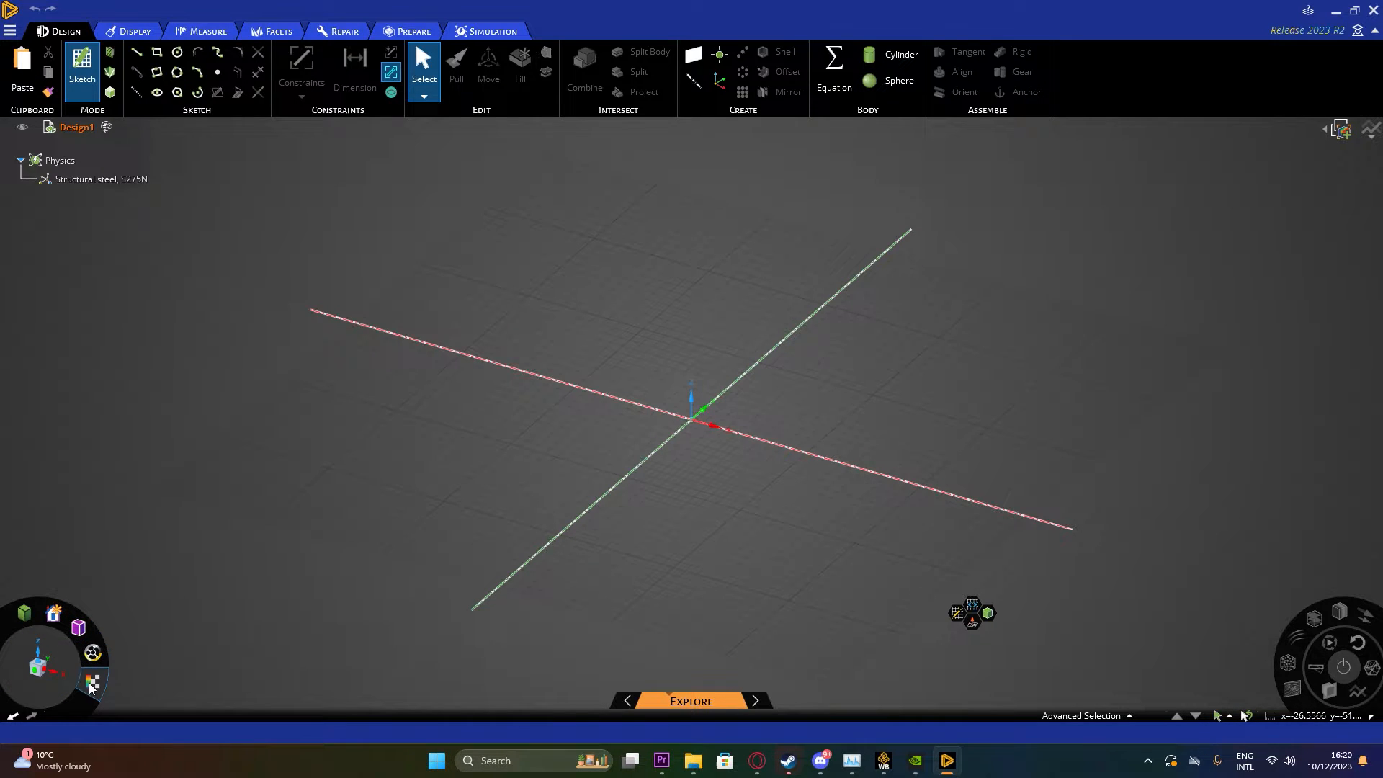
Start an empty Discovery design with the sketch grid and axes showing
{"action": "left_click", "coordinate": [52, 612]}
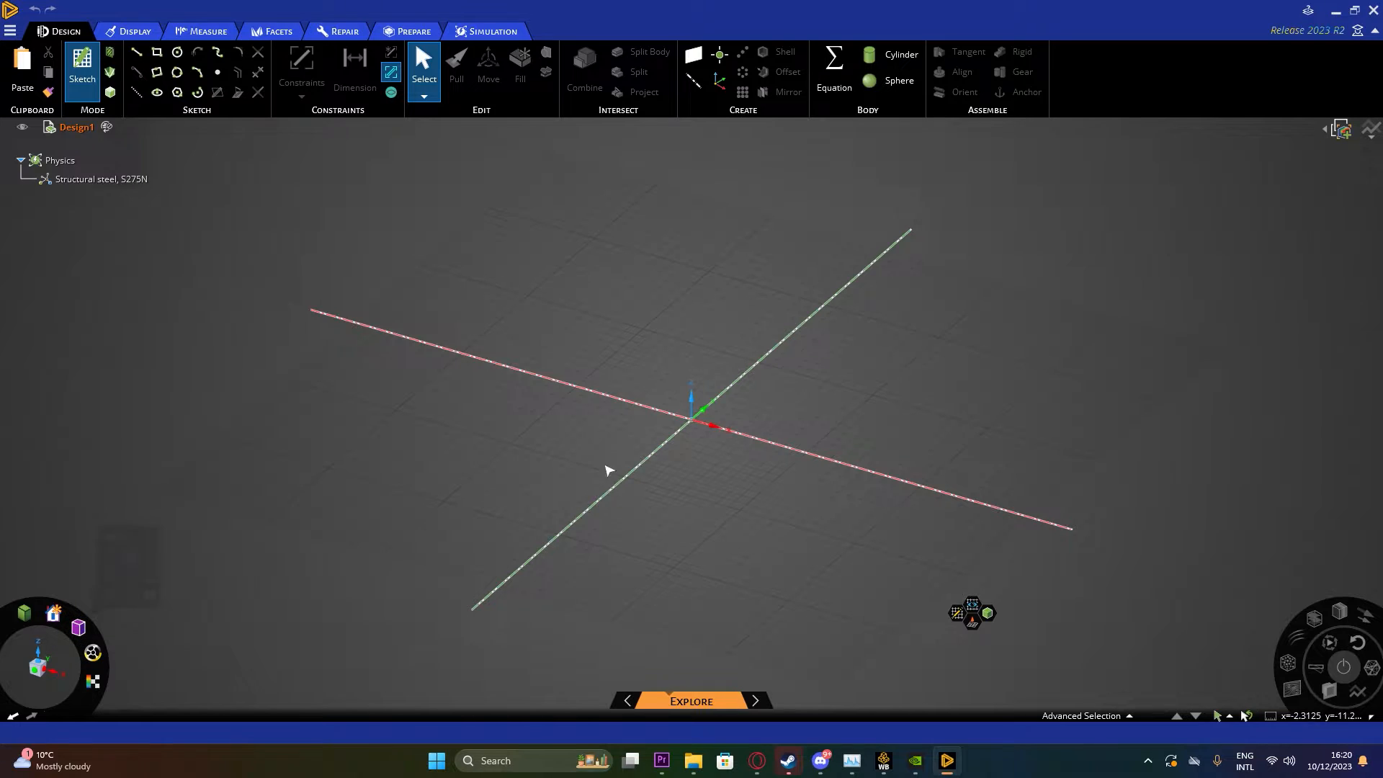
{"action": "mouse_move", "coordinate": [1263, 627]}
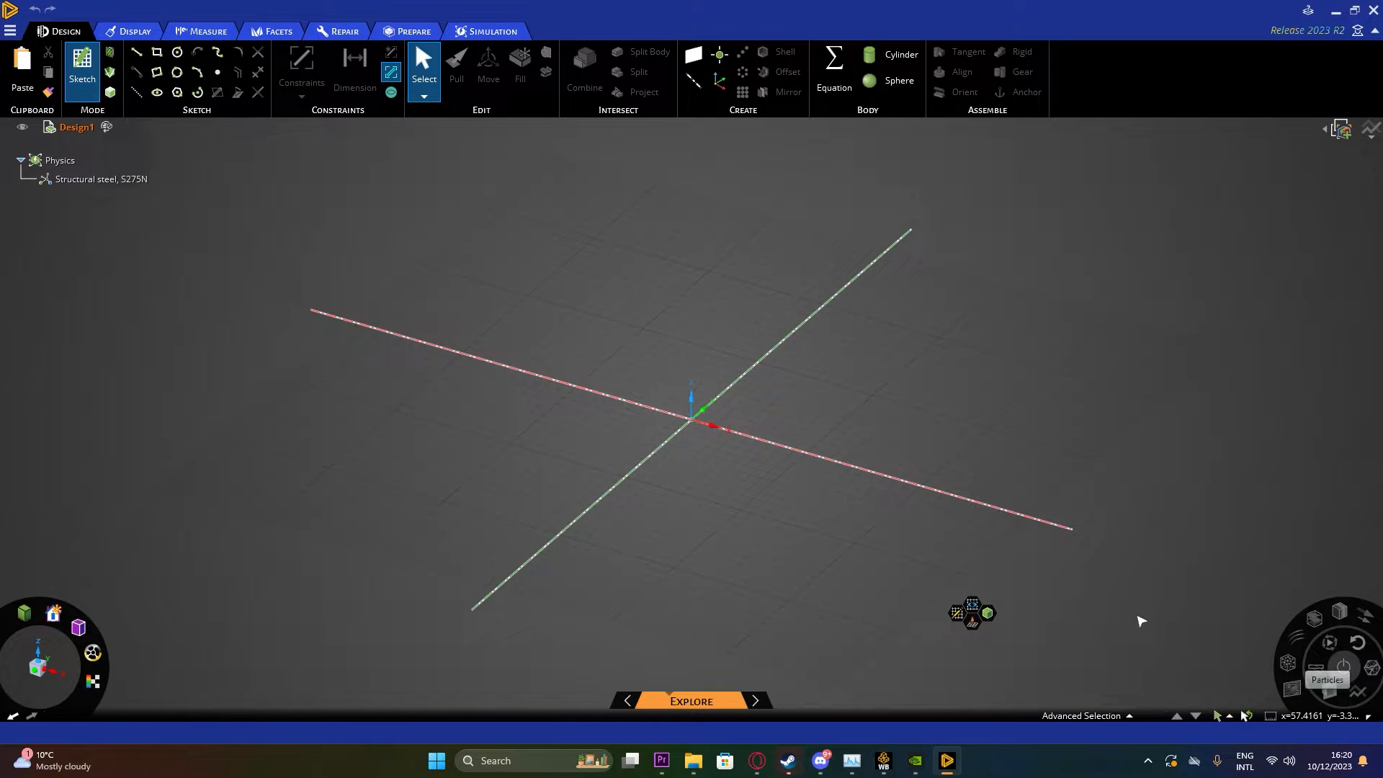
{"action": "mouse_move", "coordinate": [1316, 630]}
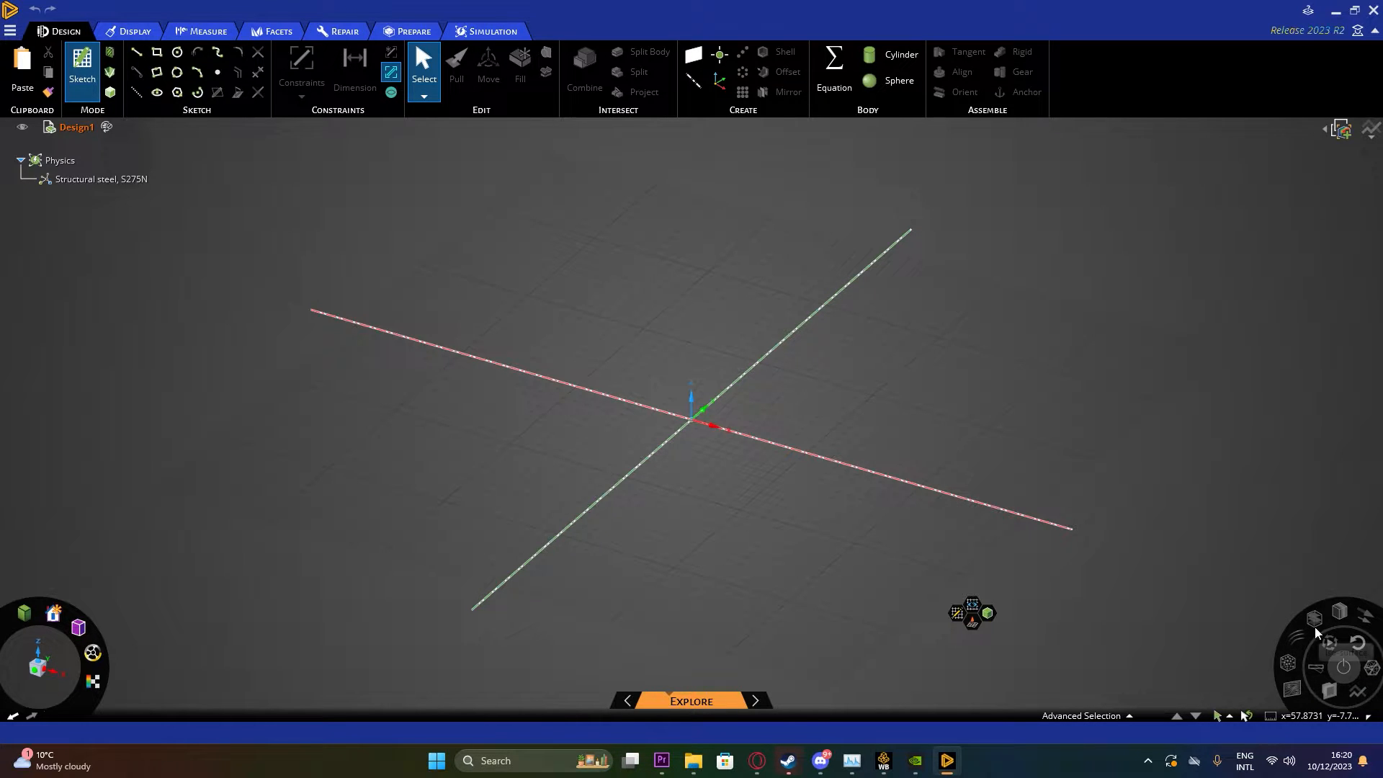
{"action": "mouse_move", "coordinate": [1315, 626]}
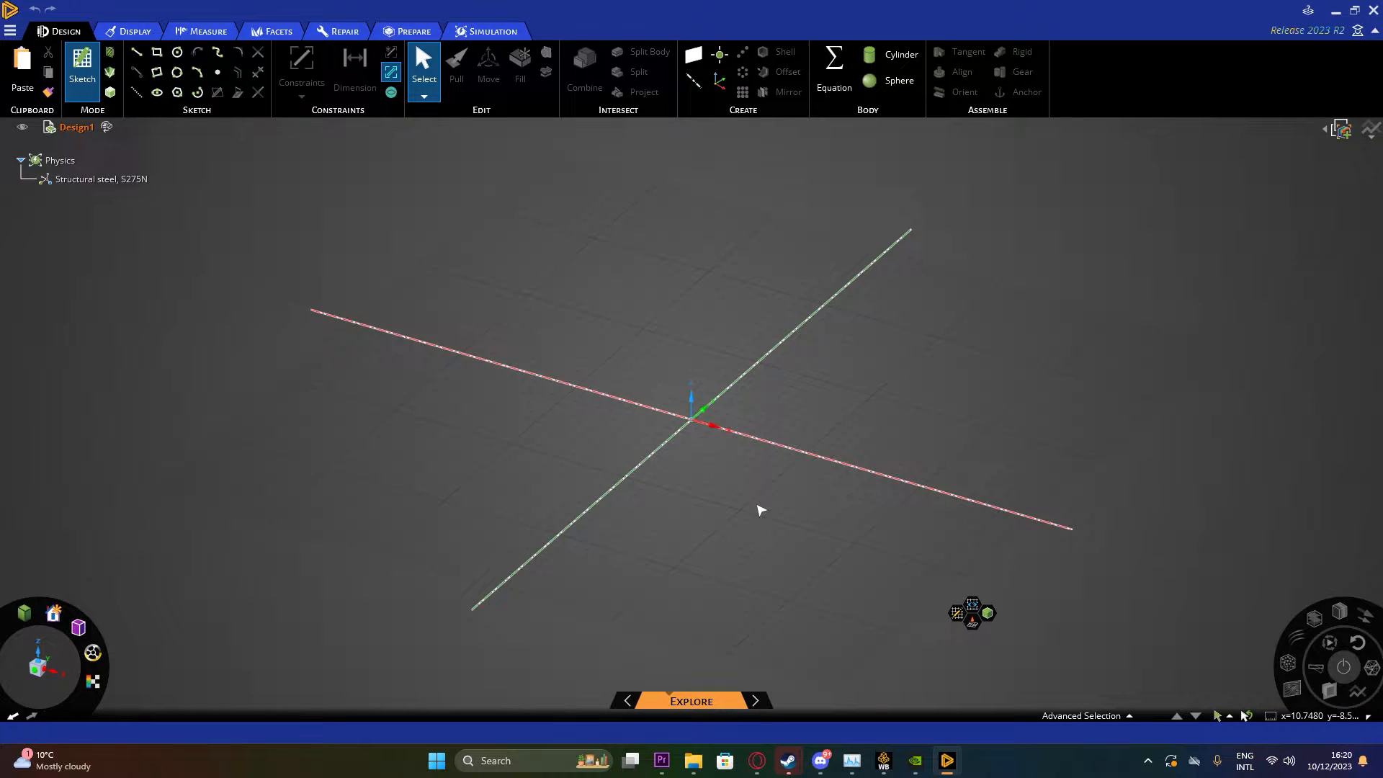
{"action": "mouse_move", "coordinate": [199, 306]}
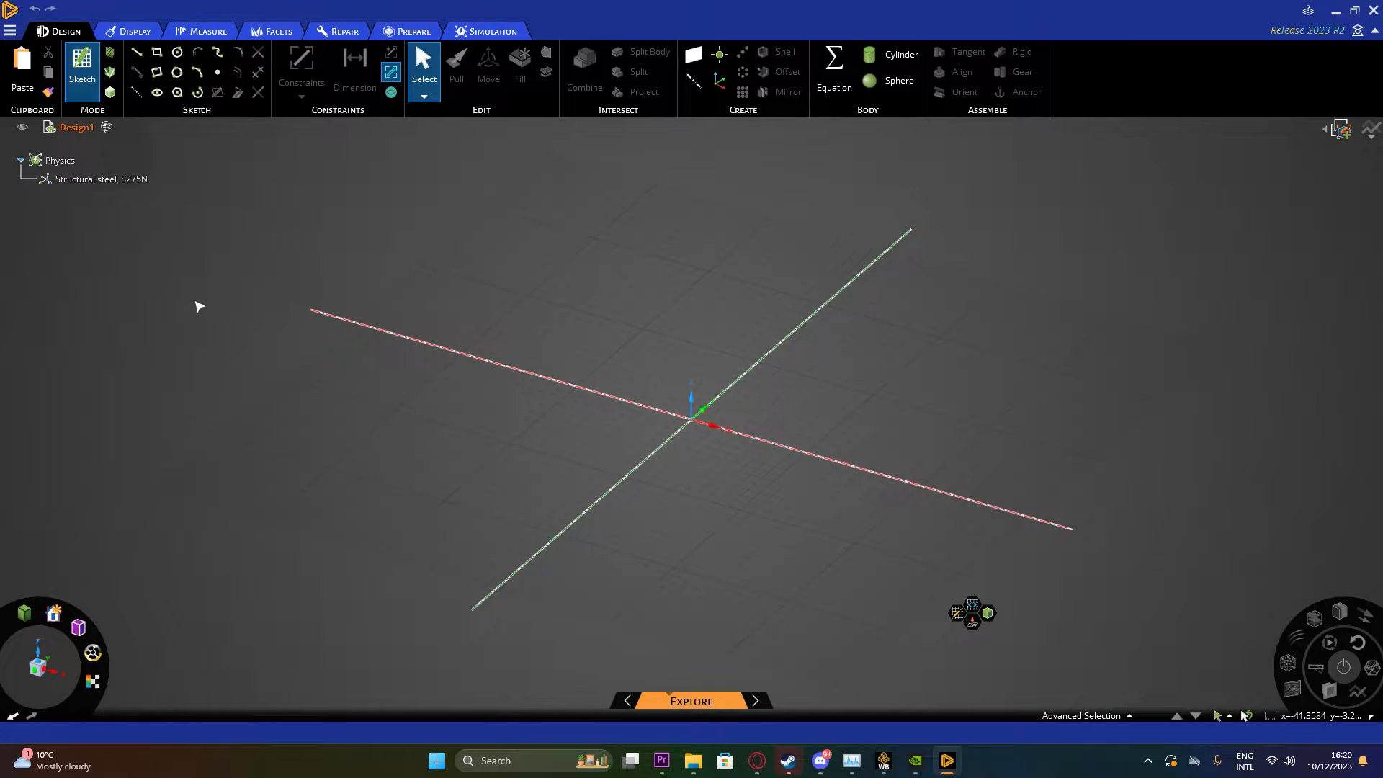
{"action": "mouse_move", "coordinate": [193, 286]}
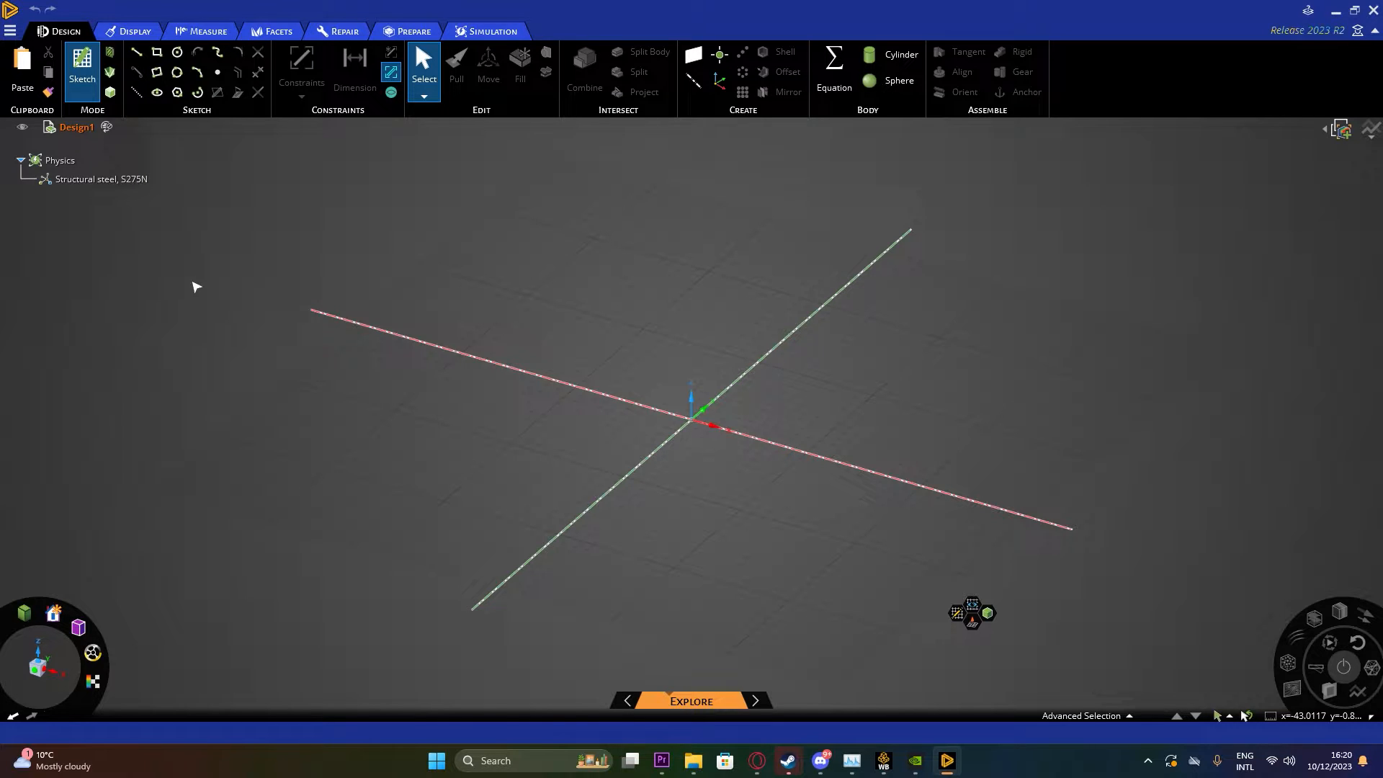
{"action": "mouse_move", "coordinate": [200, 273]}
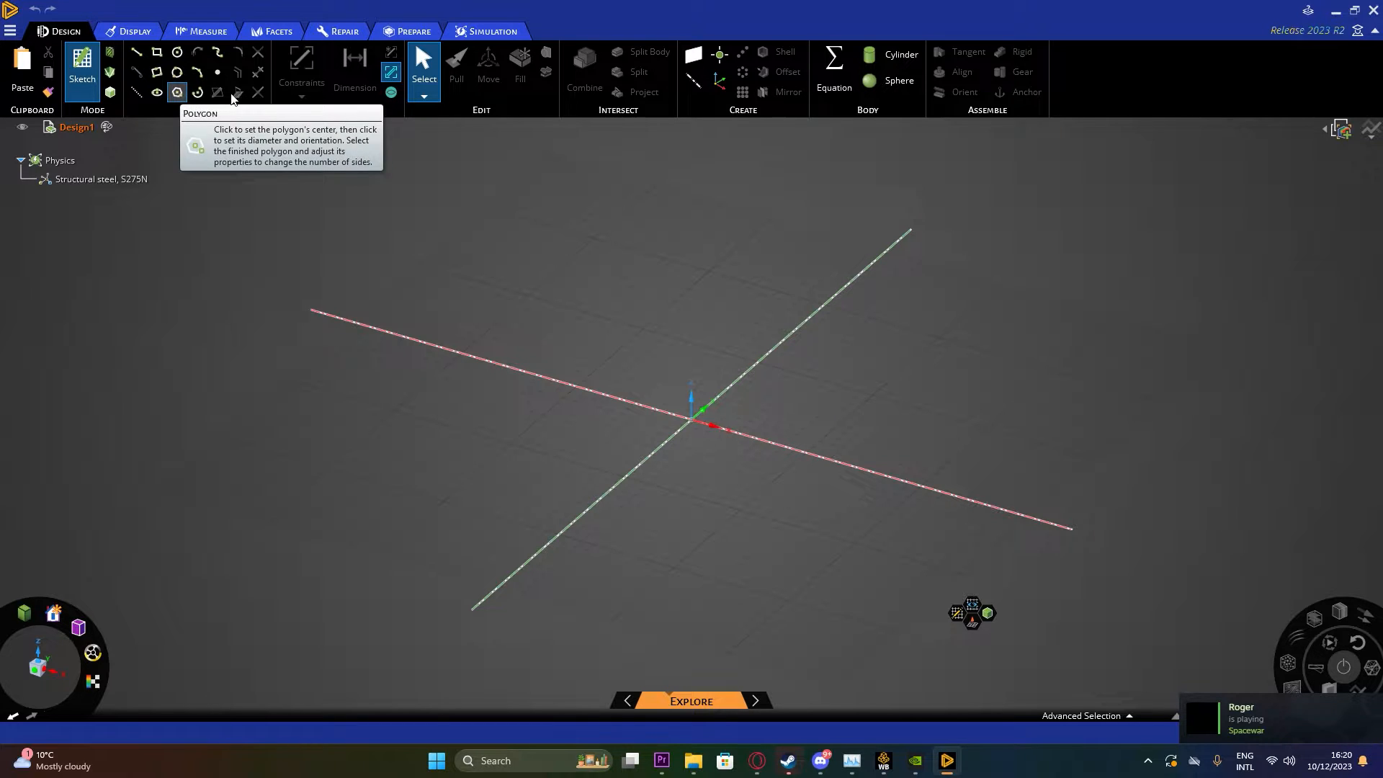
{"action": "mouse_move", "coordinate": [900, 54]}
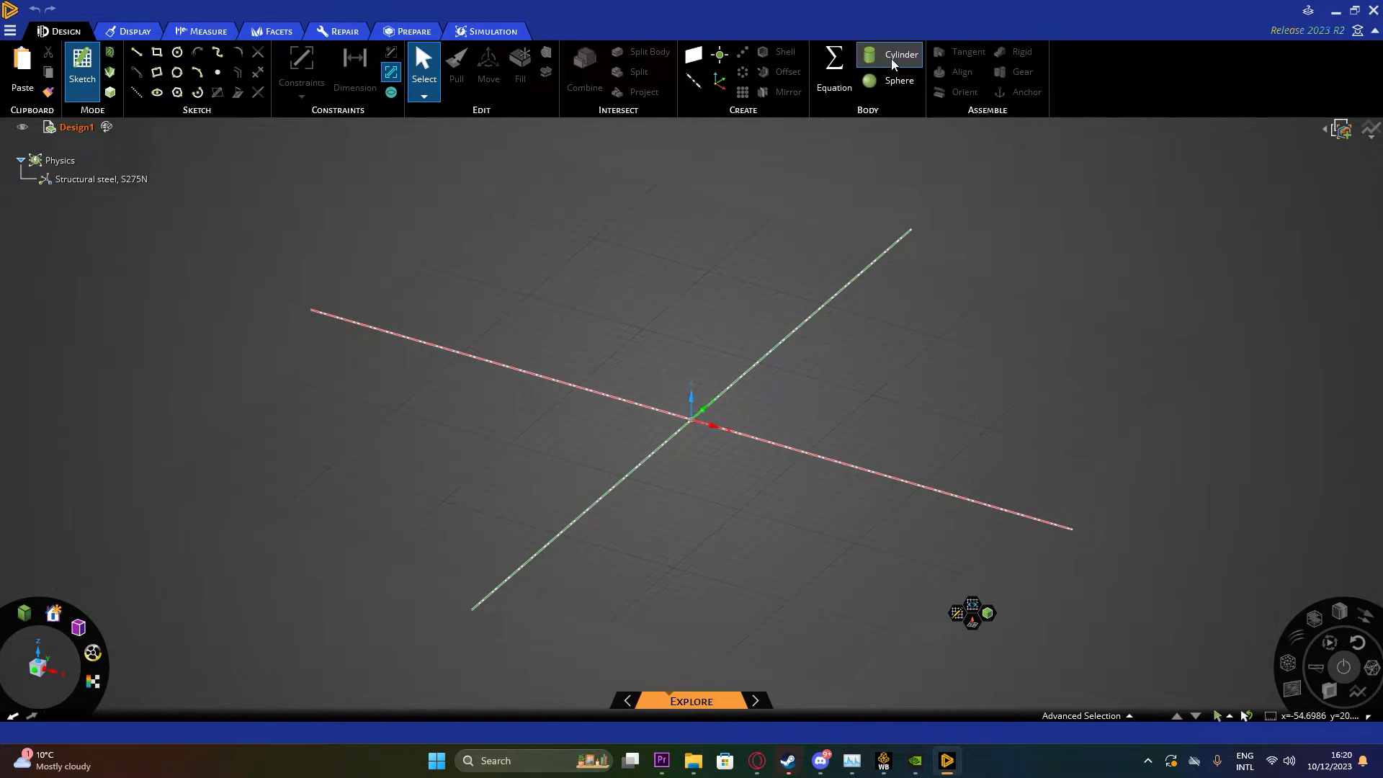
{"action": "mouse_move", "coordinate": [900, 54]}
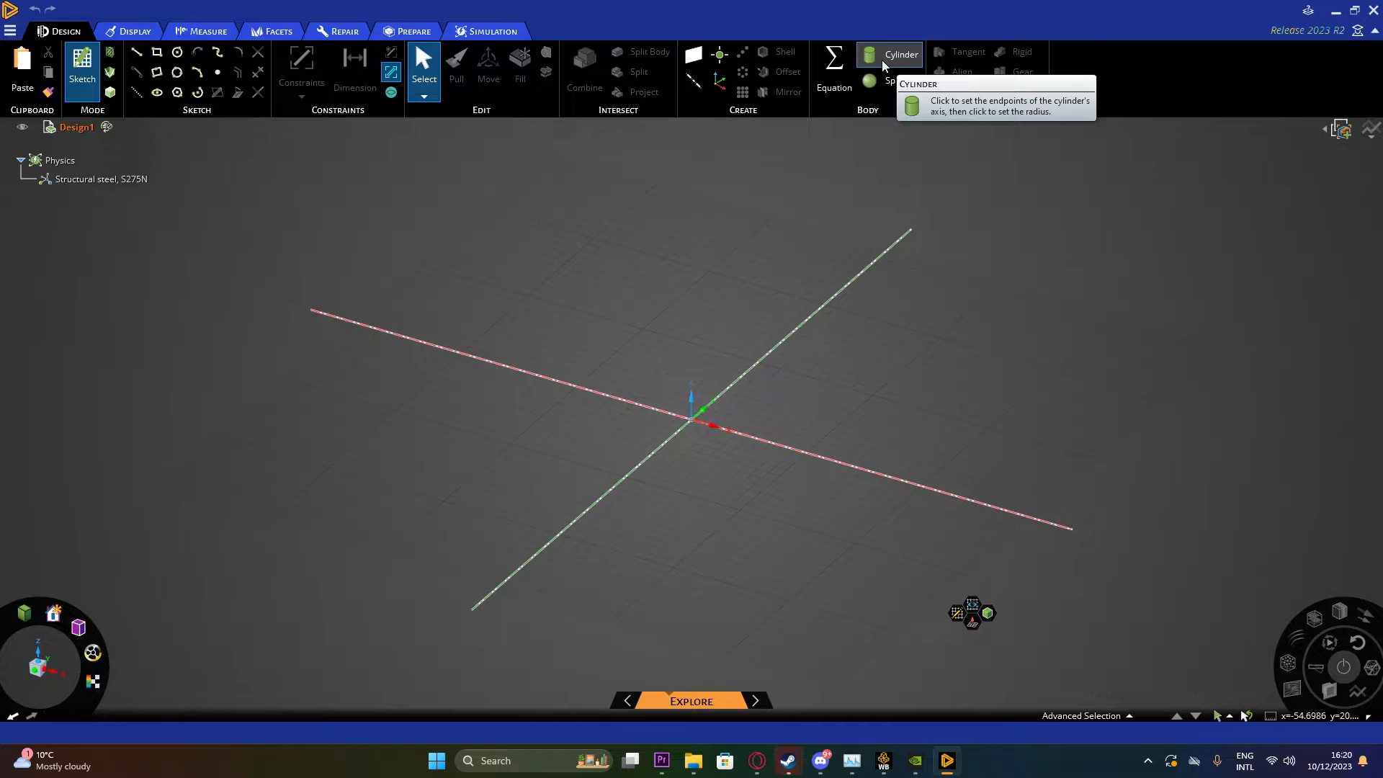
{"action": "mouse_move", "coordinate": [589, 389]}
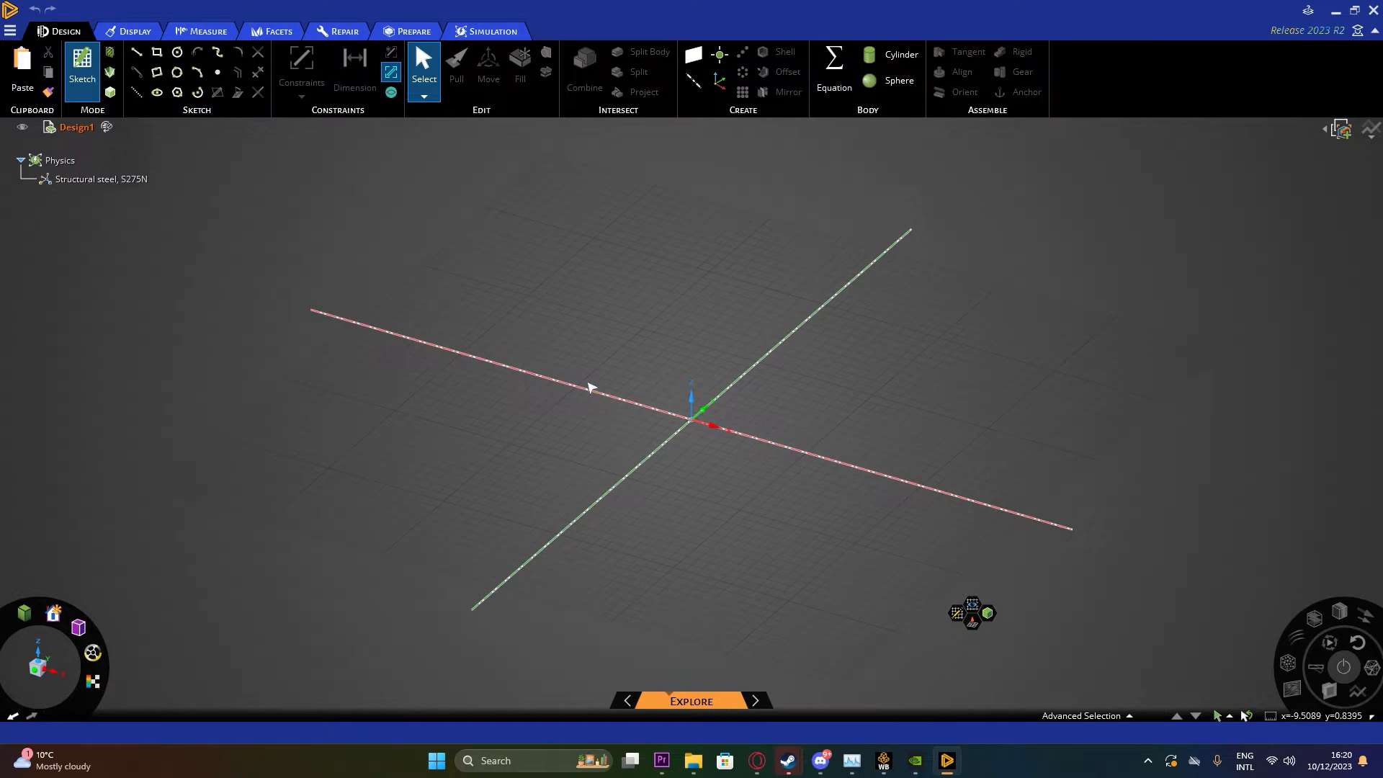
{"action": "mouse_move", "coordinate": [539, 310]}
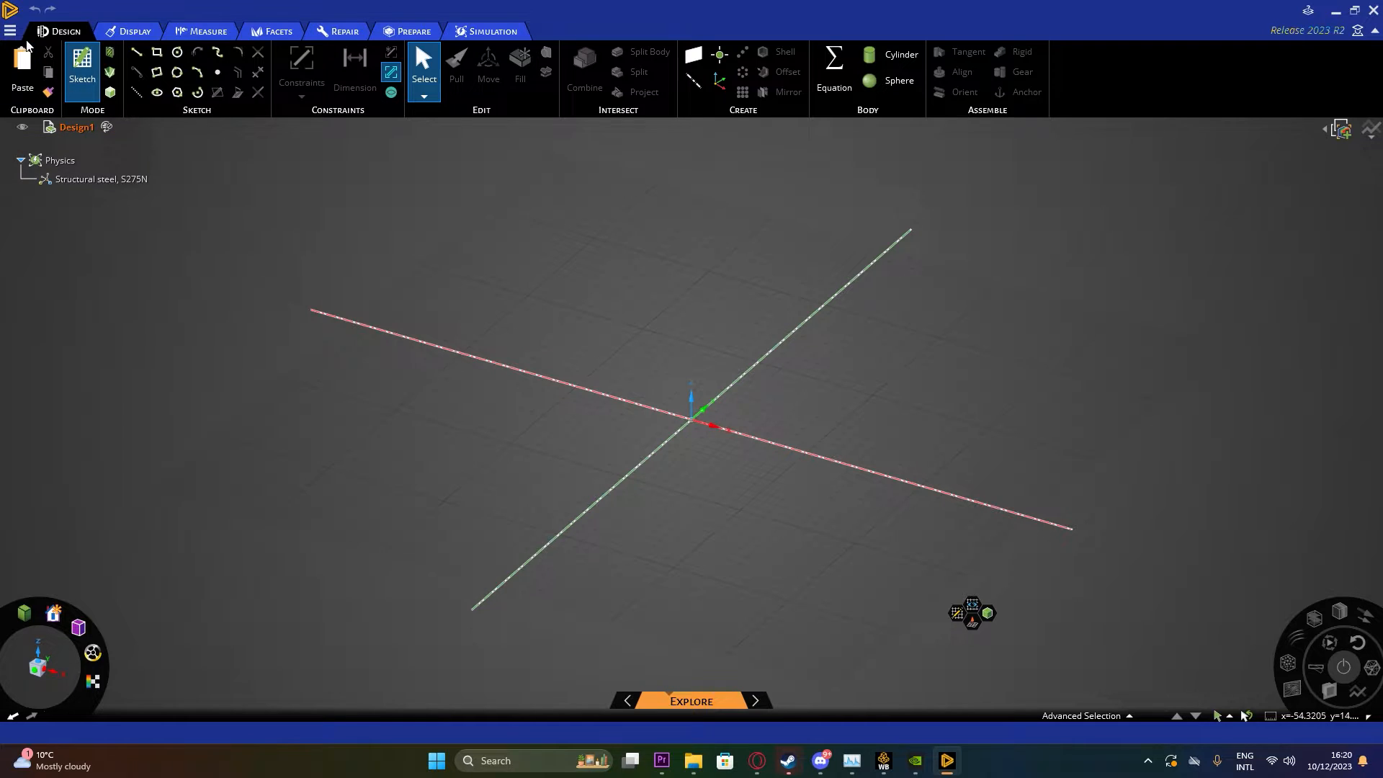
Insert pipe v2.step from Downloads through File > Insert Geometry
{"action": "left_click", "coordinate": [9, 30]}
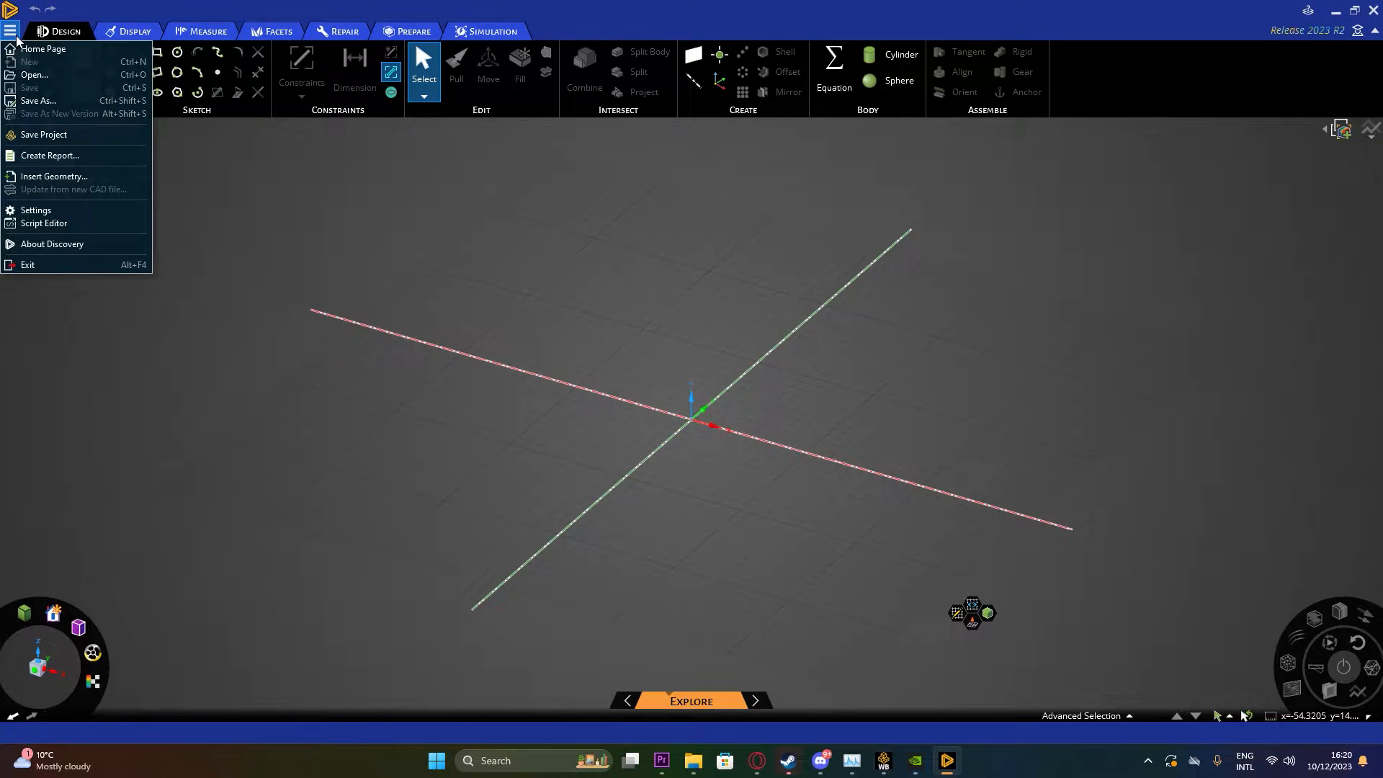
{"action": "mouse_move", "coordinate": [352, 212]}
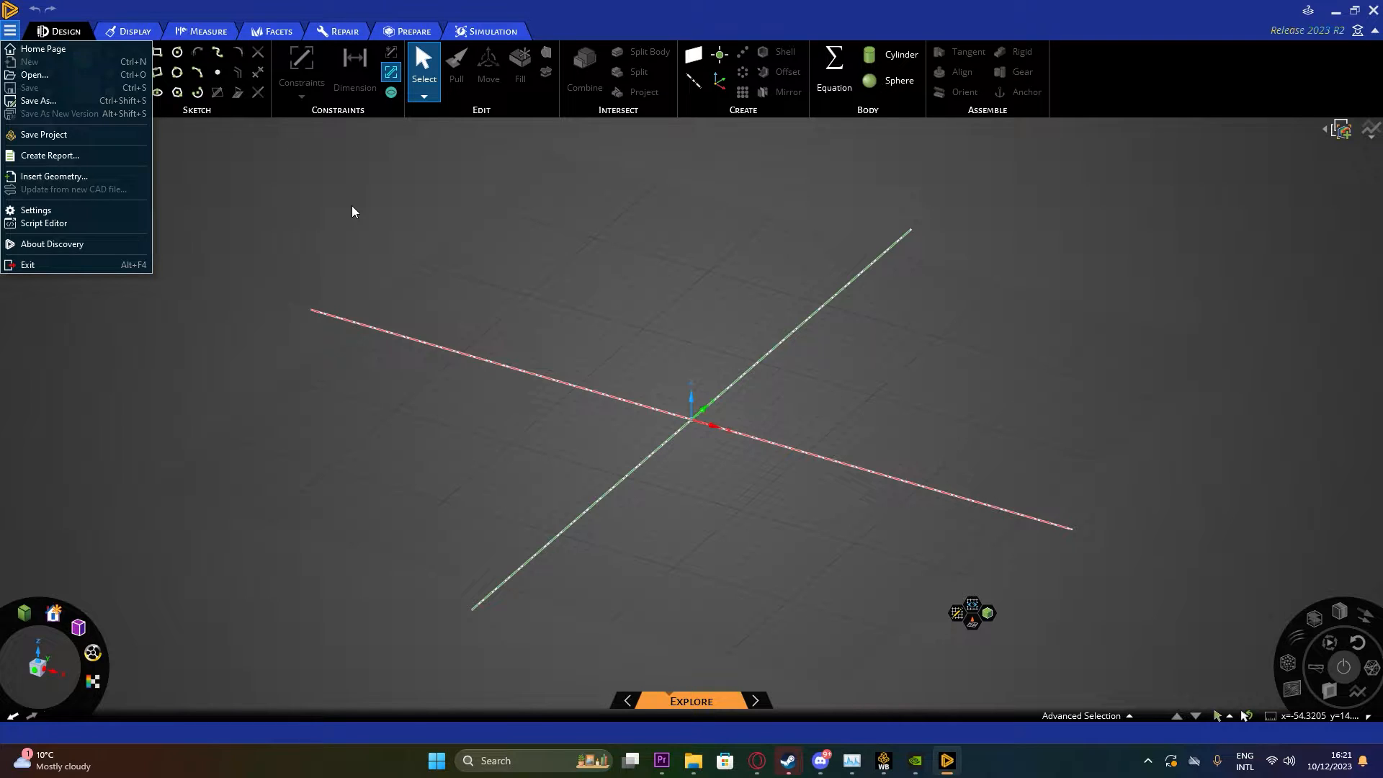
{"action": "mouse_move", "coordinate": [62, 134]}
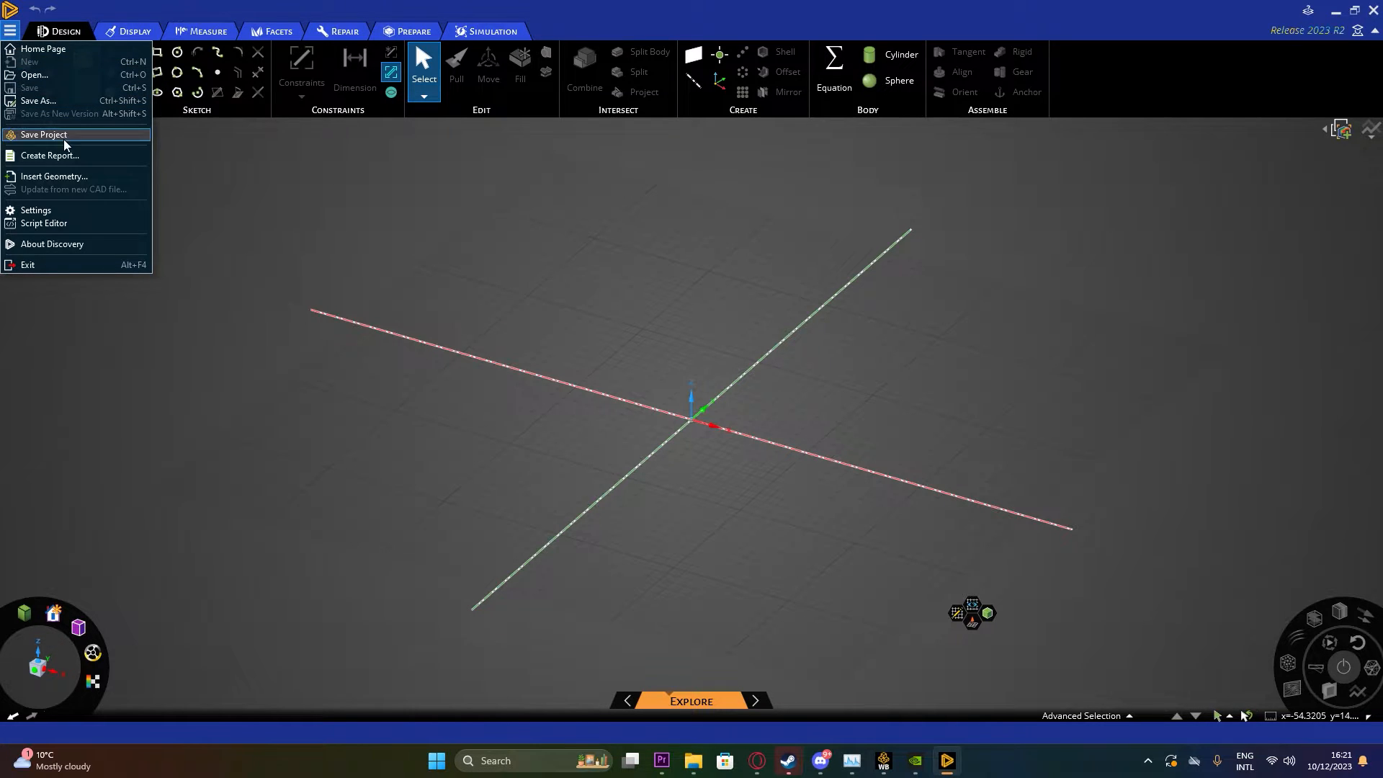
{"action": "left_click", "coordinate": [54, 178]}
{"action": "type", "text": "pipe"}
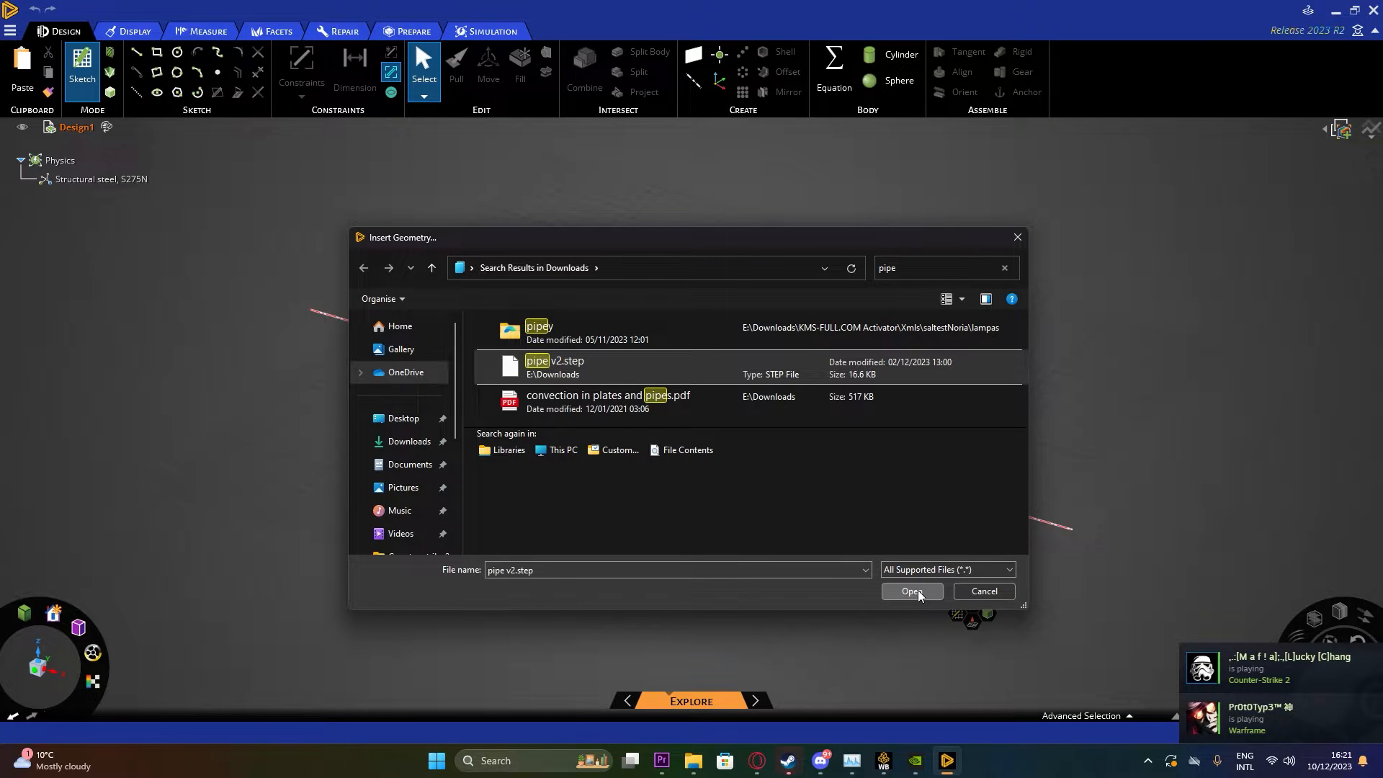
{"action": "left_click", "coordinate": [910, 590]}
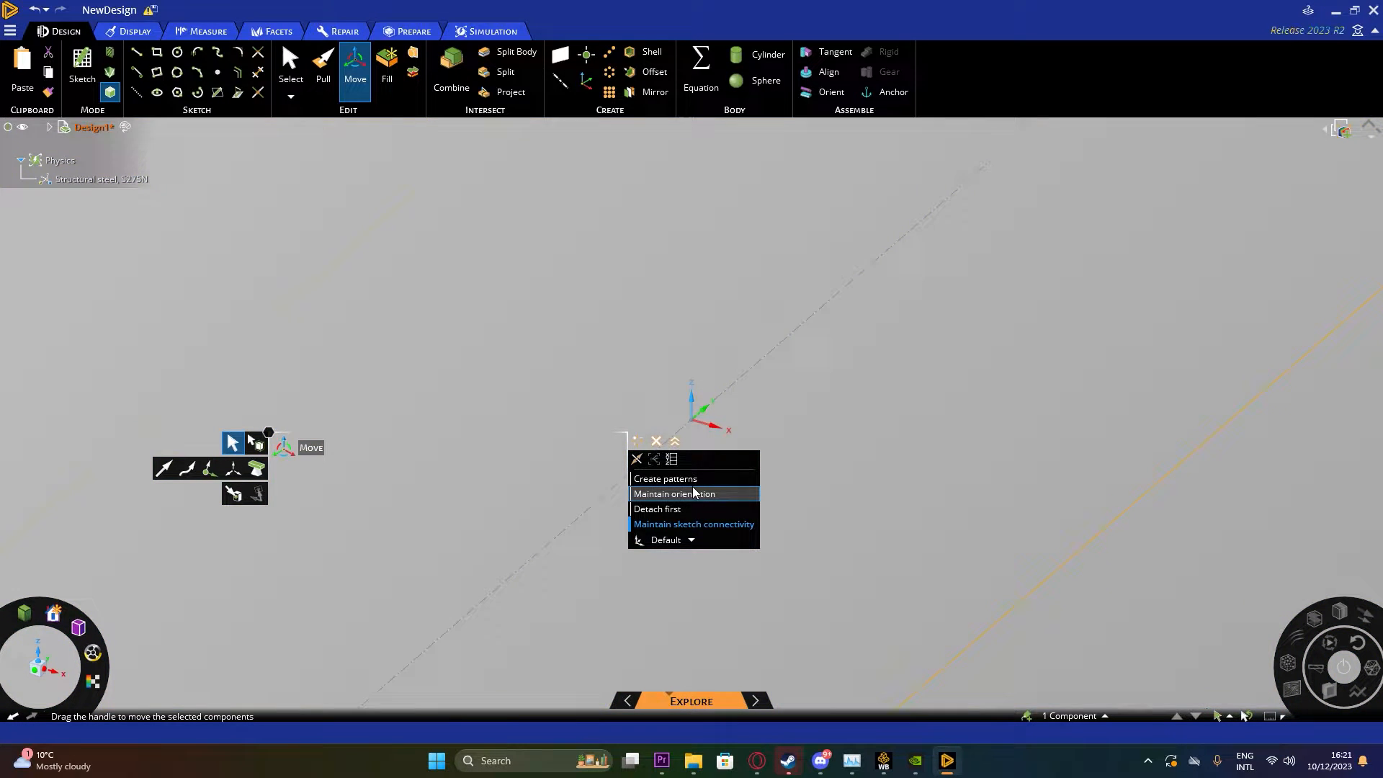
Fit the whole stepped pipe with Home view, then activate Pull on a cone face
{"action": "left_click", "coordinate": [53, 613]}
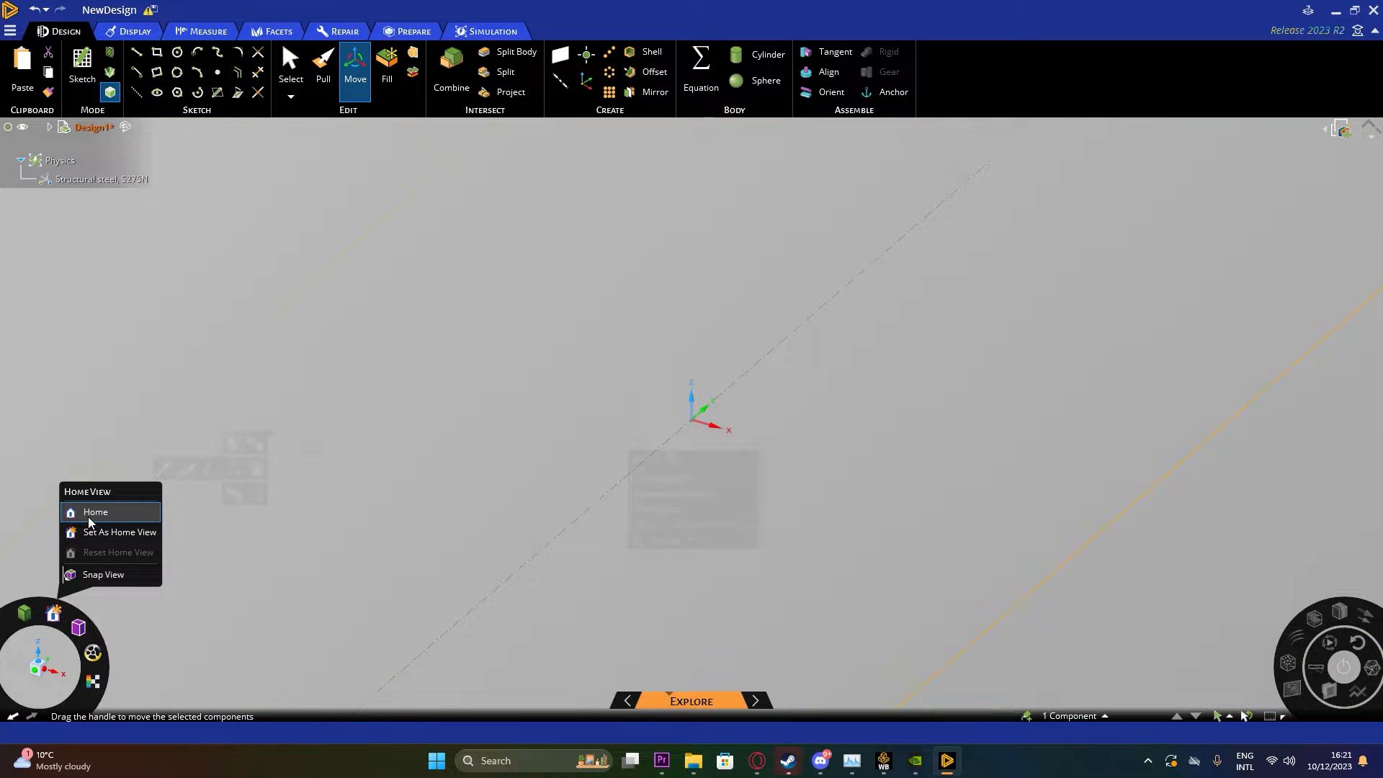
{"action": "left_click", "coordinate": [95, 512]}
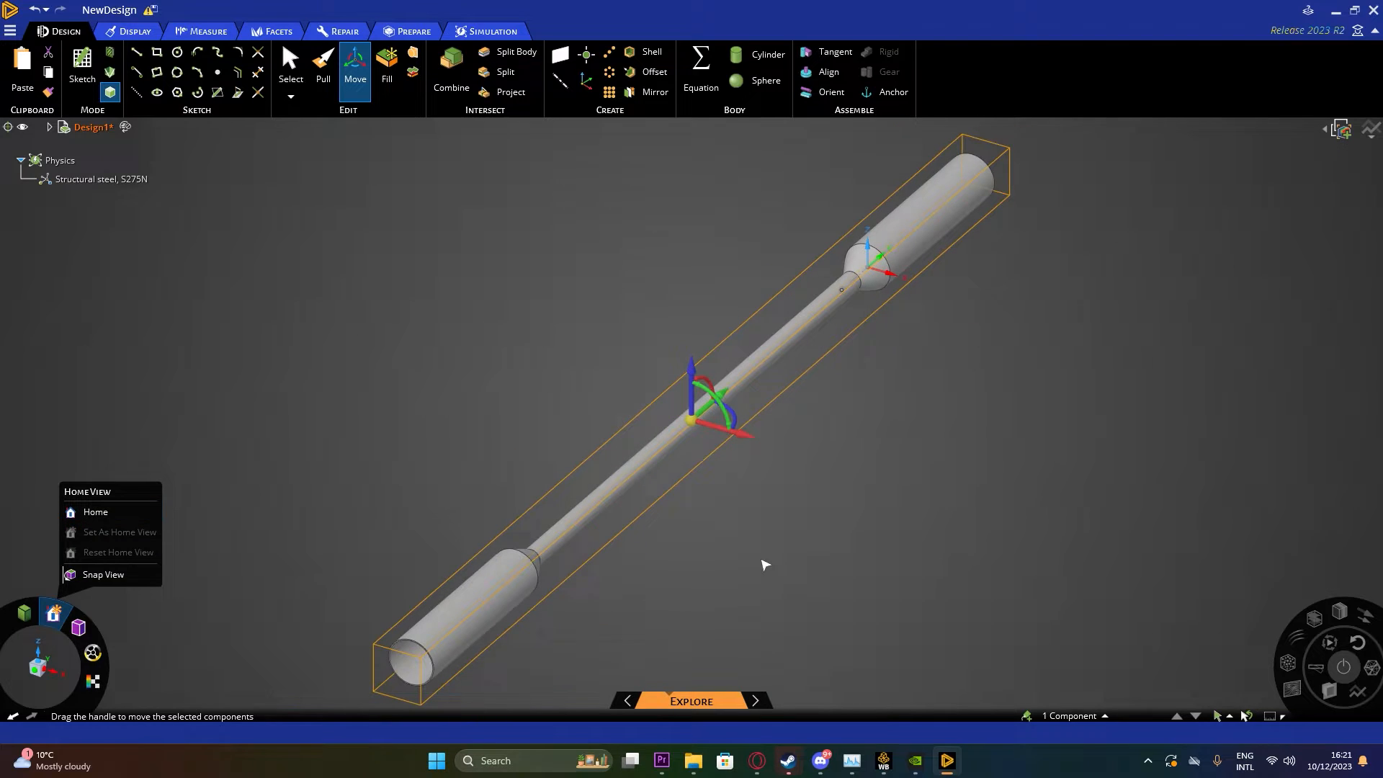
{"action": "mouse_move", "coordinate": [777, 551]}
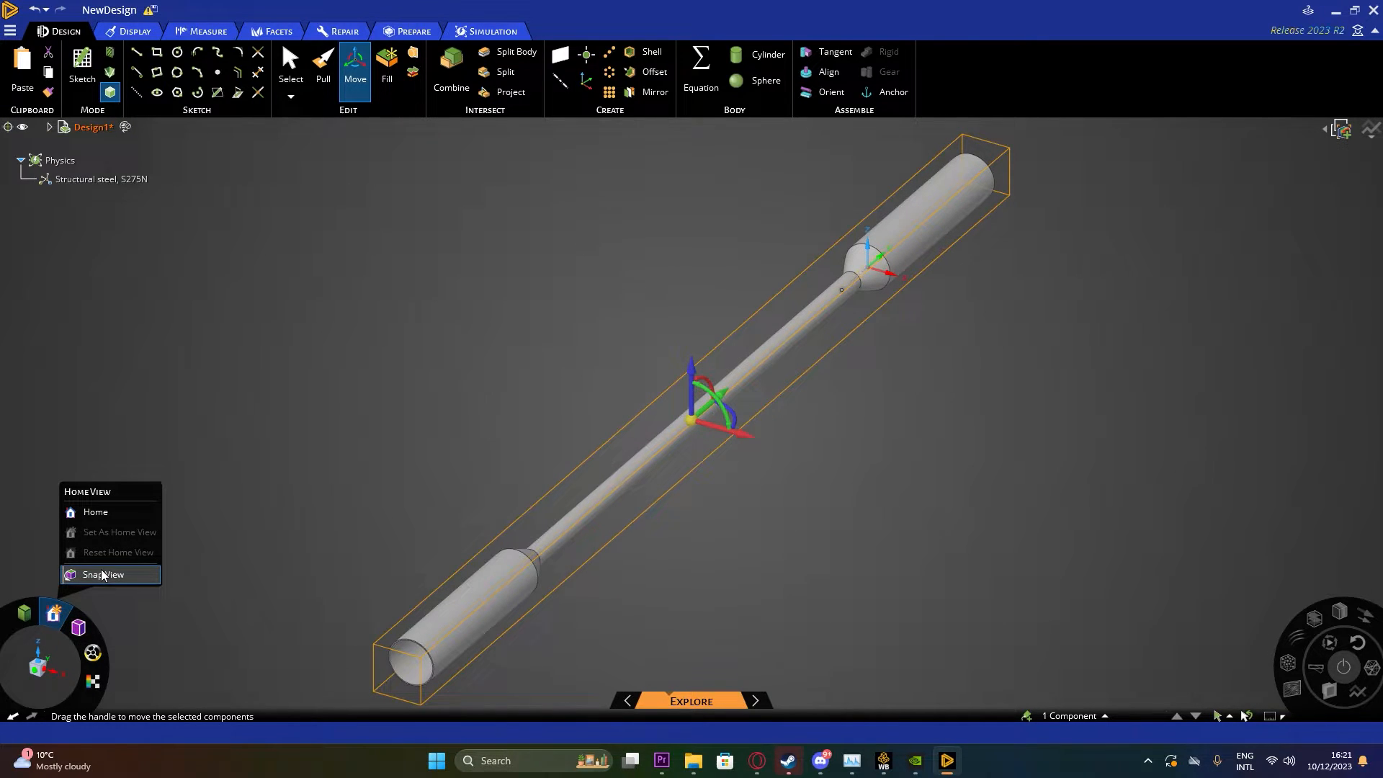
{"action": "mouse_move", "coordinate": [280, 382]}
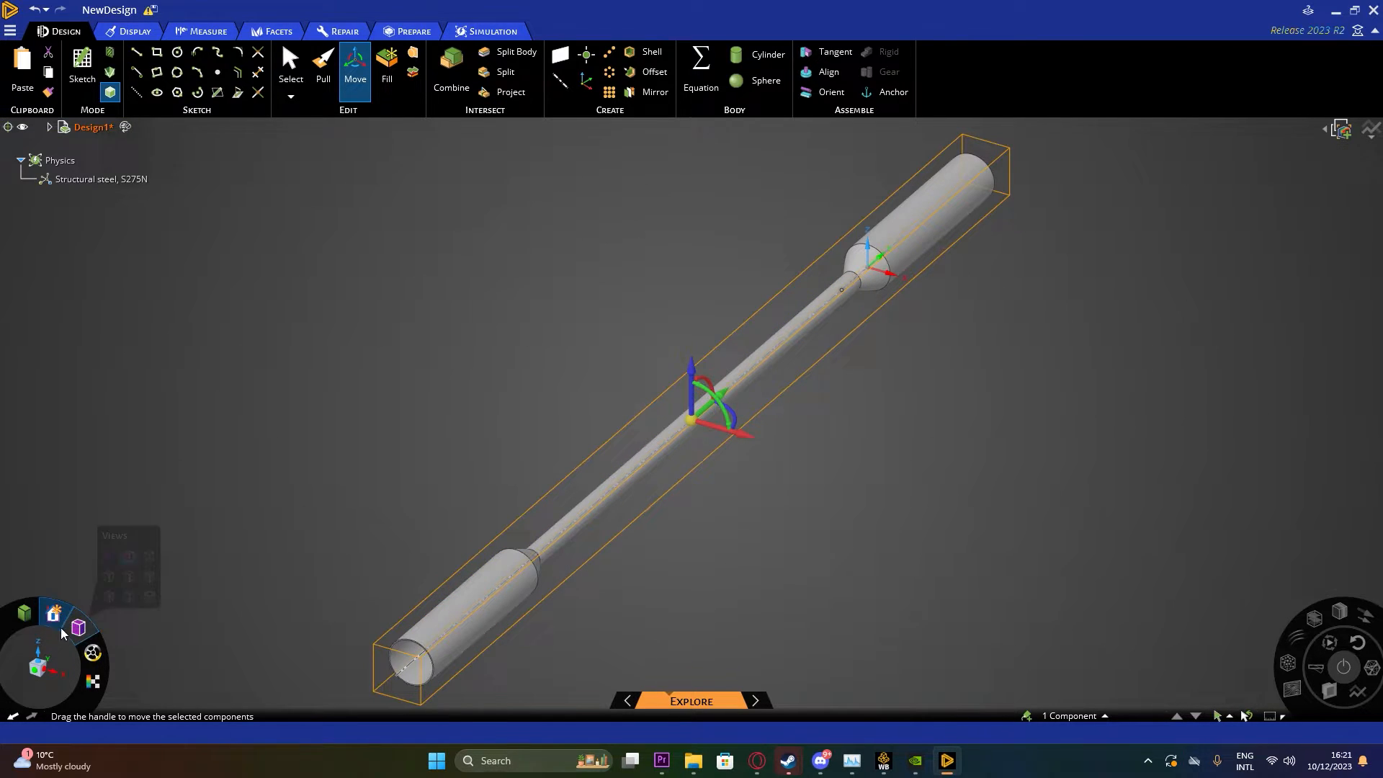
{"action": "mouse_move", "coordinate": [726, 576]}
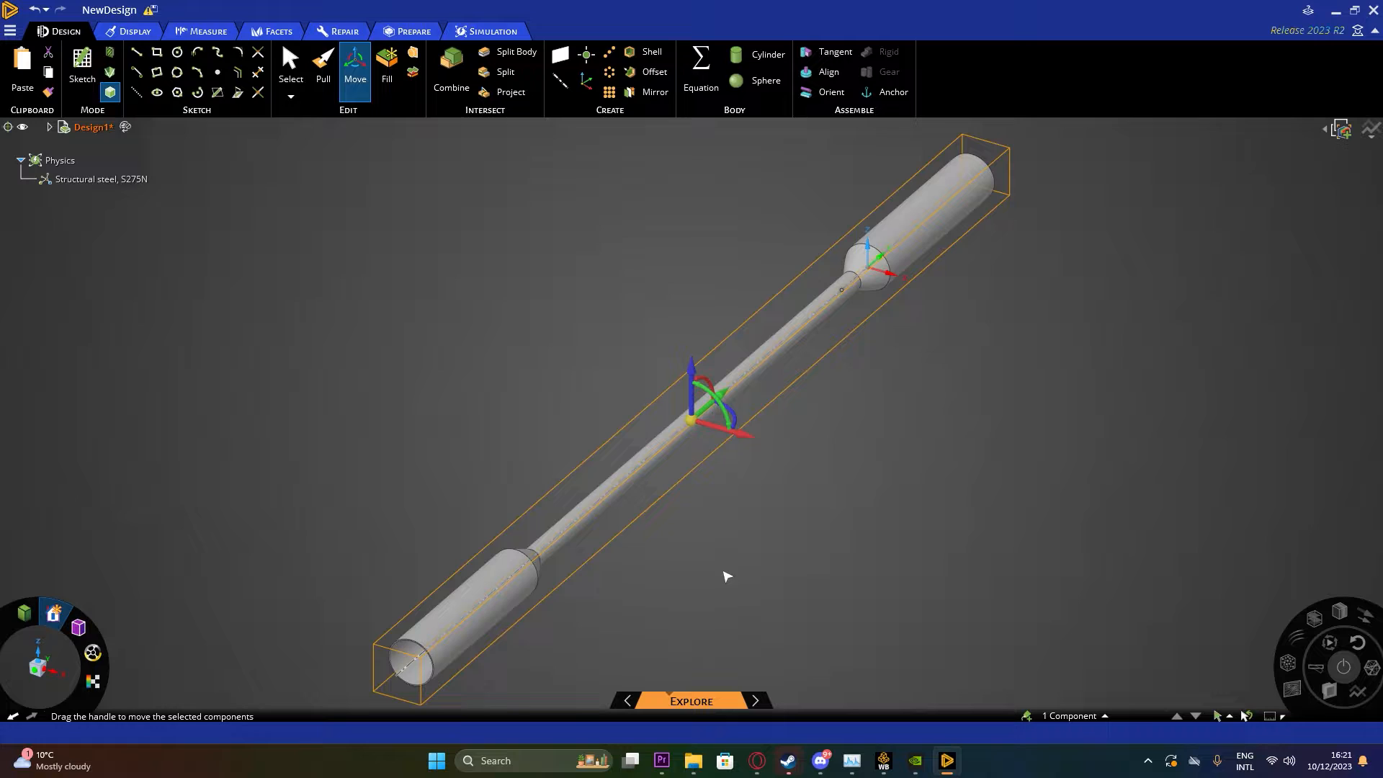
{"action": "left_click", "coordinate": [52, 612]}
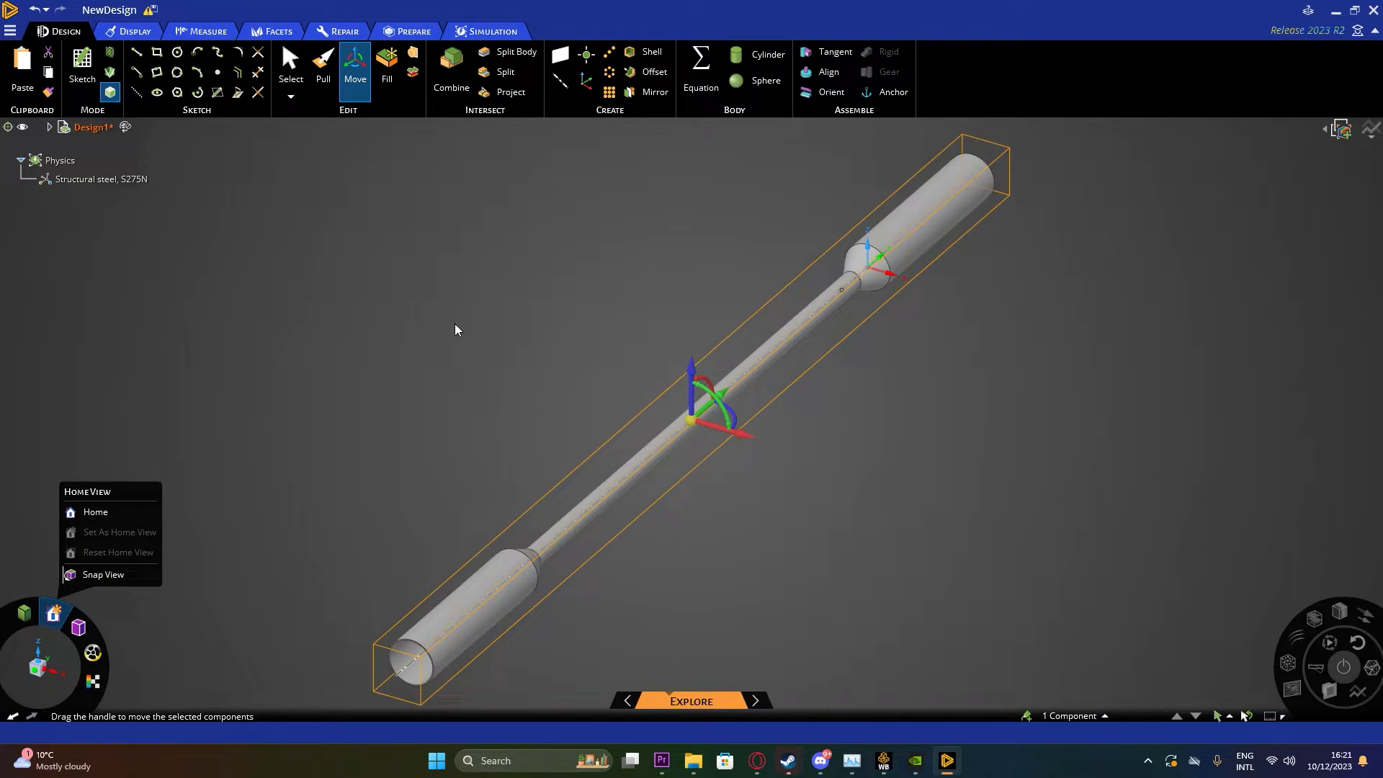
{"action": "mouse_move", "coordinate": [822, 337]}
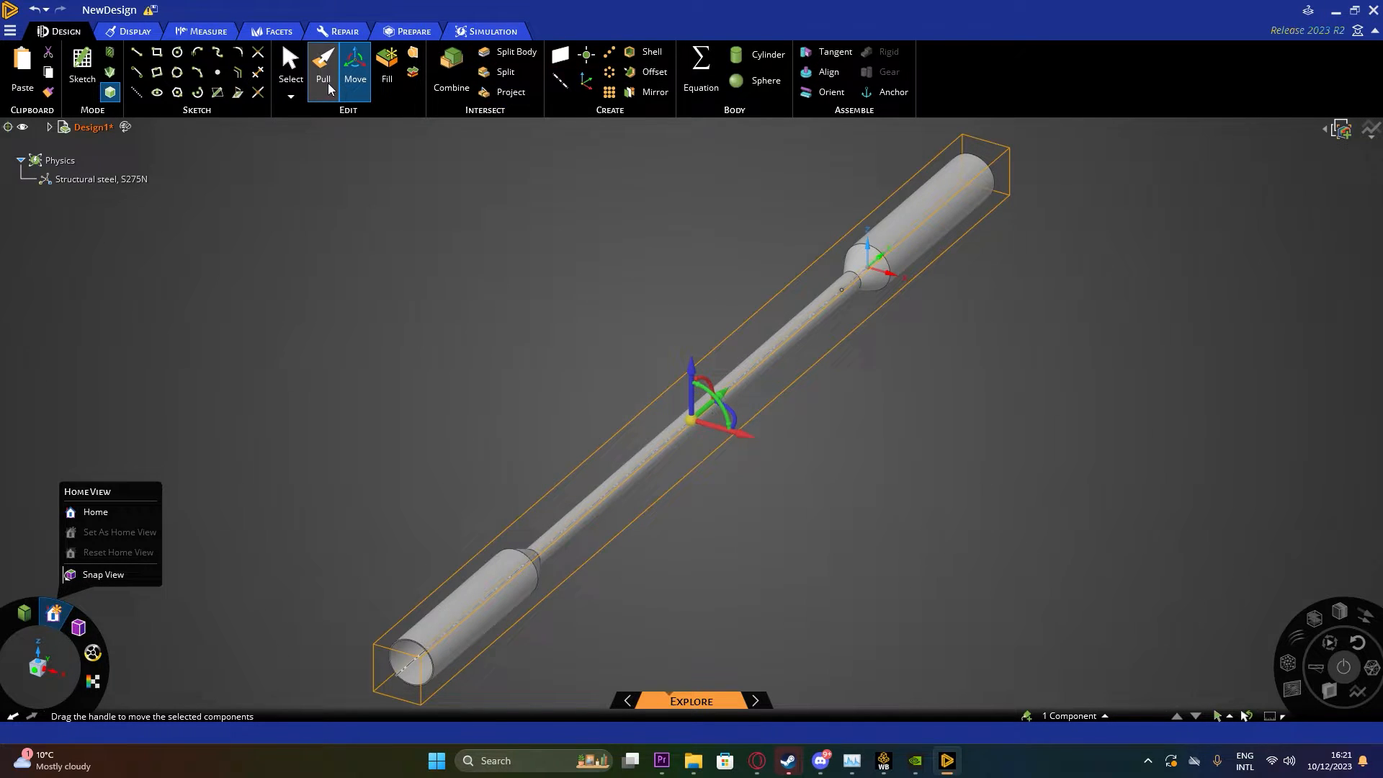
{"action": "left_click", "coordinate": [322, 69]}
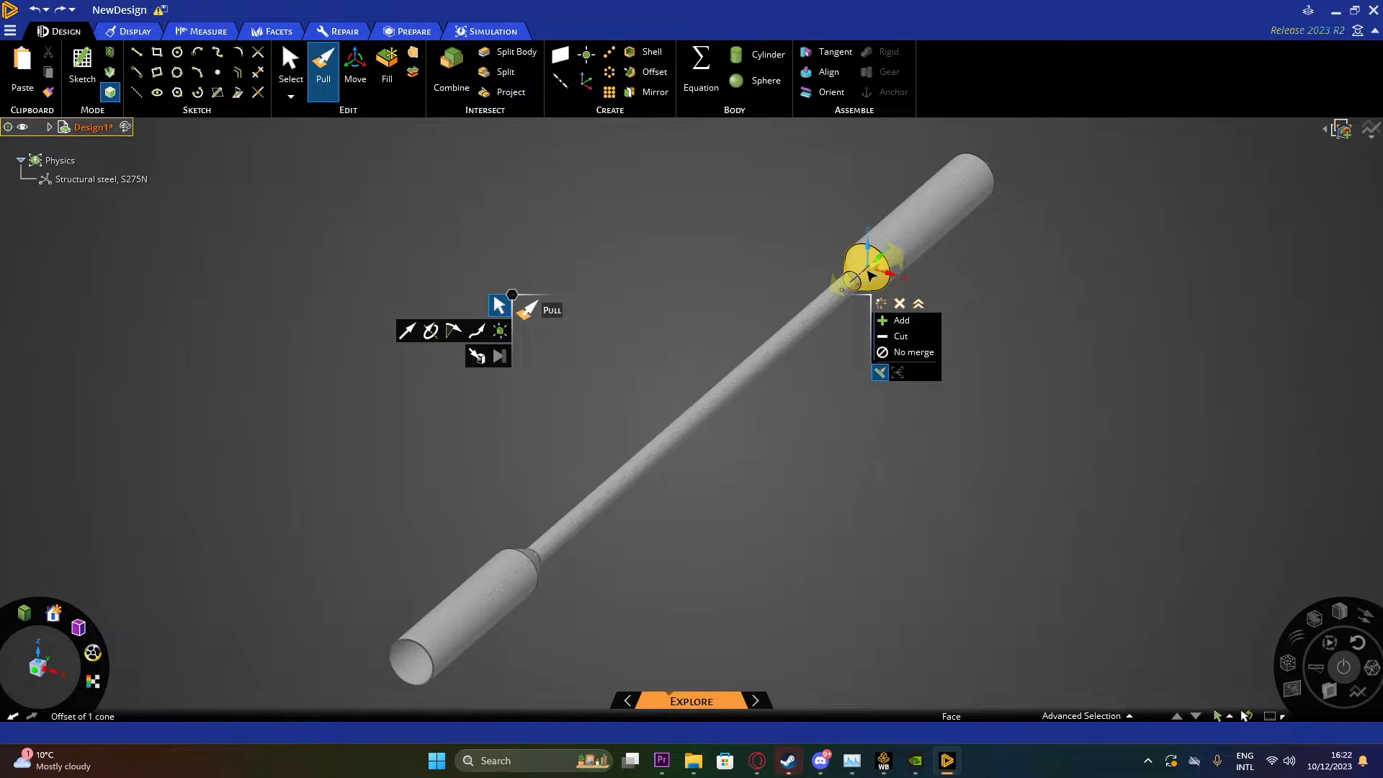
{"action": "left_click", "coordinate": [679, 386]}
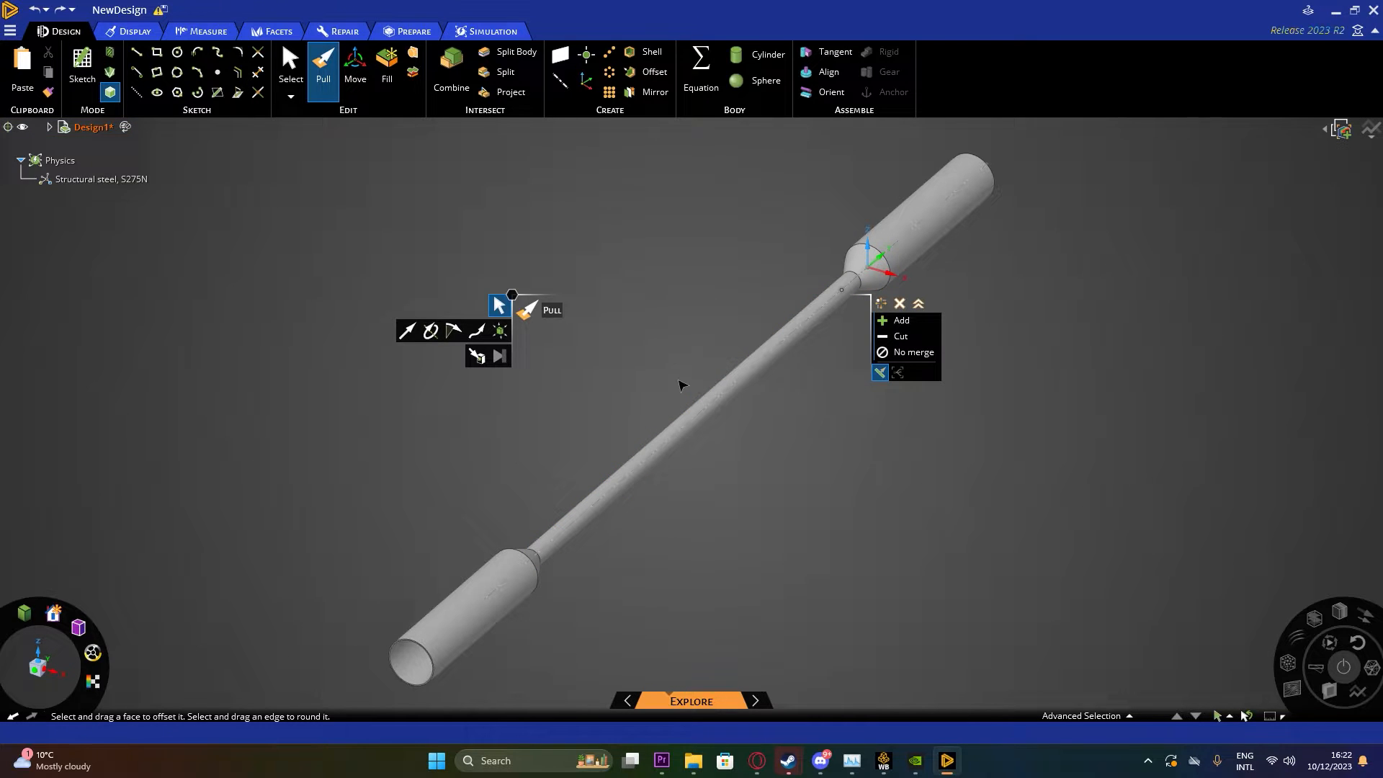
{"action": "mouse_move", "coordinate": [377, 170]}
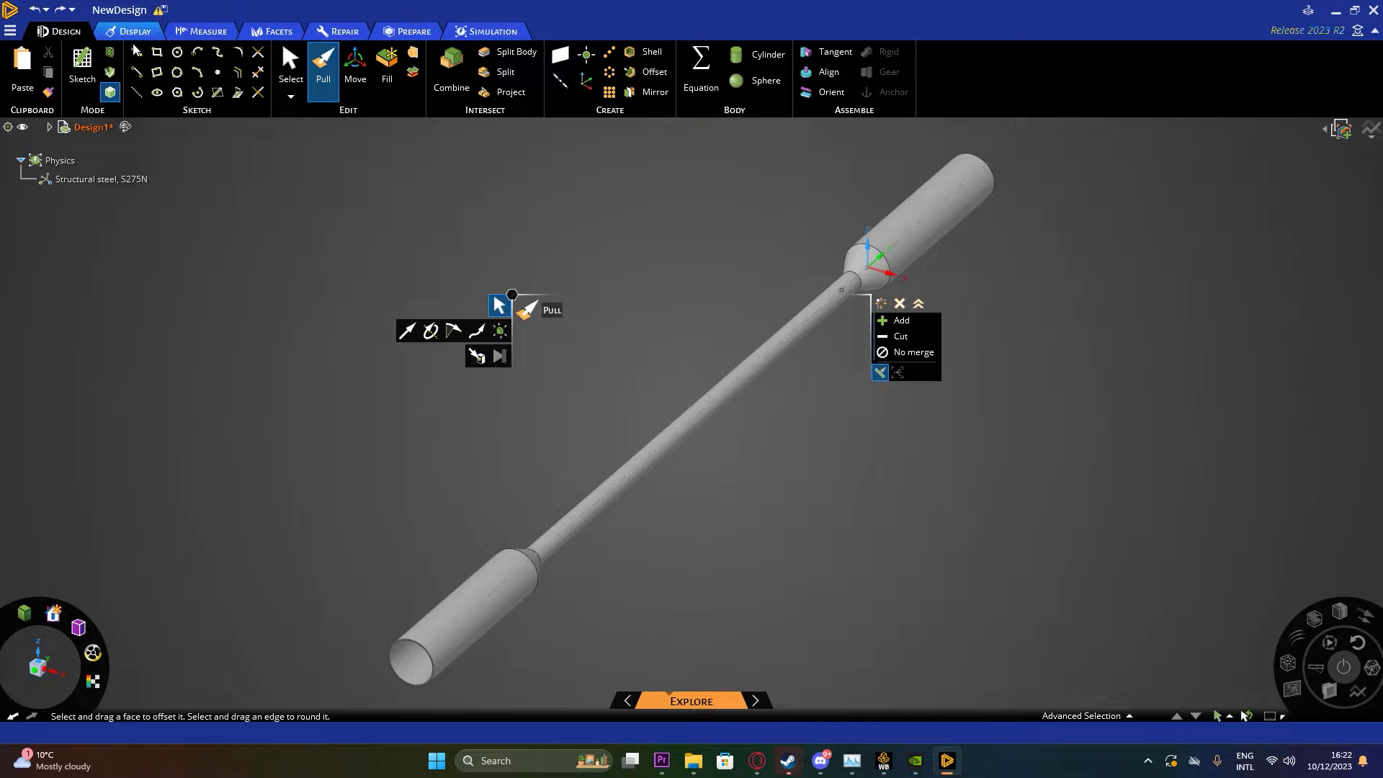
{"action": "mouse_move", "coordinate": [486, 31]}
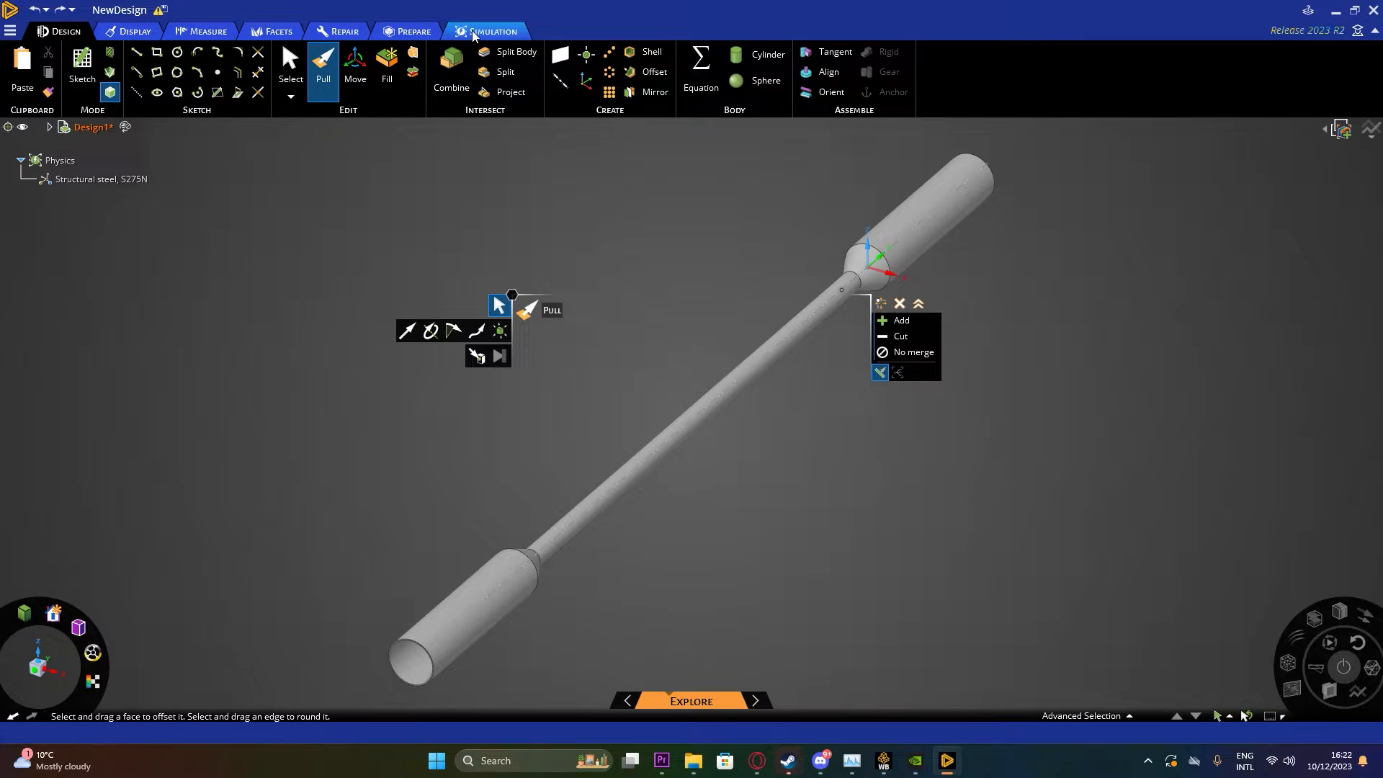
{"action": "mouse_move", "coordinate": [468, 62]}
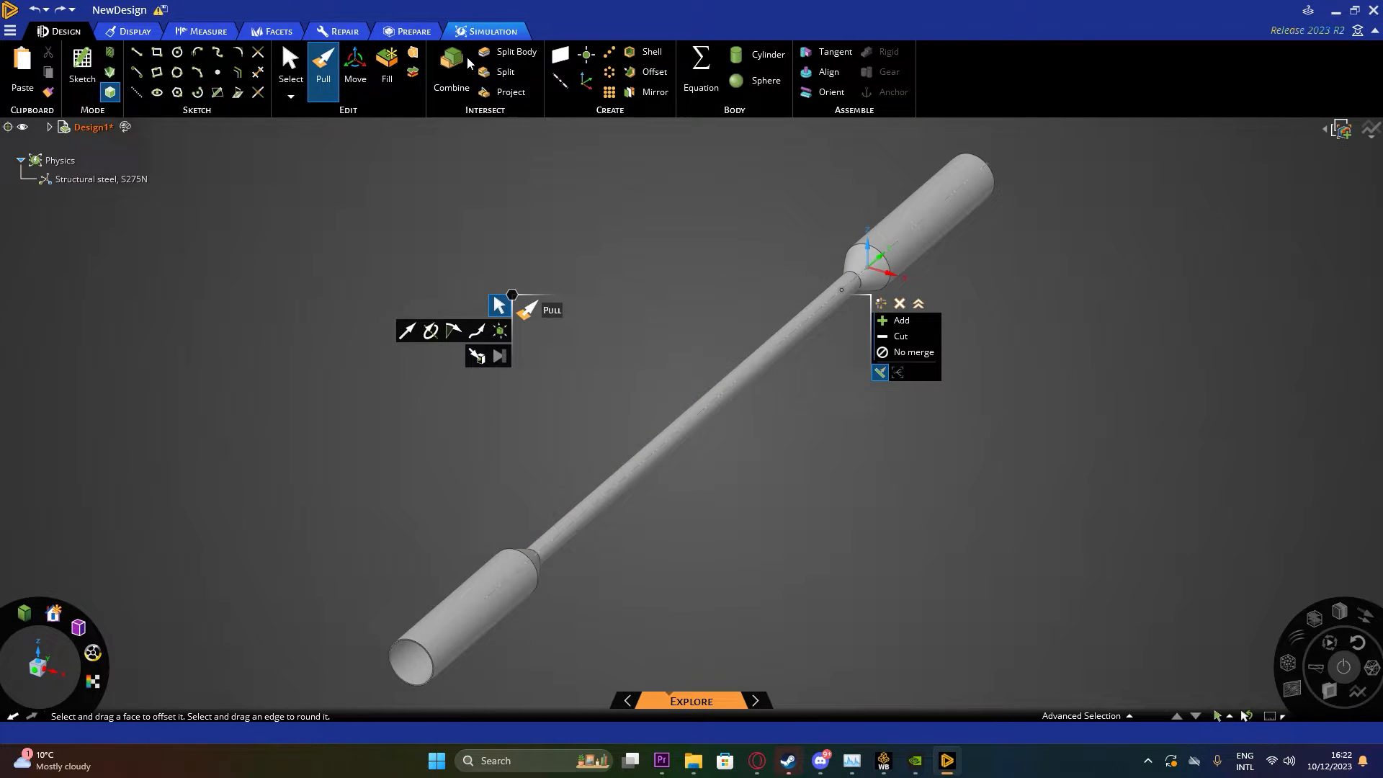
Switch to the Simulation tab and begin defining internal flow through the pipe
{"action": "left_click", "coordinate": [490, 31]}
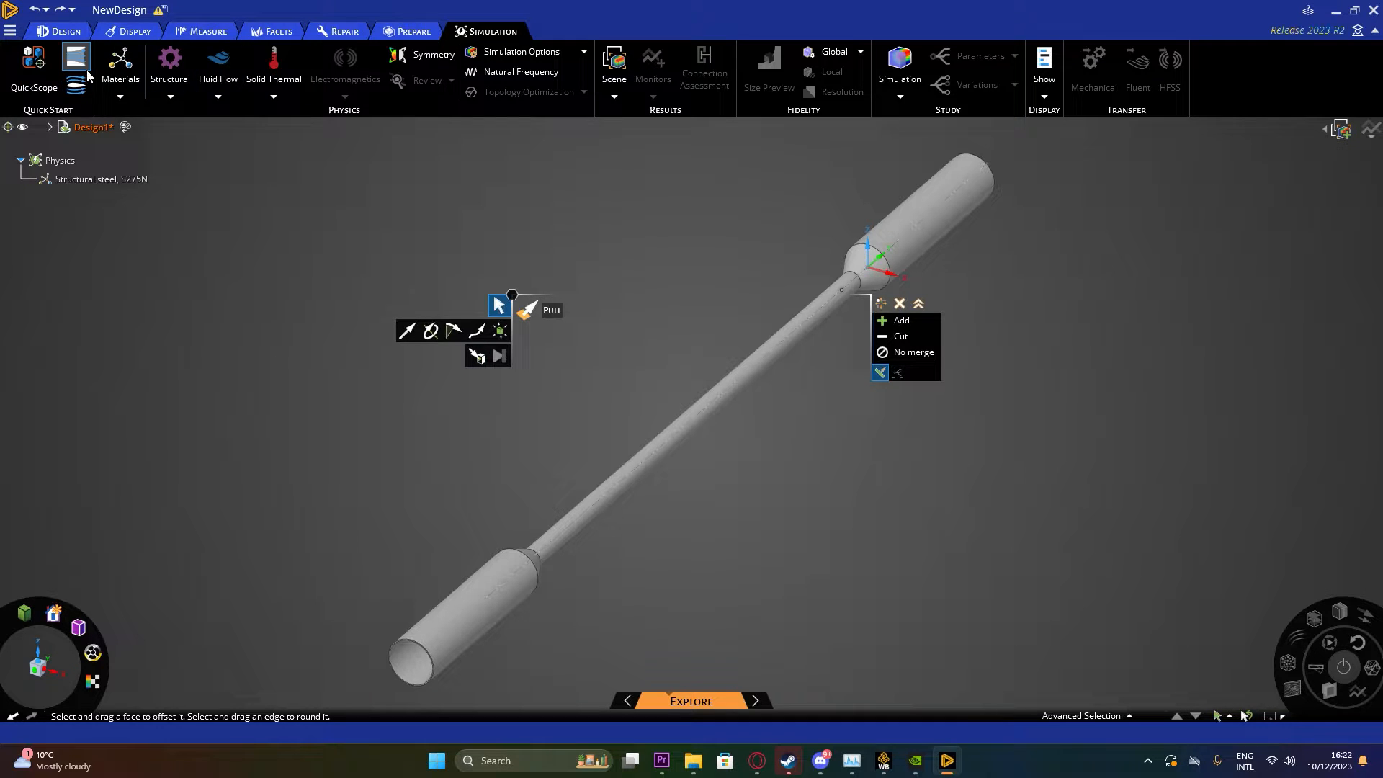
{"action": "mouse_move", "coordinate": [75, 62]}
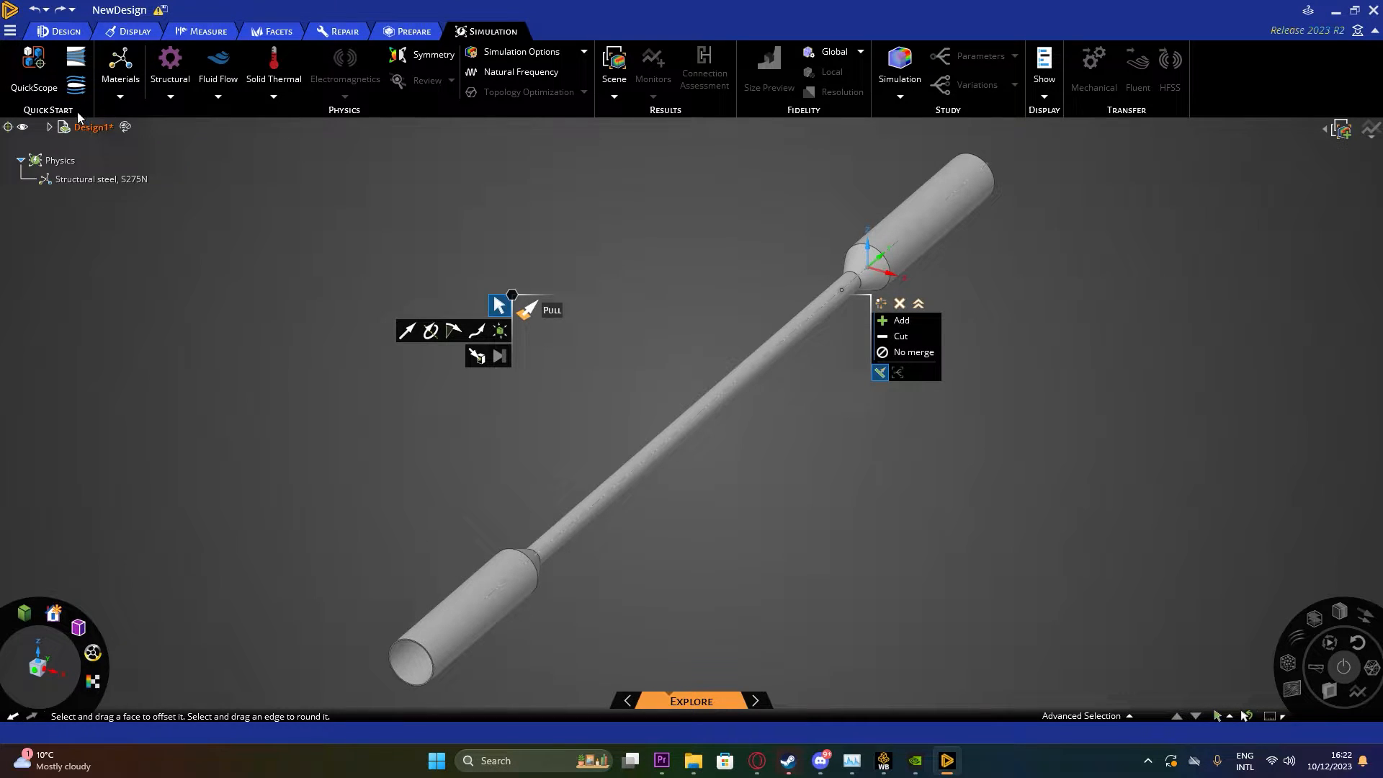
{"action": "left_click", "coordinate": [423, 665]}
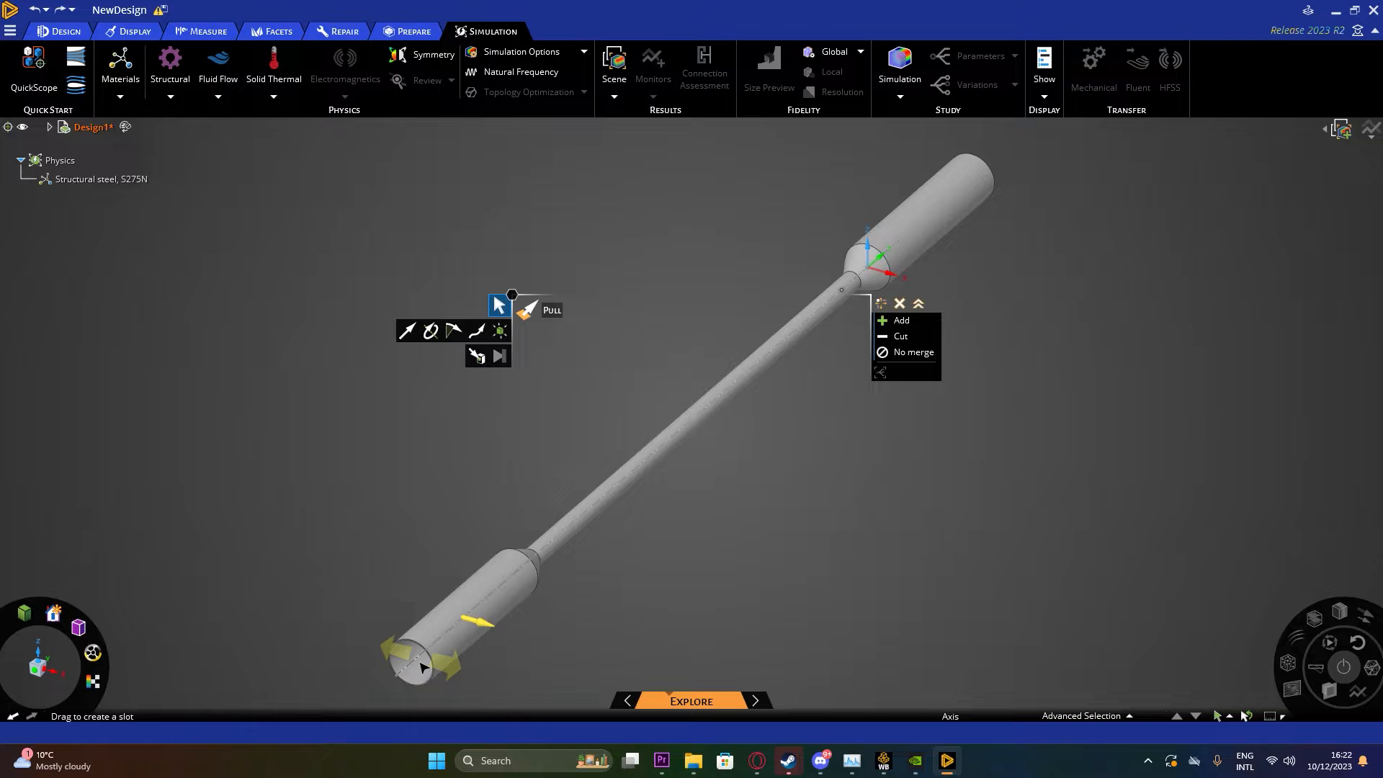
{"action": "left_click", "coordinate": [520, 569]}
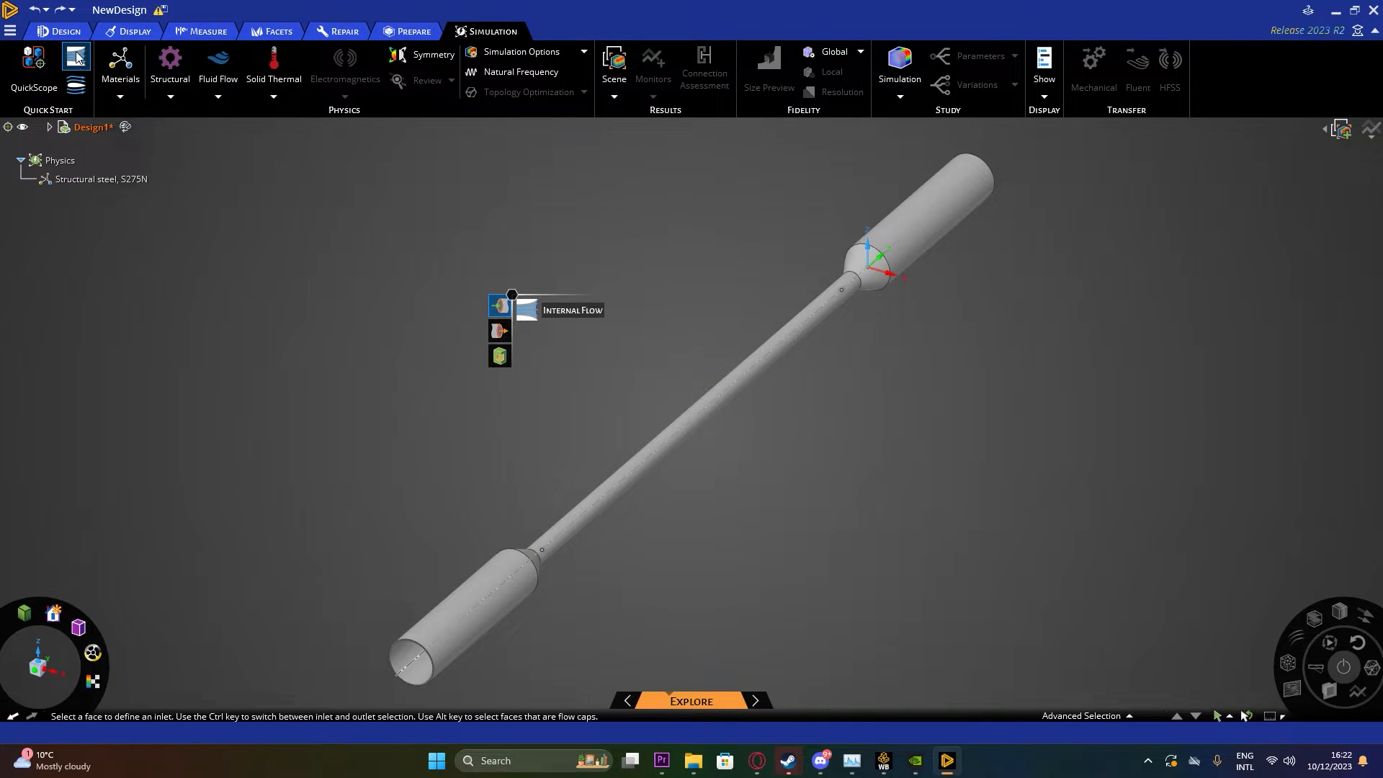
{"action": "mouse_move", "coordinate": [499, 331]}
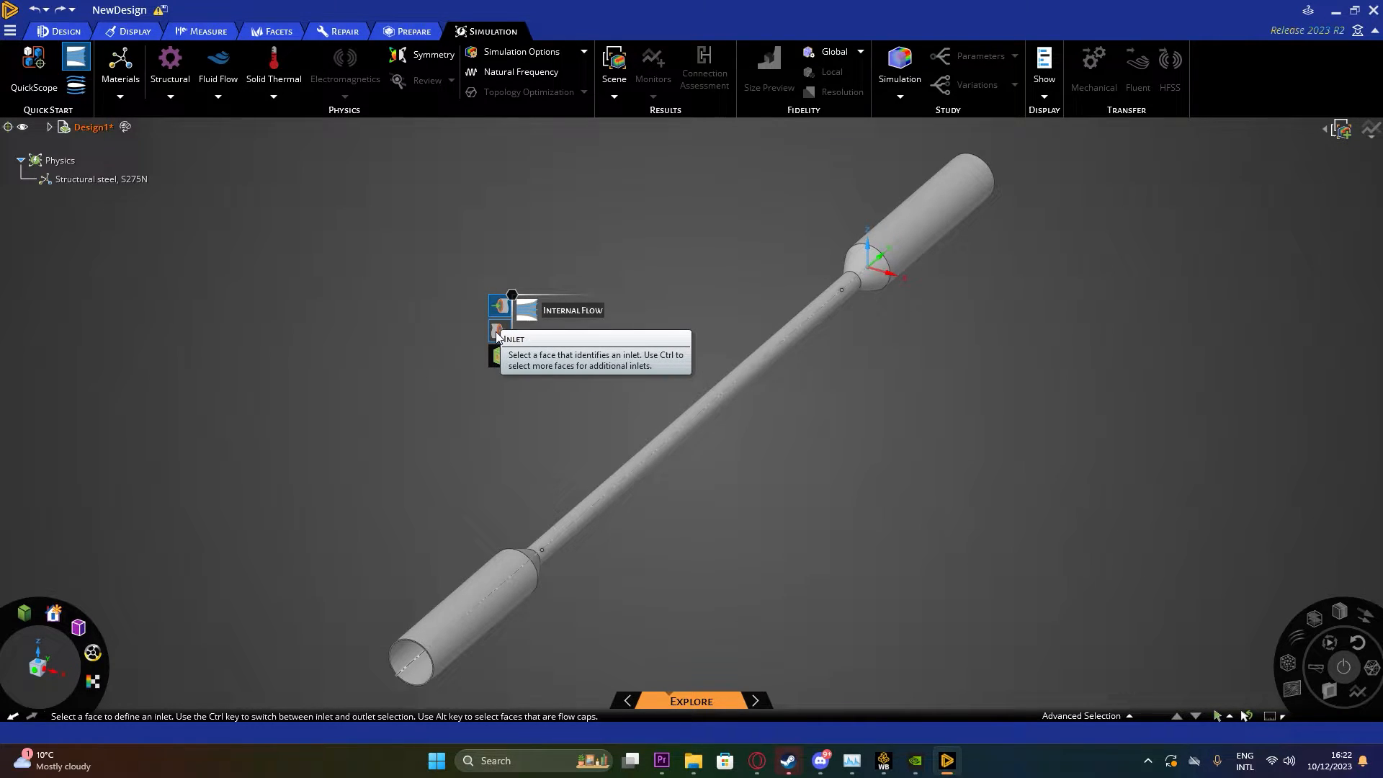
{"action": "mouse_move", "coordinate": [498, 334]}
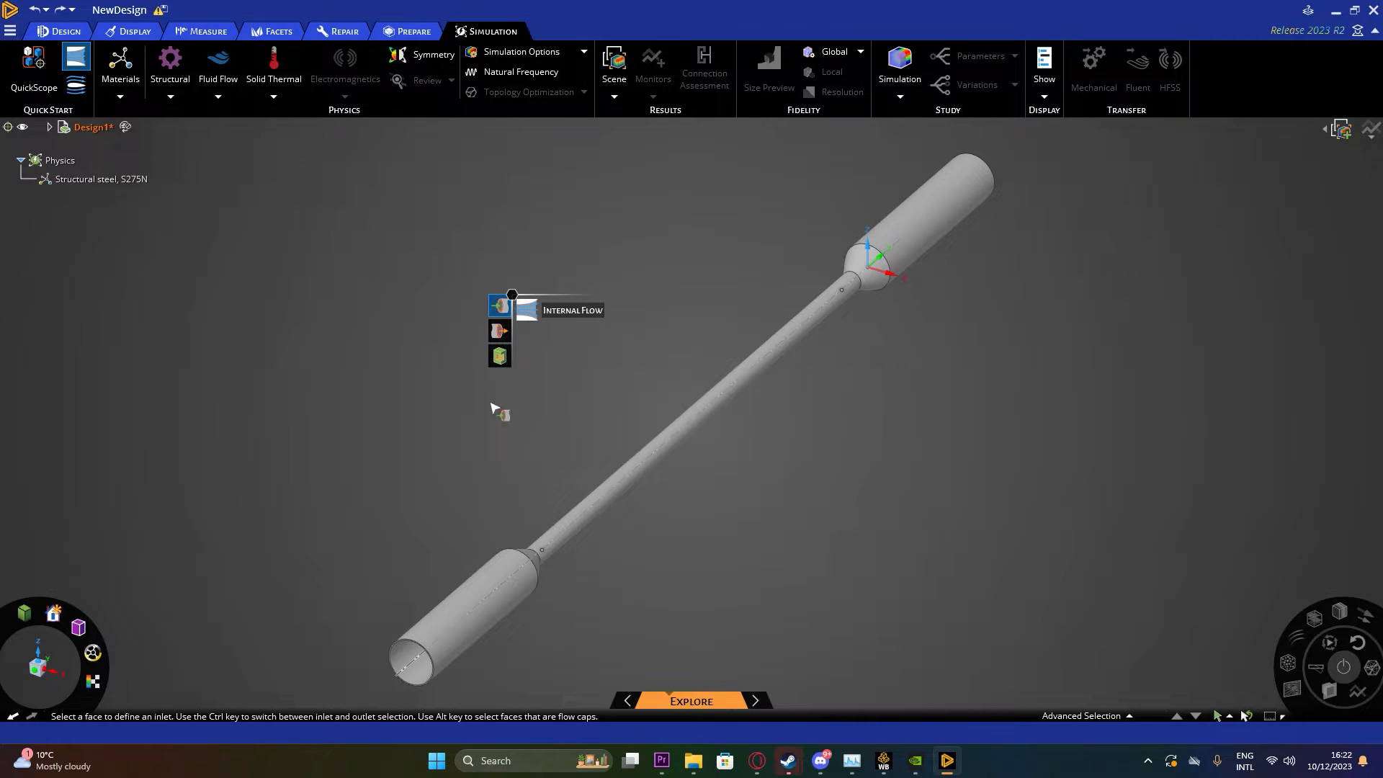
{"action": "mouse_move", "coordinate": [410, 661]}
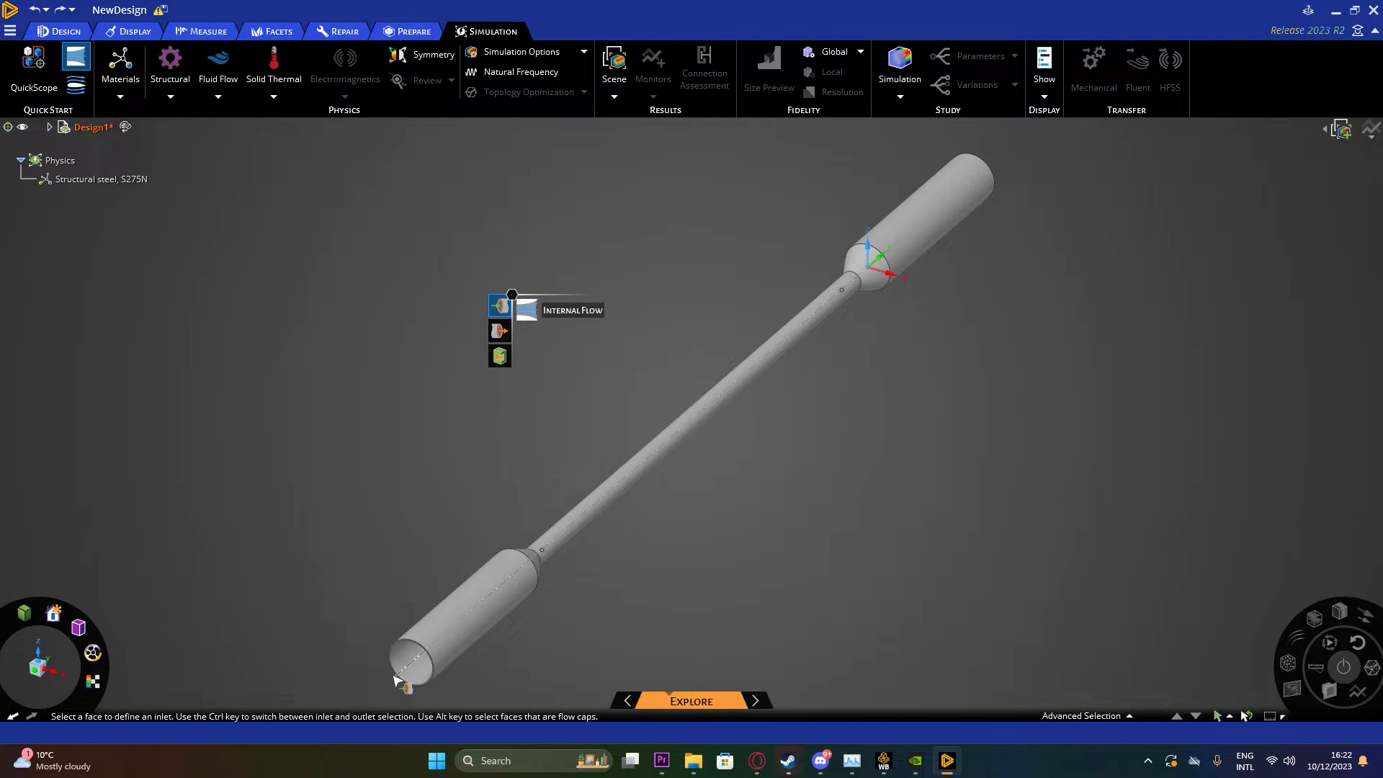
Set the lower cap as a 0.5 m/s inlet and the upper cap as a 0 Pa outlet
{"action": "left_click", "coordinate": [412, 667]}
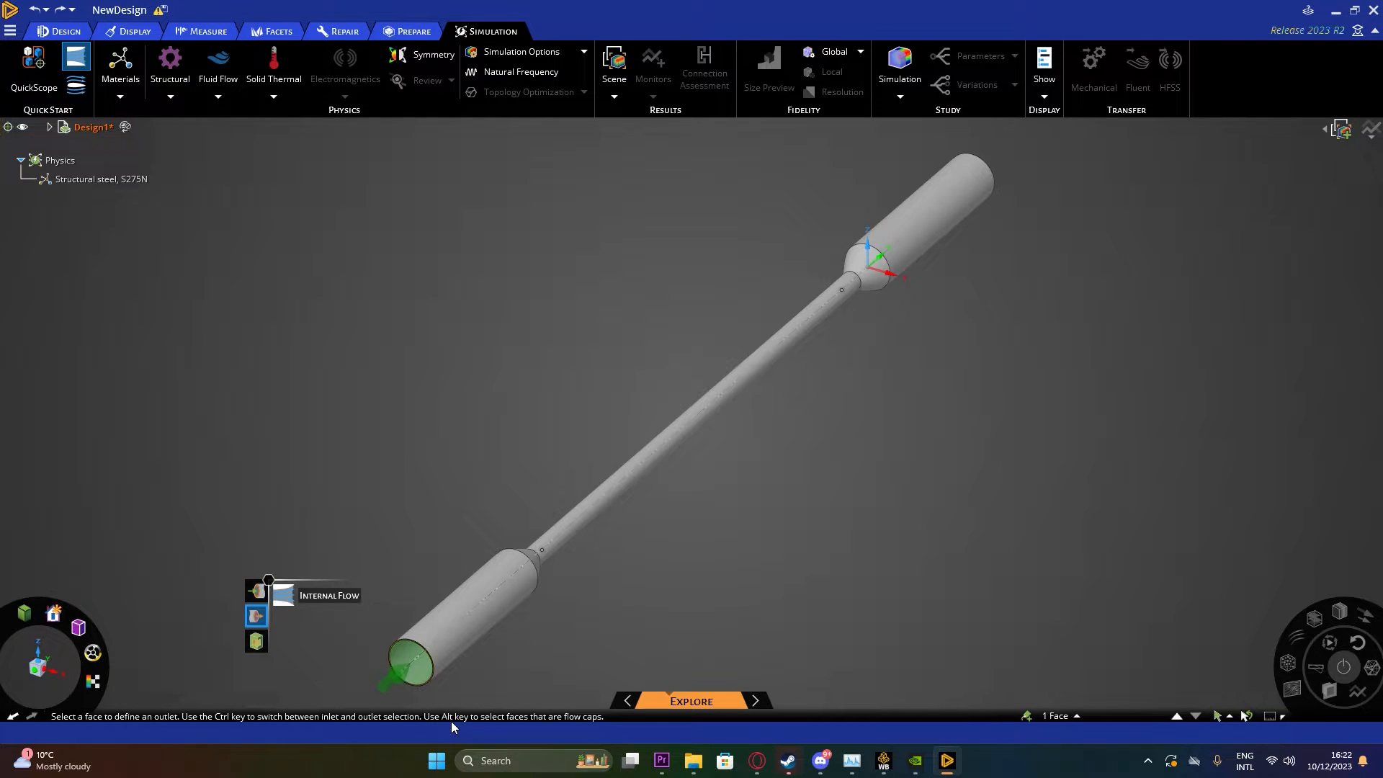
{"action": "mouse_move", "coordinate": [255, 614]}
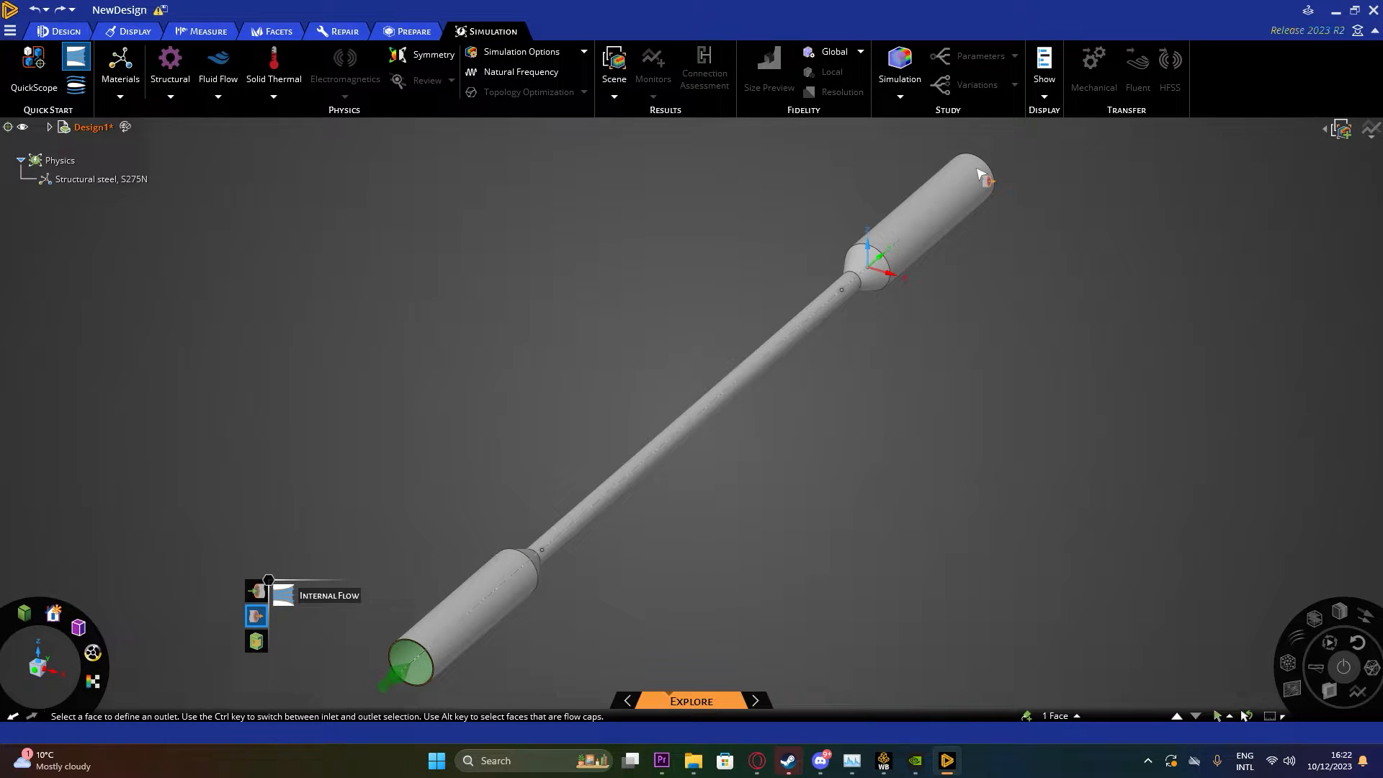
{"action": "left_click", "coordinate": [979, 176]}
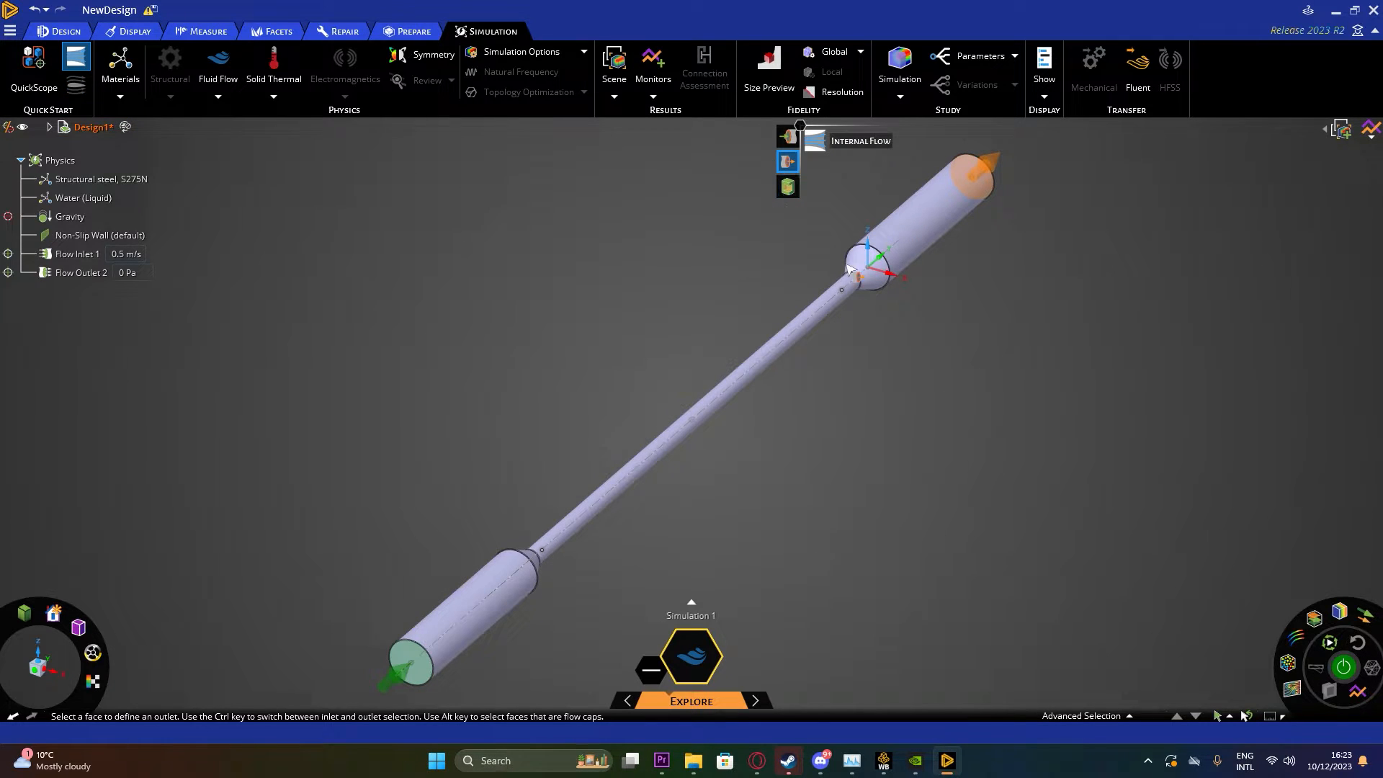
Change Flow Inlet 1's velocity from 0.5 m/s to 20 m/s
{"action": "left_click", "coordinate": [84, 198]}
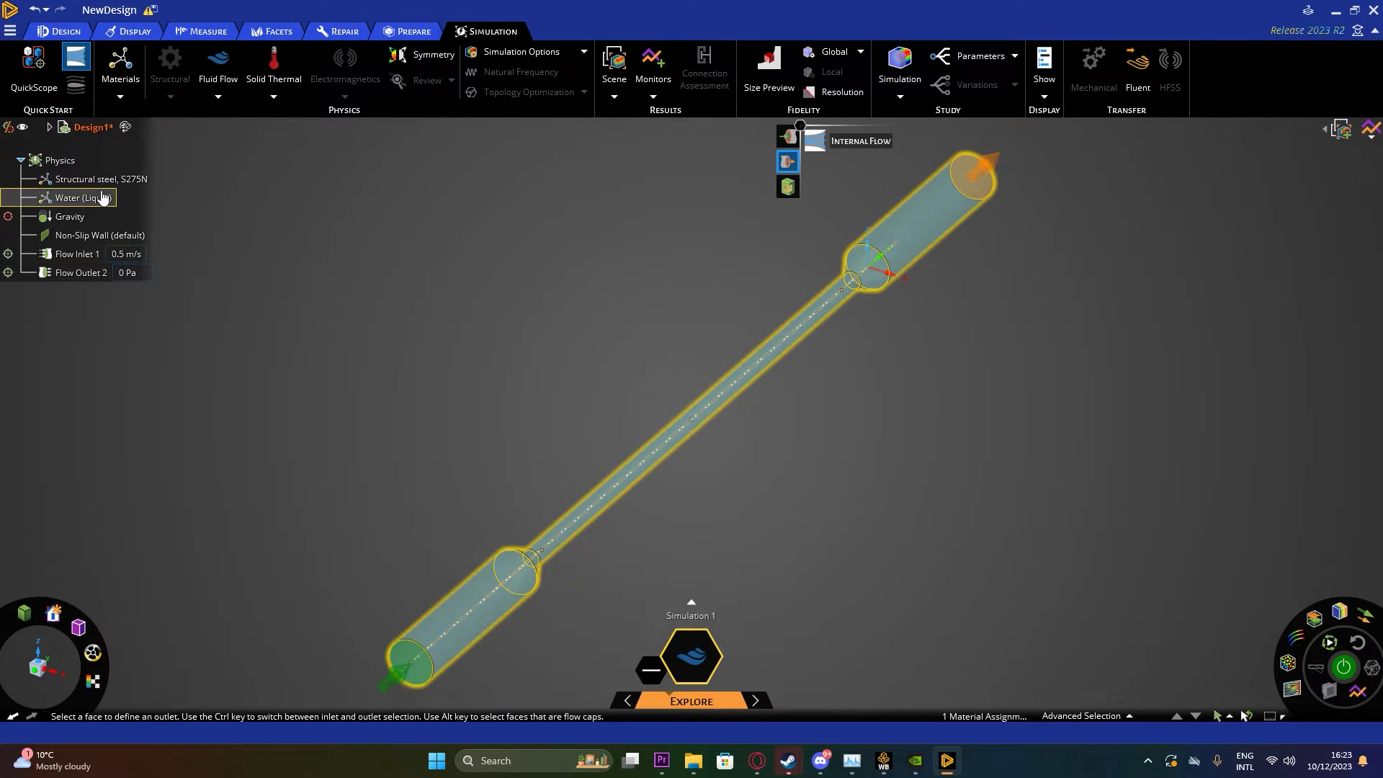
{"action": "left_click", "coordinate": [69, 216]}
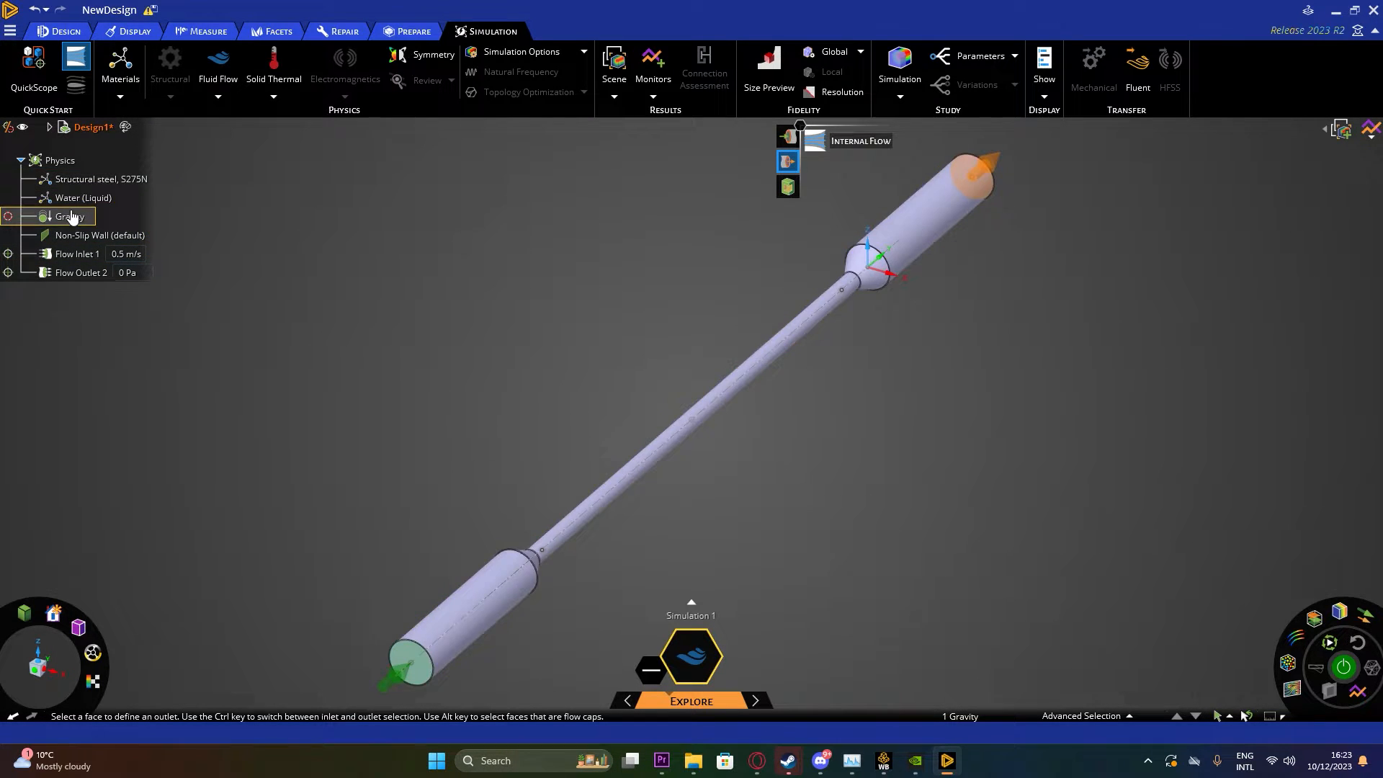
{"action": "left_click", "coordinate": [77, 255]}
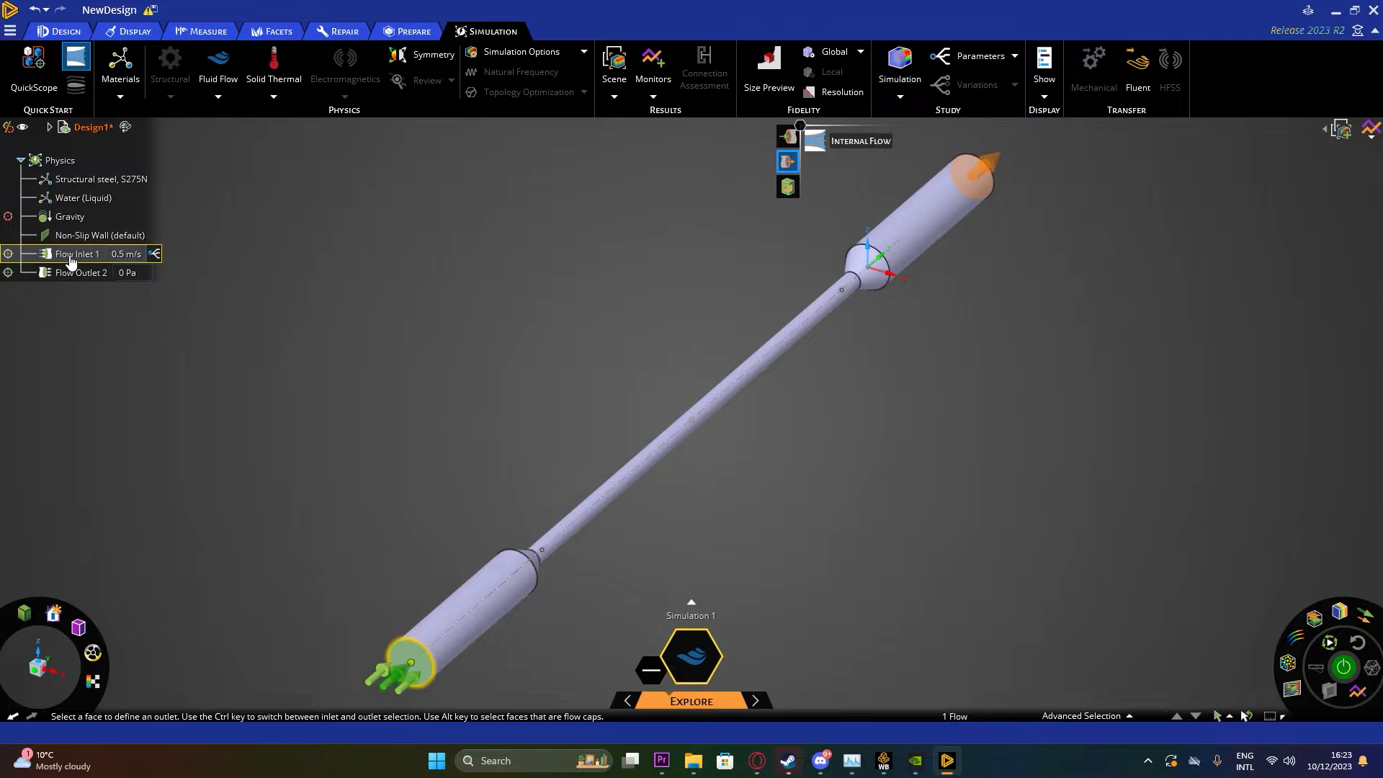
{"action": "left_click", "coordinate": [80, 271]}
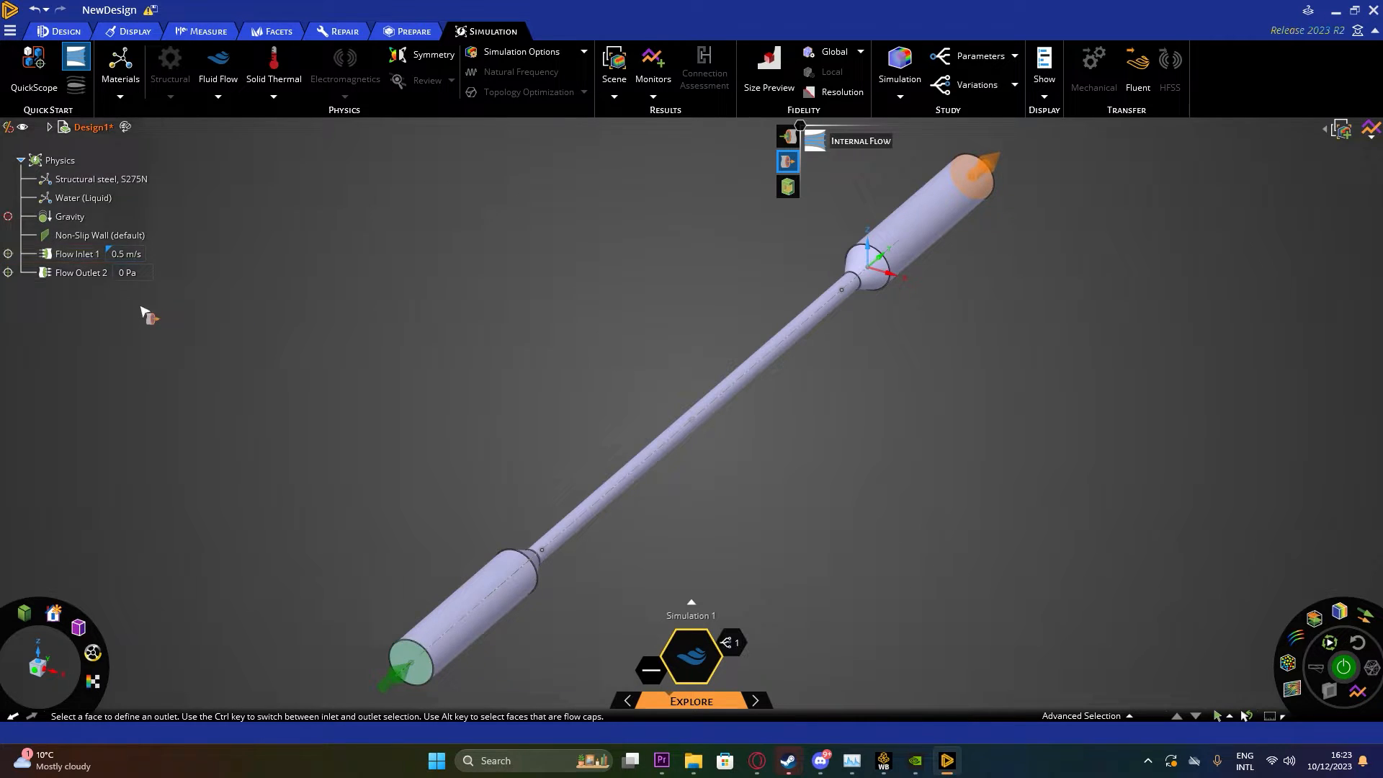
{"action": "left_click", "coordinate": [76, 254]}
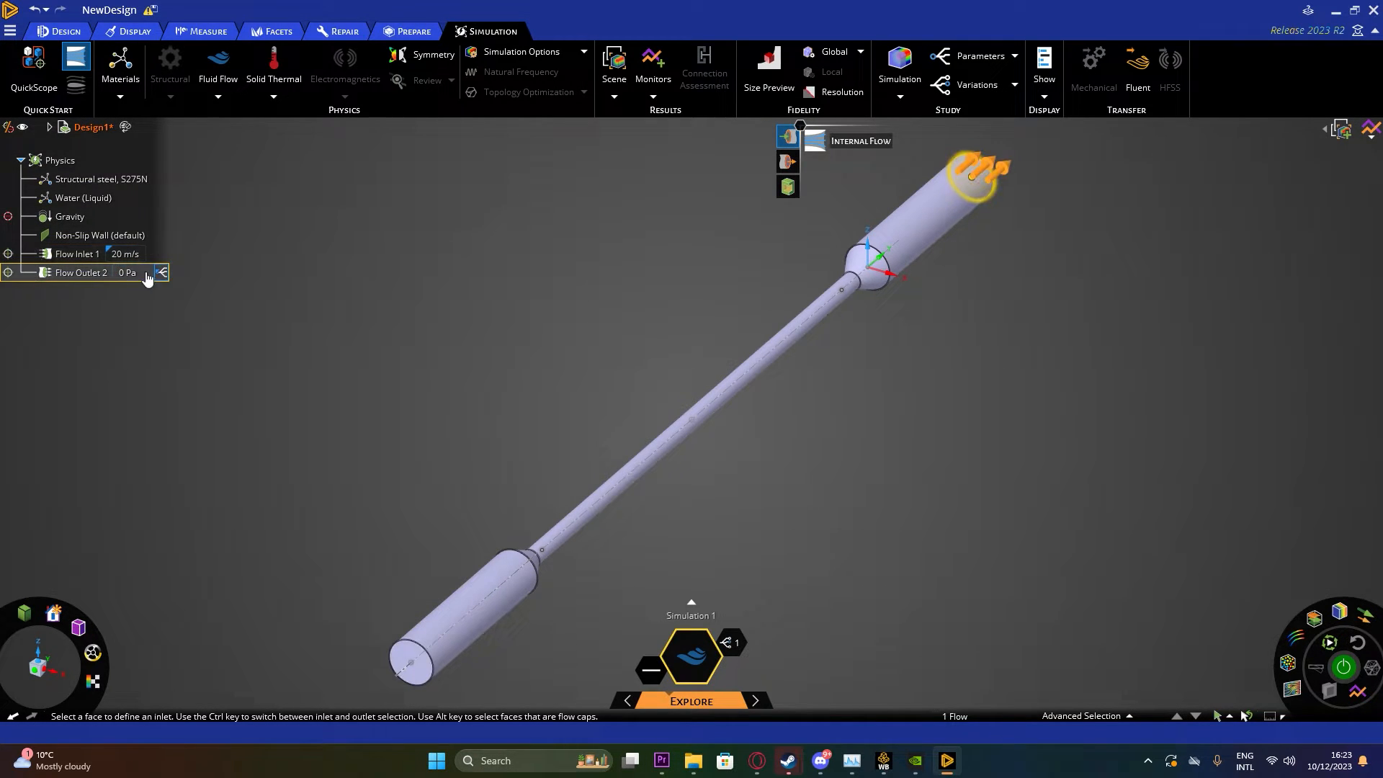
{"action": "left_click", "coordinate": [70, 216]}
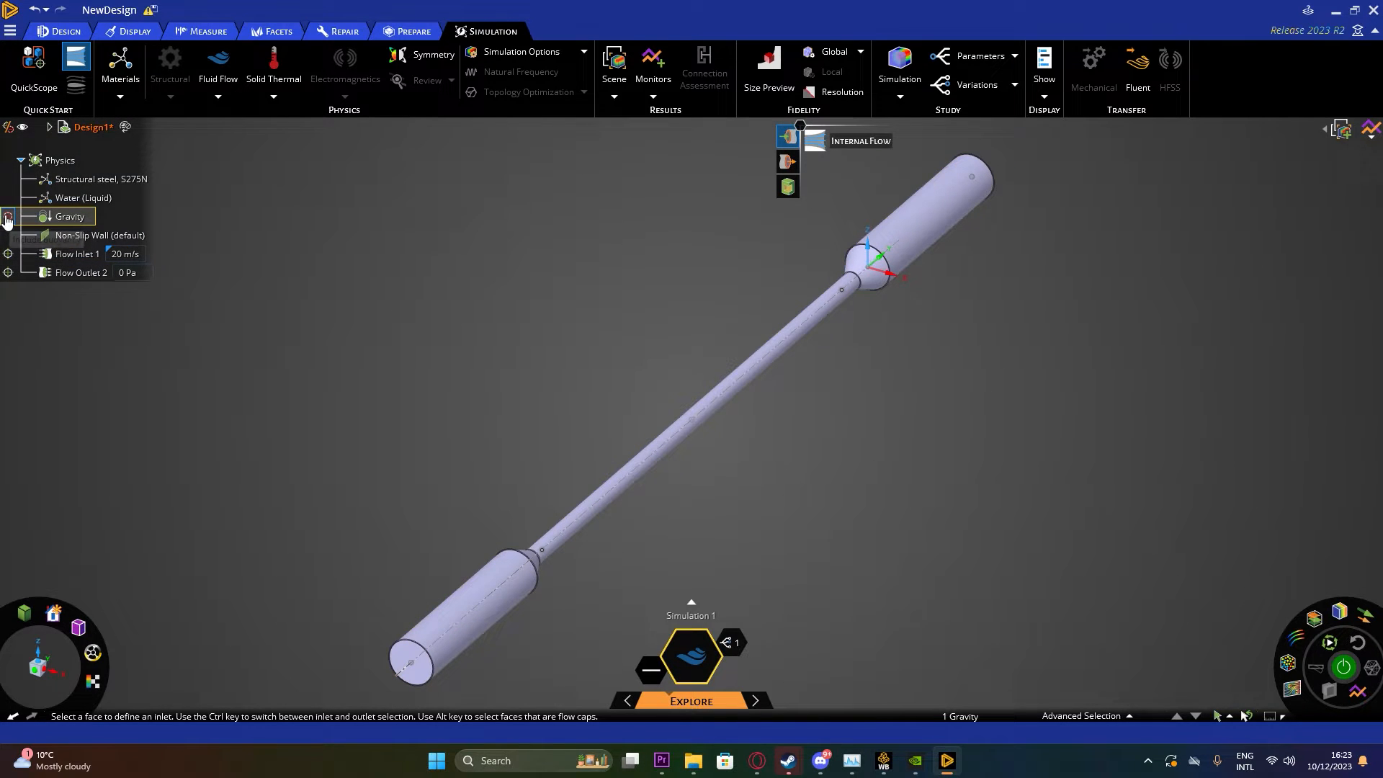
{"action": "mouse_move", "coordinate": [7, 217]}
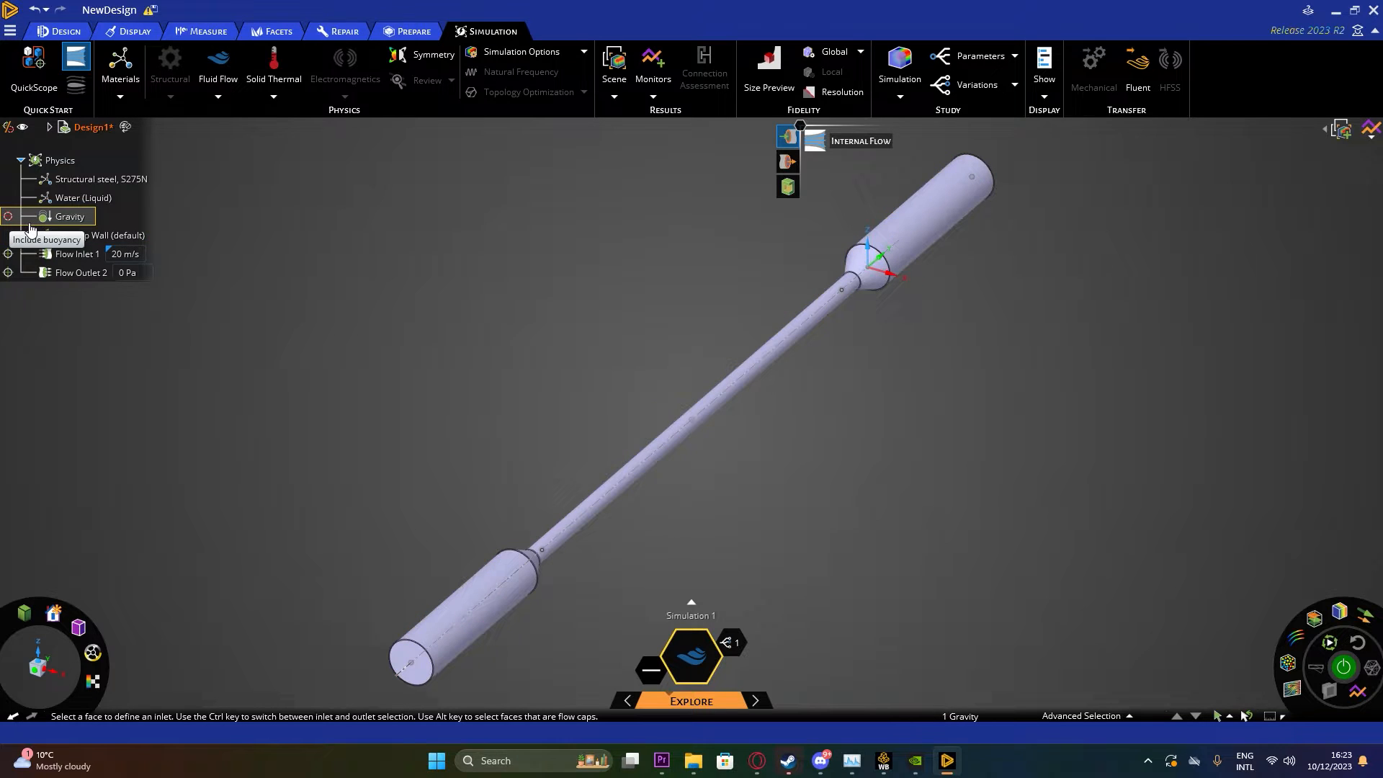
{"action": "mouse_move", "coordinate": [21, 225]}
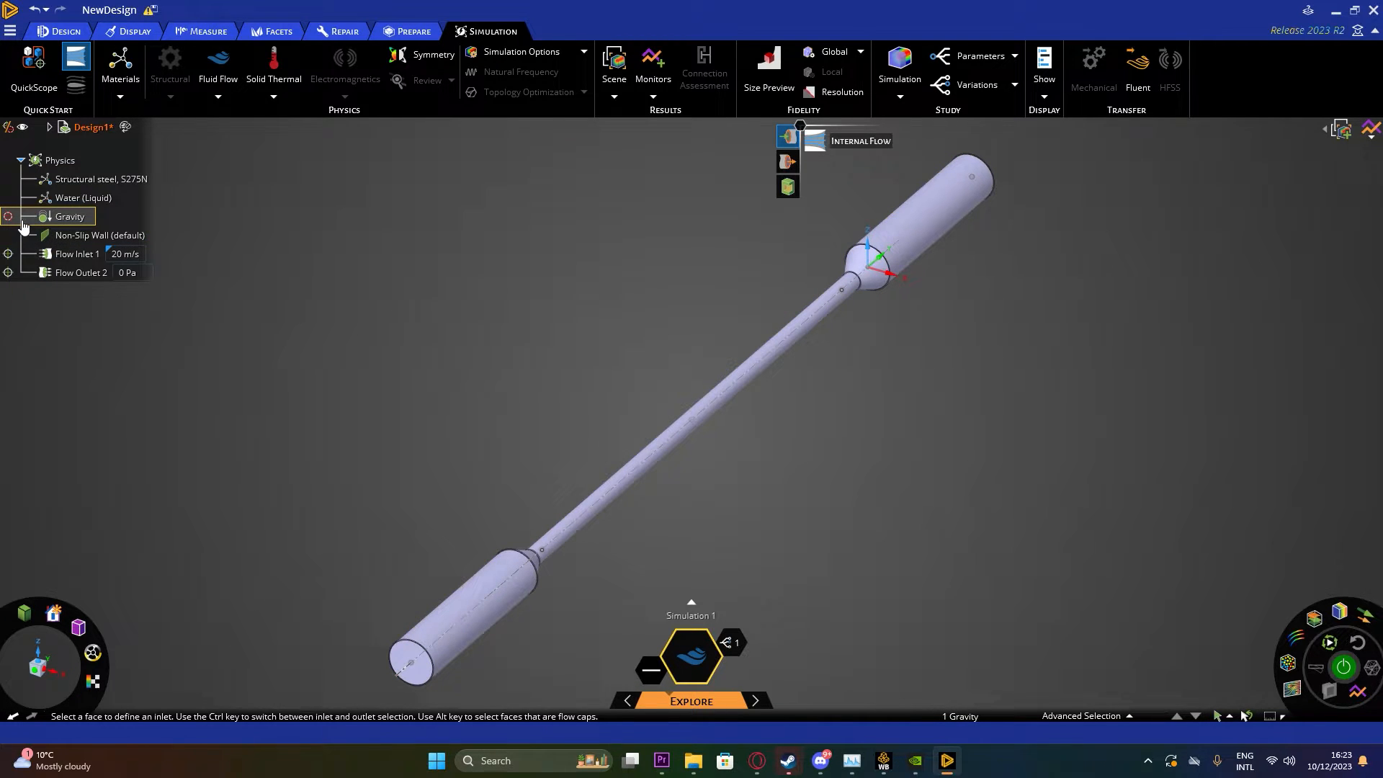
{"action": "mouse_move", "coordinate": [71, 219]}
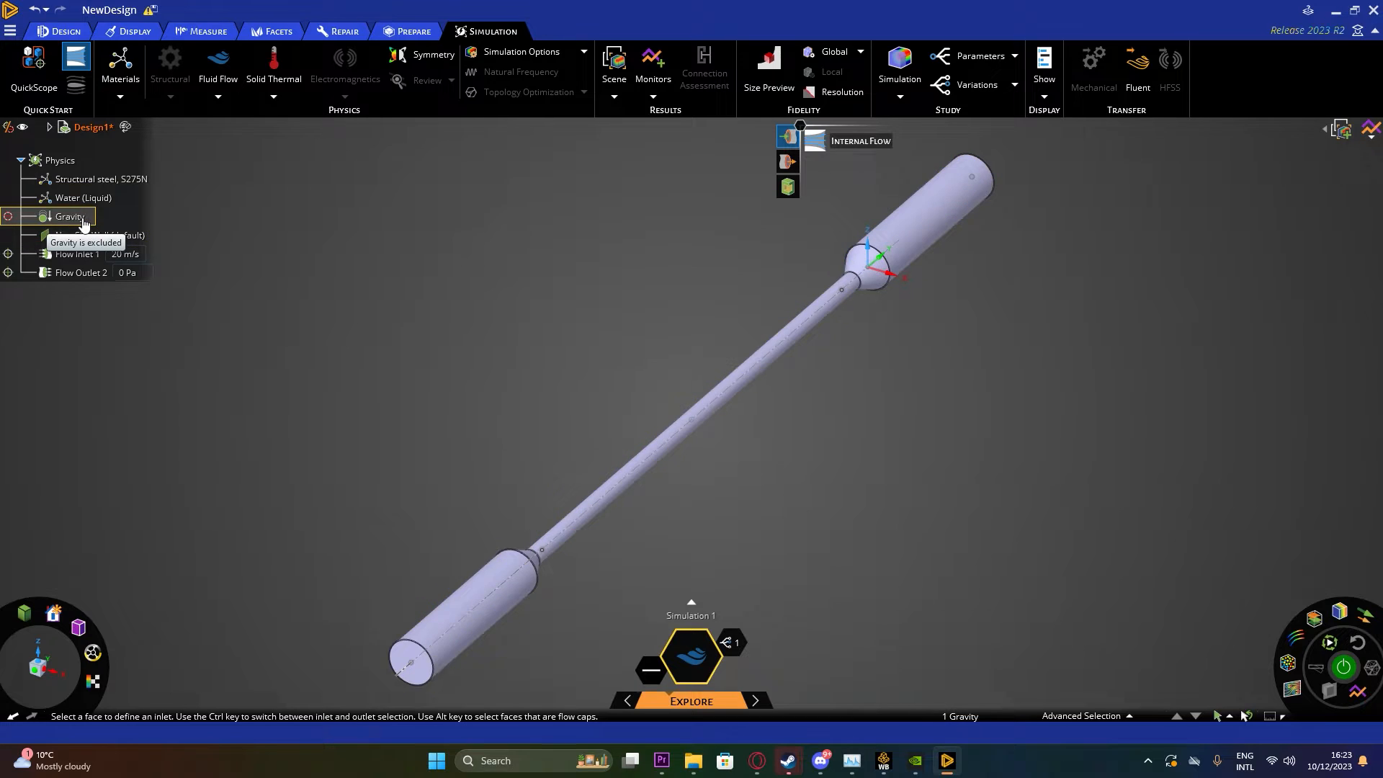
Check the water body and gravity exclusion, then open Non-Slip Wall (default) options
{"action": "left_click", "coordinate": [84, 197]}
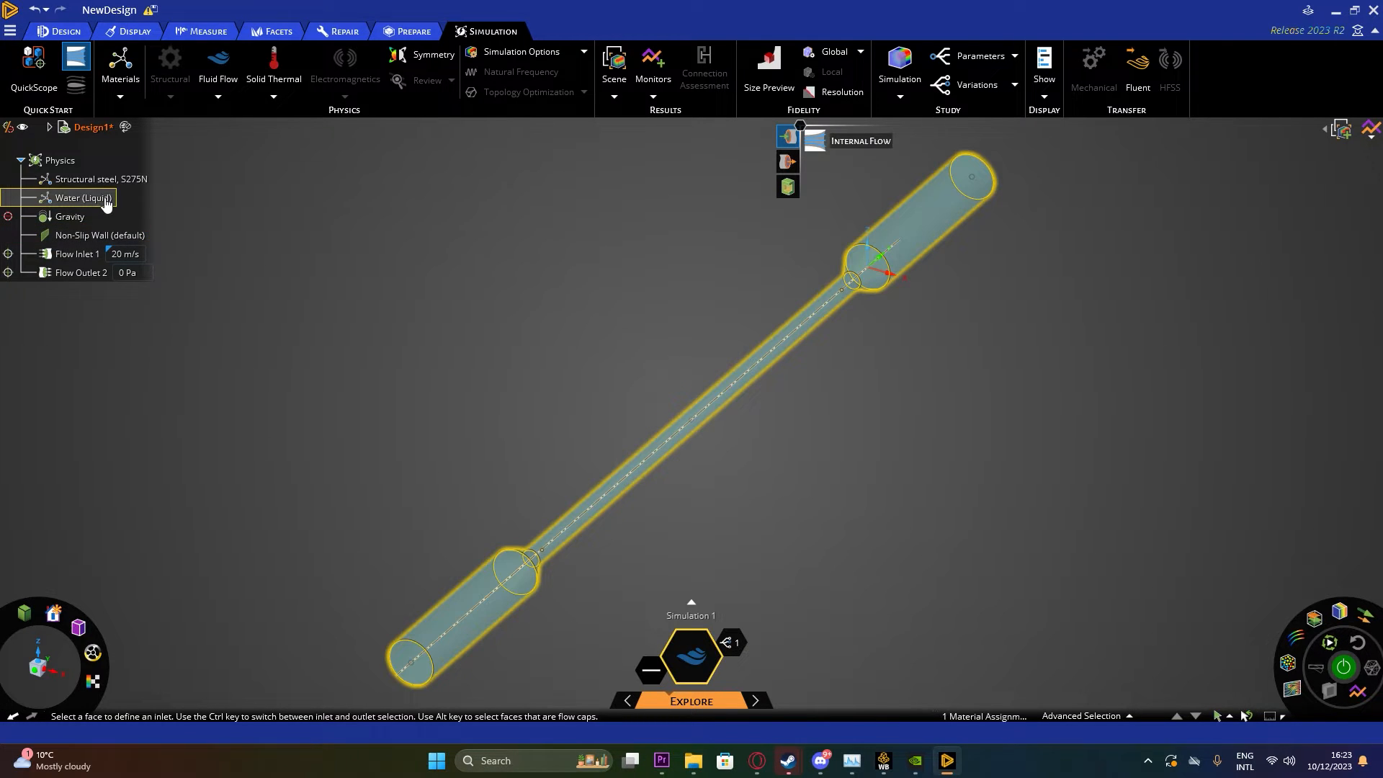
{"action": "left_click", "coordinate": [99, 234]}
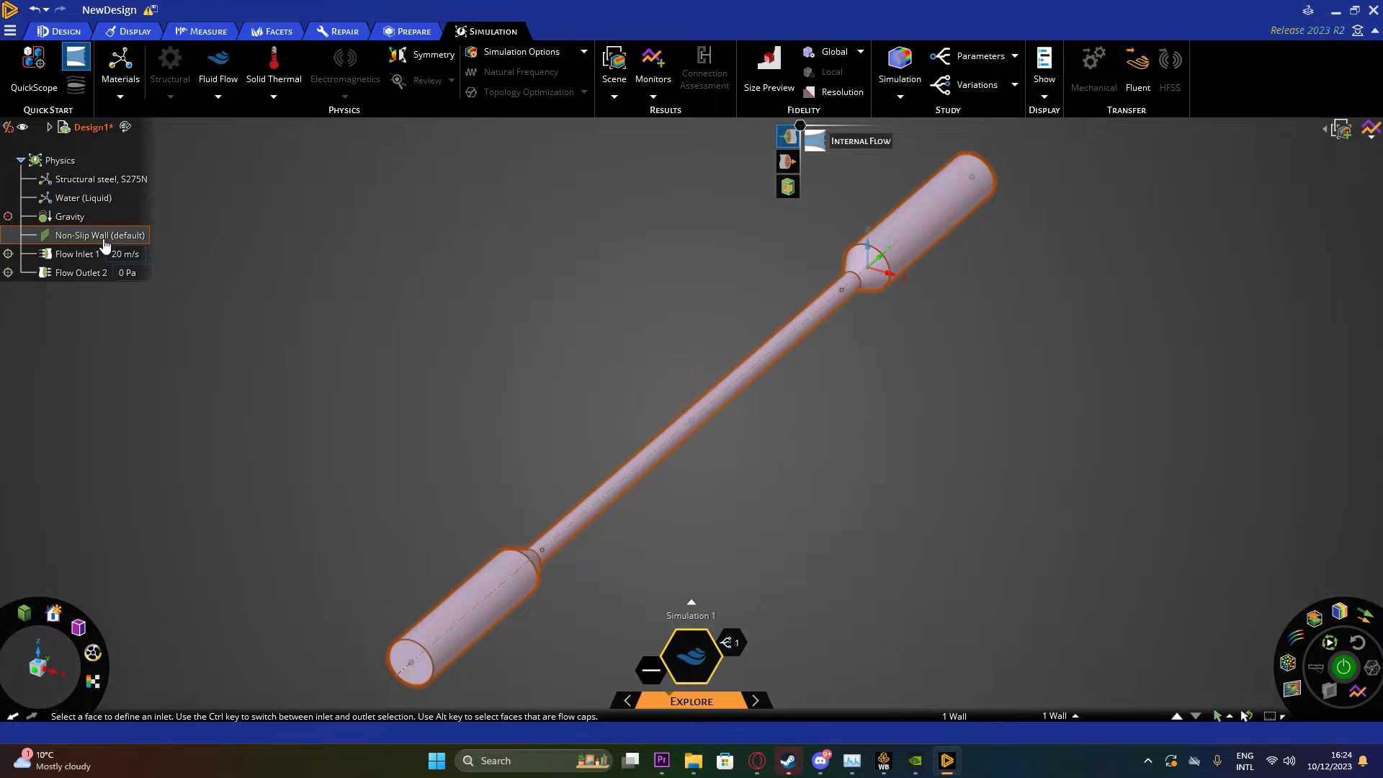
{"action": "right_click", "coordinate": [95, 235]}
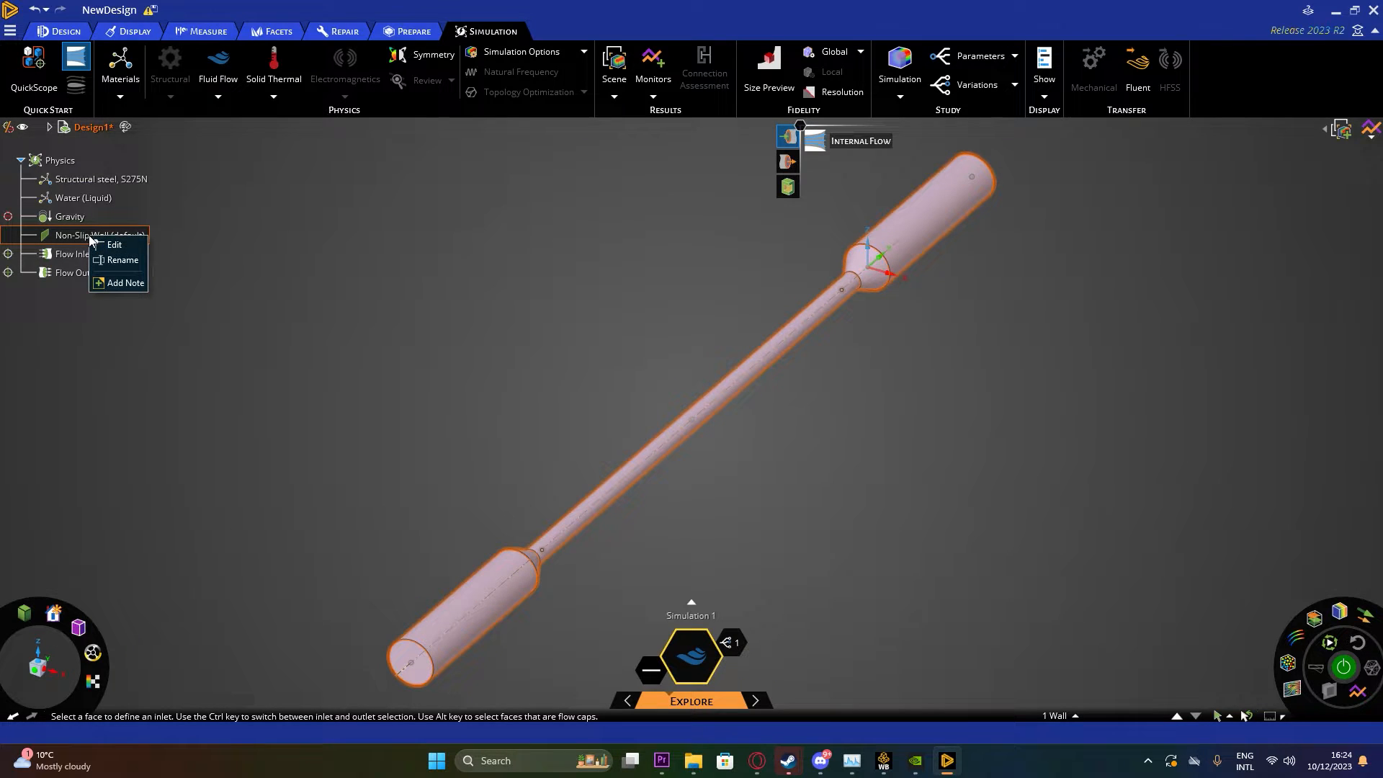
Keep the wall no-slip and stationary, then open options for Water (Liquid)
{"action": "left_click", "coordinate": [113, 245]}
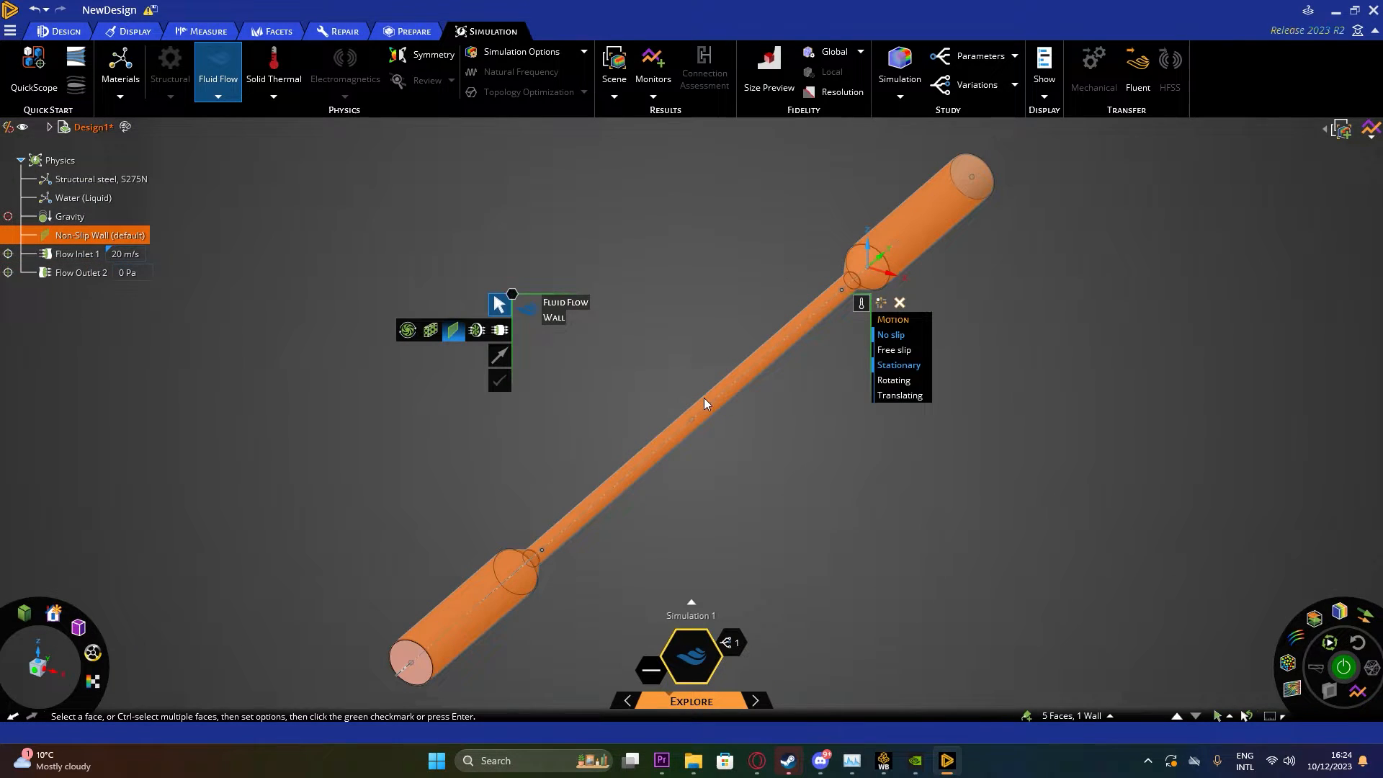
{"action": "mouse_move", "coordinate": [911, 389]}
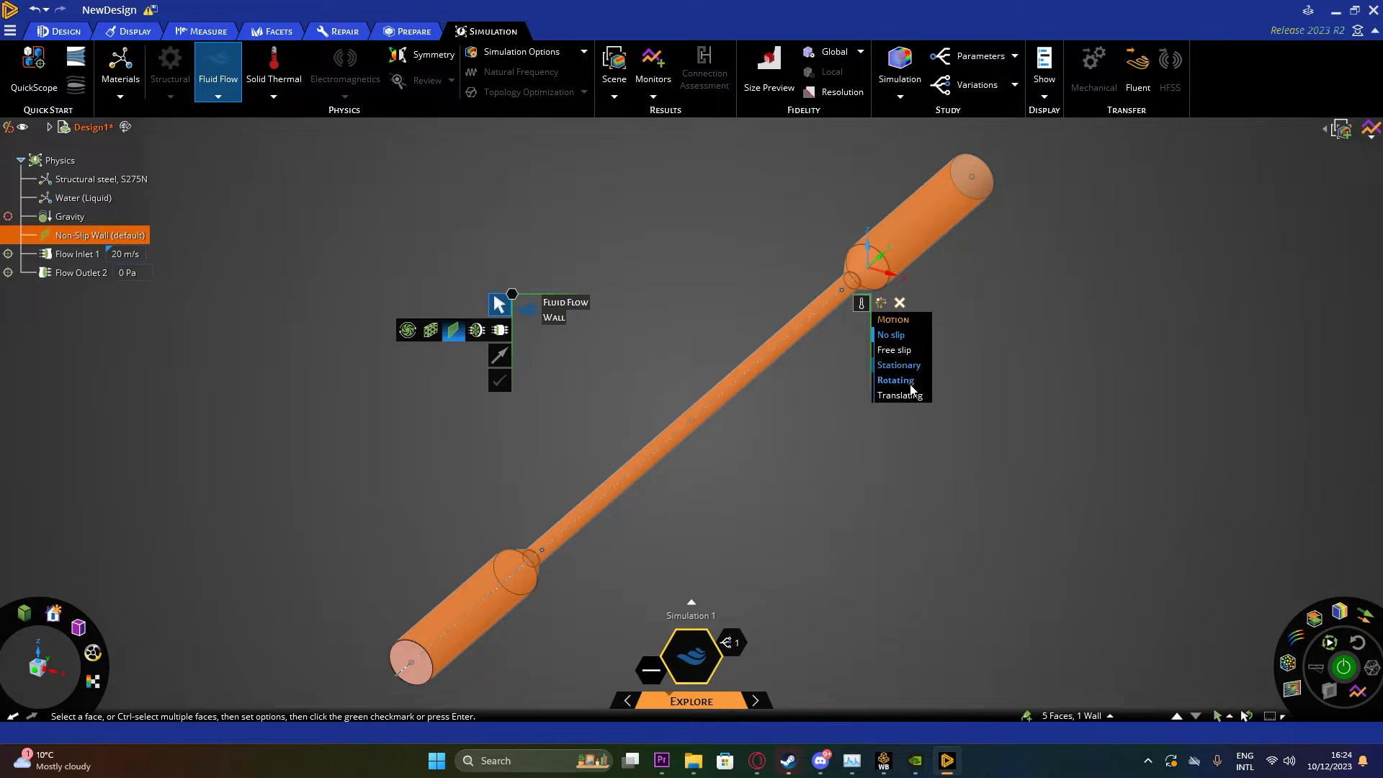
{"action": "mouse_move", "coordinate": [901, 394]}
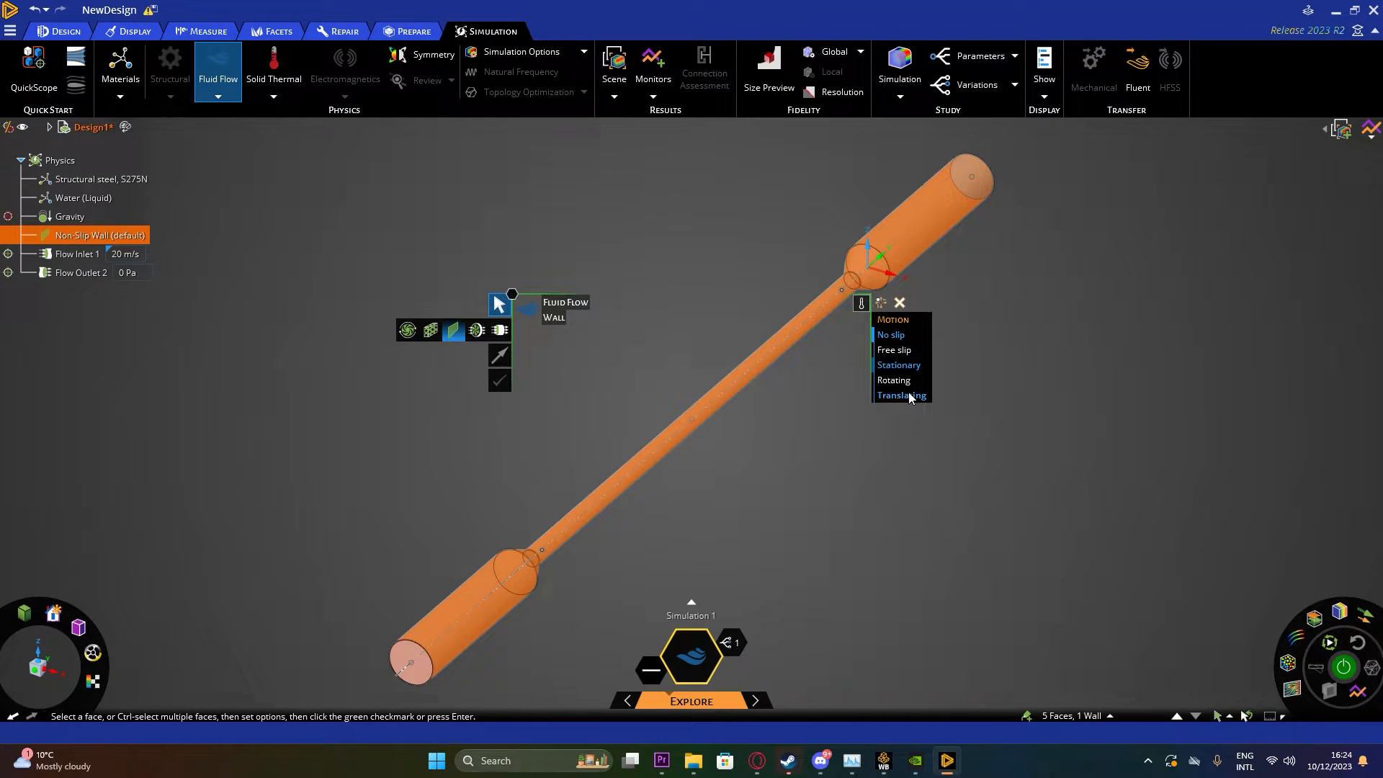
{"action": "mouse_move", "coordinate": [899, 394]}
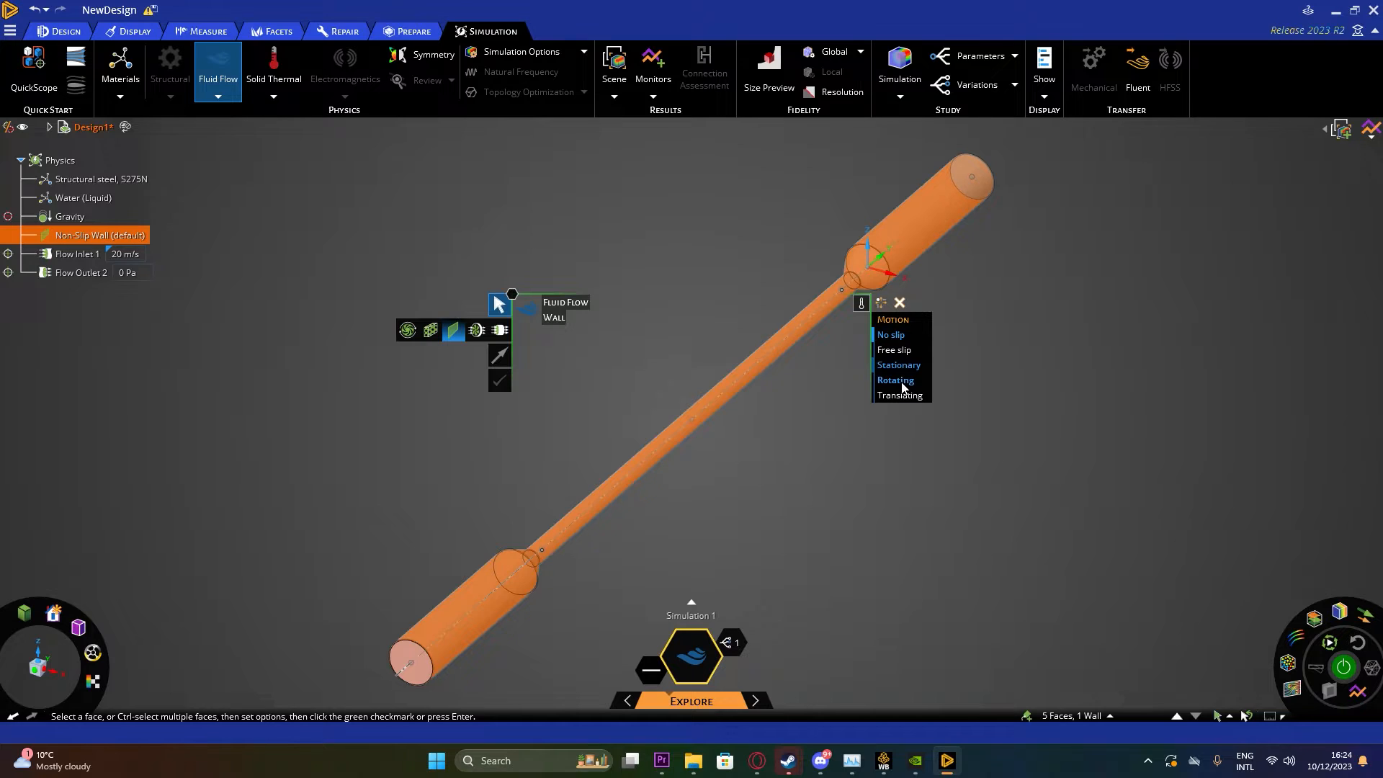
{"action": "mouse_move", "coordinate": [903, 337]}
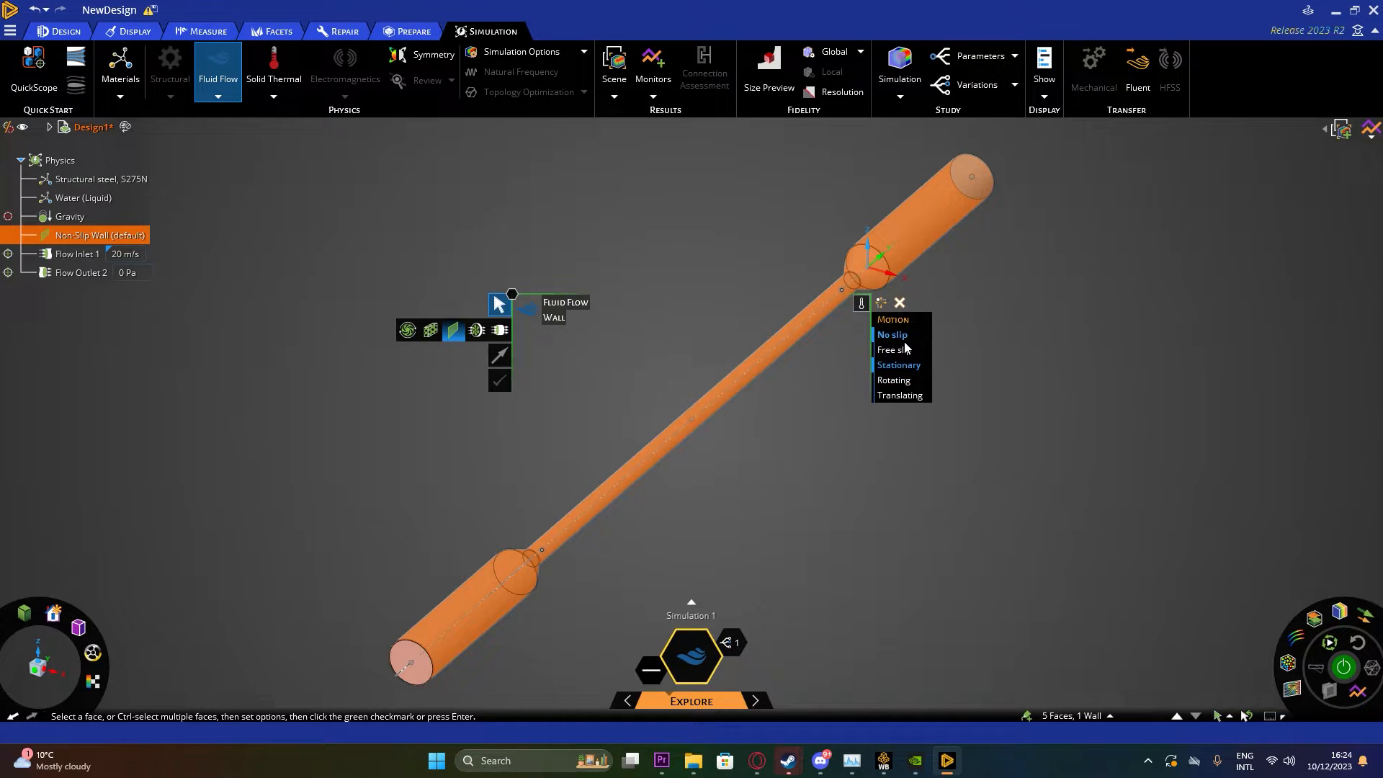
{"action": "mouse_move", "coordinate": [892, 335]}
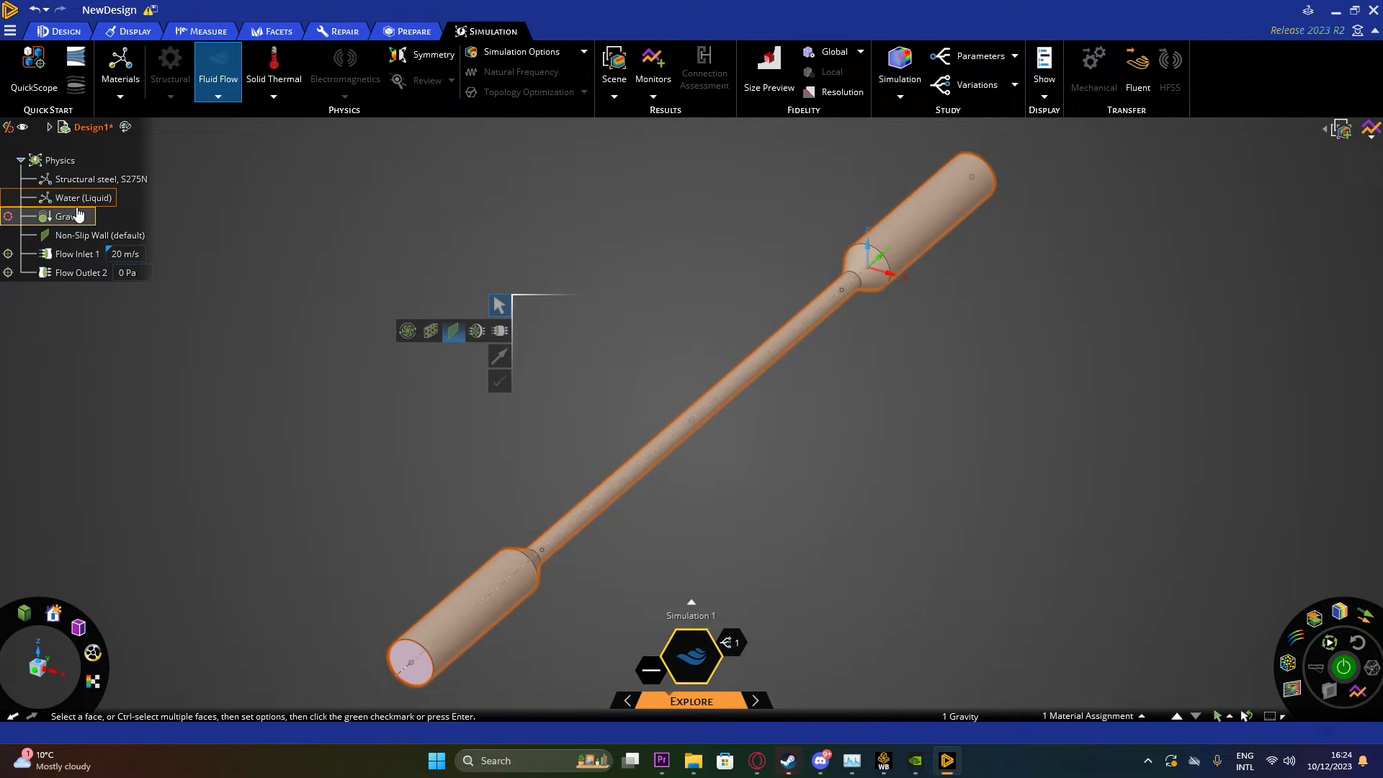
{"action": "right_click", "coordinate": [66, 216]}
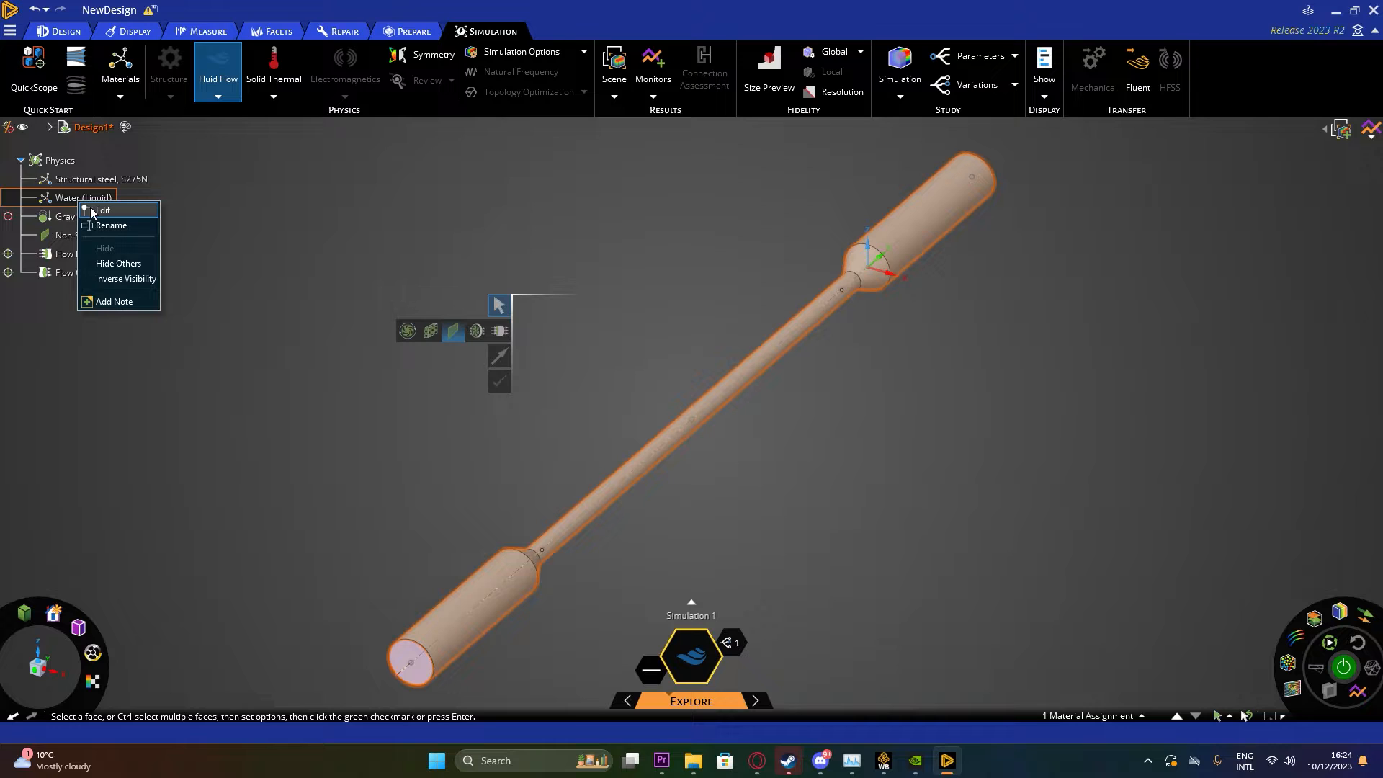
Replace water with Air as the pipe's fluid material, then close the material HUD
{"action": "left_click", "coordinate": [103, 210]}
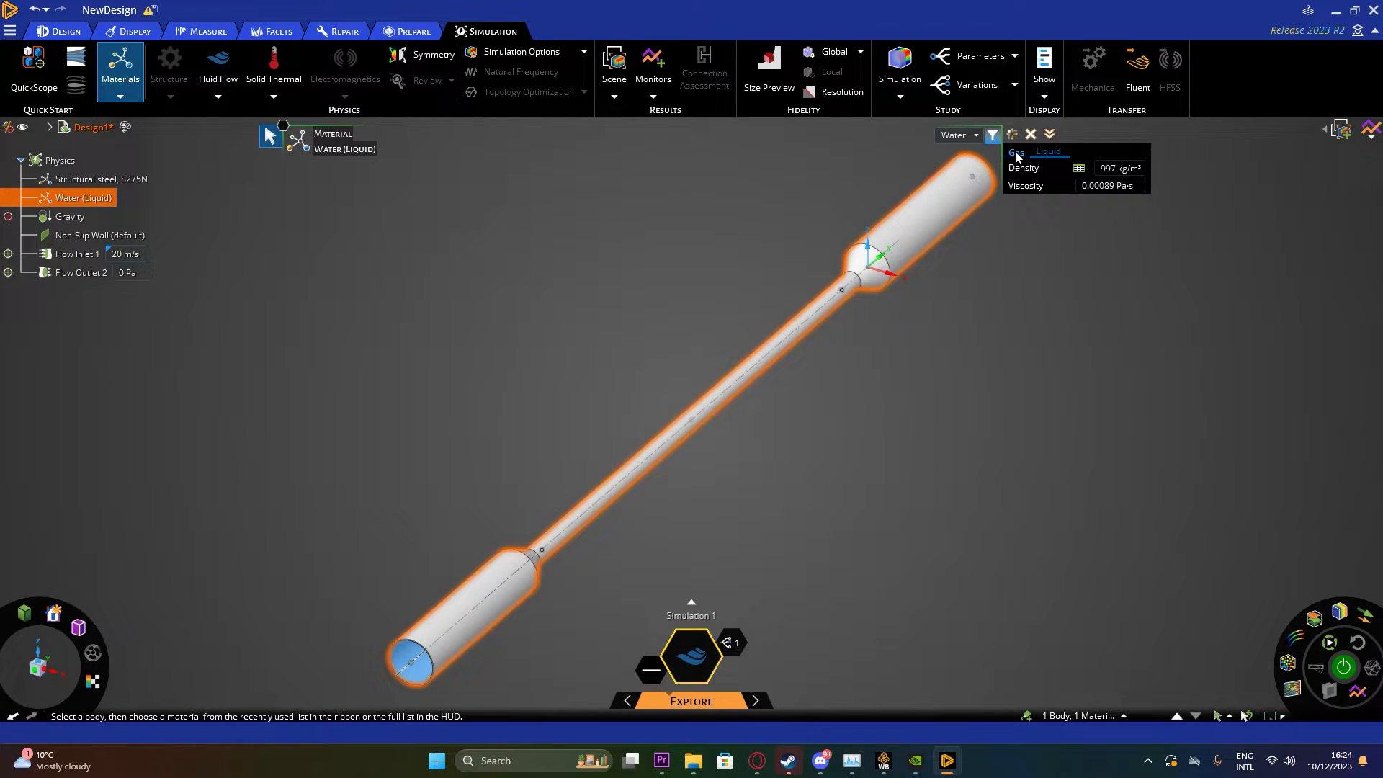
{"action": "left_click", "coordinate": [977, 135]}
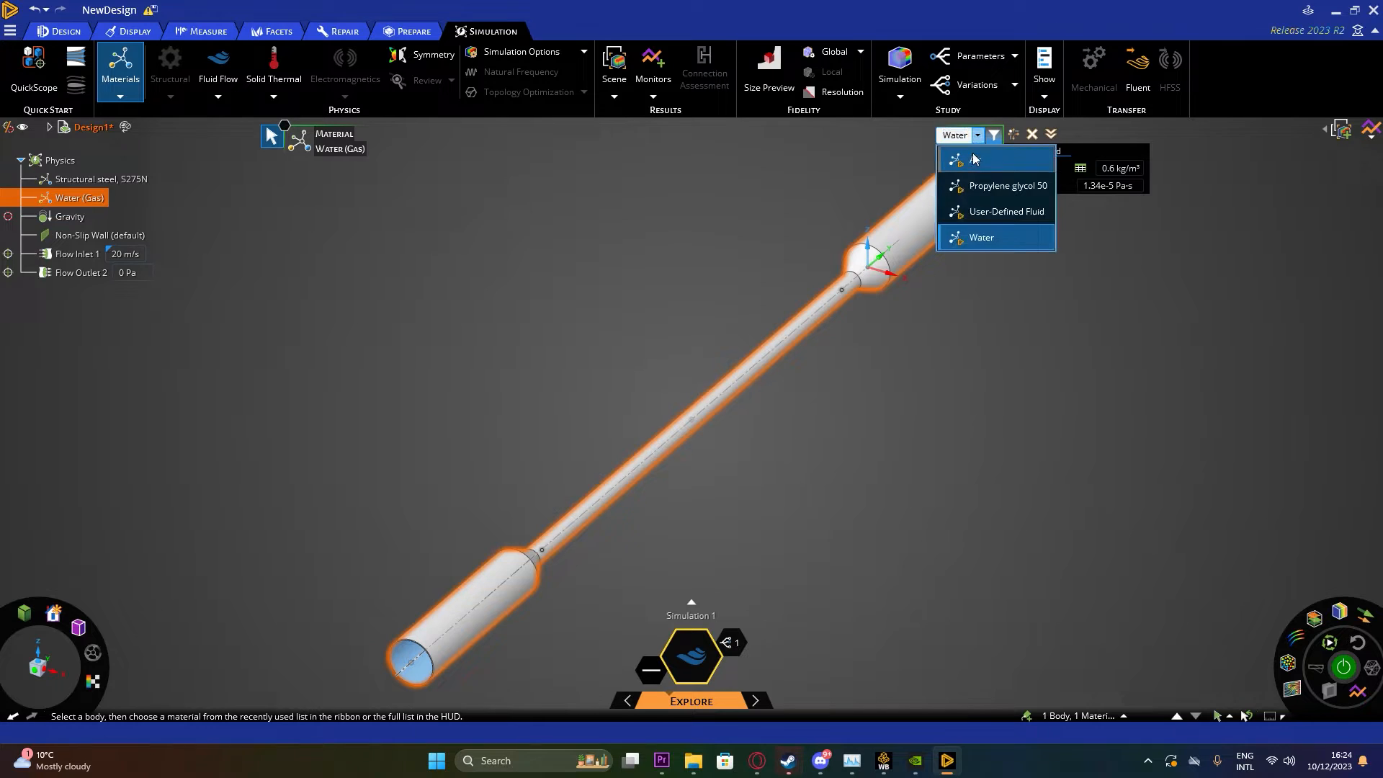
{"action": "left_click", "coordinate": [974, 159]}
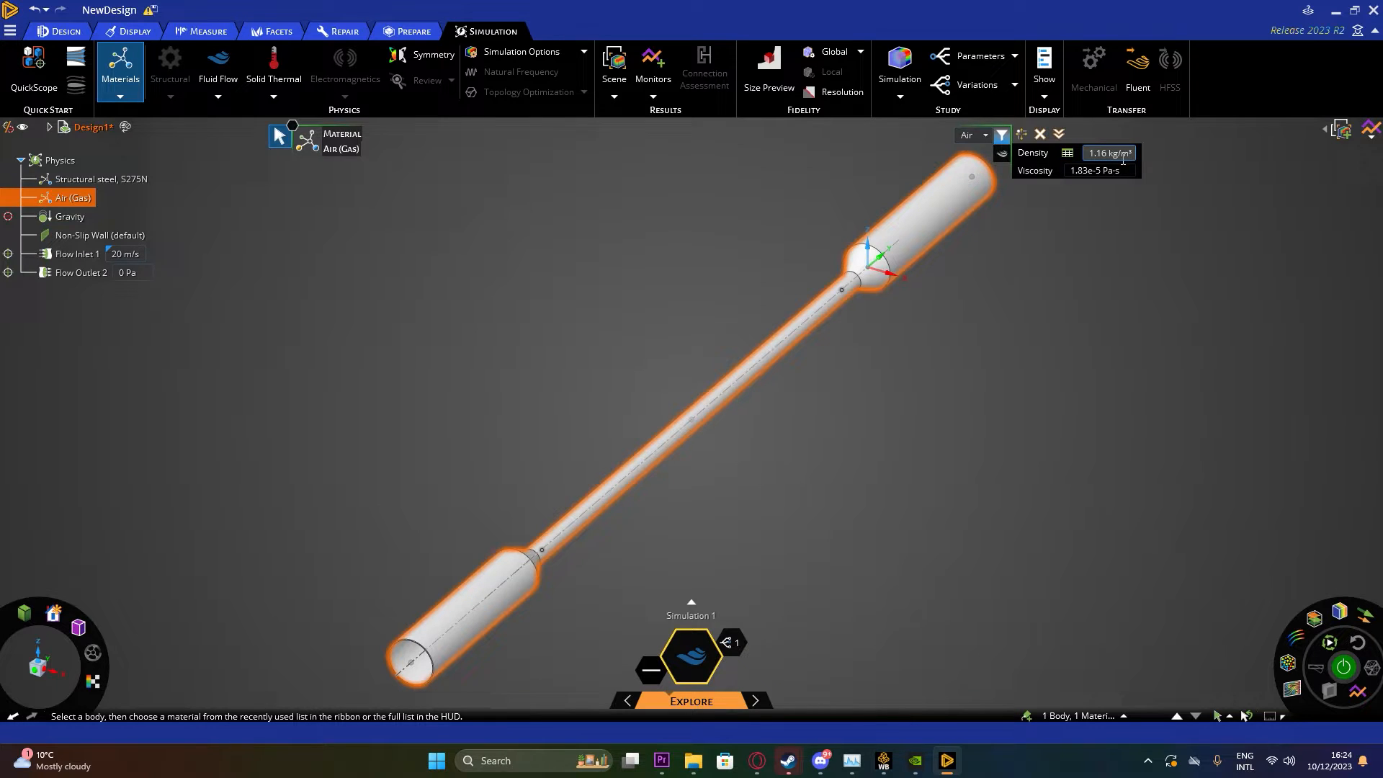
{"action": "mouse_move", "coordinate": [1077, 191]}
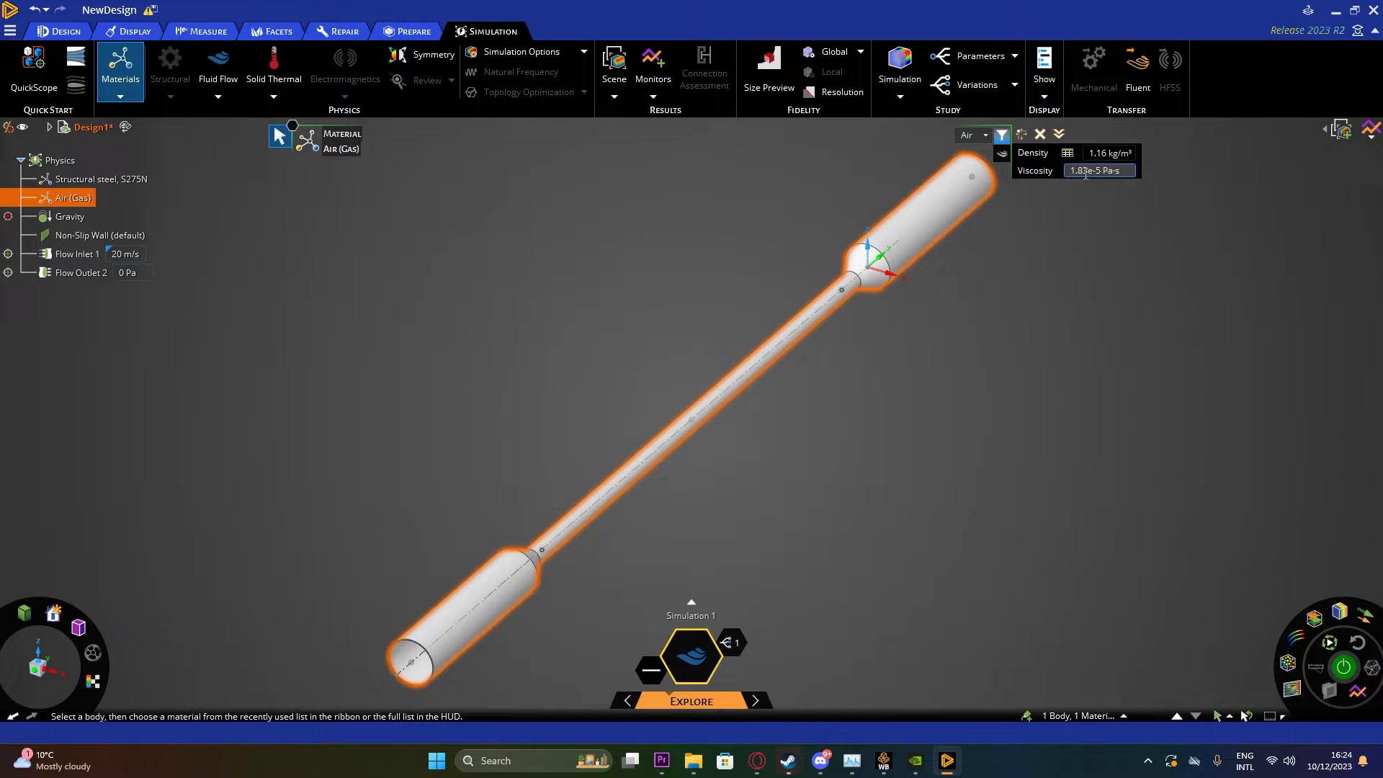
{"action": "mouse_move", "coordinate": [1068, 152]}
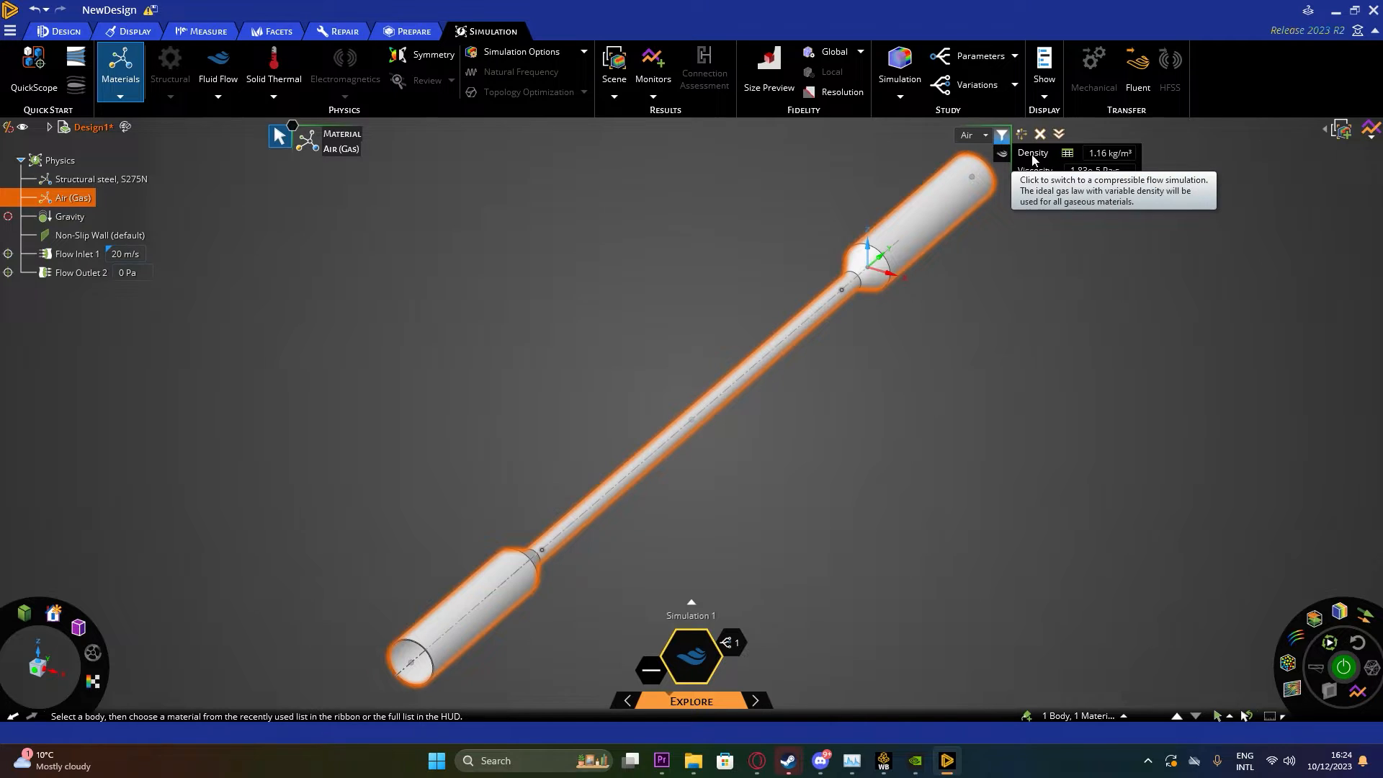
{"action": "left_click", "coordinate": [985, 134]}
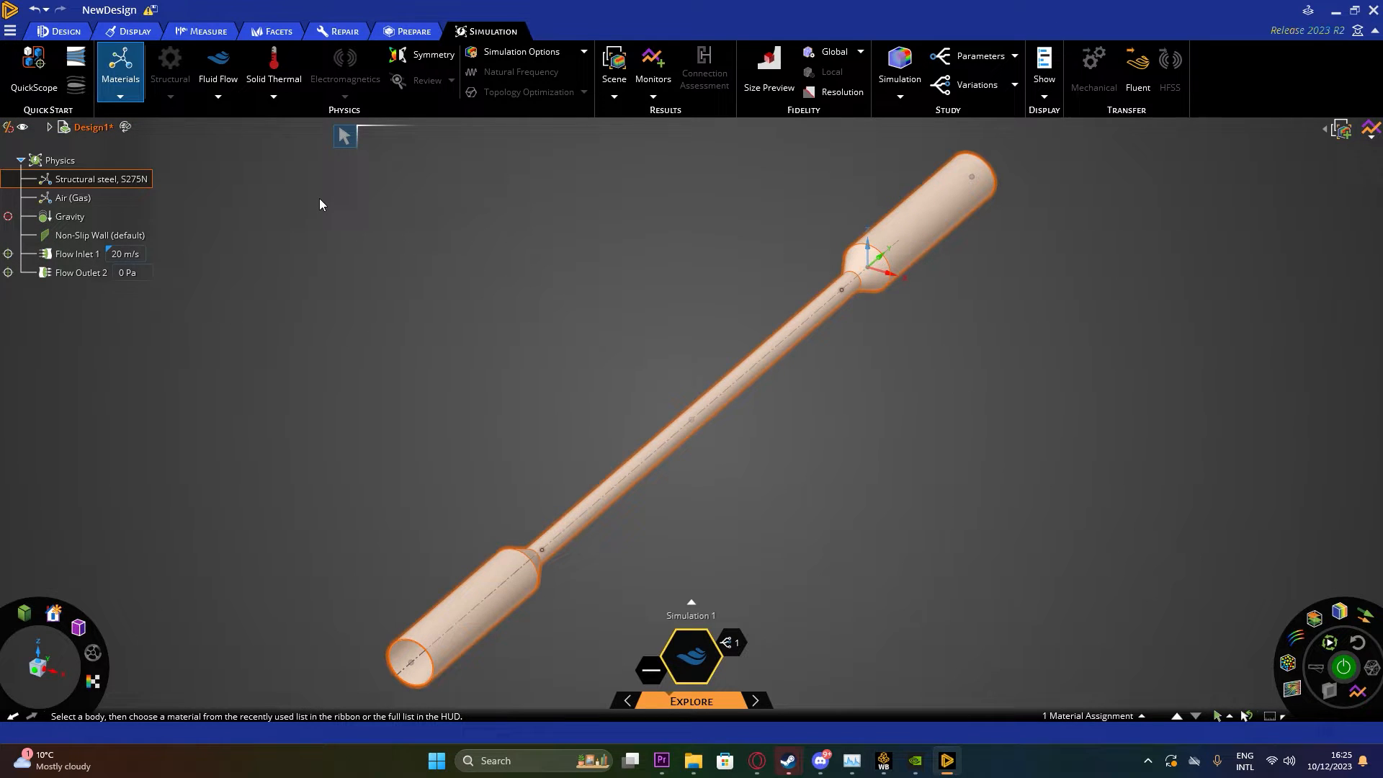
{"action": "mouse_move", "coordinate": [374, 174]}
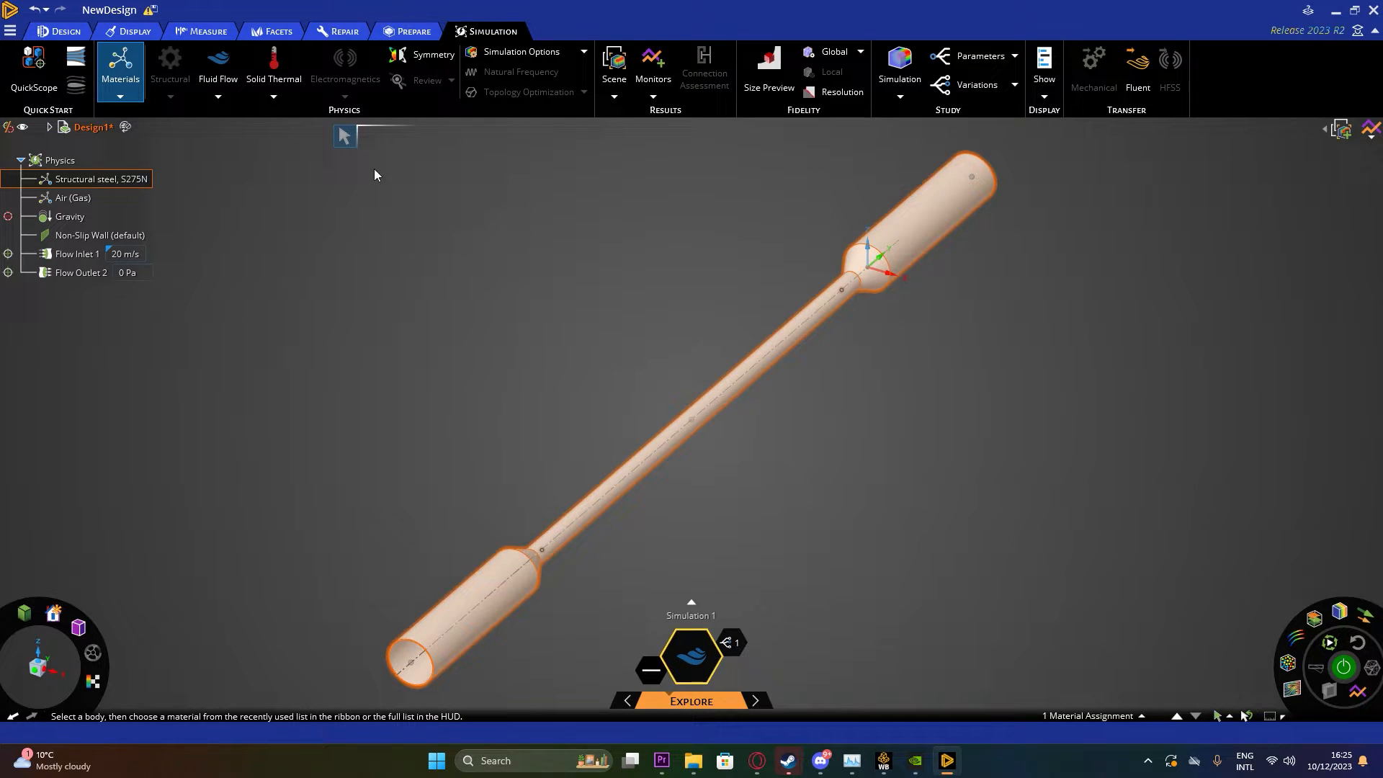
{"action": "mouse_move", "coordinate": [484, 149]}
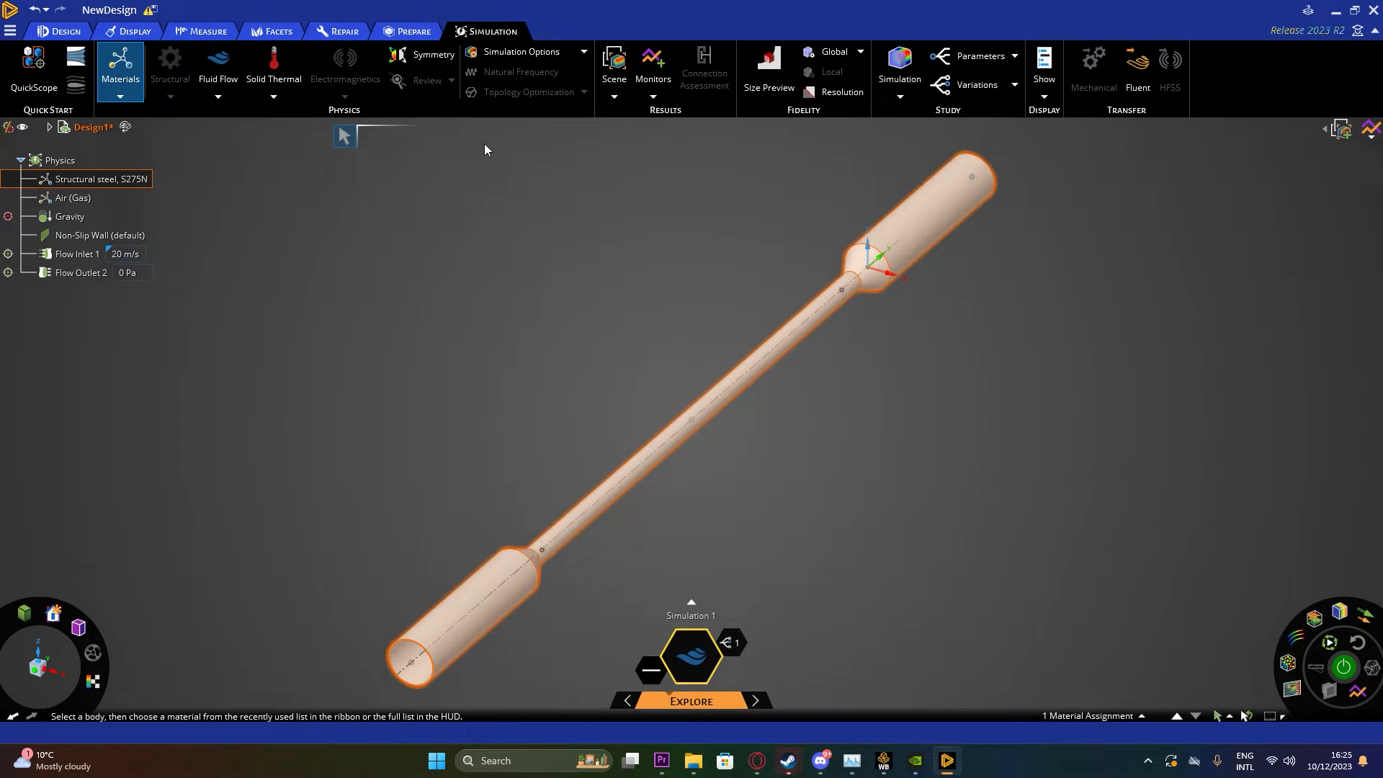
{"action": "mouse_move", "coordinate": [522, 52]}
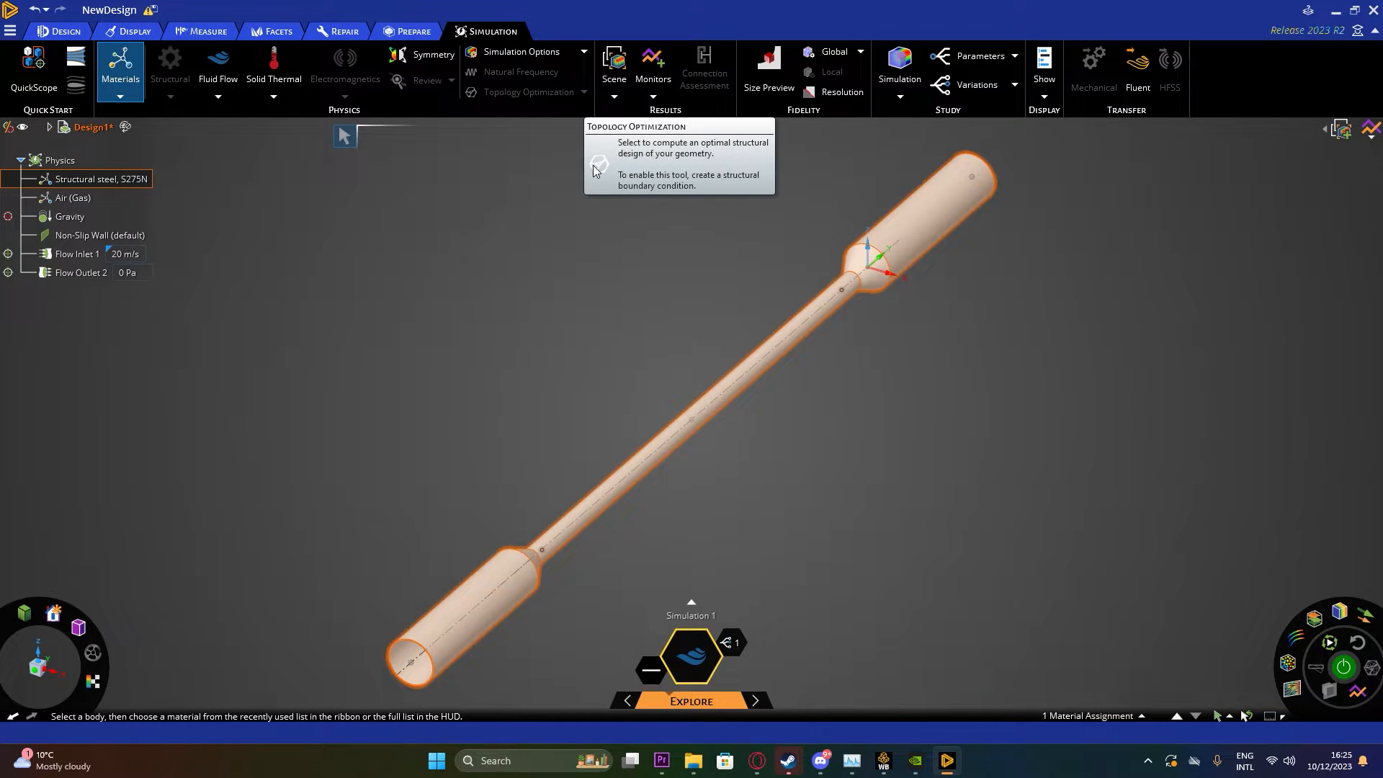
{"action": "mouse_move", "coordinate": [652, 66]}
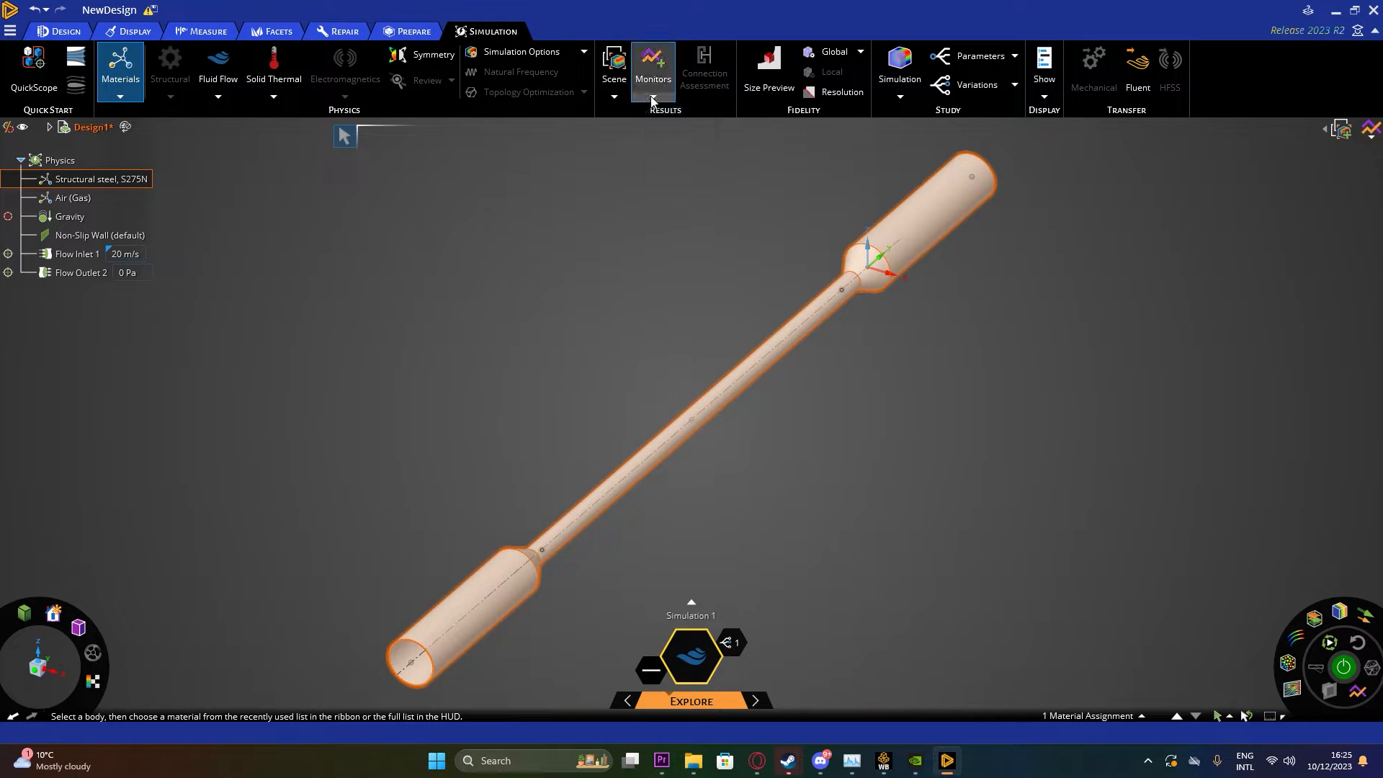
Add Maximum Velocity and Maximum Pressure monitors from the predefined Monitors list
{"action": "left_click", "coordinate": [652, 99]}
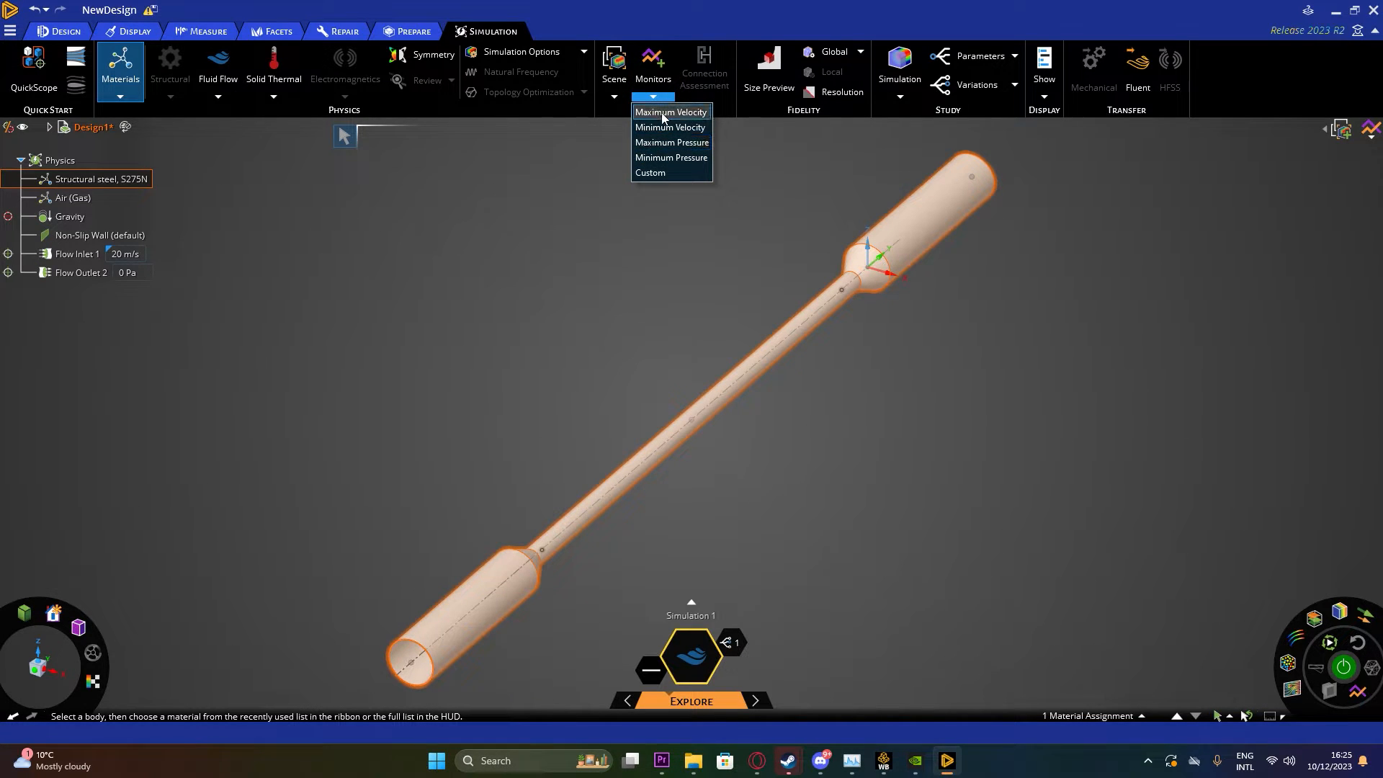
{"action": "left_click", "coordinate": [670, 112]}
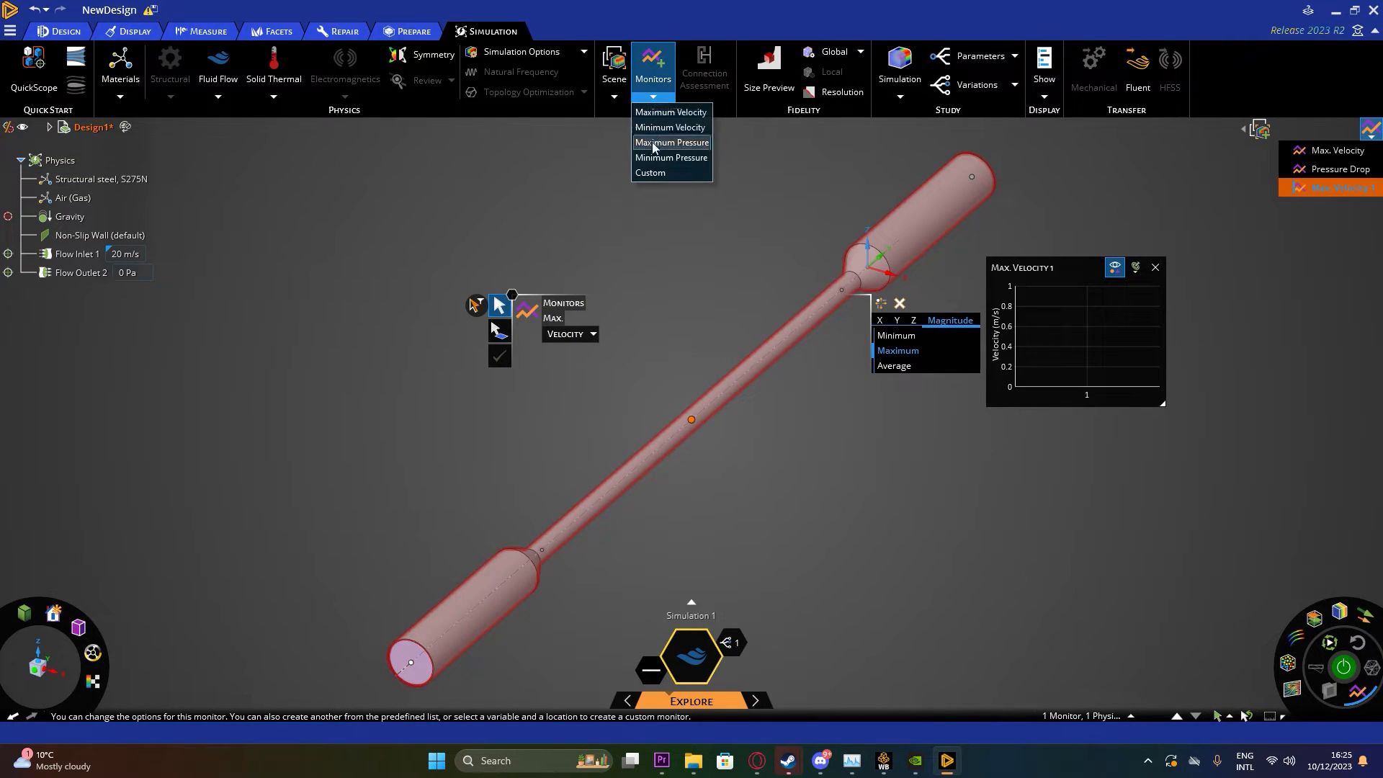
{"action": "left_click", "coordinate": [671, 142]}
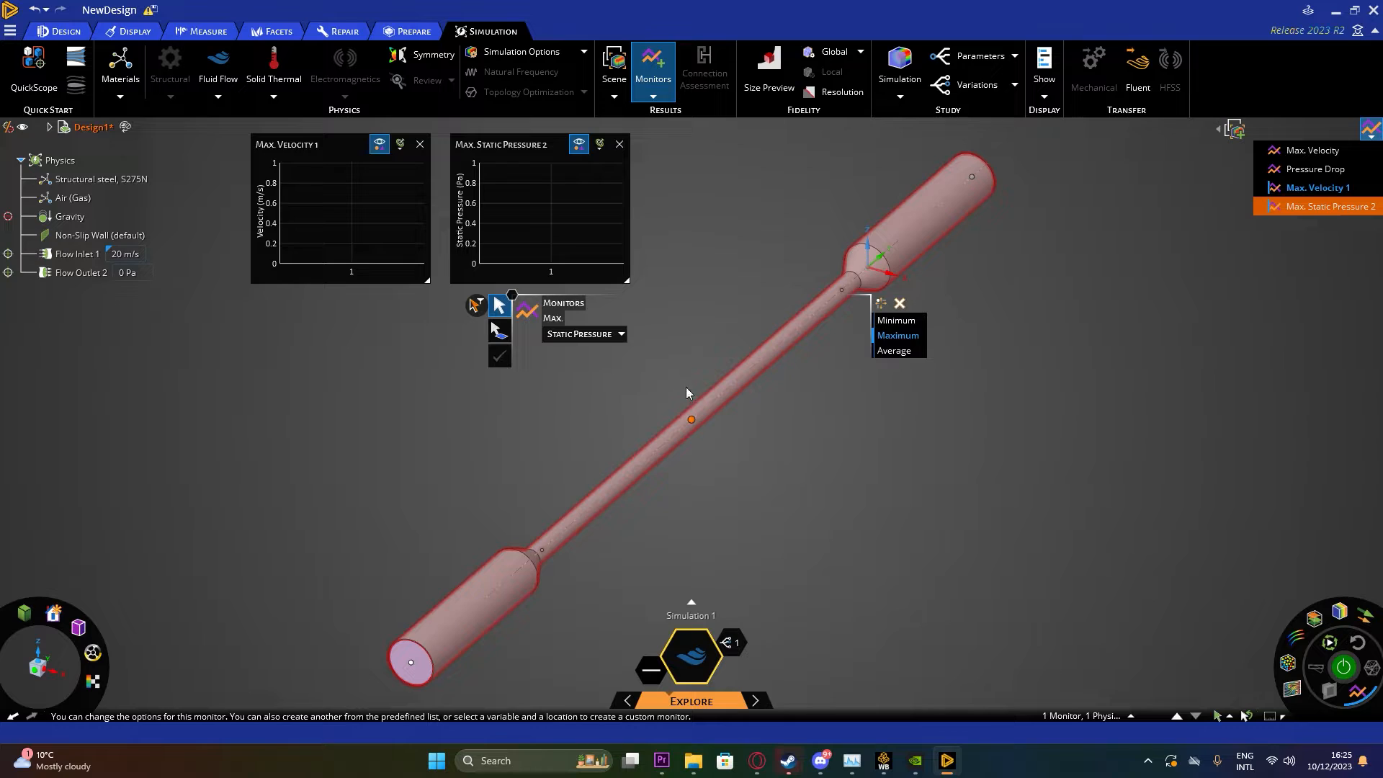
{"action": "mouse_move", "coordinate": [719, 355]}
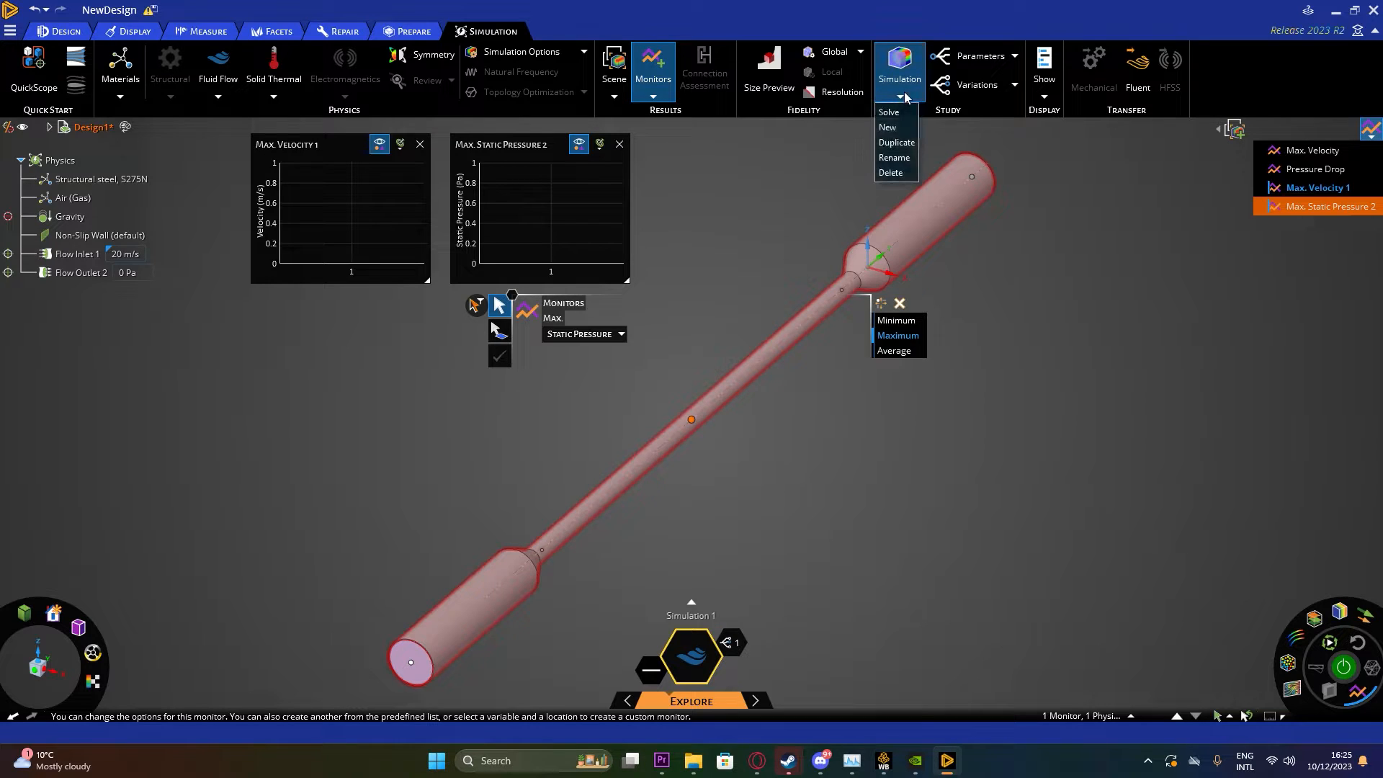
Solve the air flow simulation and close the monitor editing tool while it runs
{"action": "left_click", "coordinate": [1008, 460]}
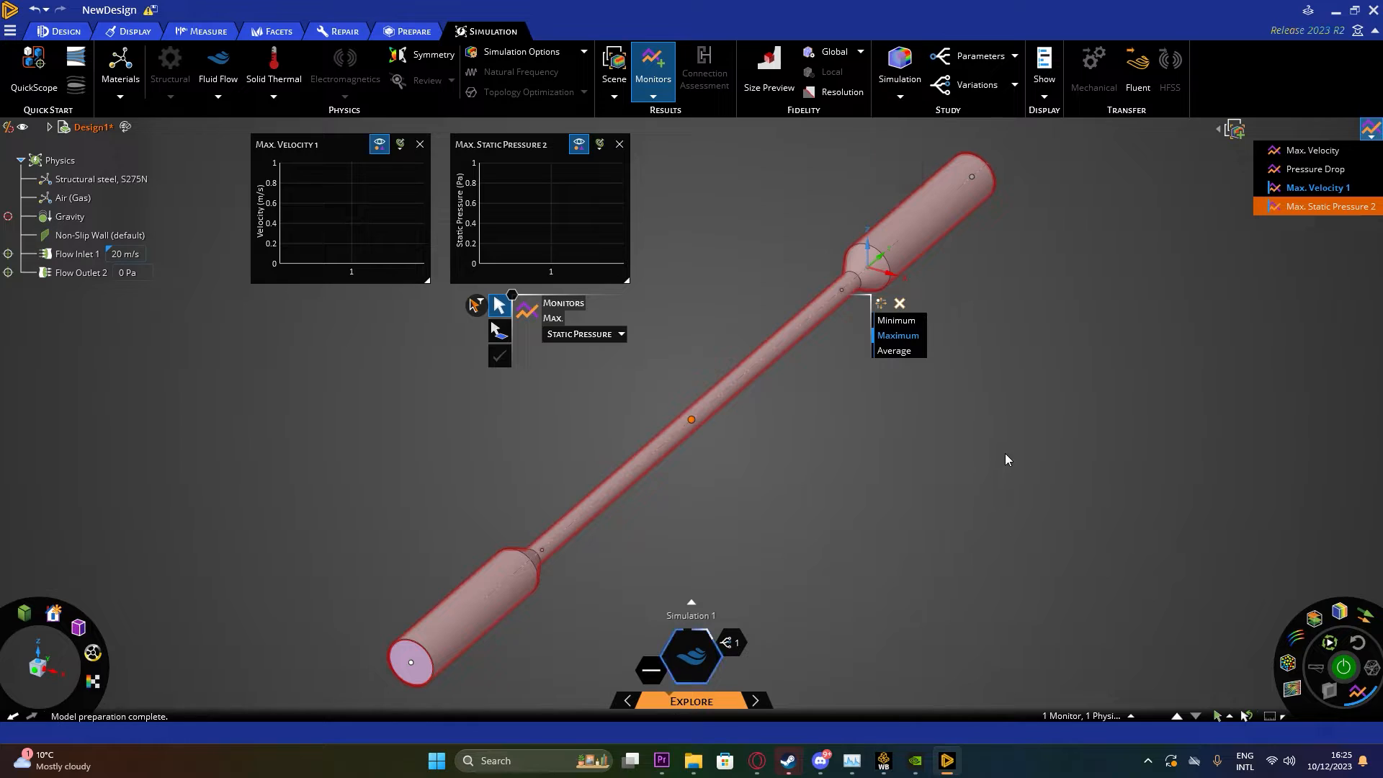
{"action": "left_click", "coordinate": [498, 356]}
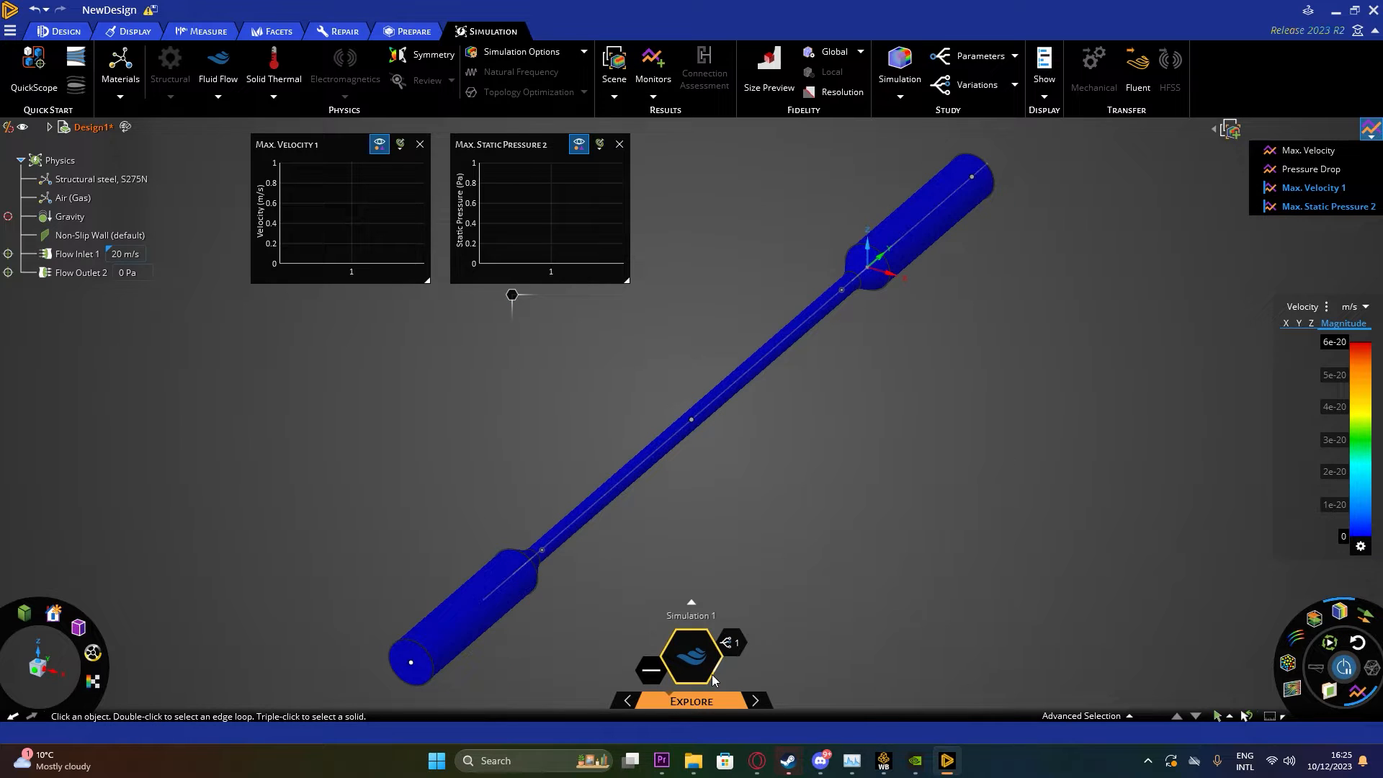
{"action": "left_click", "coordinate": [691, 657]}
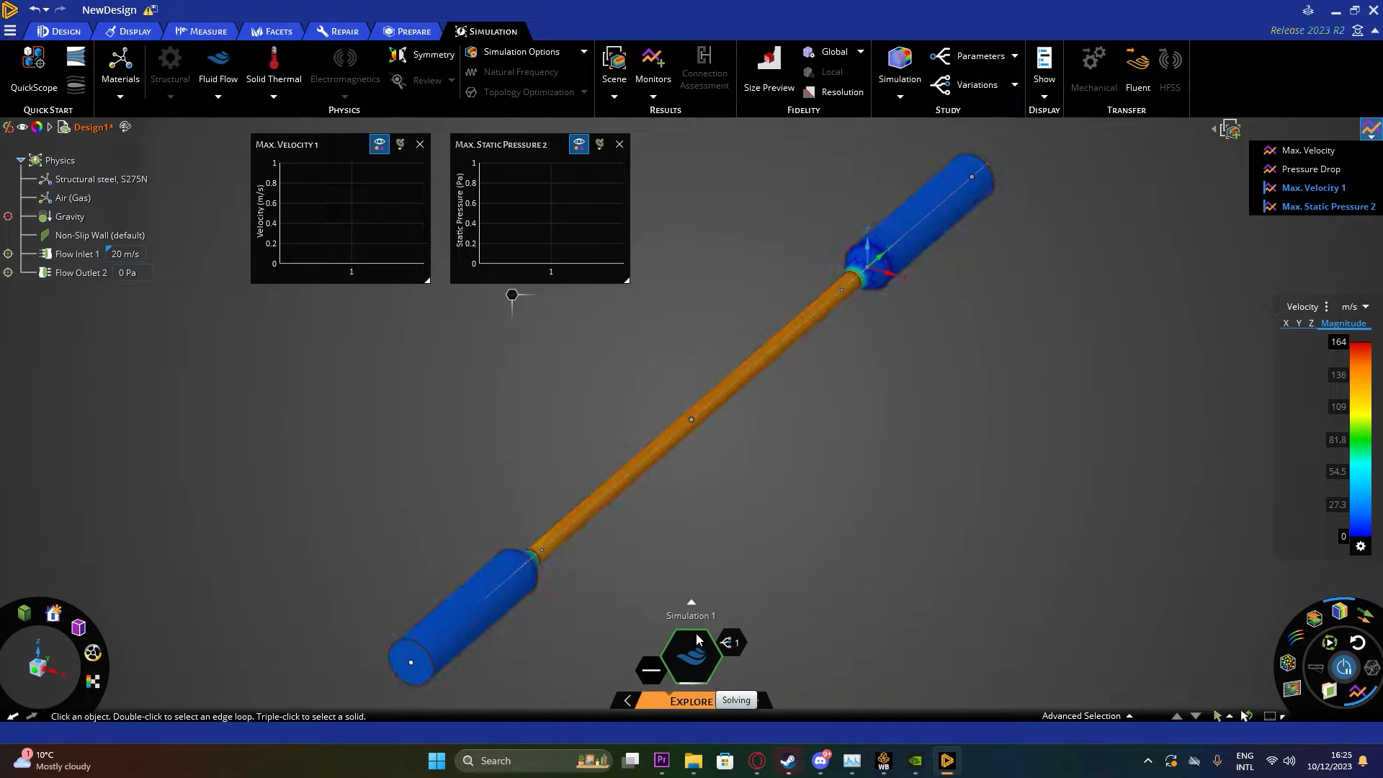
{"action": "left_click", "coordinate": [691, 420]}
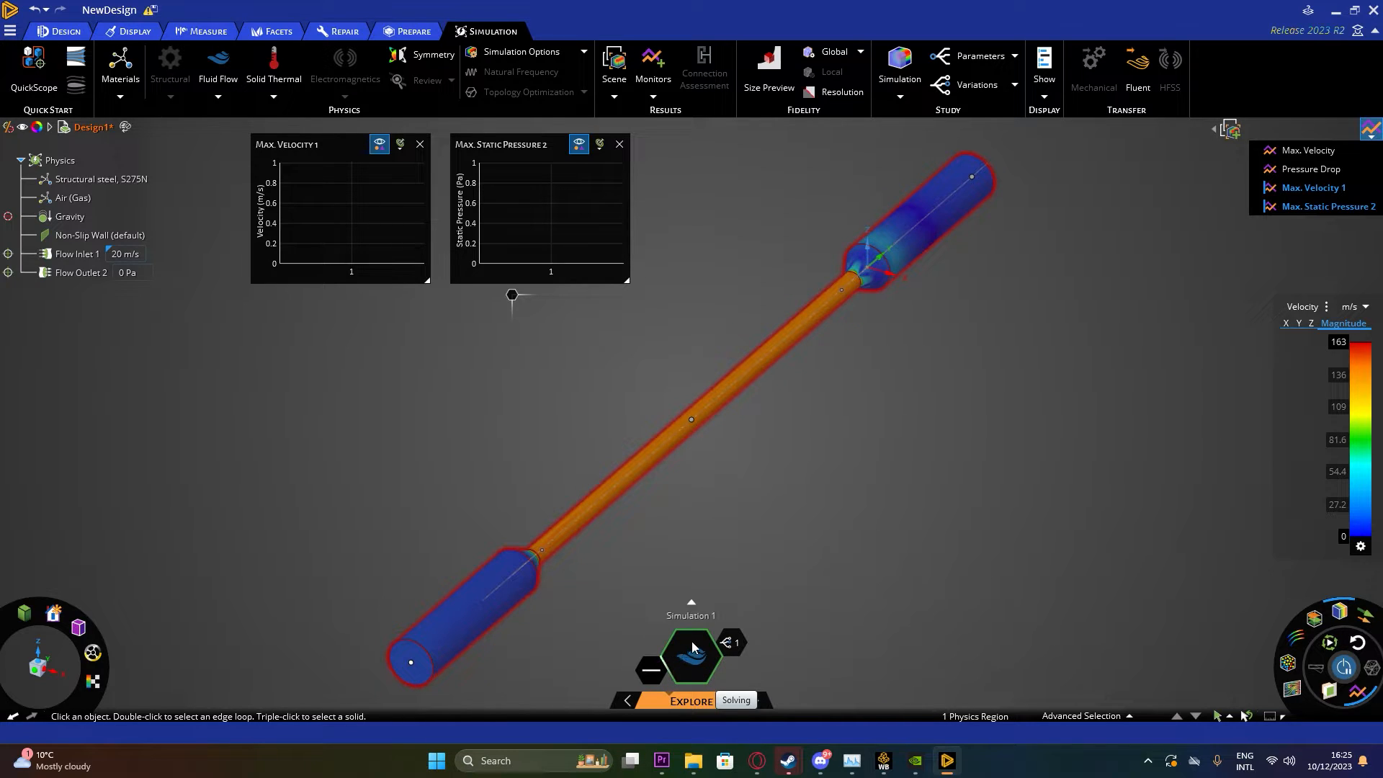
{"action": "mouse_move", "coordinate": [691, 652]}
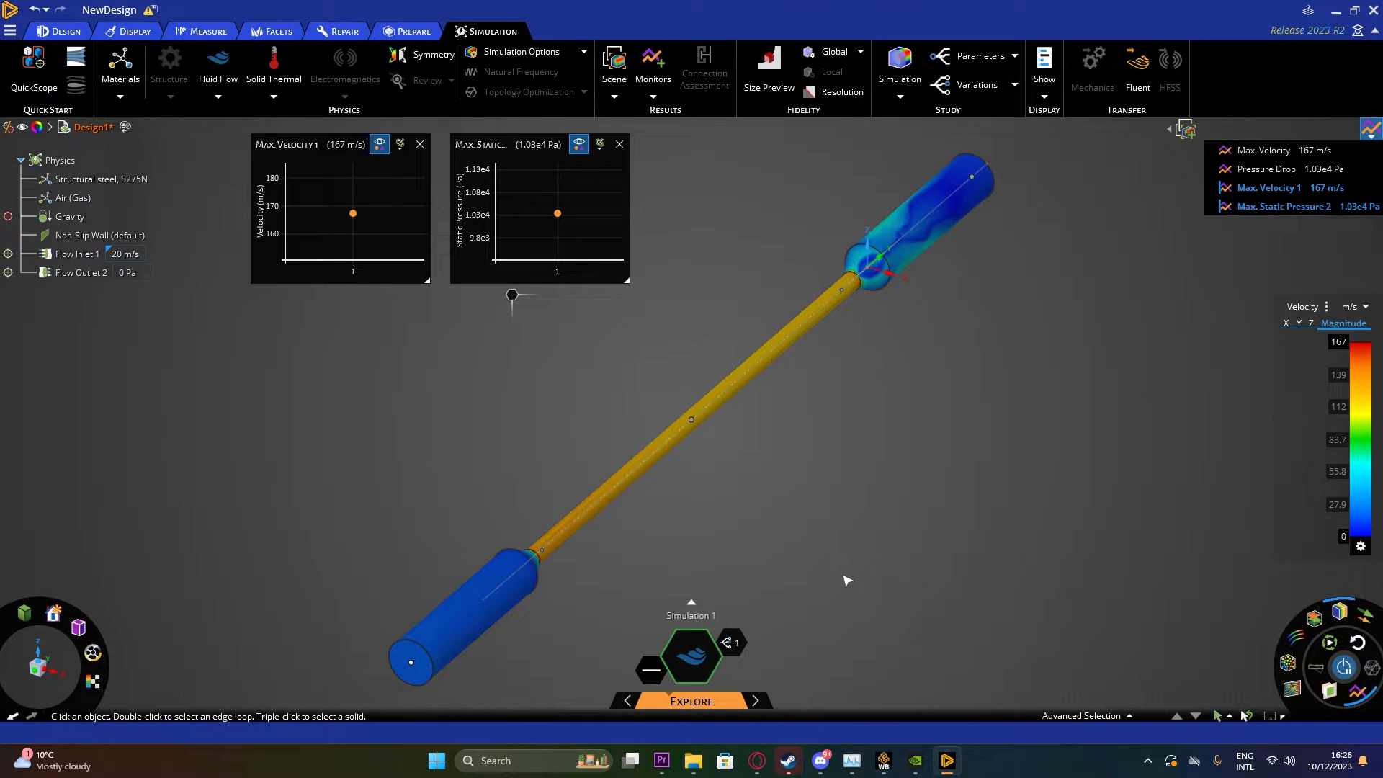
{"action": "mouse_move", "coordinate": [771, 624]}
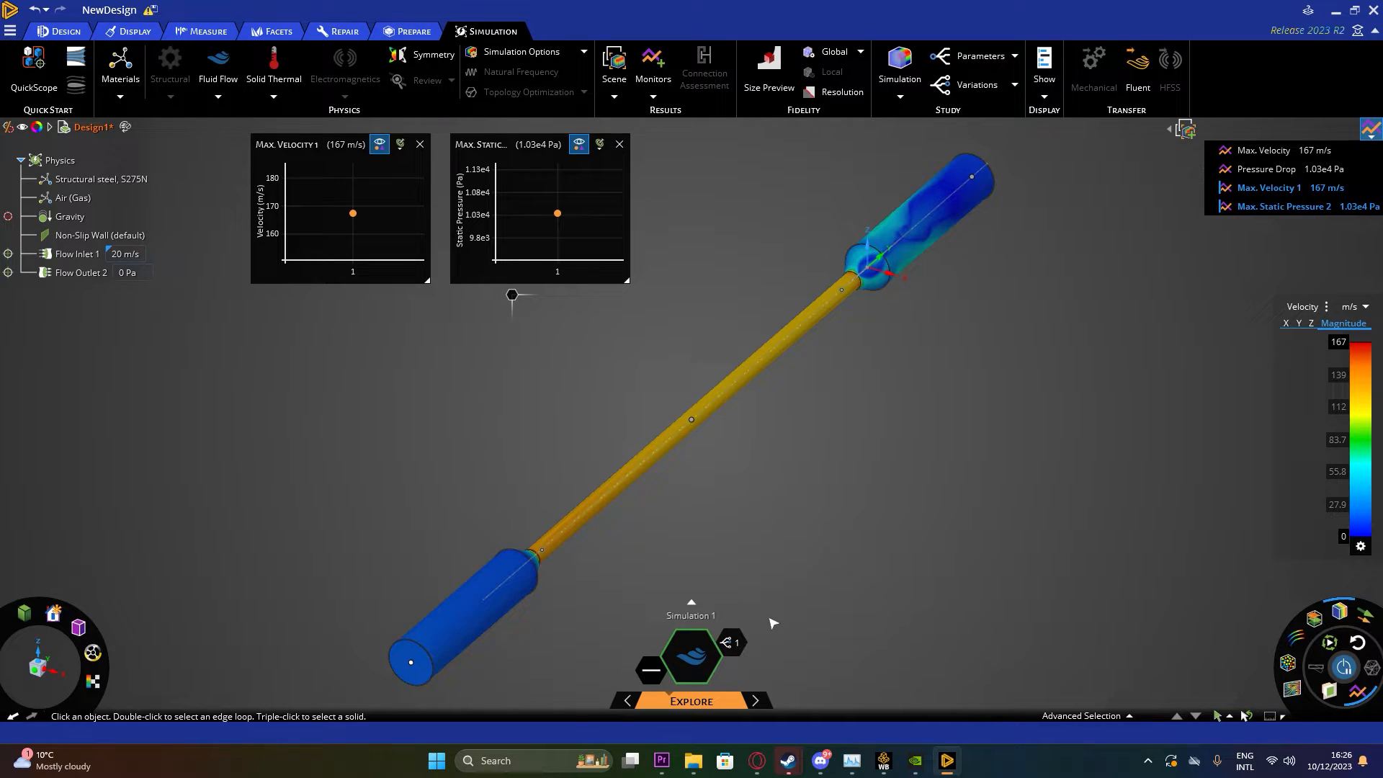
{"action": "mouse_move", "coordinate": [822, 561]}
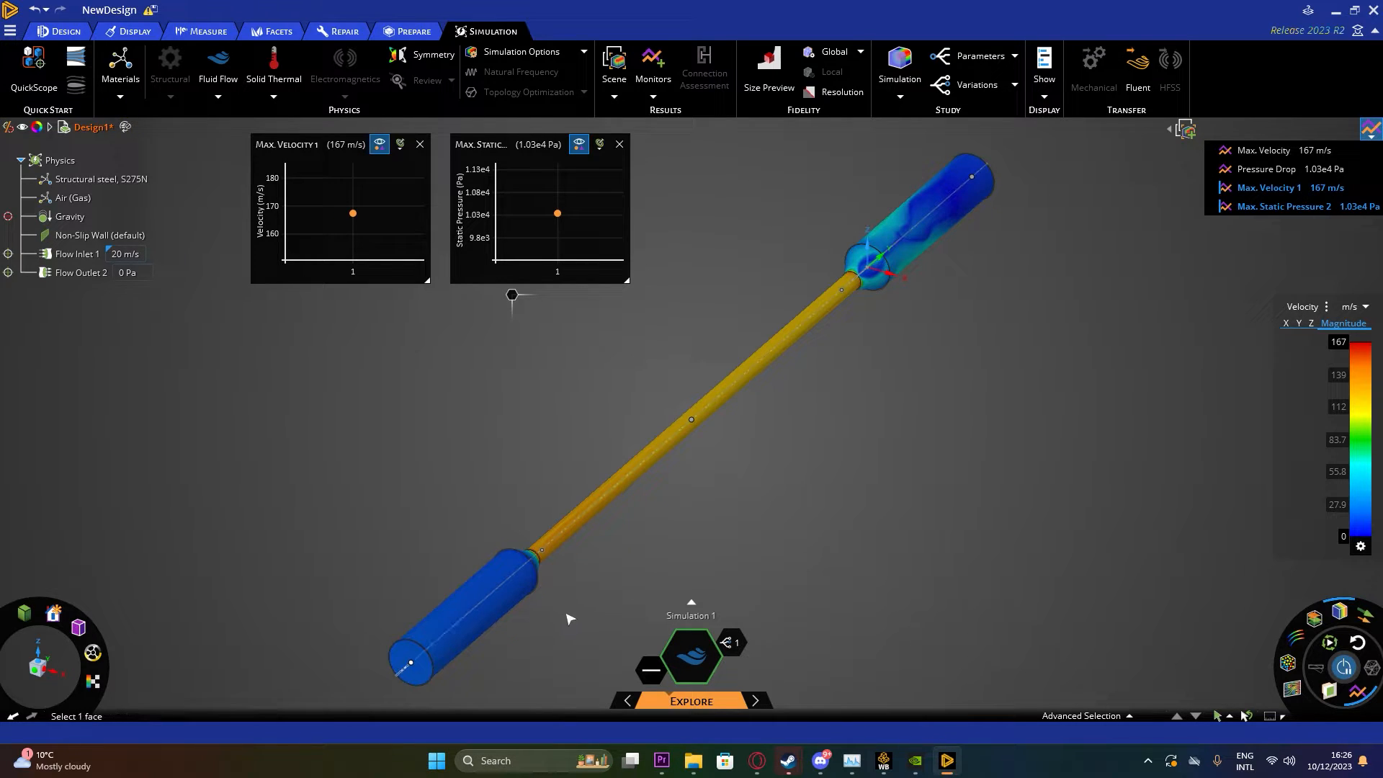
{"action": "mouse_move", "coordinate": [934, 282]}
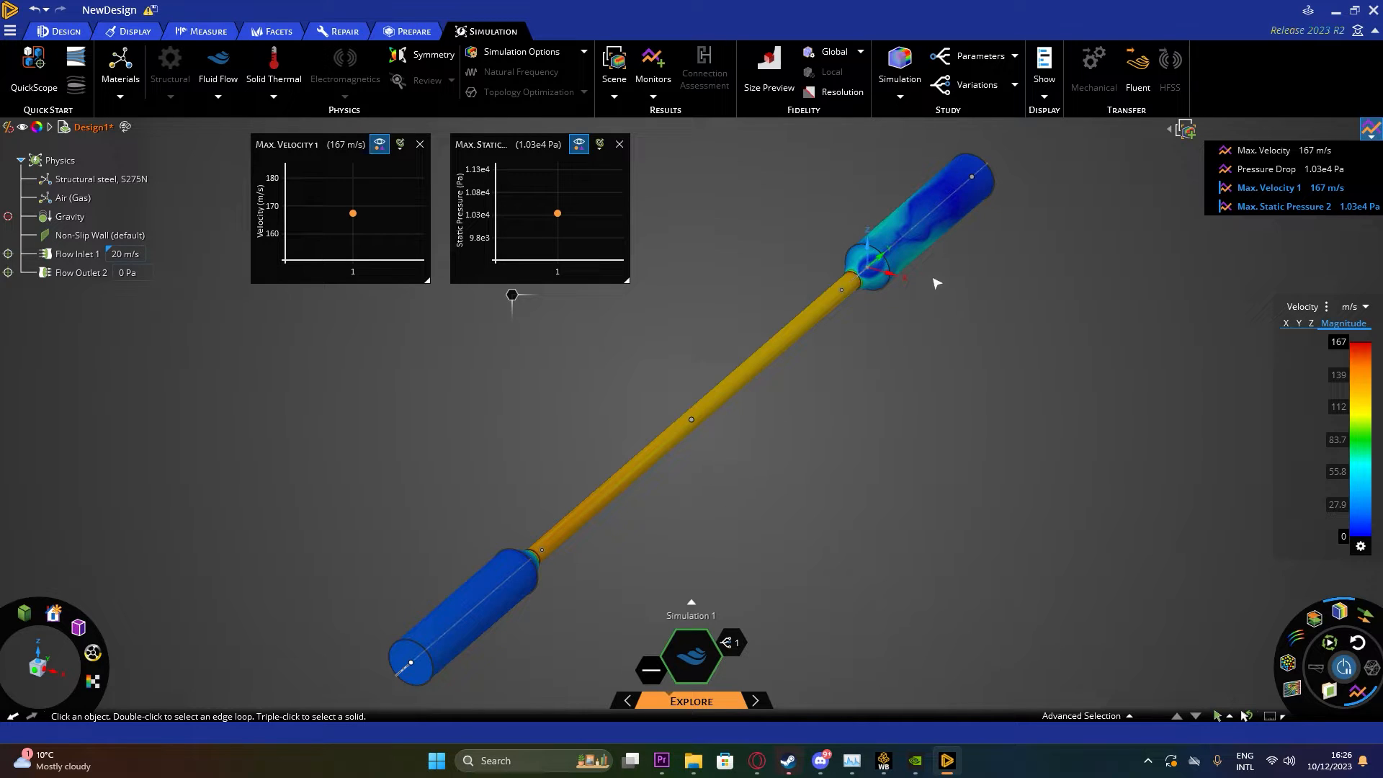
{"action": "mouse_move", "coordinate": [224, 616]}
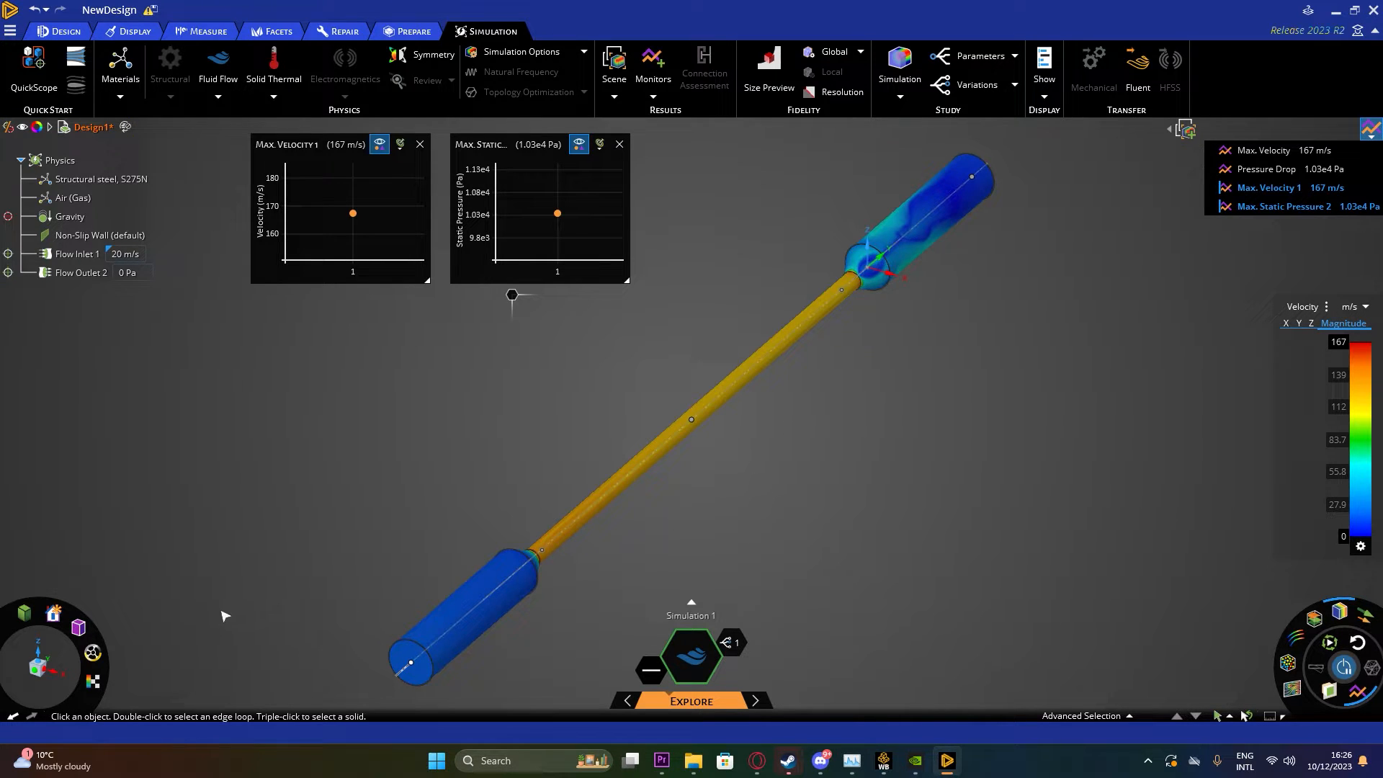
Snap to a side view of the pipe and probe the velocity legend near 133 m/s
{"action": "left_click", "coordinate": [52, 613]}
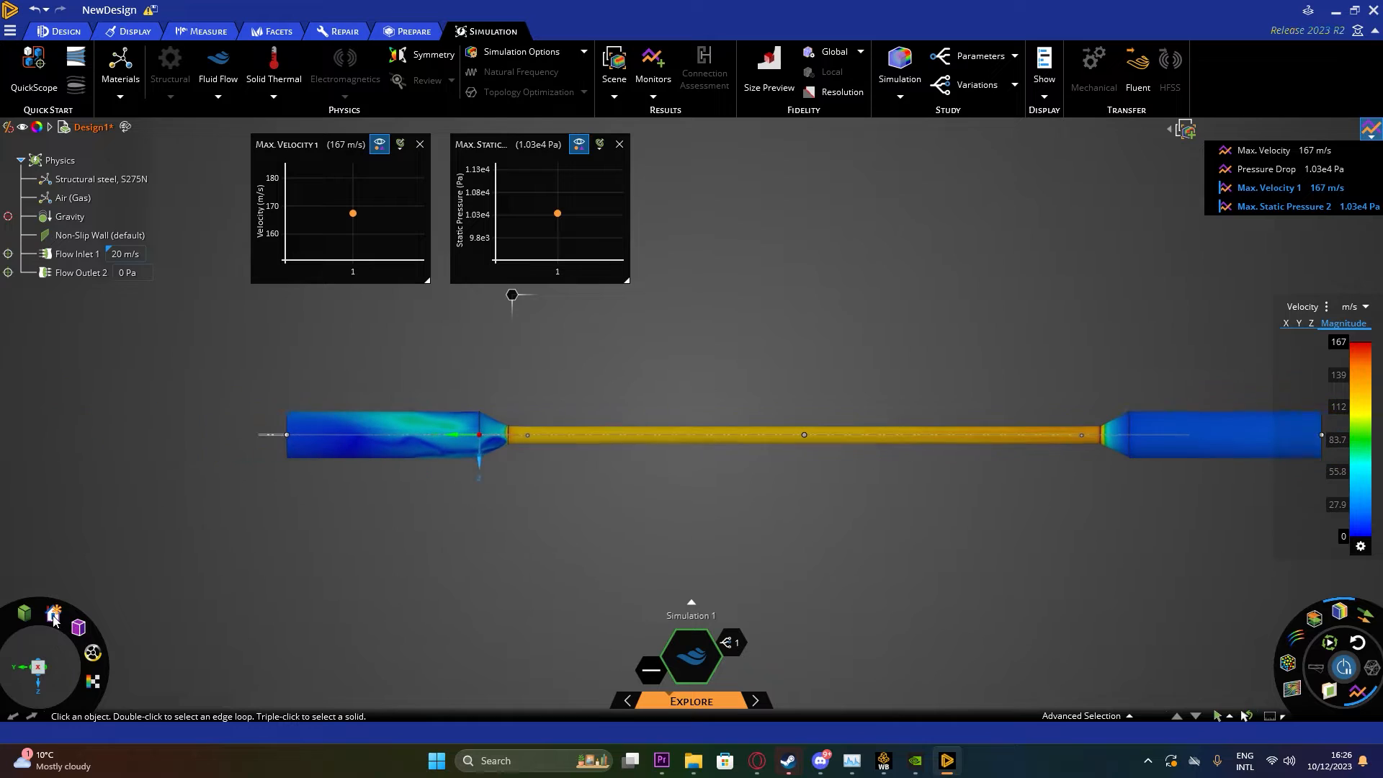
{"action": "left_click", "coordinate": [54, 615]}
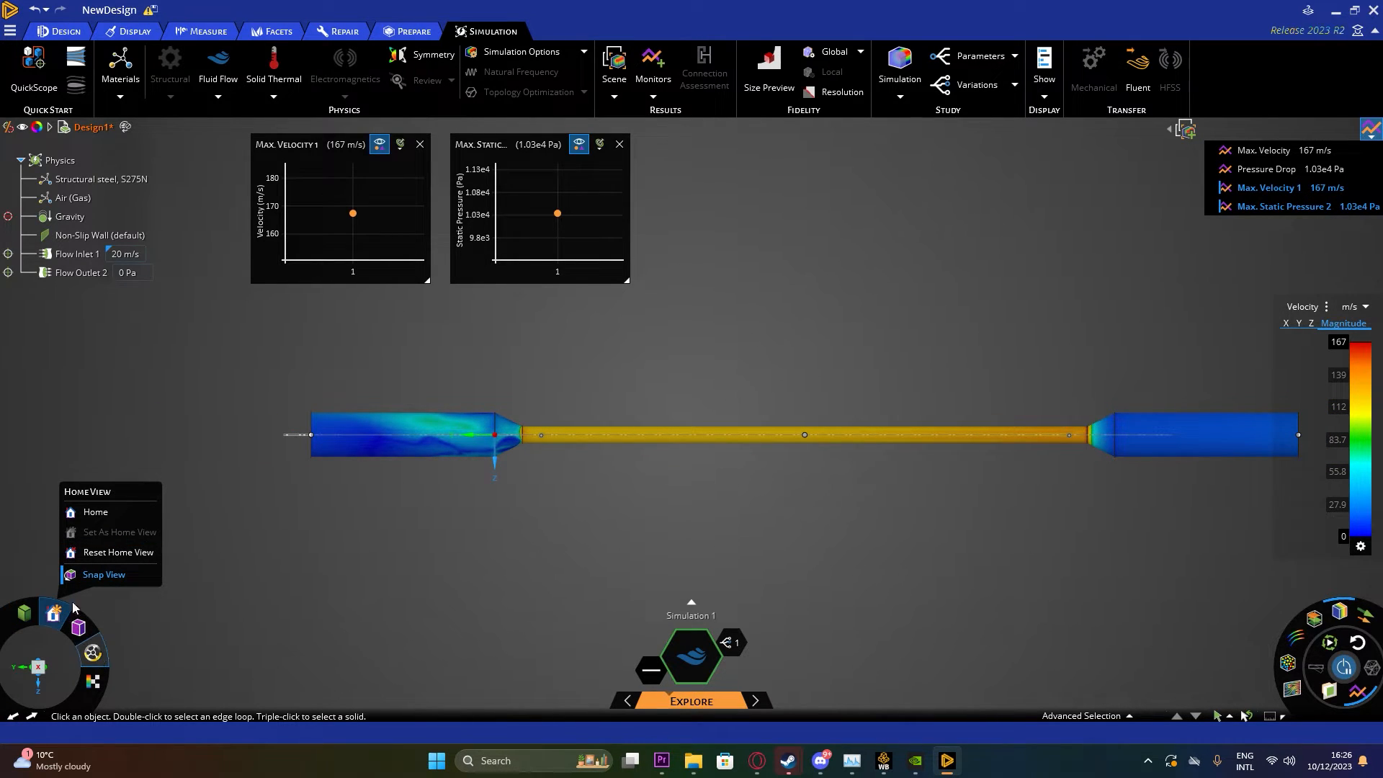
{"action": "mouse_move", "coordinate": [835, 577]}
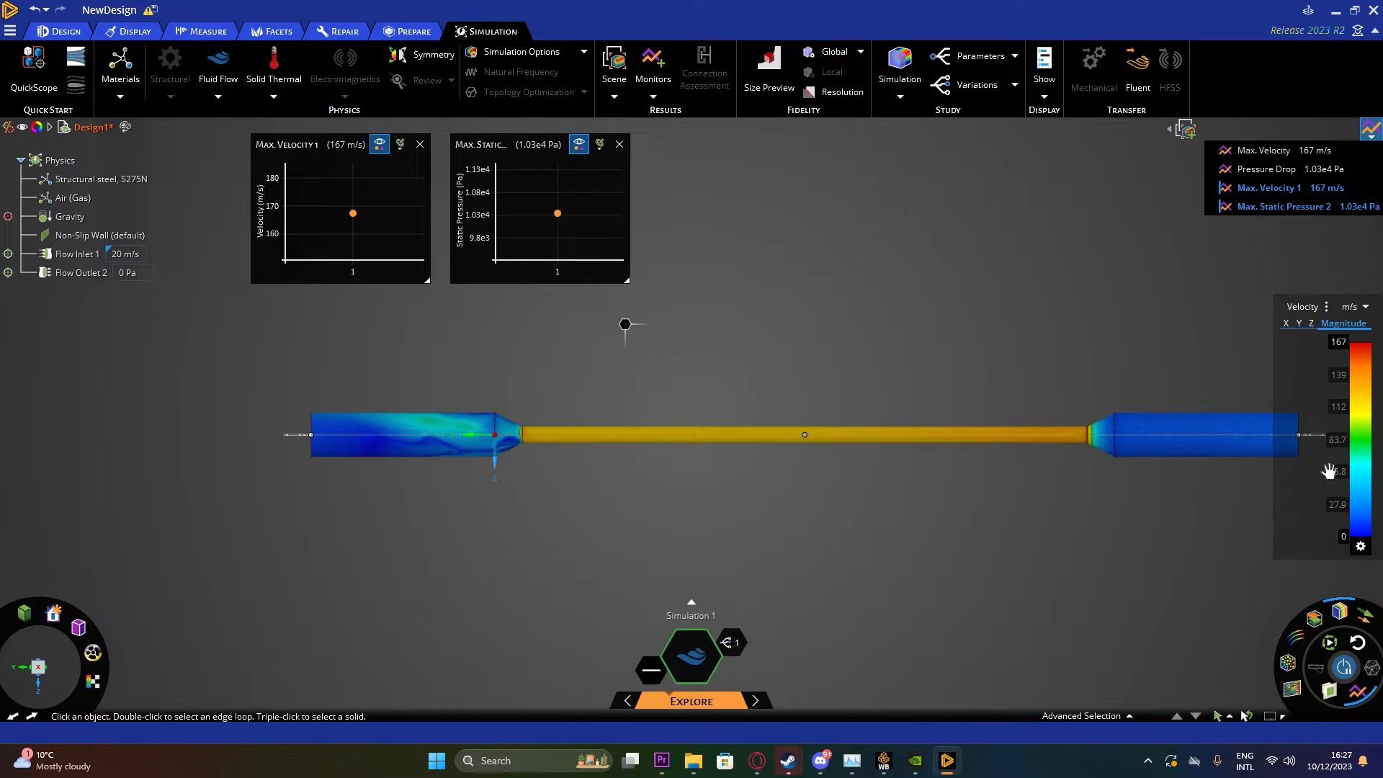
{"action": "mouse_move", "coordinate": [1365, 459]}
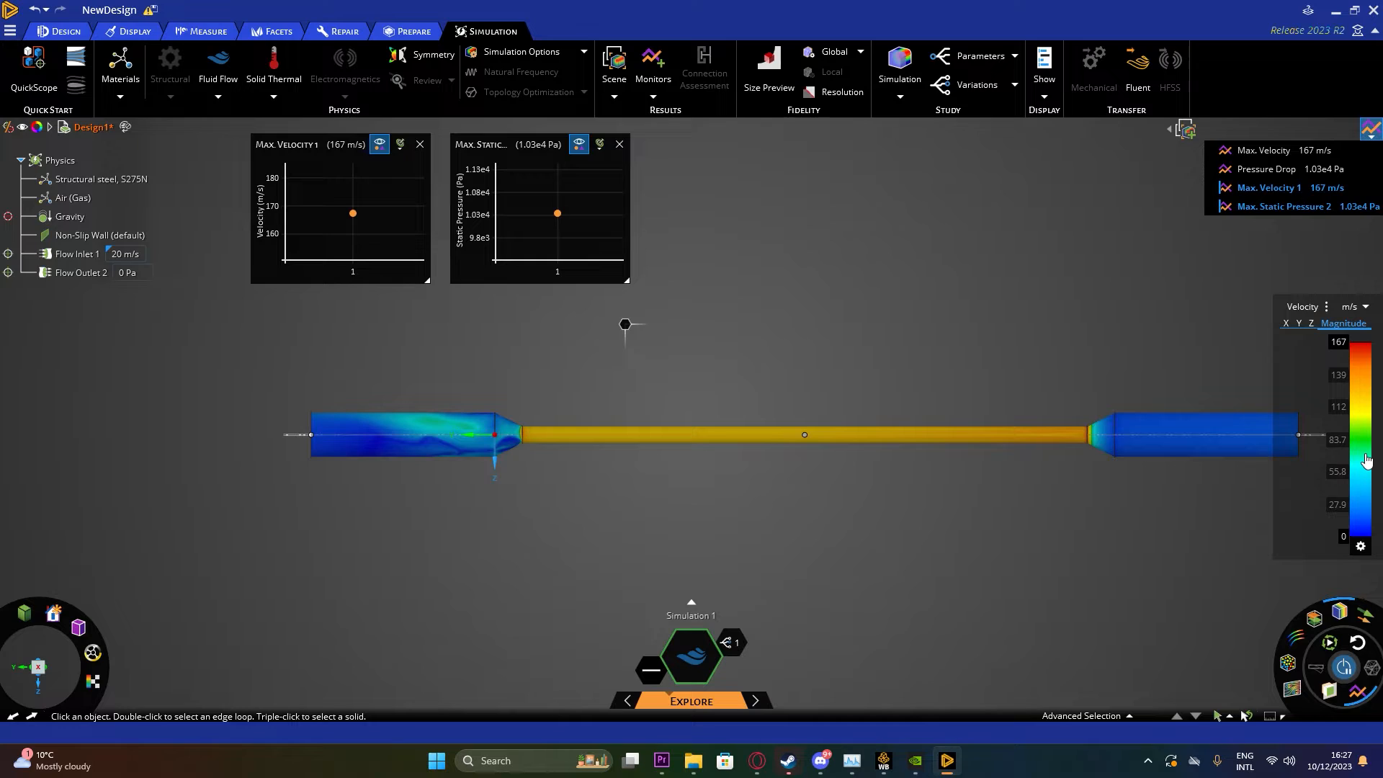
{"action": "mouse_move", "coordinate": [1351, 486]}
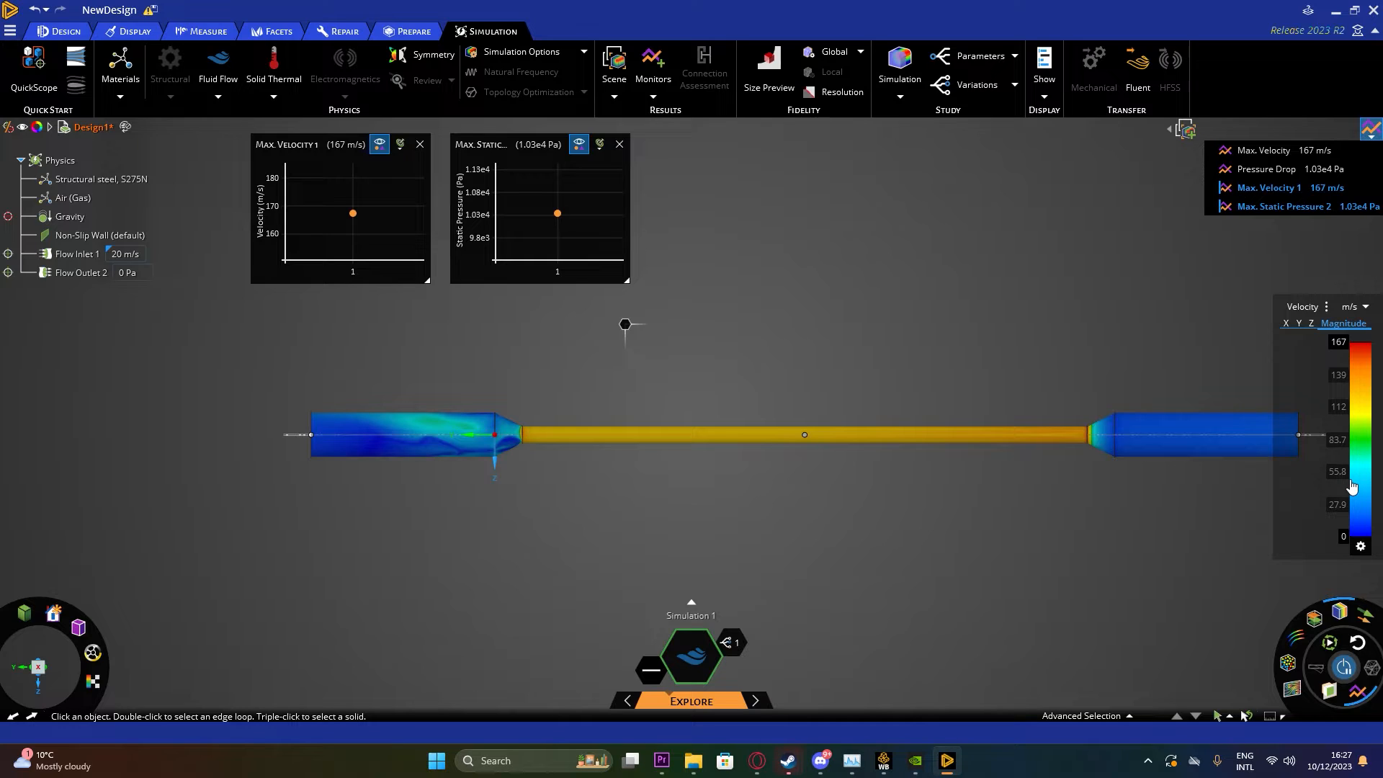
{"action": "left_click", "coordinate": [1199, 434]}
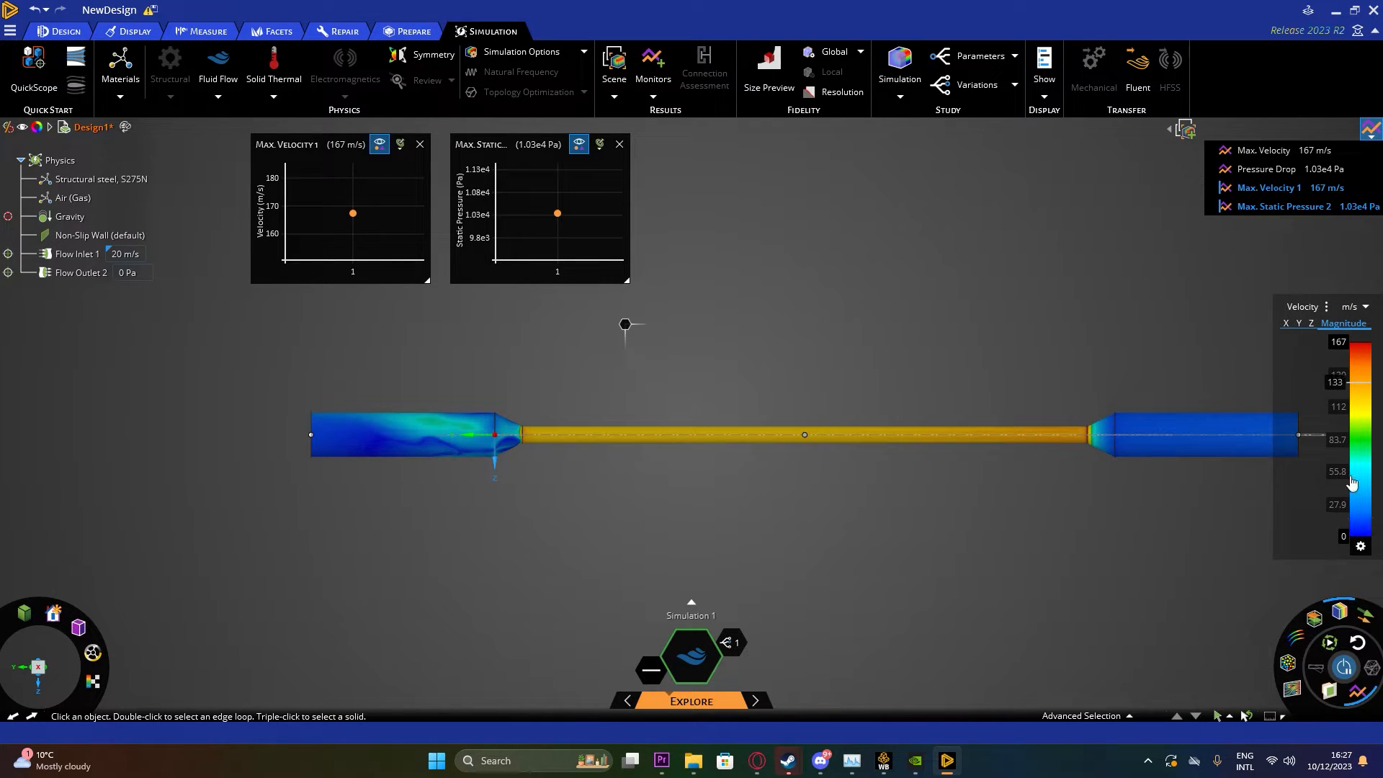
{"action": "mouse_move", "coordinate": [1361, 498]}
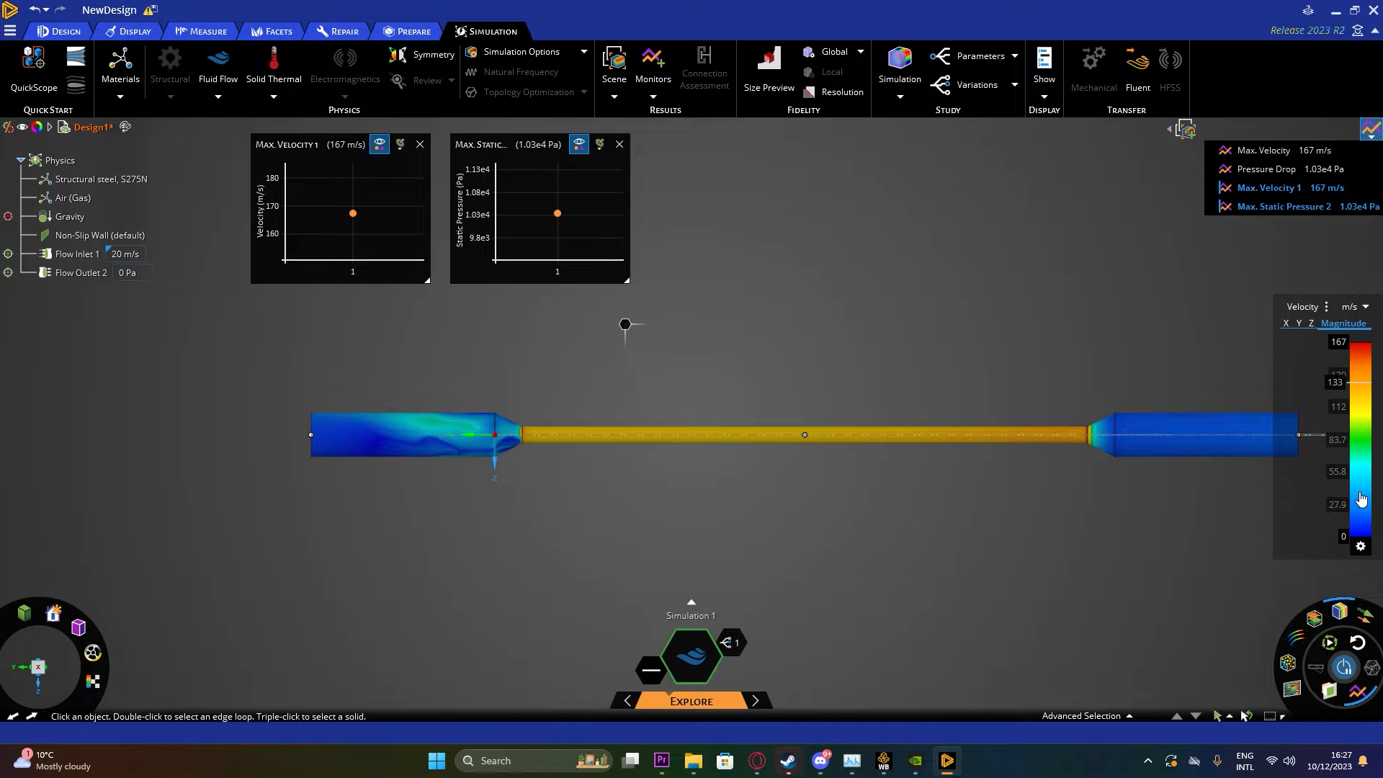
Move the velocity legend marker from 133 m/s to 44.5 m/s
{"action": "left_click", "coordinate": [1190, 434]}
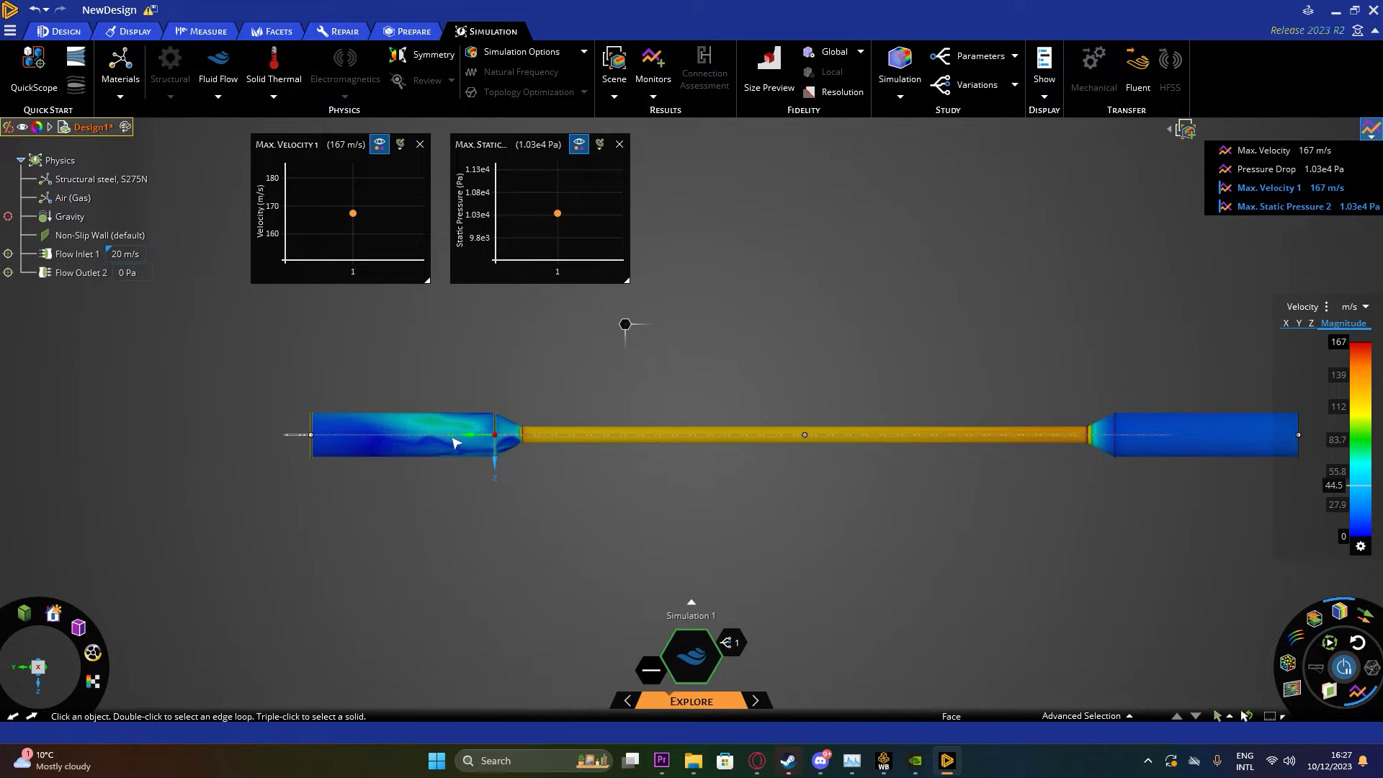
{"action": "mouse_move", "coordinate": [540, 469]}
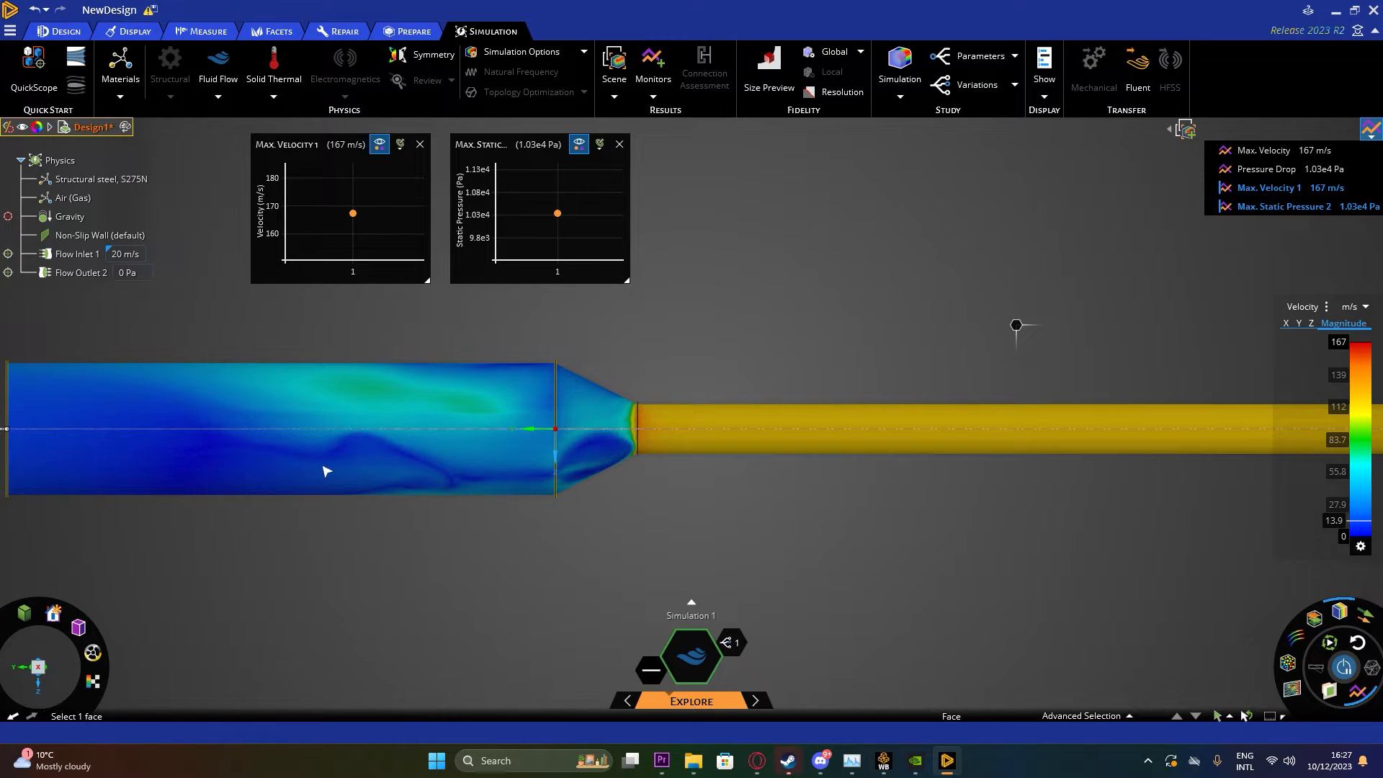
{"action": "mouse_move", "coordinate": [687, 444]}
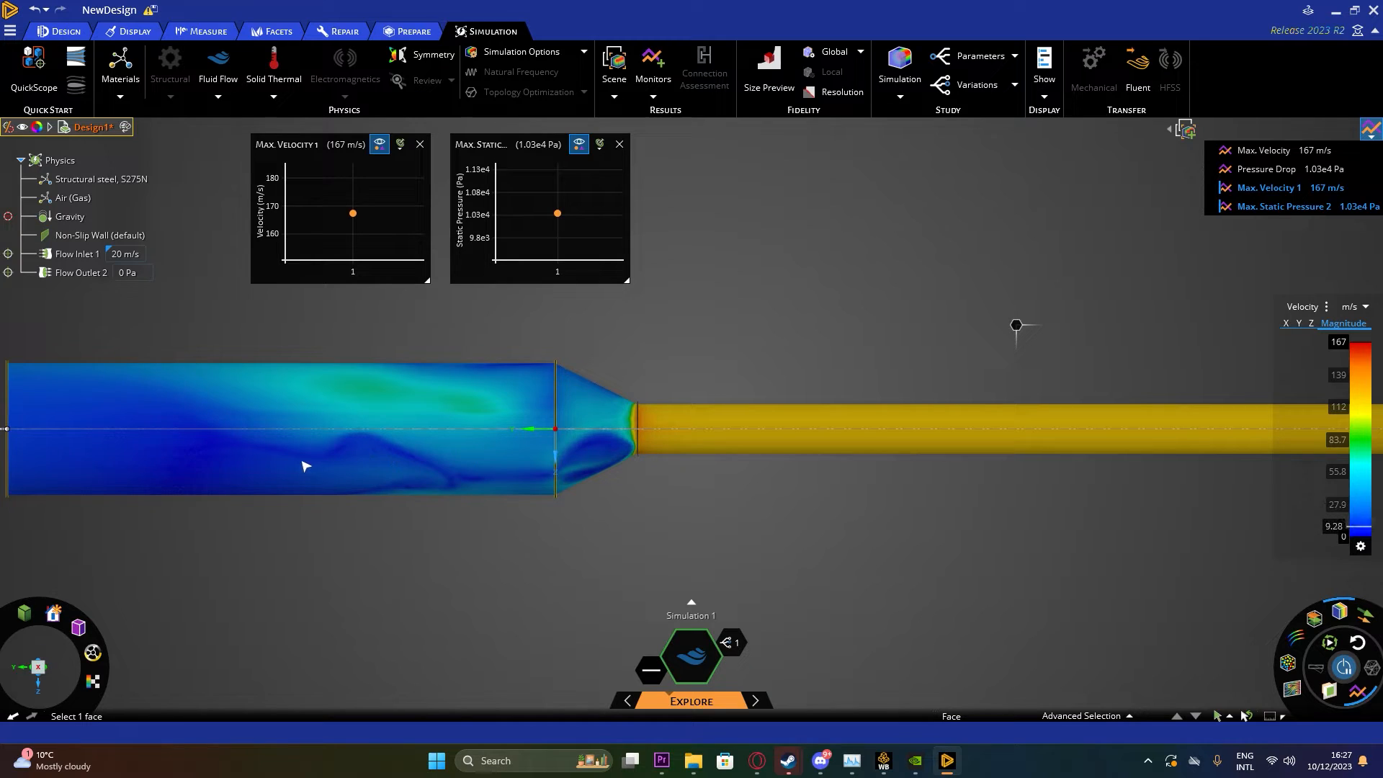
{"action": "mouse_move", "coordinate": [291, 470]}
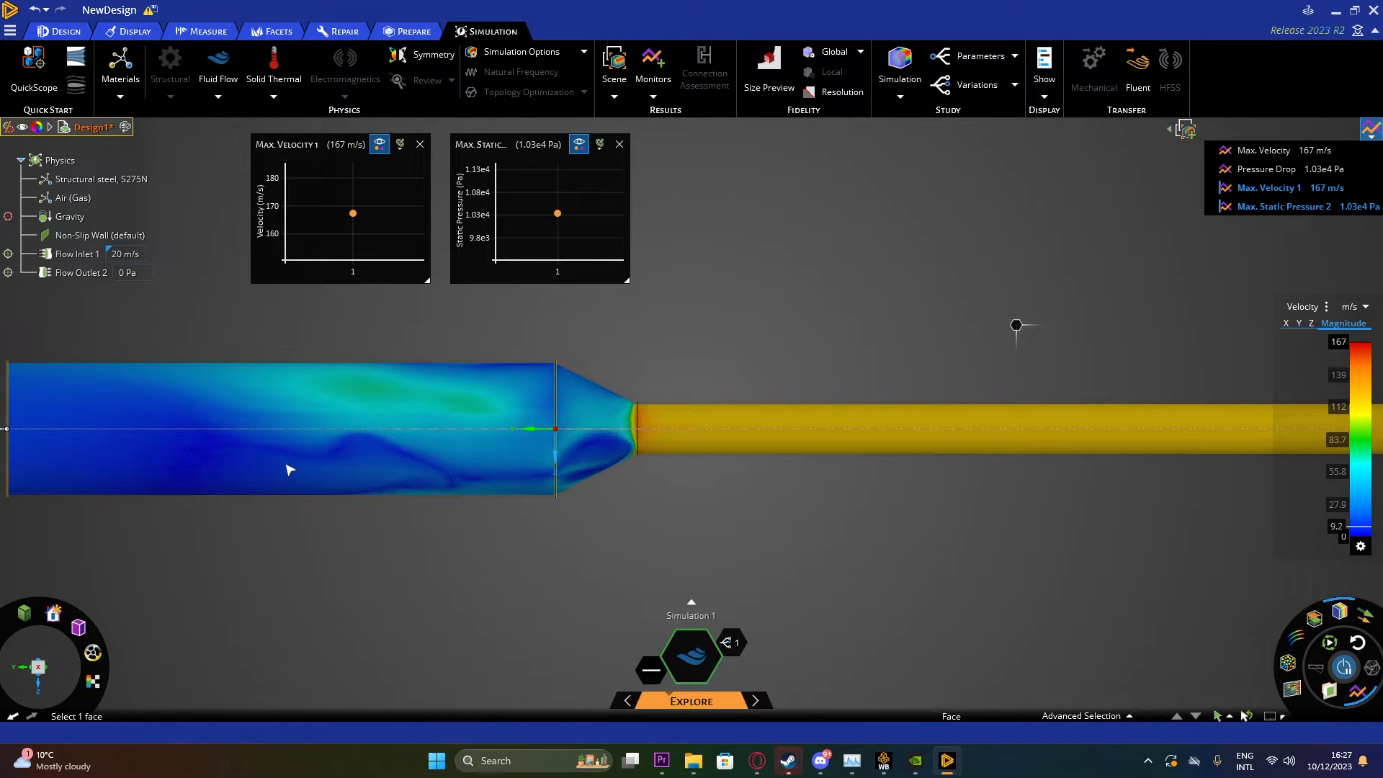
{"action": "mouse_move", "coordinate": [346, 475]}
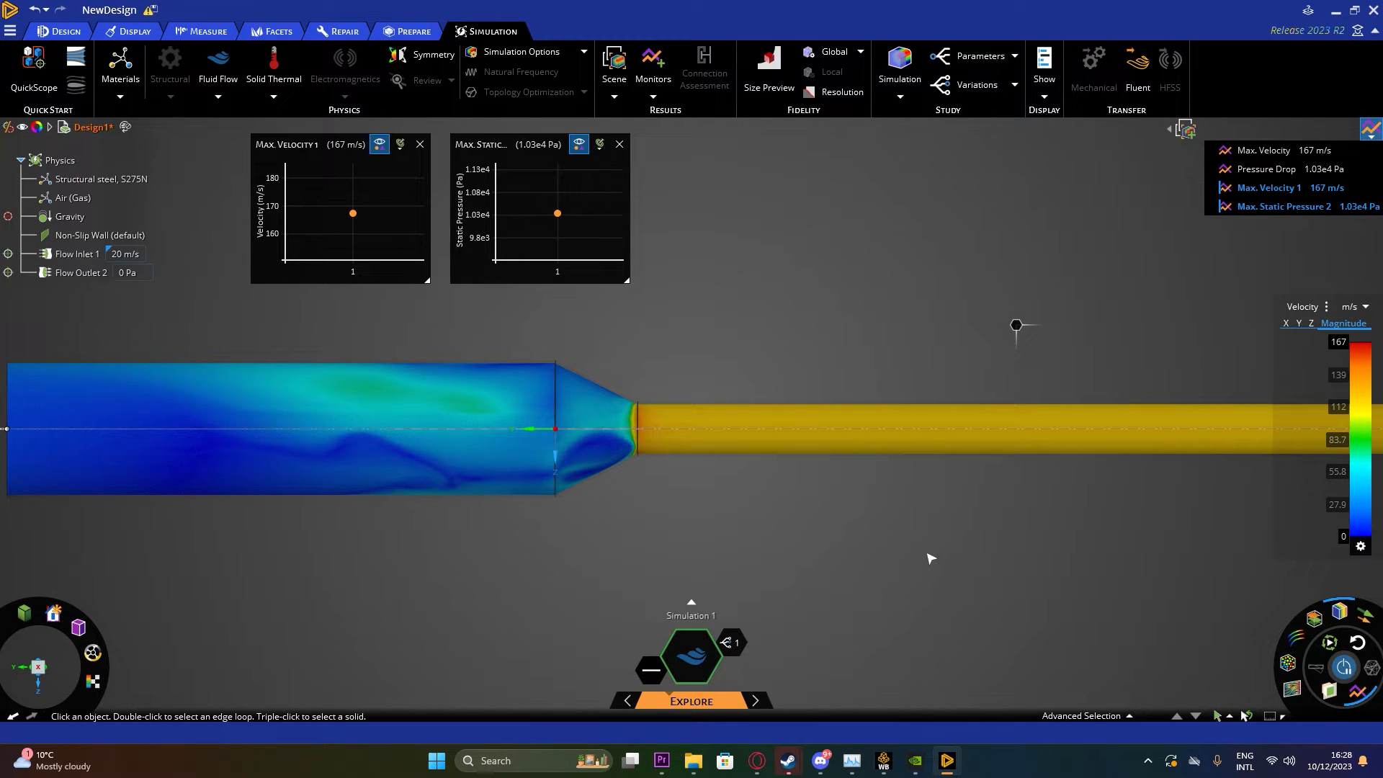
{"action": "mouse_move", "coordinate": [927, 553]}
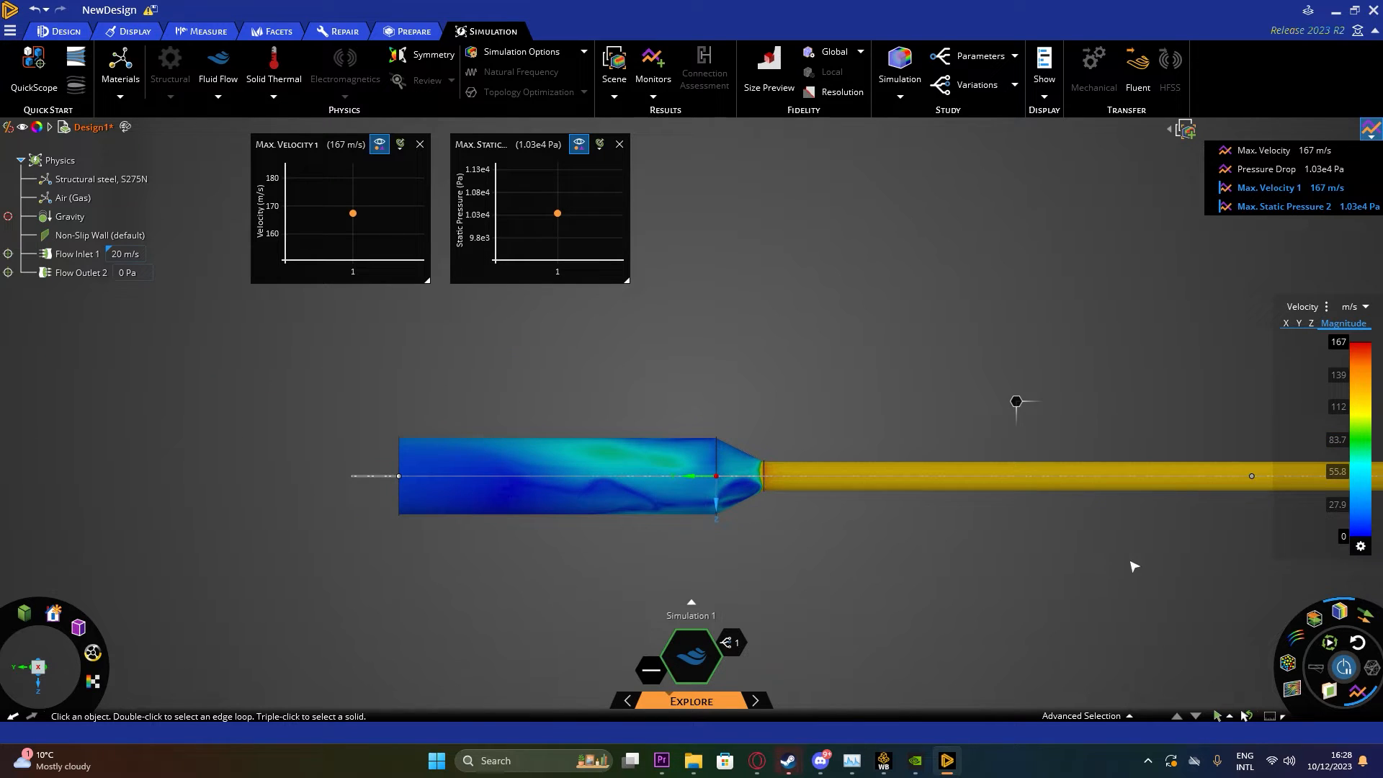
{"action": "mouse_move", "coordinate": [1289, 690]}
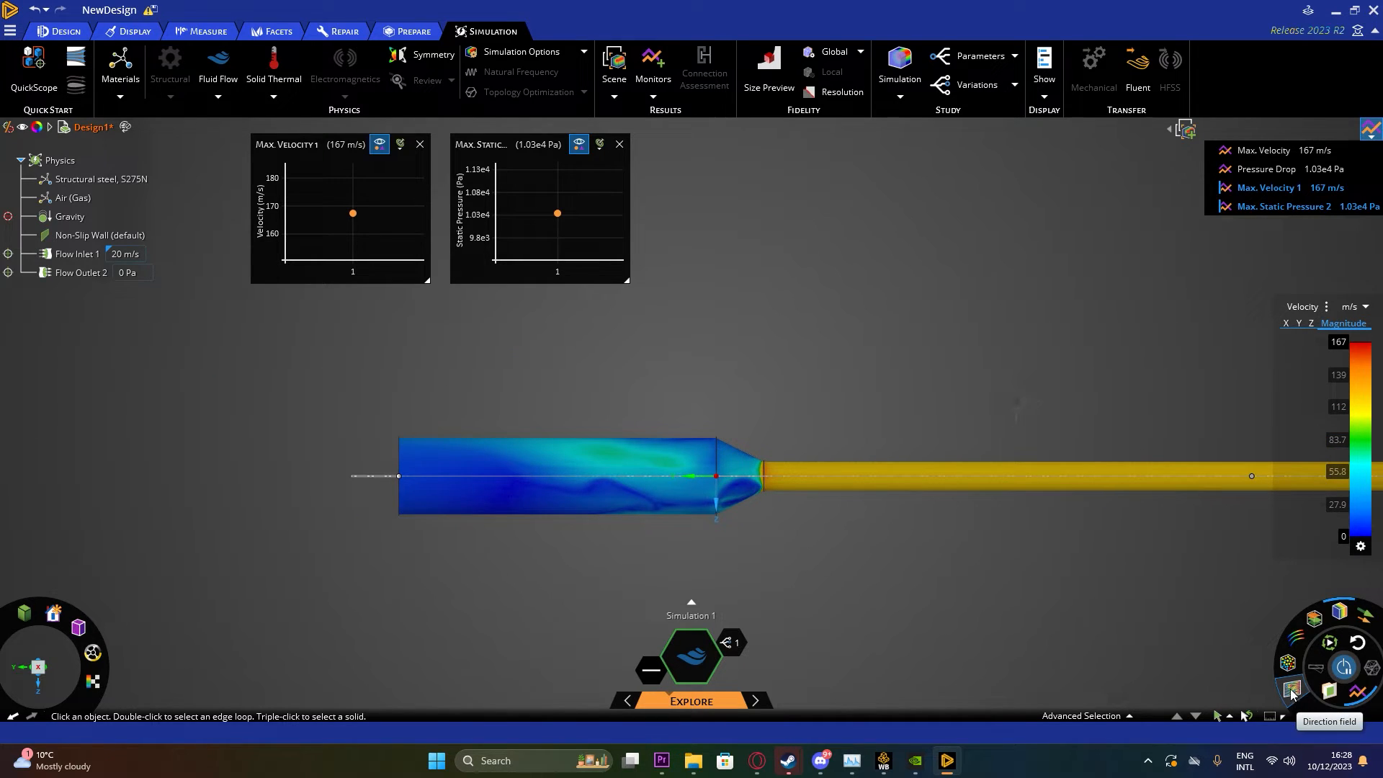
Display the solved flow as a velocity direction field
{"action": "left_click", "coordinate": [51, 612]}
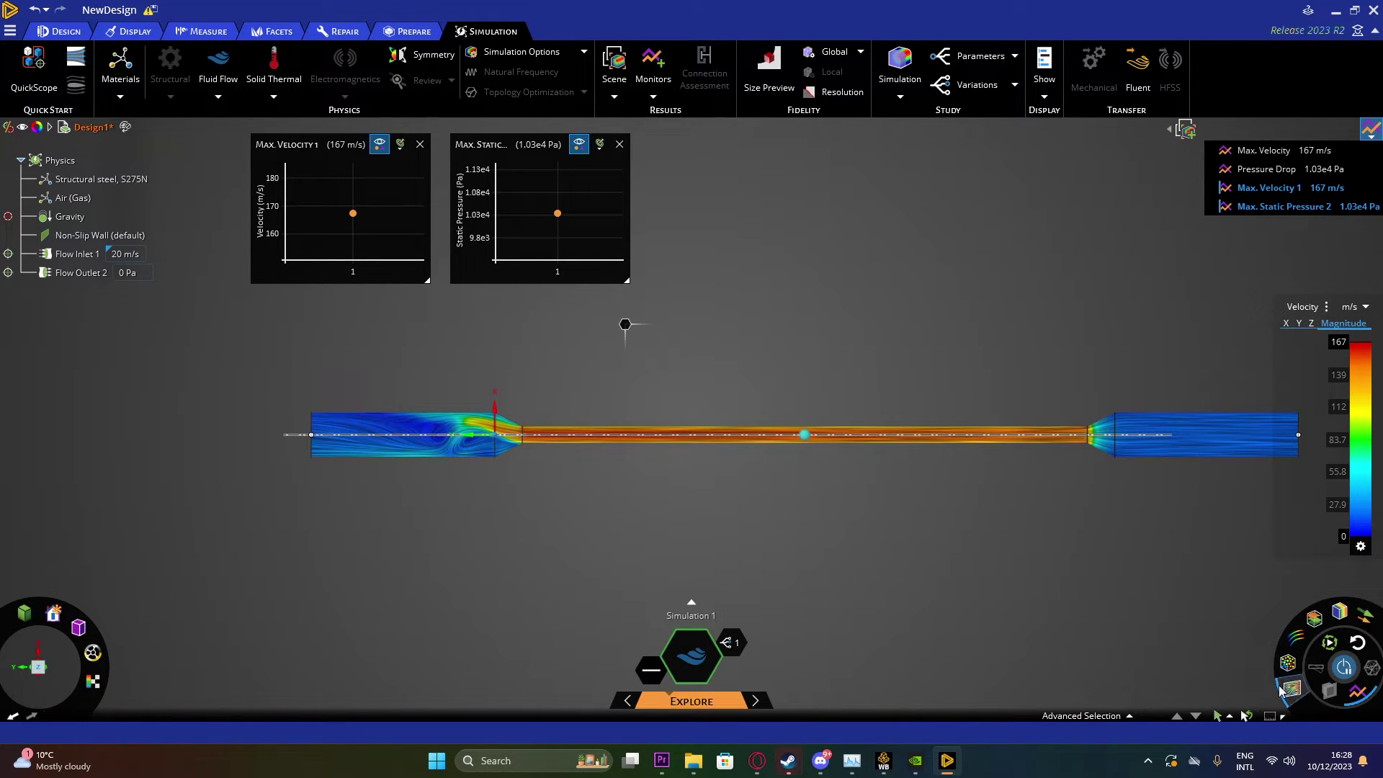
{"action": "mouse_move", "coordinate": [1288, 689]}
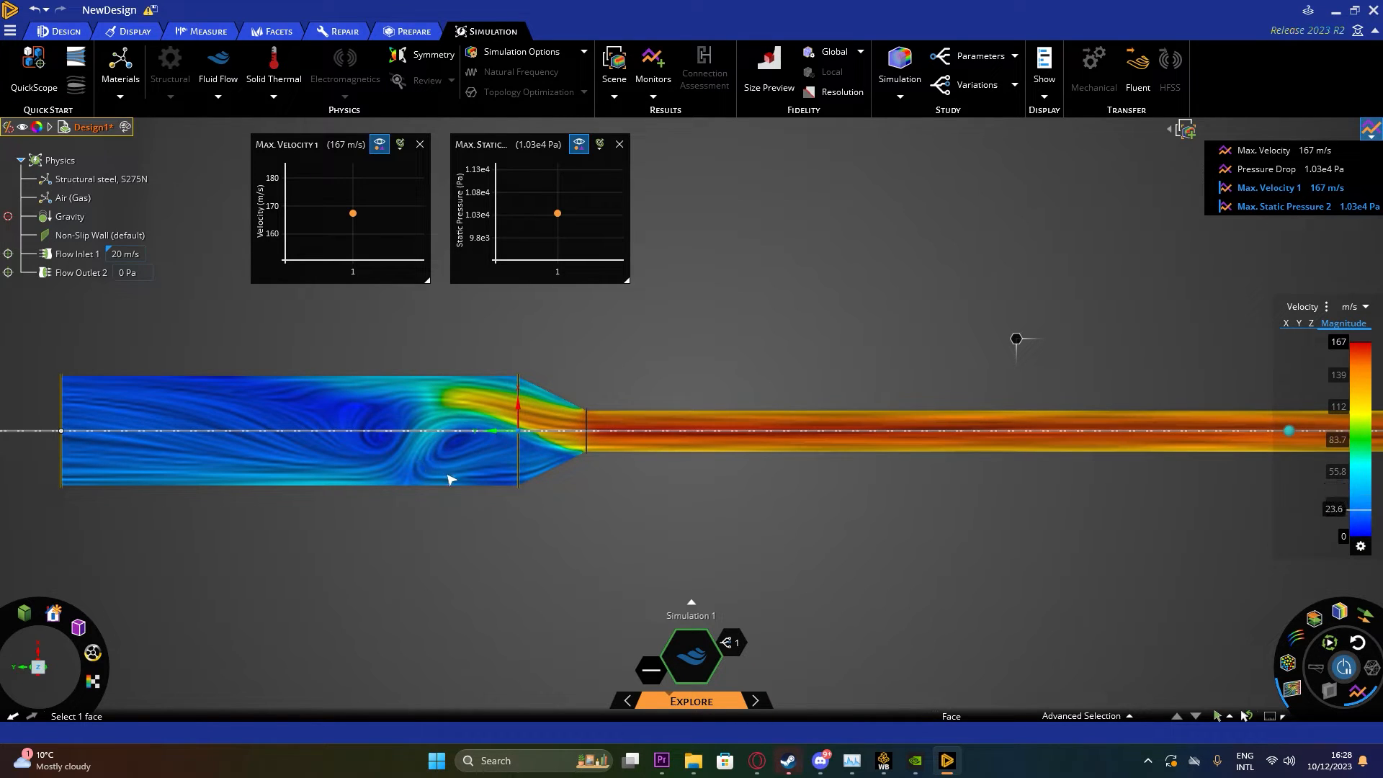
{"action": "mouse_move", "coordinate": [409, 471]}
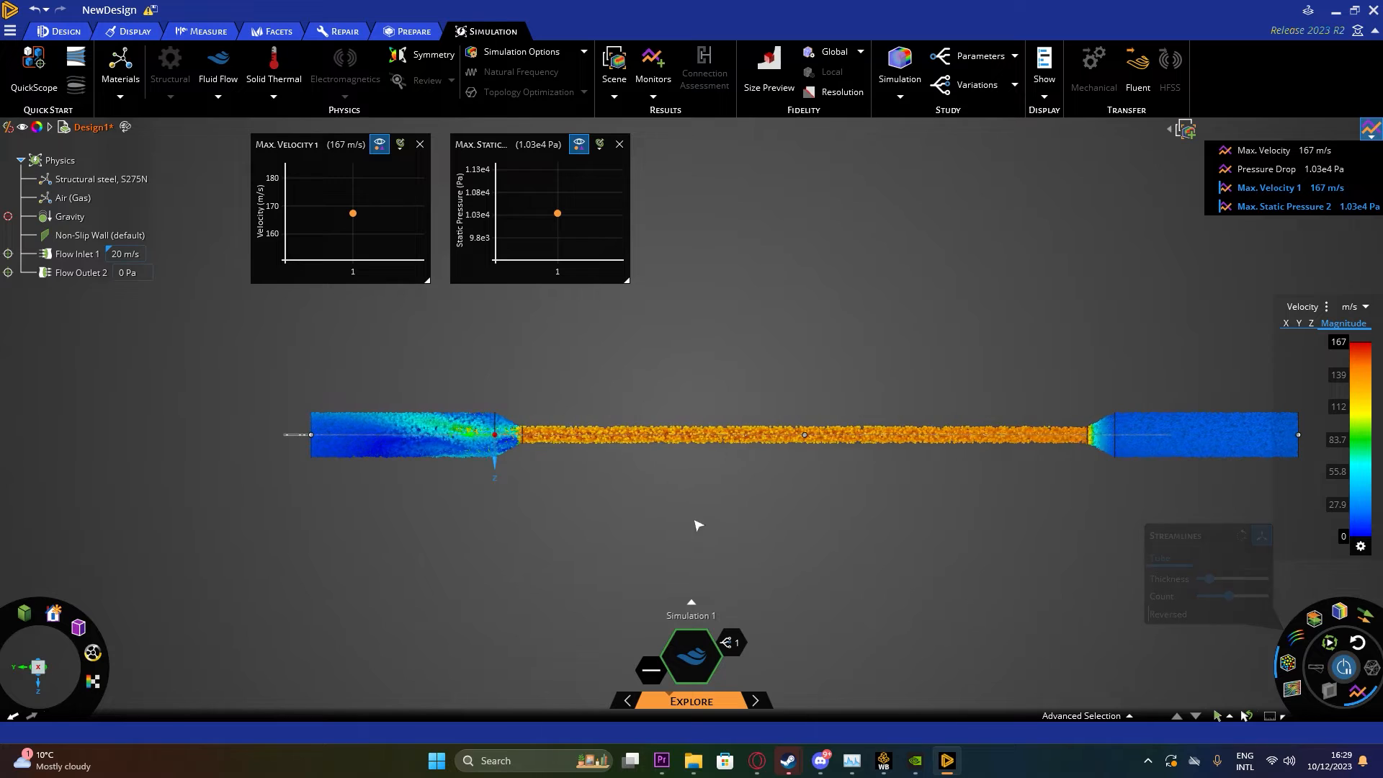
Open the particle display settings and turn particles off
{"action": "left_click", "coordinate": [1249, 596]}
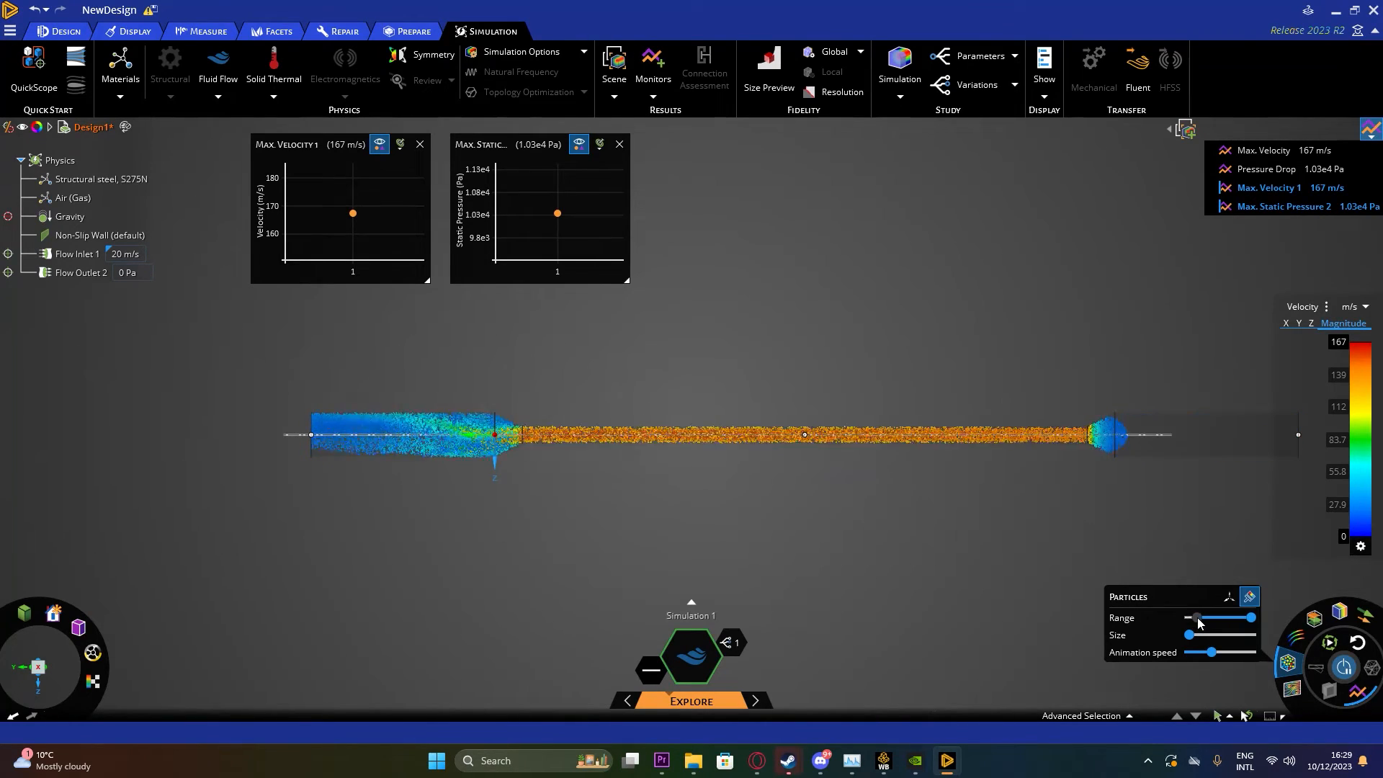
{"action": "left_click", "coordinate": [1287, 663]}
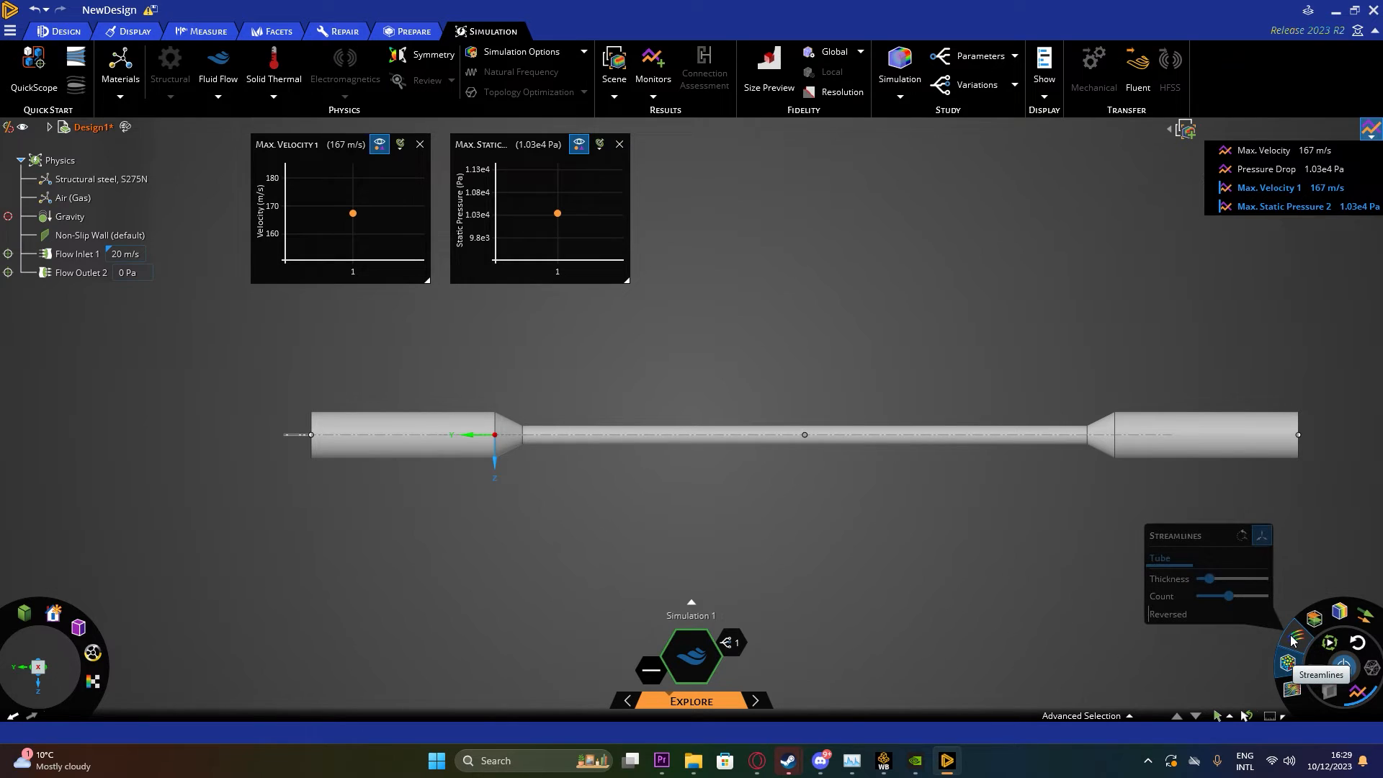
Show the flow as velocity-coloured streamline tubes
{"action": "left_click", "coordinate": [1297, 638]}
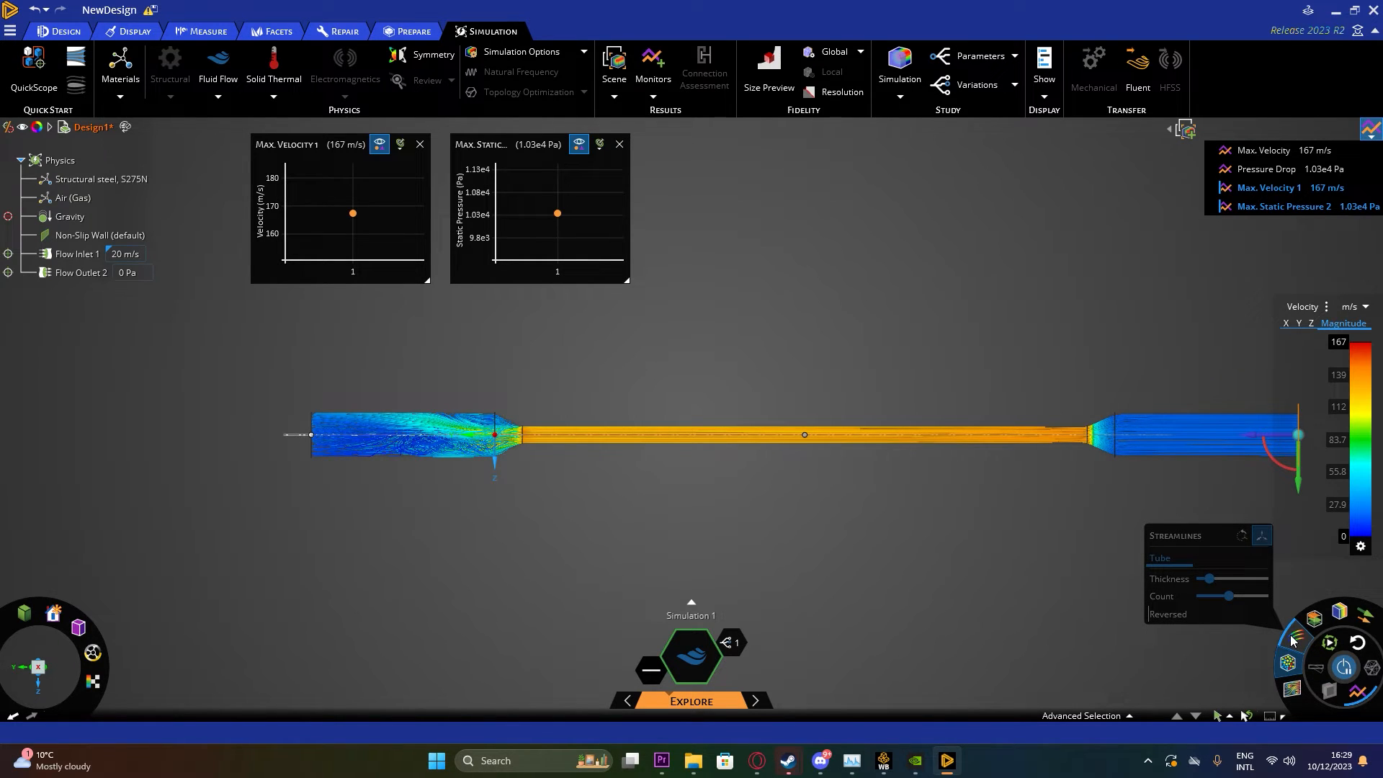
{"action": "mouse_move", "coordinate": [1279, 633]}
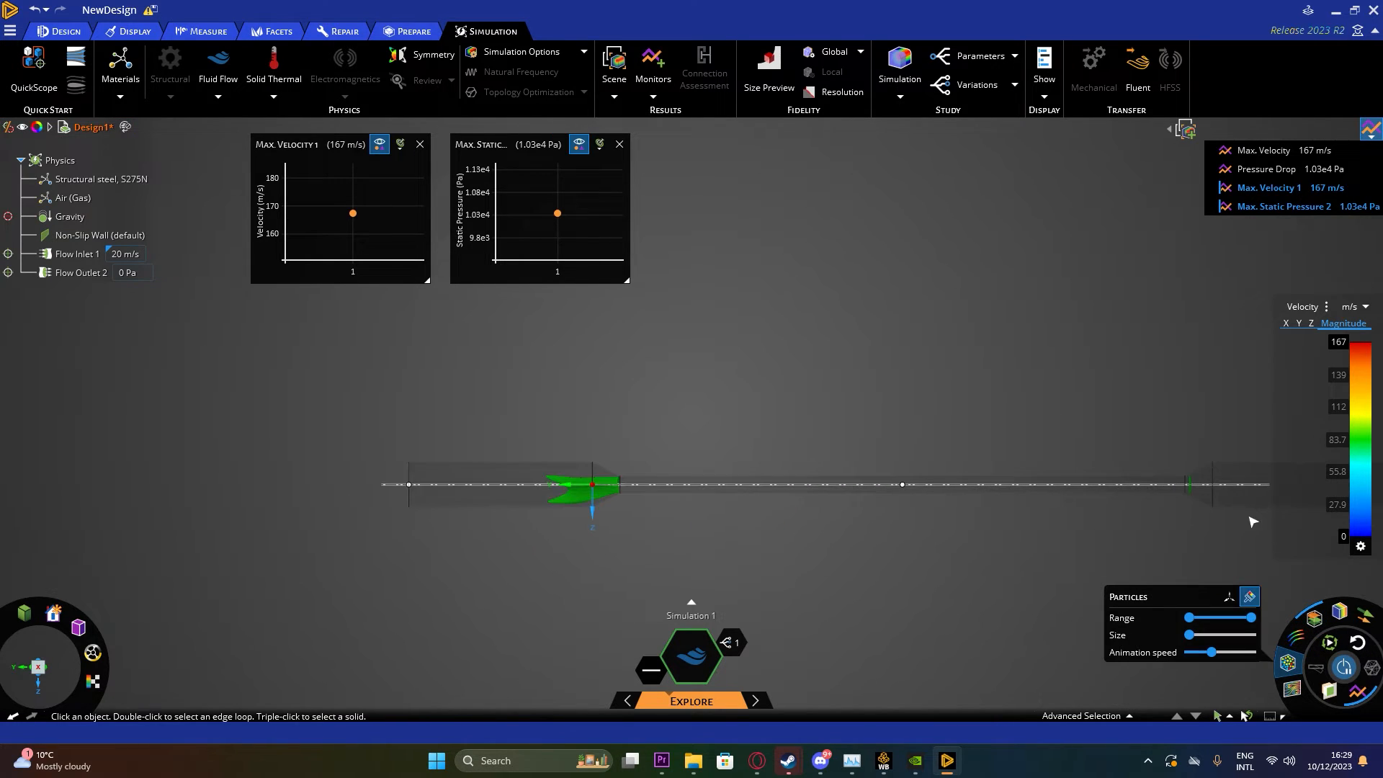
{"action": "mouse_move", "coordinate": [411, 627]}
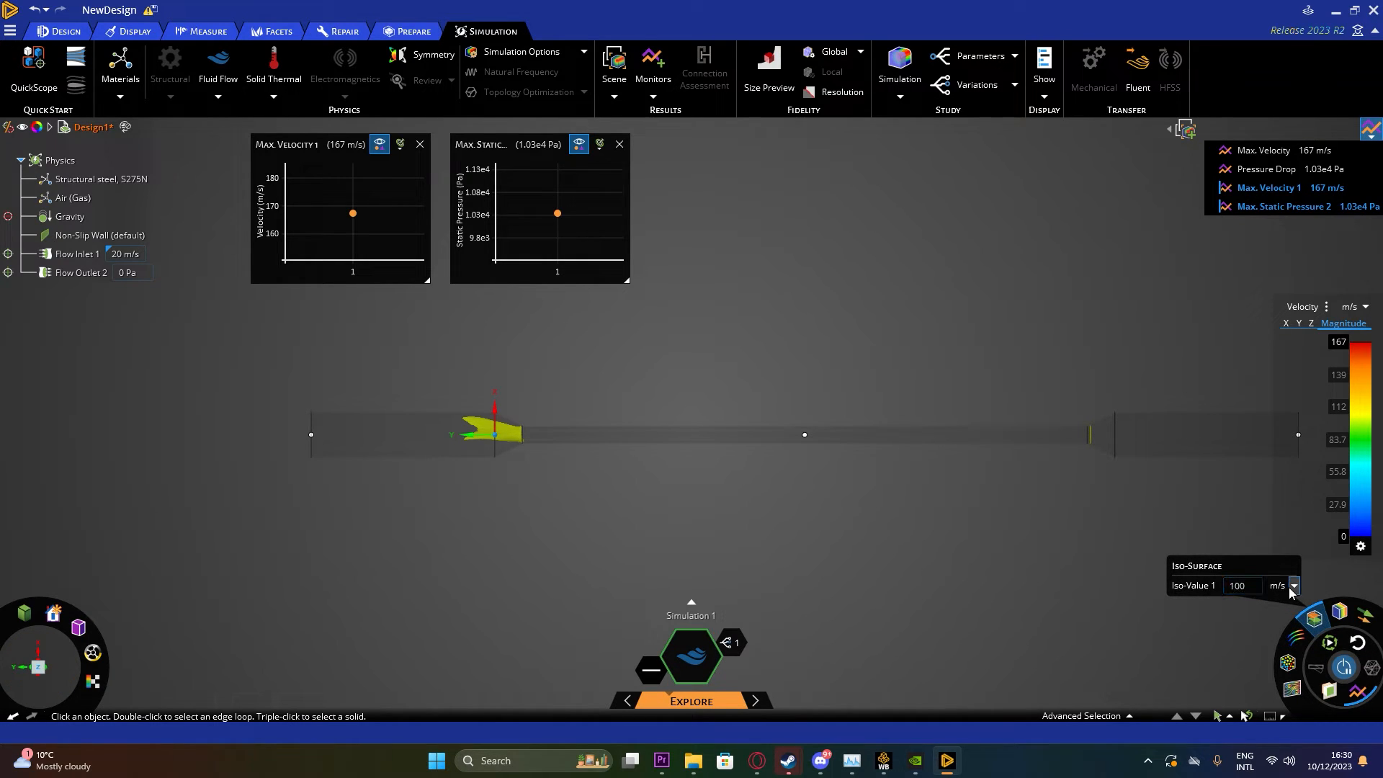
{"action": "mouse_move", "coordinate": [1313, 617]}
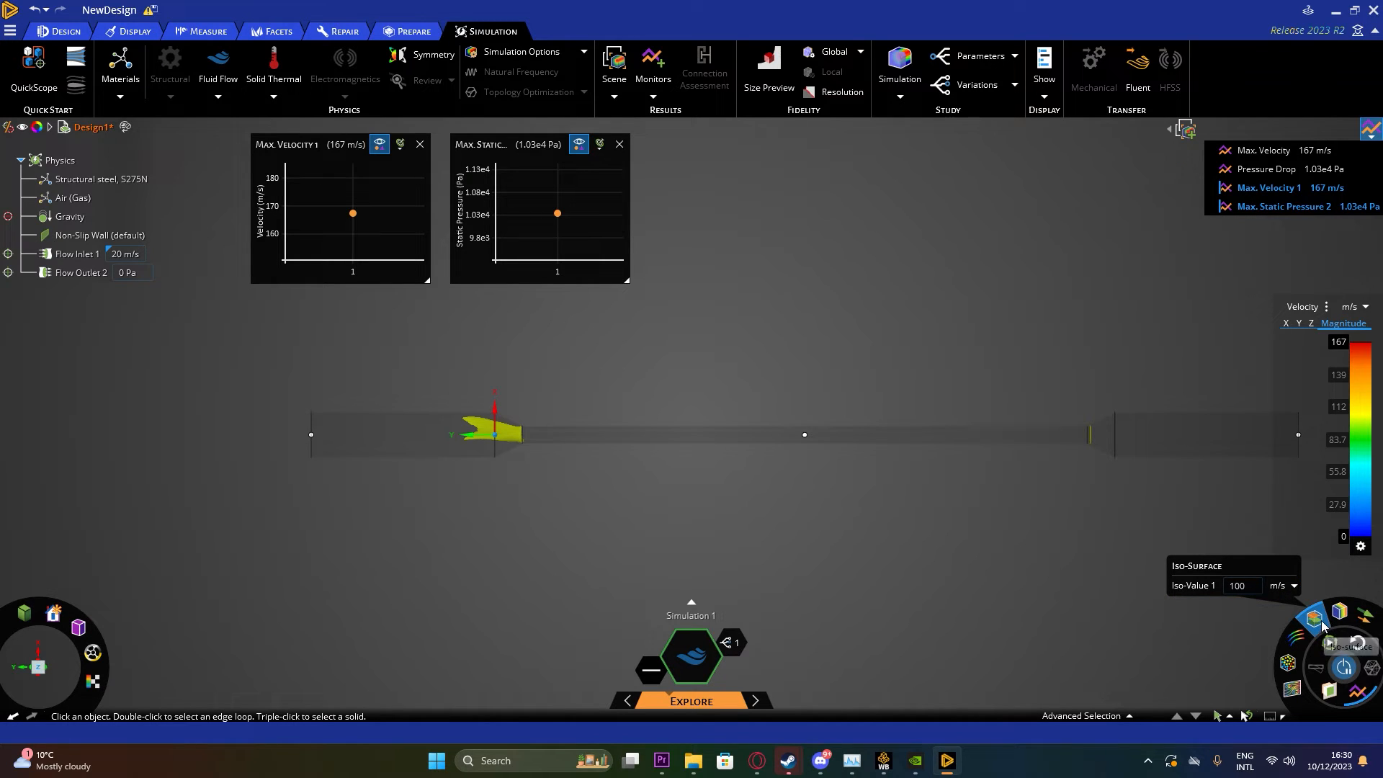
Return from iso-surface to the velocity contour display
{"action": "left_click", "coordinate": [1339, 614]}
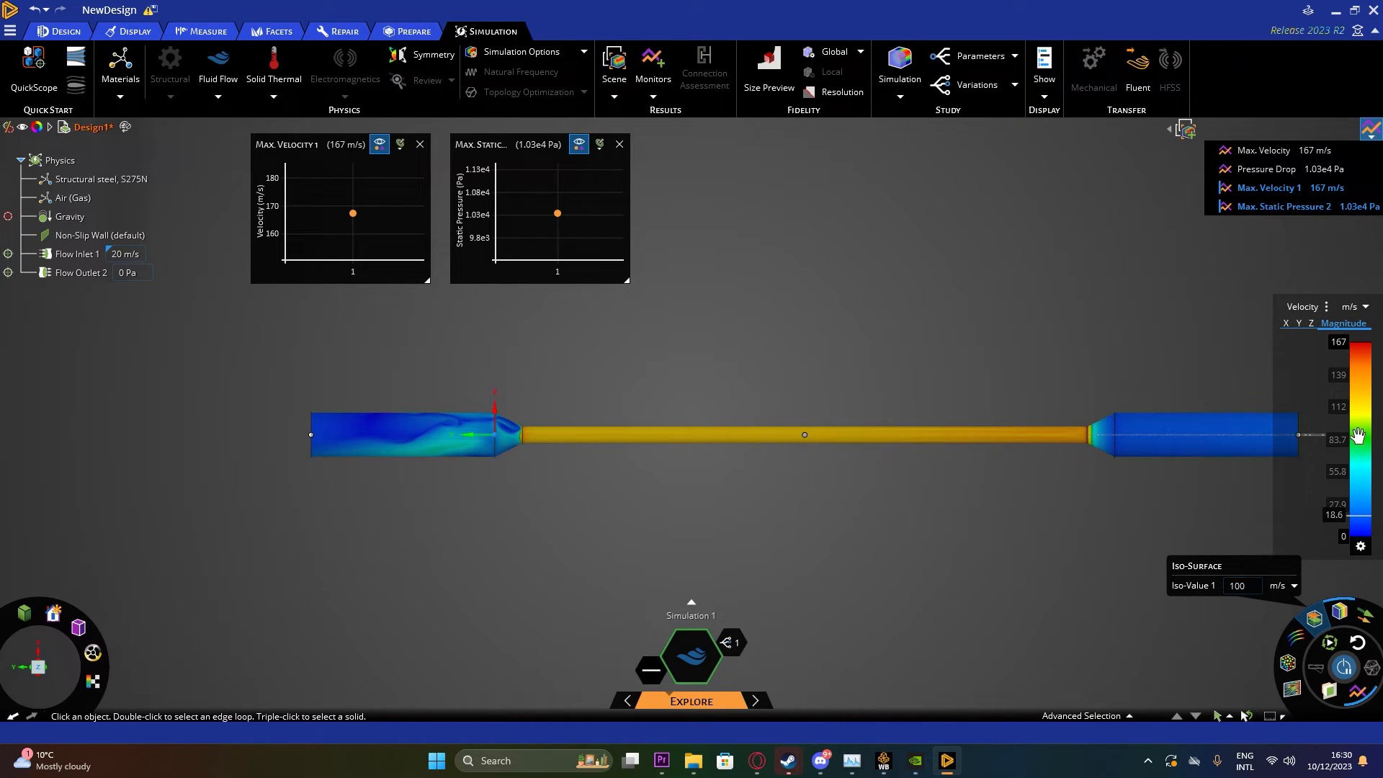
{"action": "mouse_move", "coordinate": [1364, 483]}
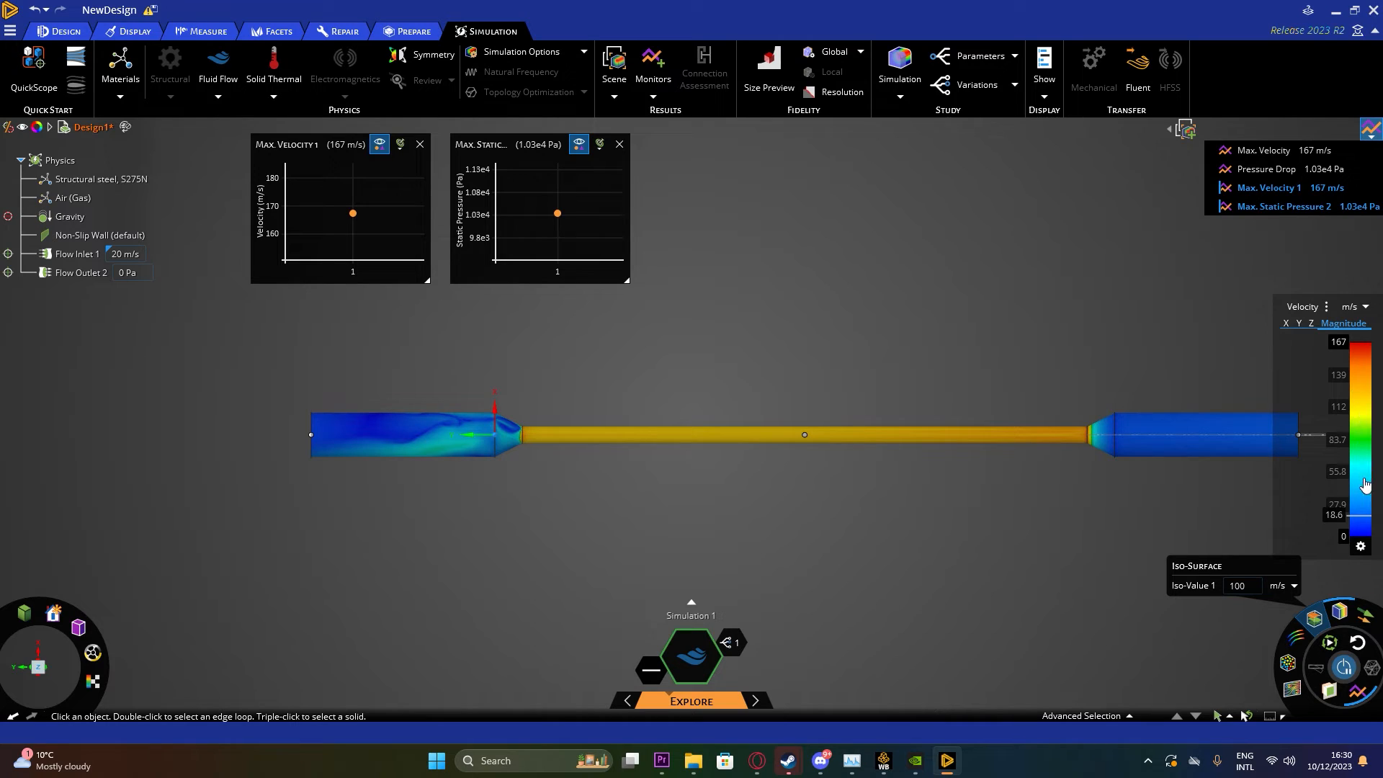
{"action": "mouse_move", "coordinate": [1320, 624]}
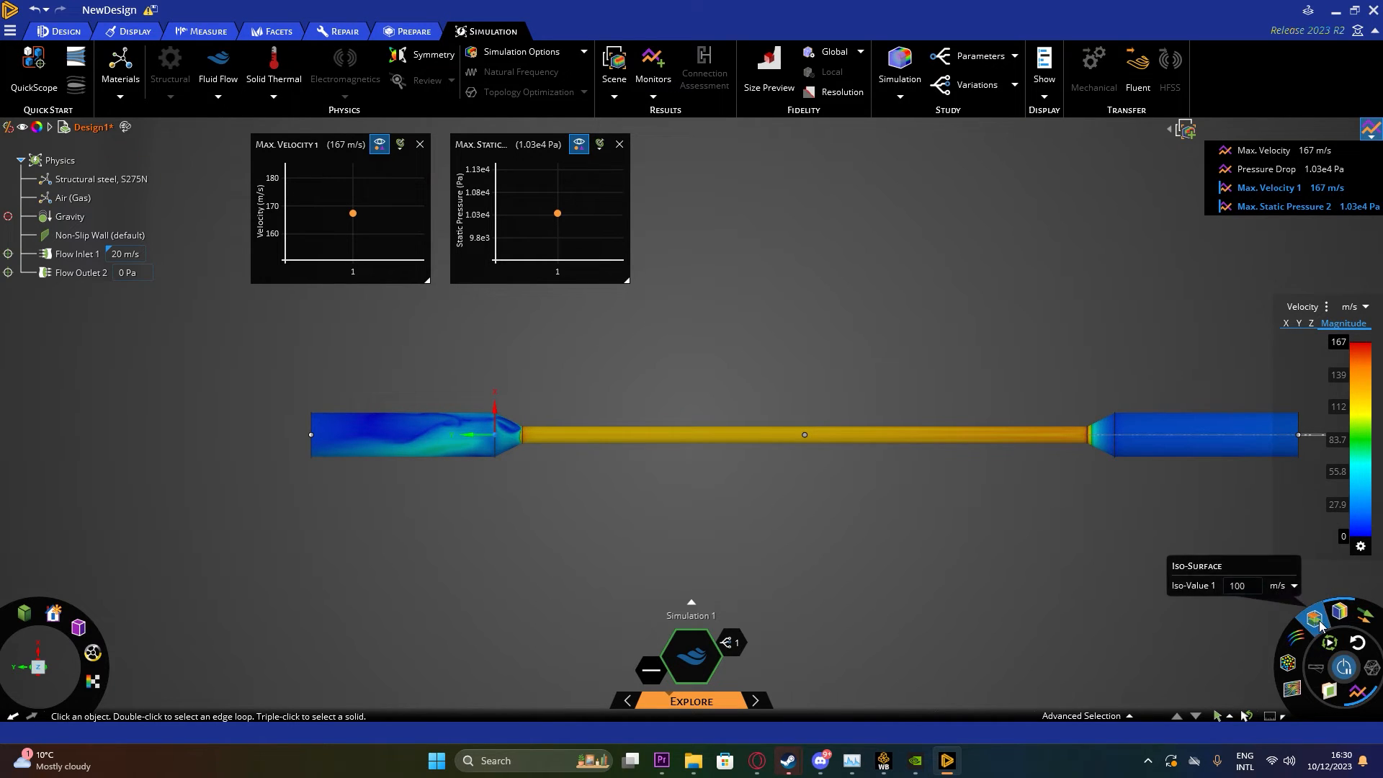
Set the contour Surface display priority from Outer to Highest Value
{"action": "left_click", "coordinate": [1320, 554]}
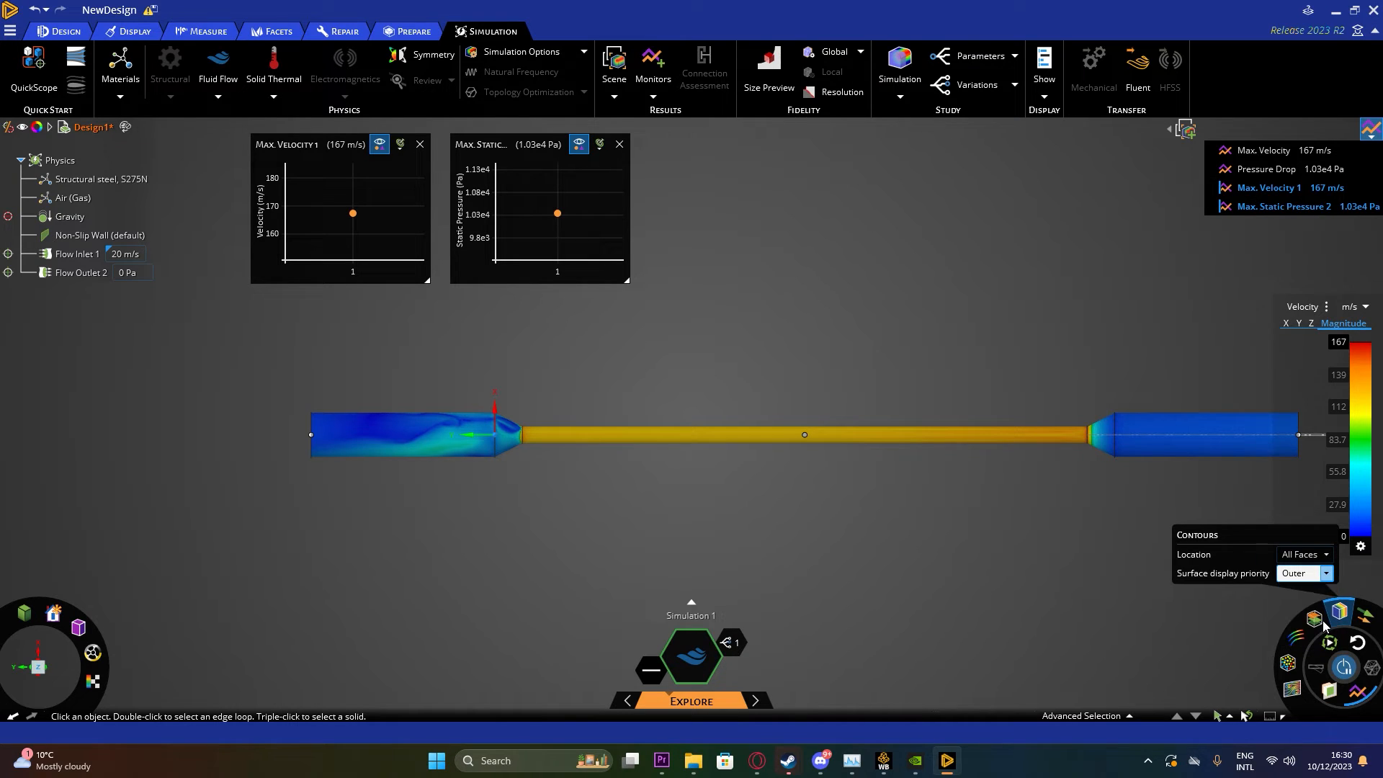
{"action": "left_click", "coordinate": [1324, 572]}
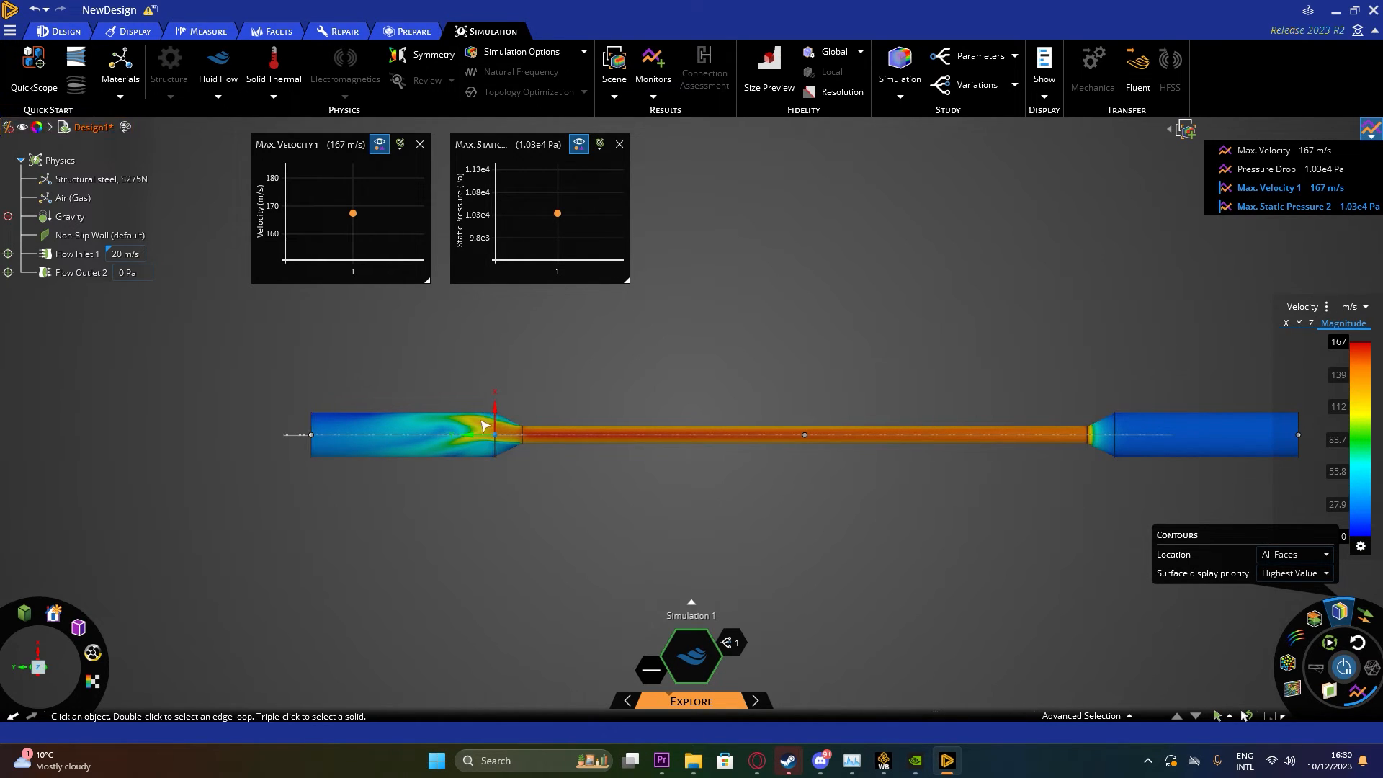
{"action": "mouse_move", "coordinate": [547, 468]}
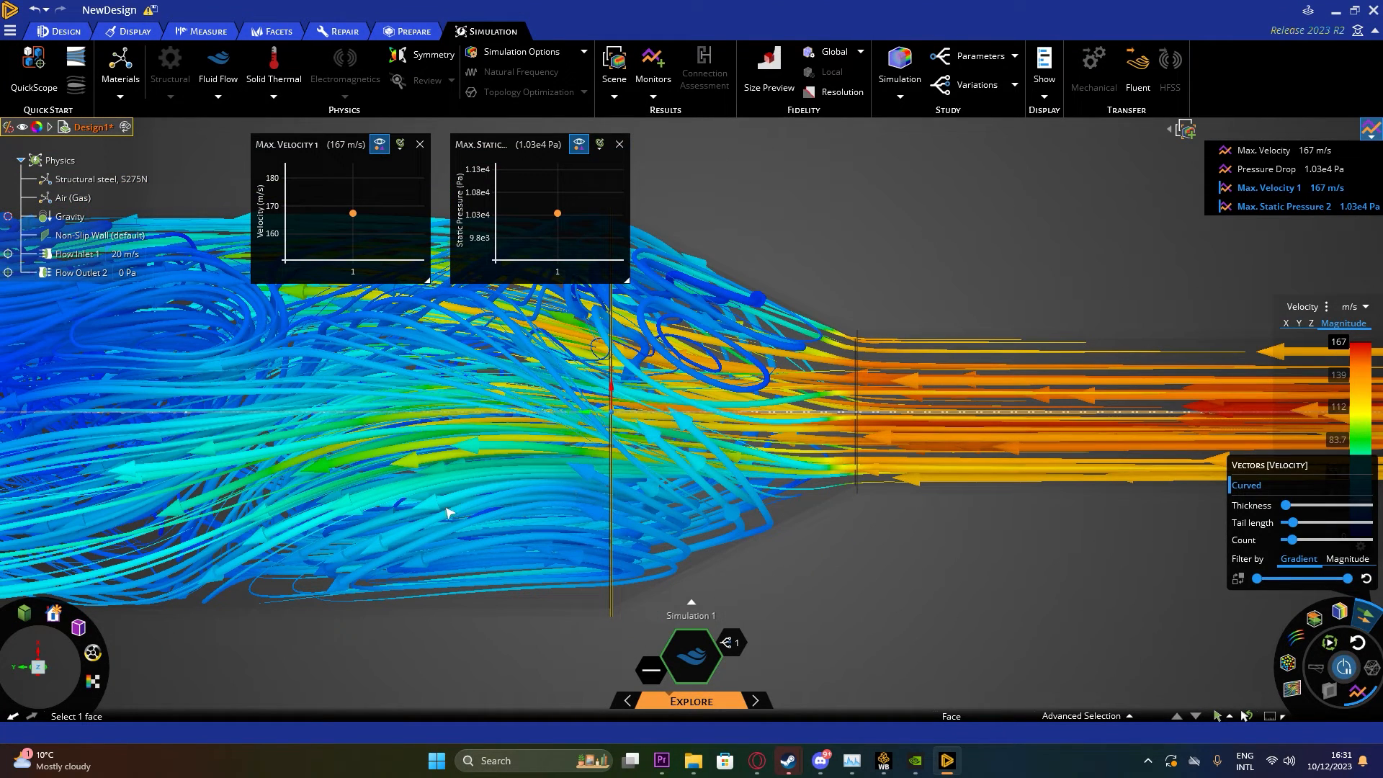
{"action": "mouse_move", "coordinate": [738, 545]}
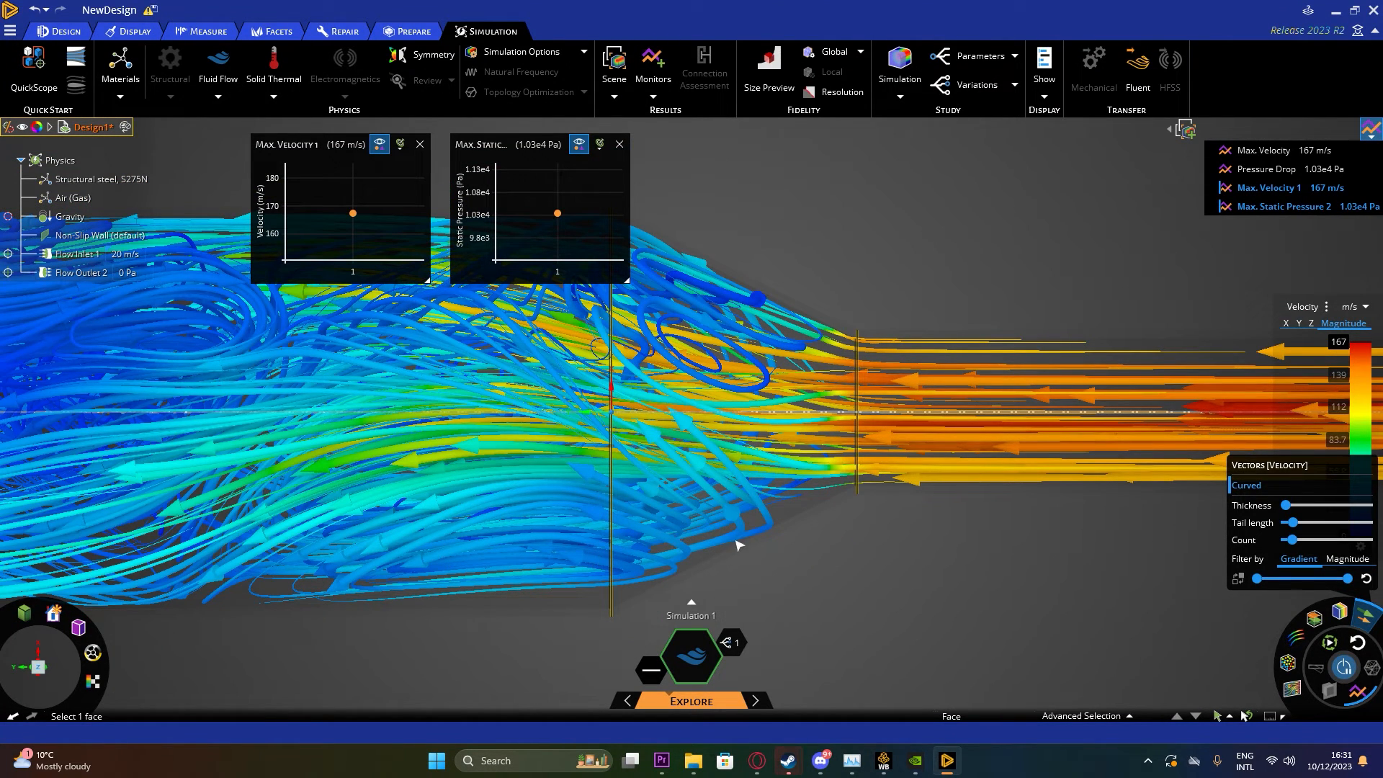
{"action": "mouse_move", "coordinate": [741, 531]}
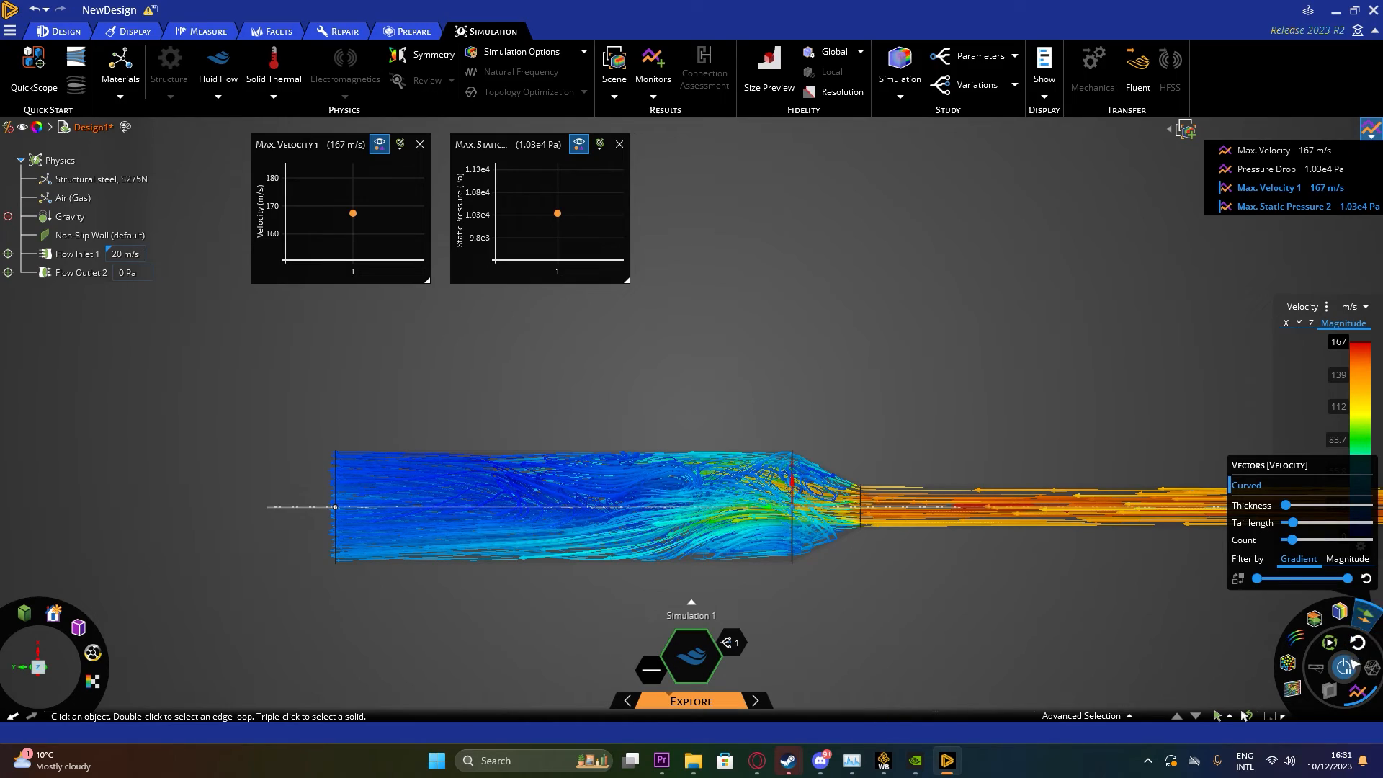
Show curved speed-coloured velocity vectors through the stepped pipe, then view the whole pipe
{"action": "left_click", "coordinate": [1346, 668]}
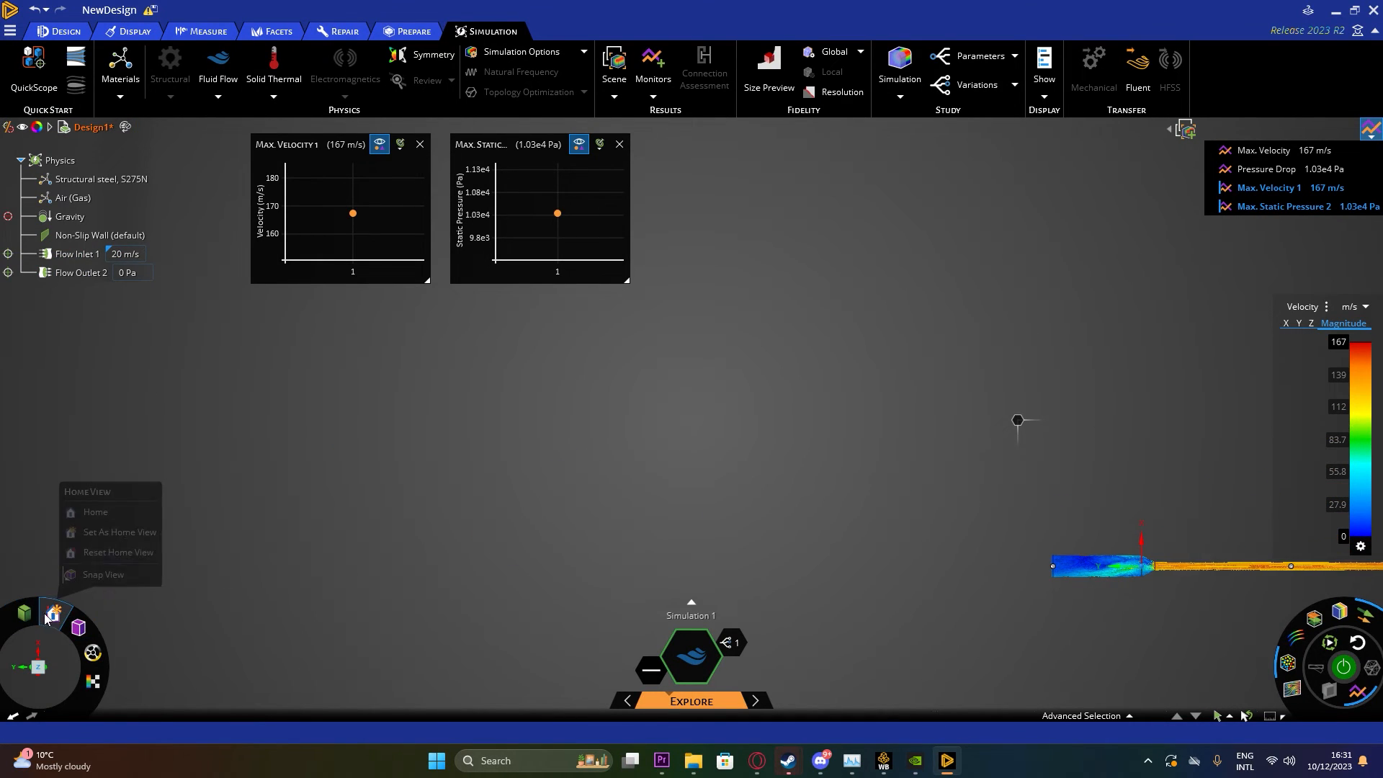
{"action": "left_click", "coordinate": [95, 511]}
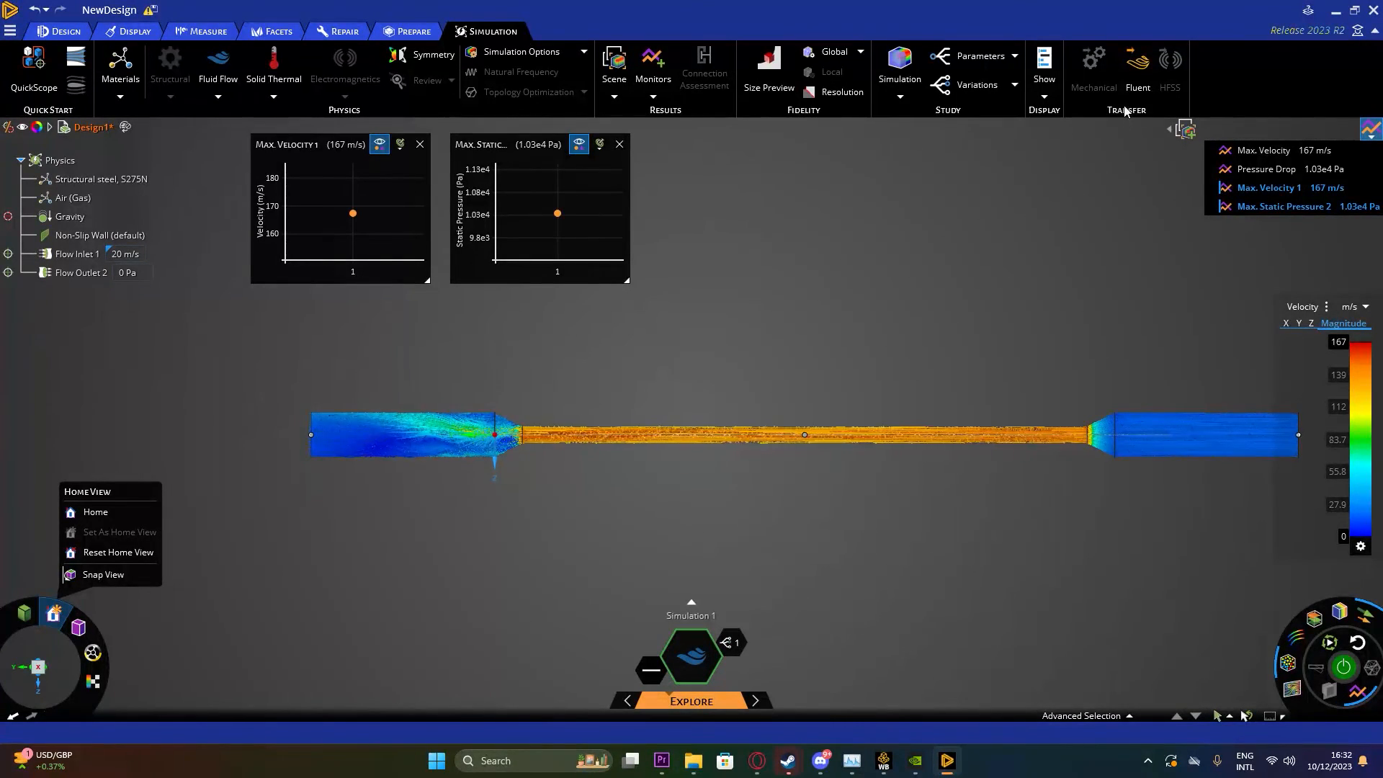
{"action": "mouse_move", "coordinate": [1136, 66]}
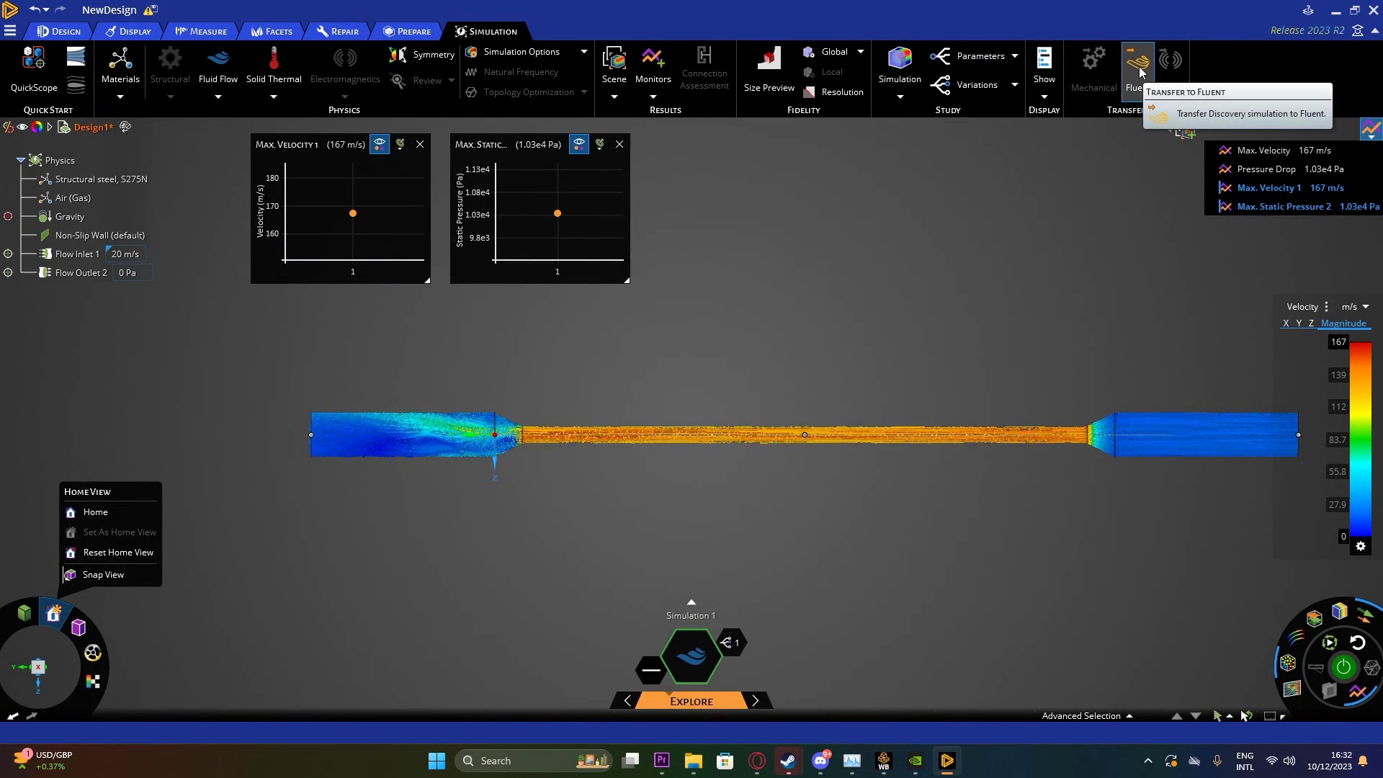